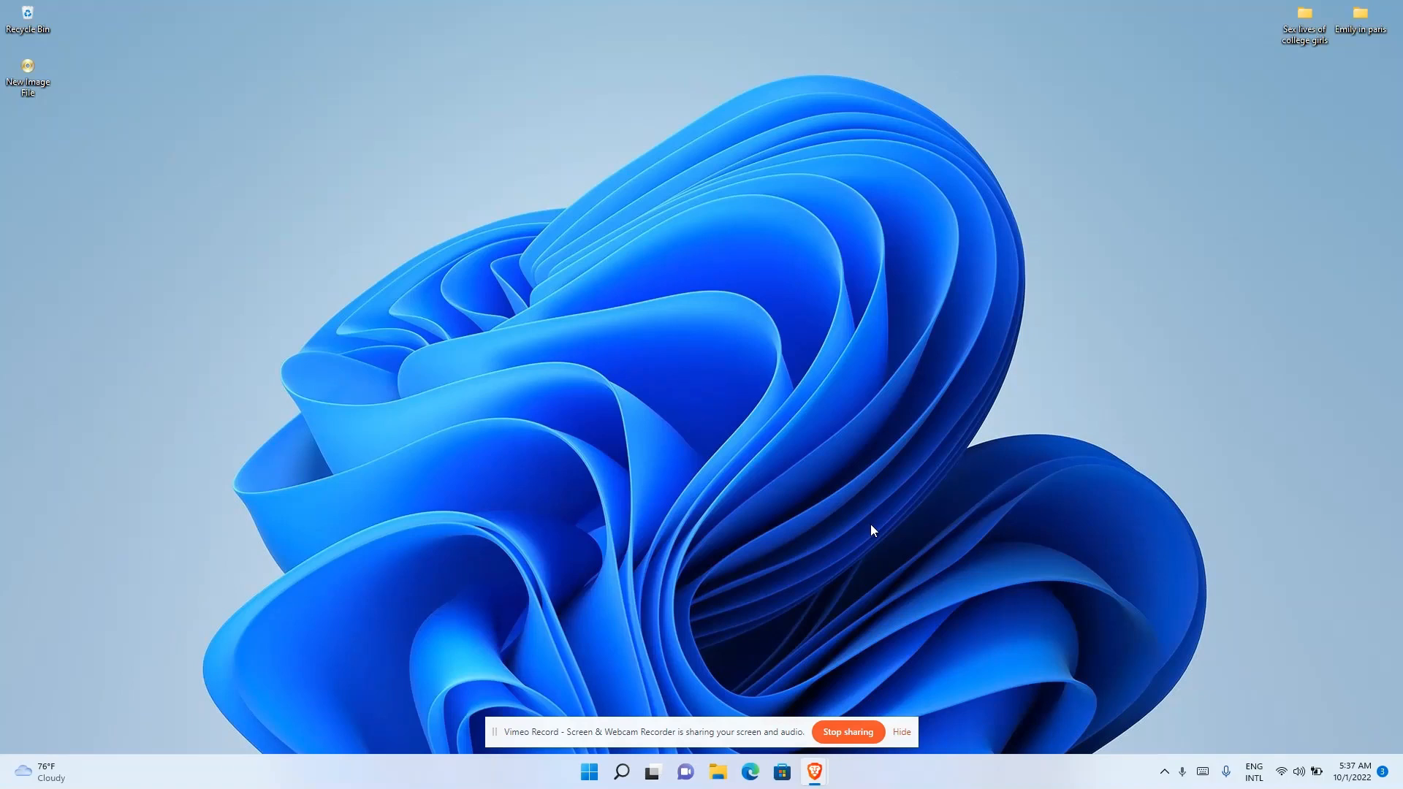
mouse_move(564, 778)
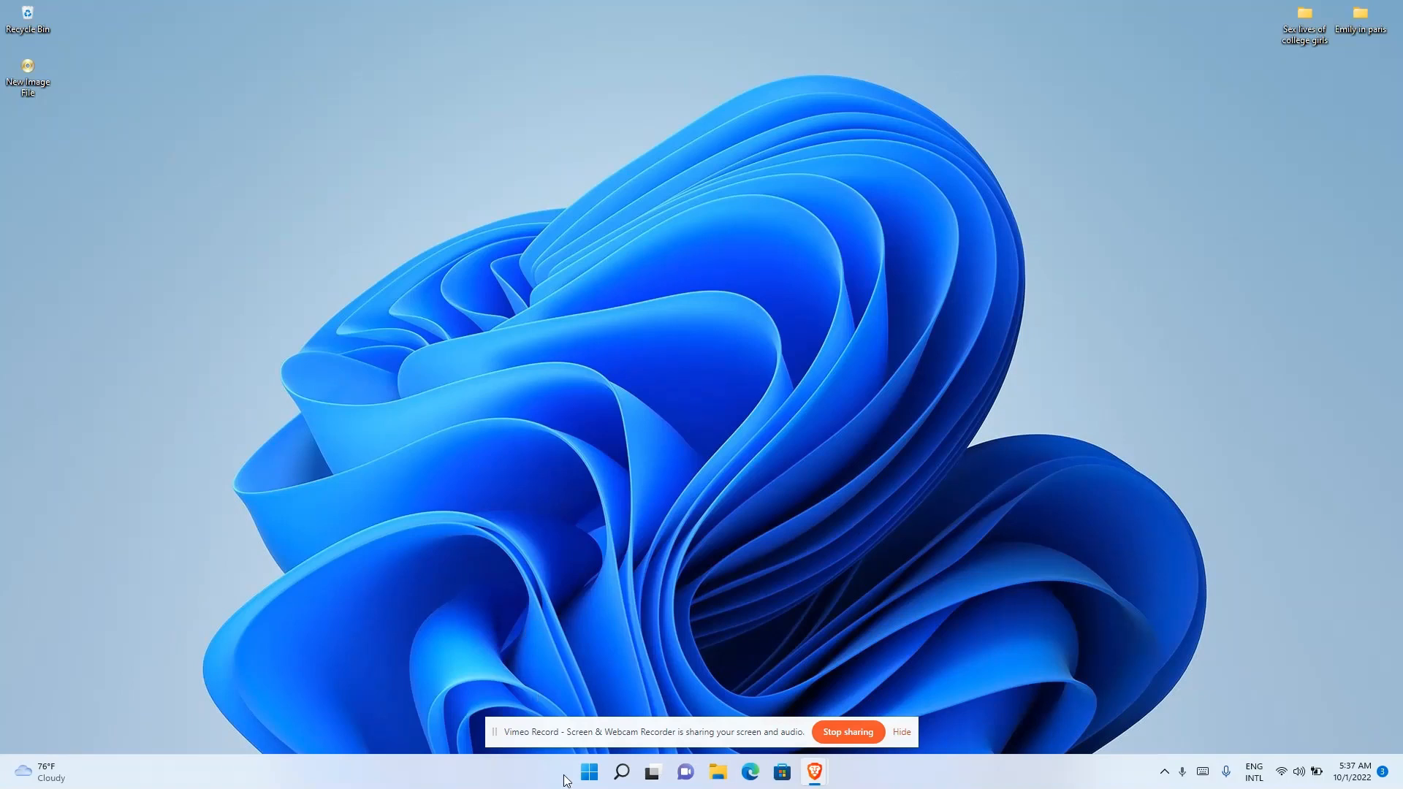
- Bring up the Windows 11 Start menu with its pinned apps
left_click(588, 771)
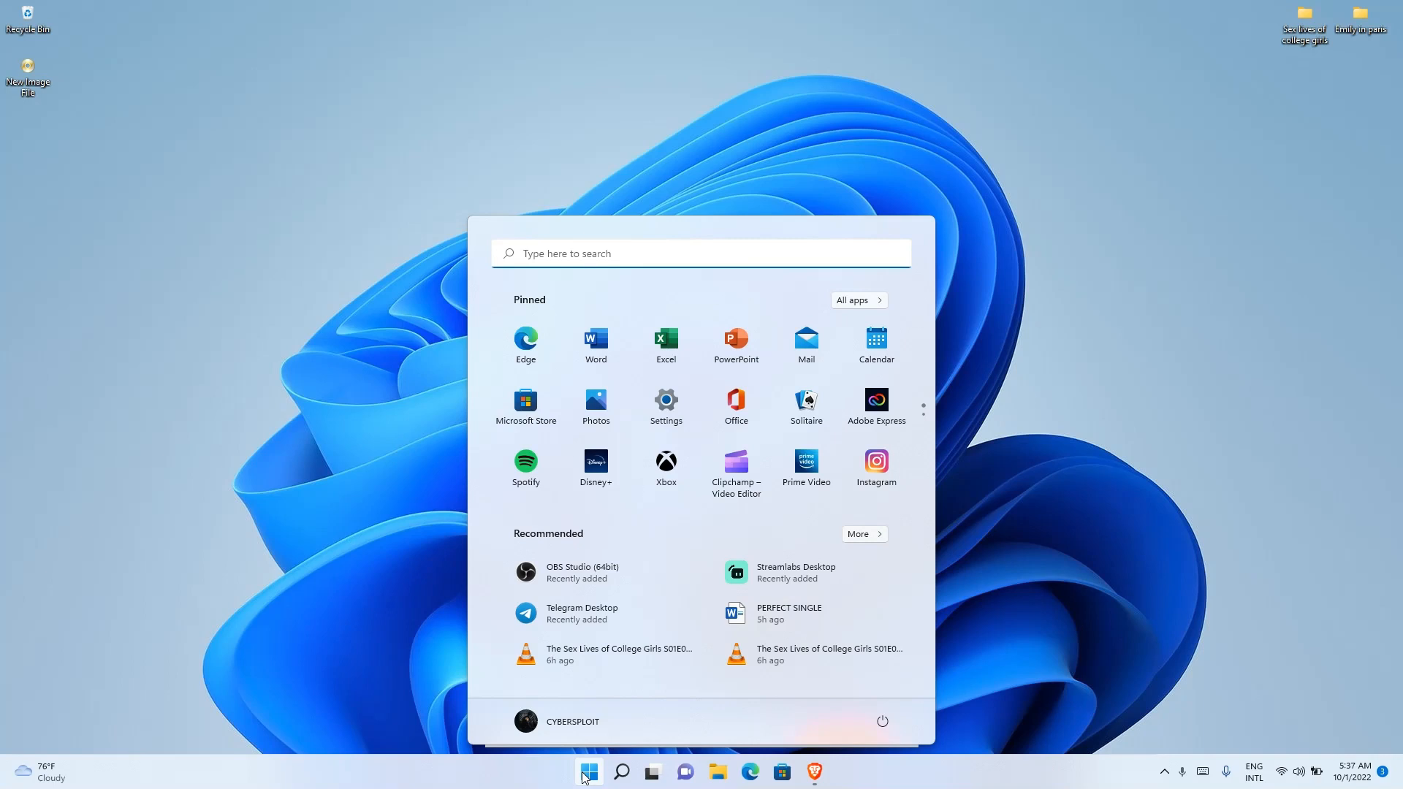
mouse_move(735, 469)
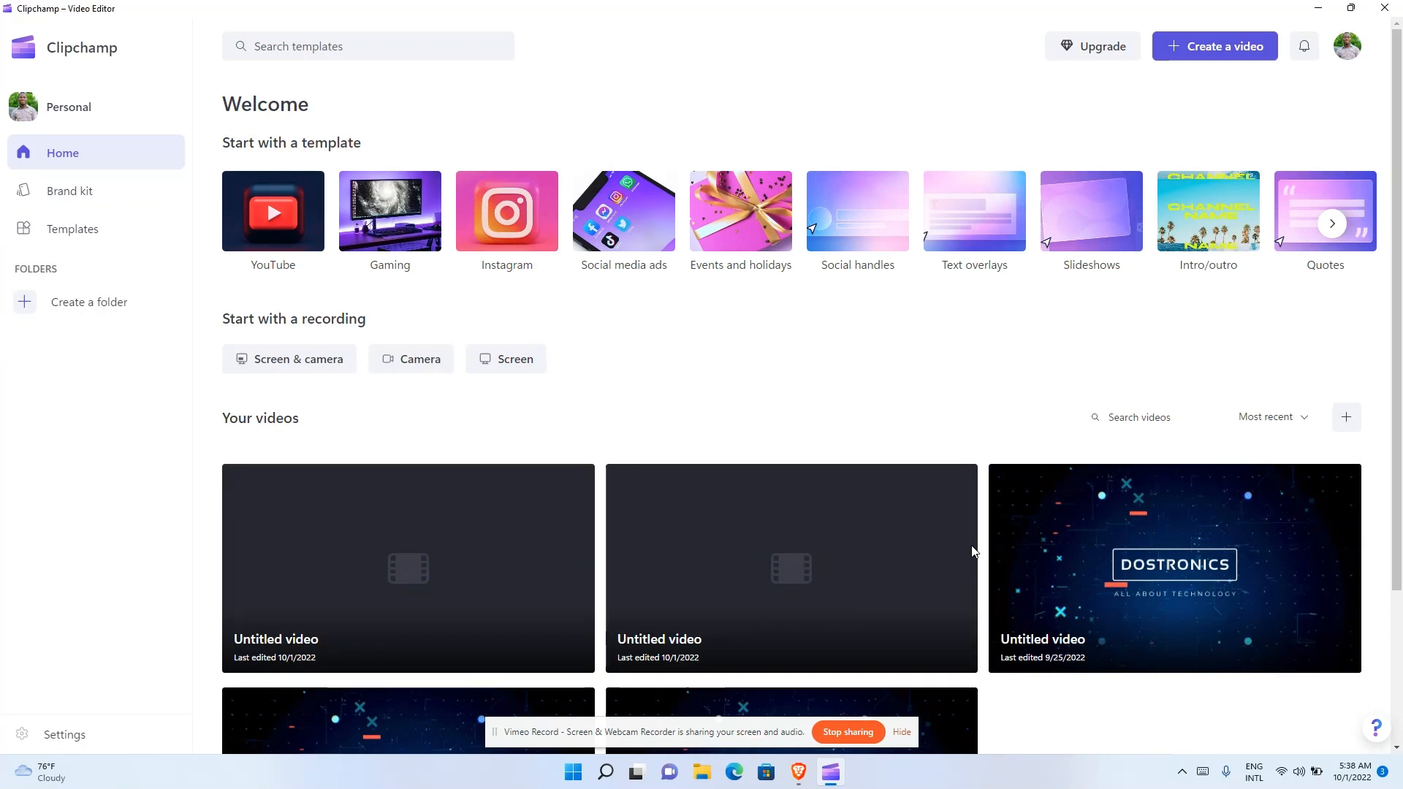
mouse_move(289, 360)
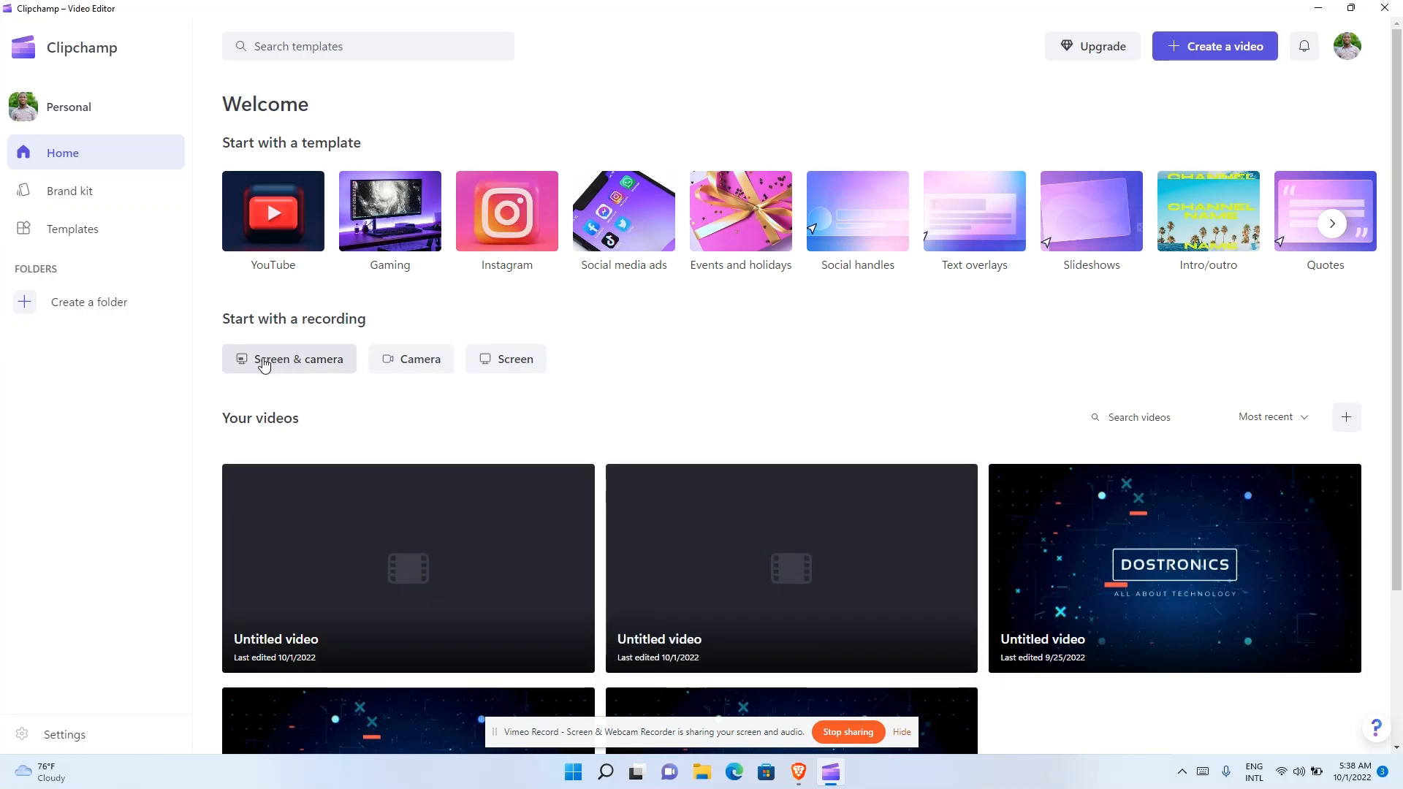
mouse_move(437, 380)
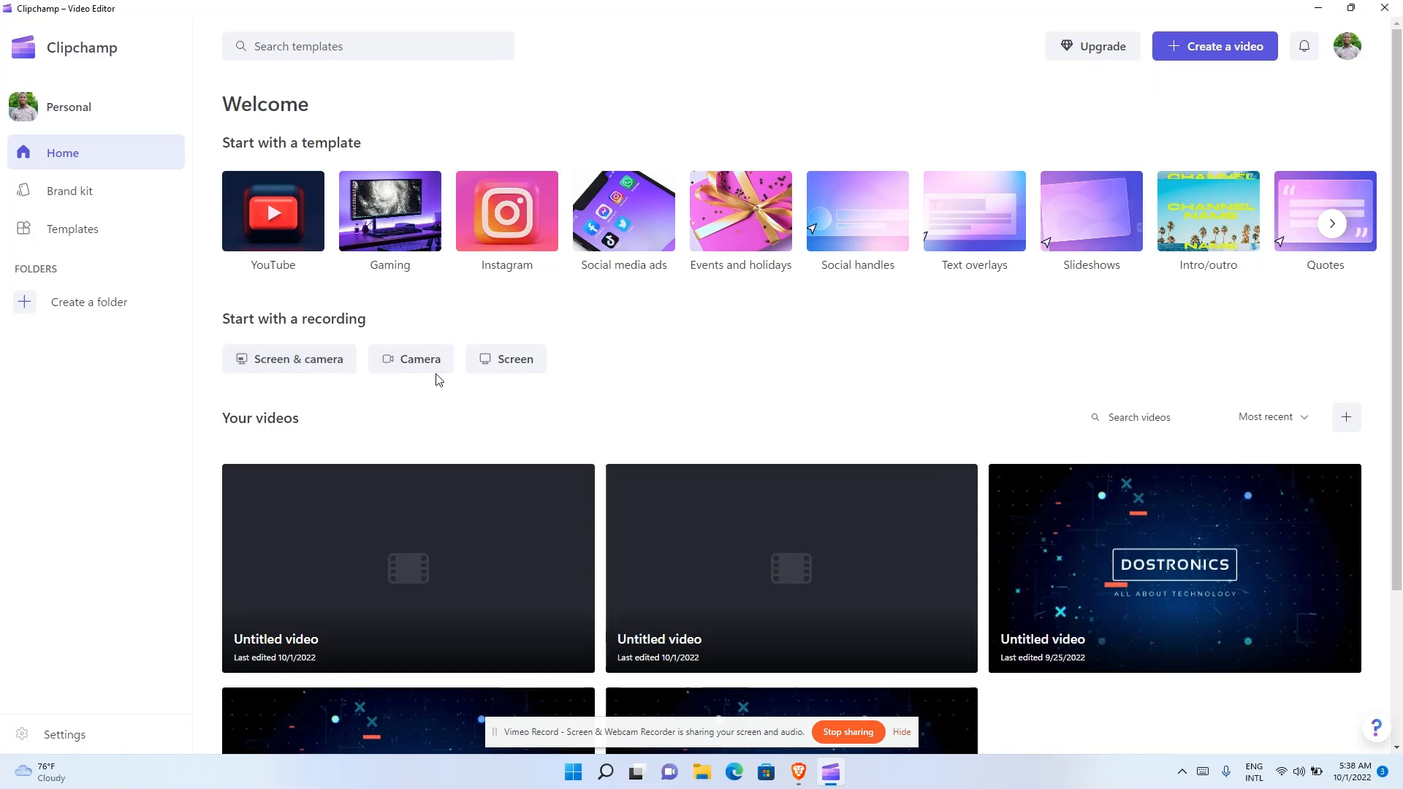
mouse_move(506, 360)
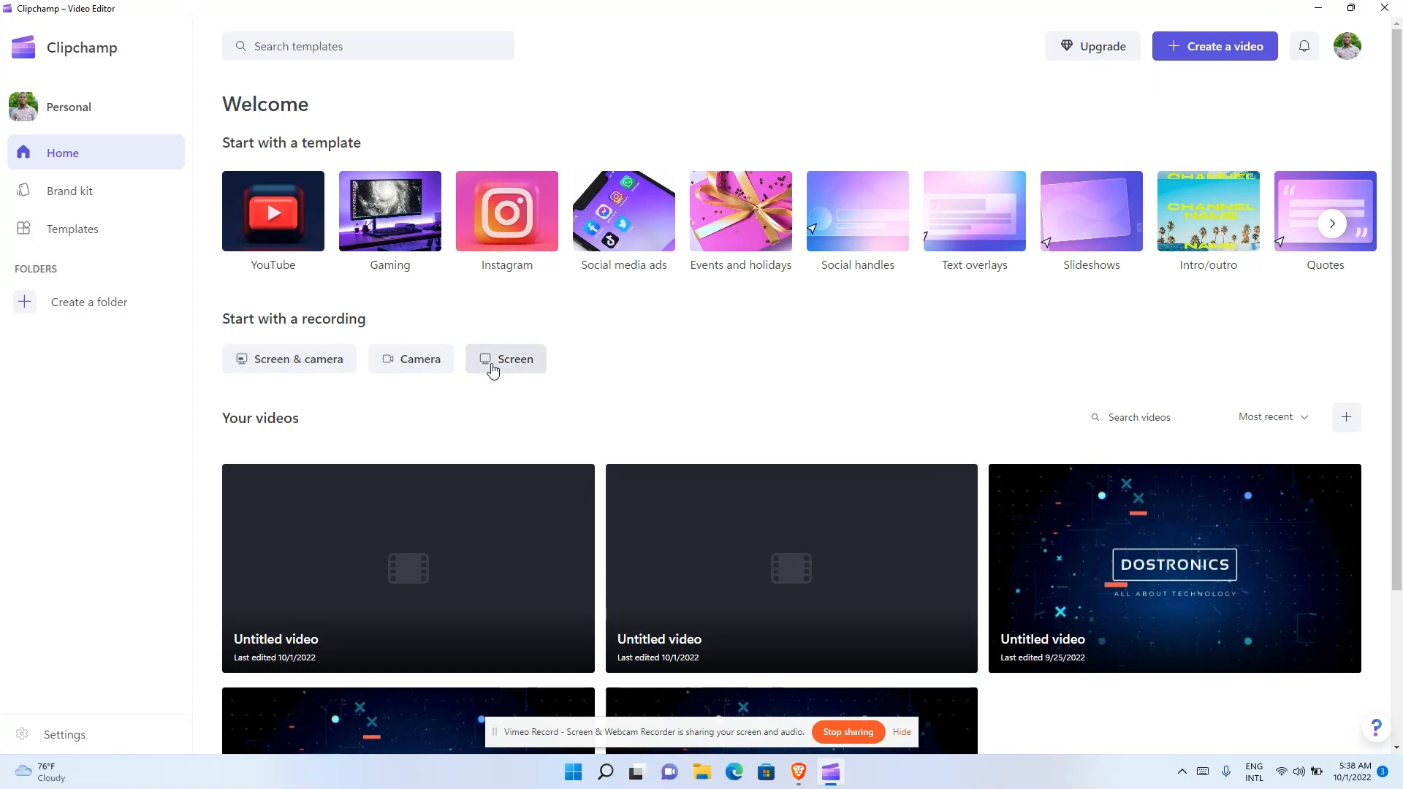
mouse_move(89, 301)
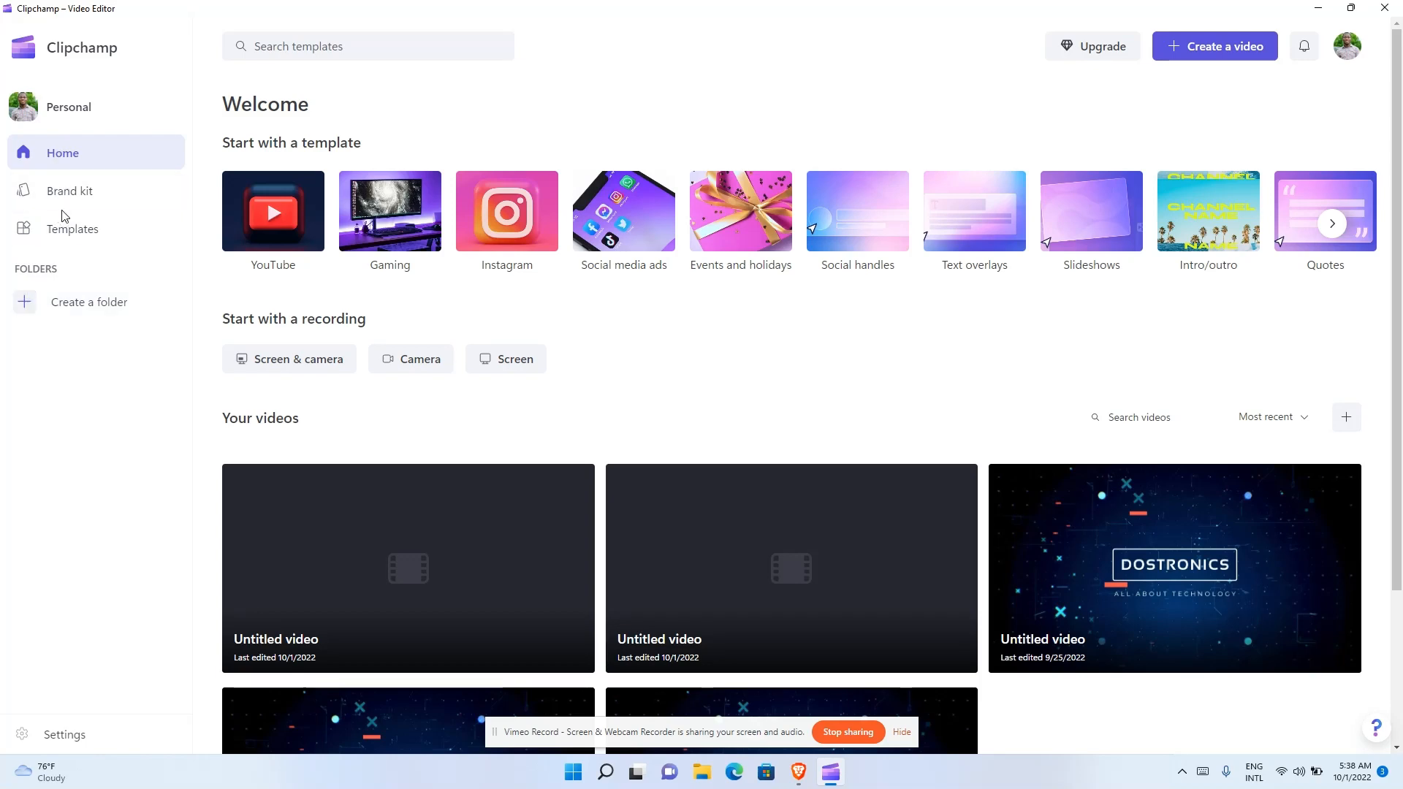
left_click(73, 228)
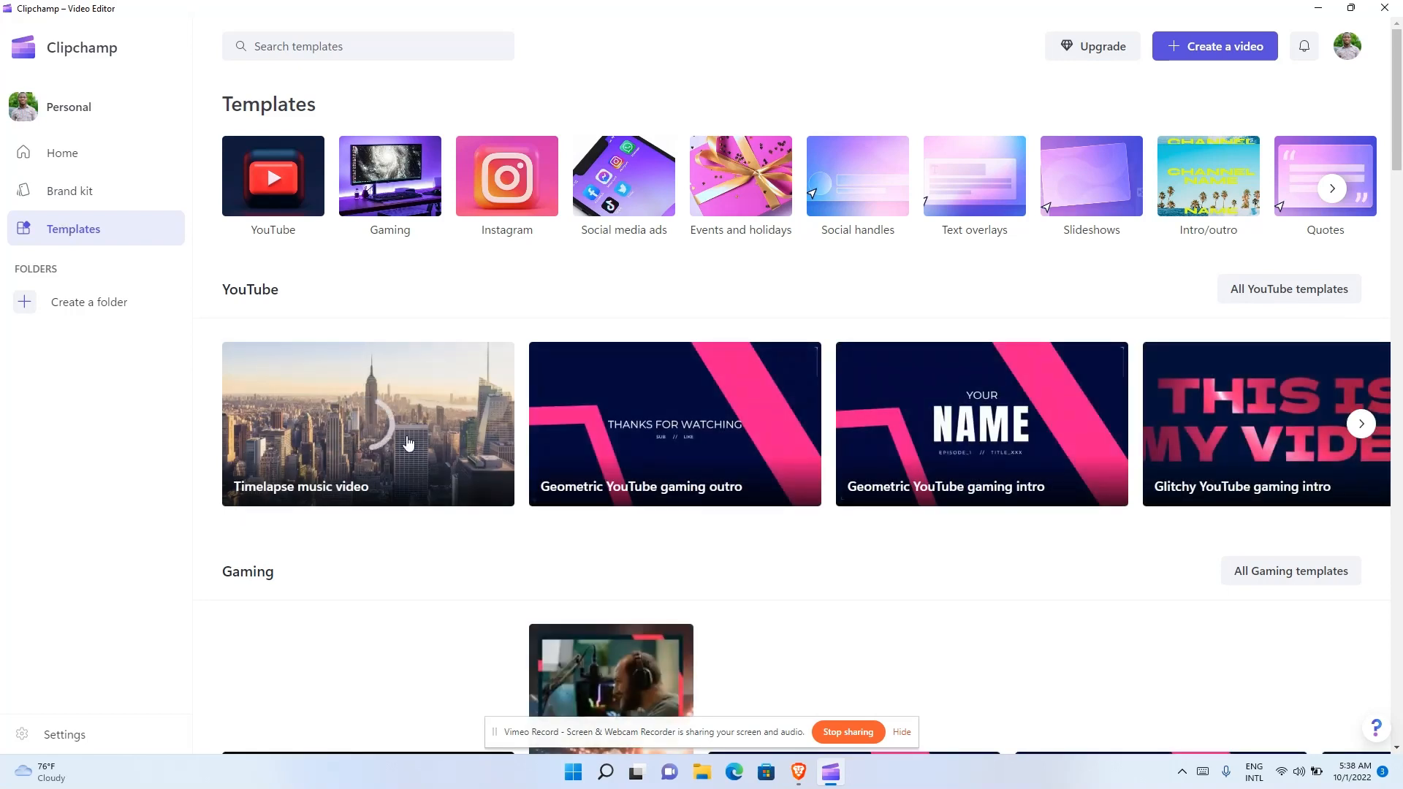
mouse_move(571, 455)
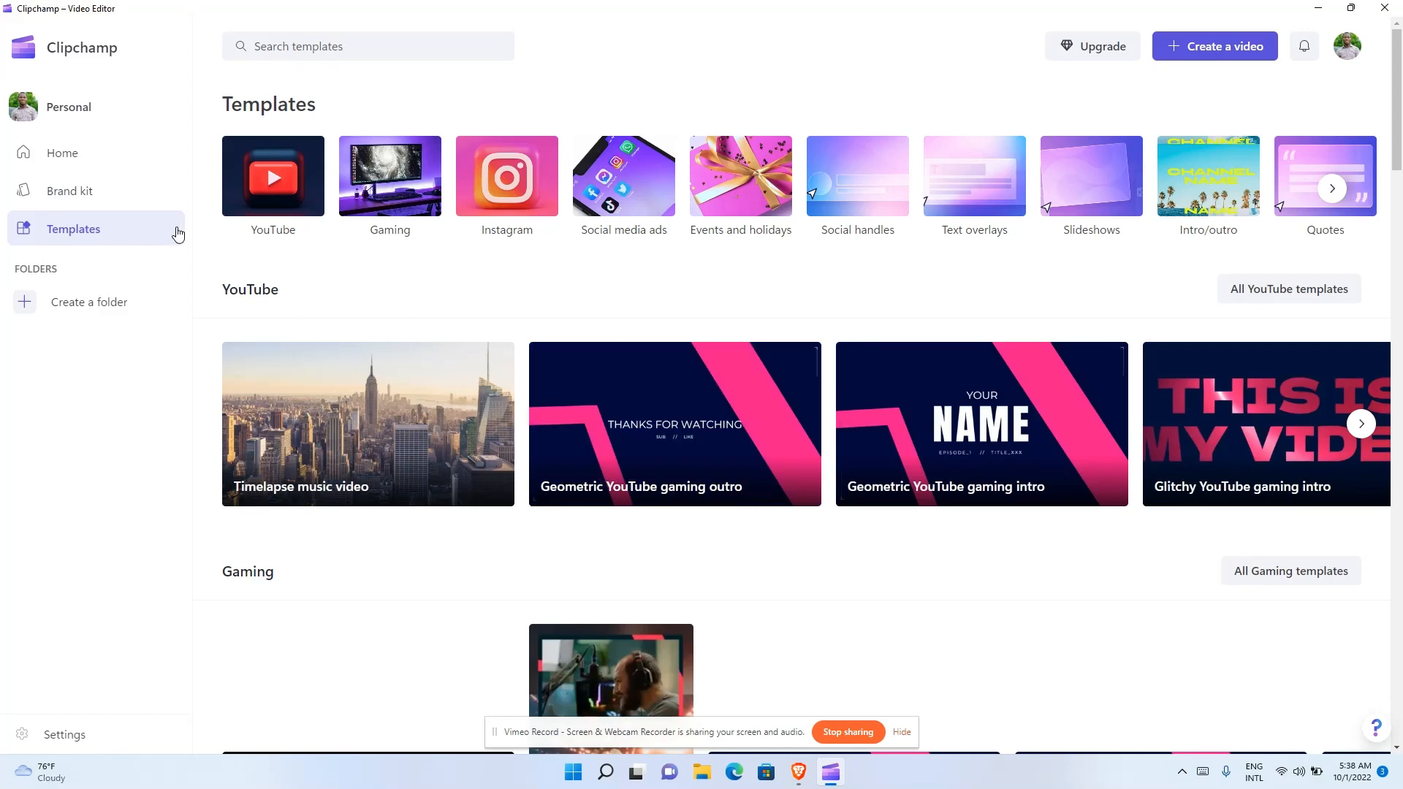
left_click(70, 190)
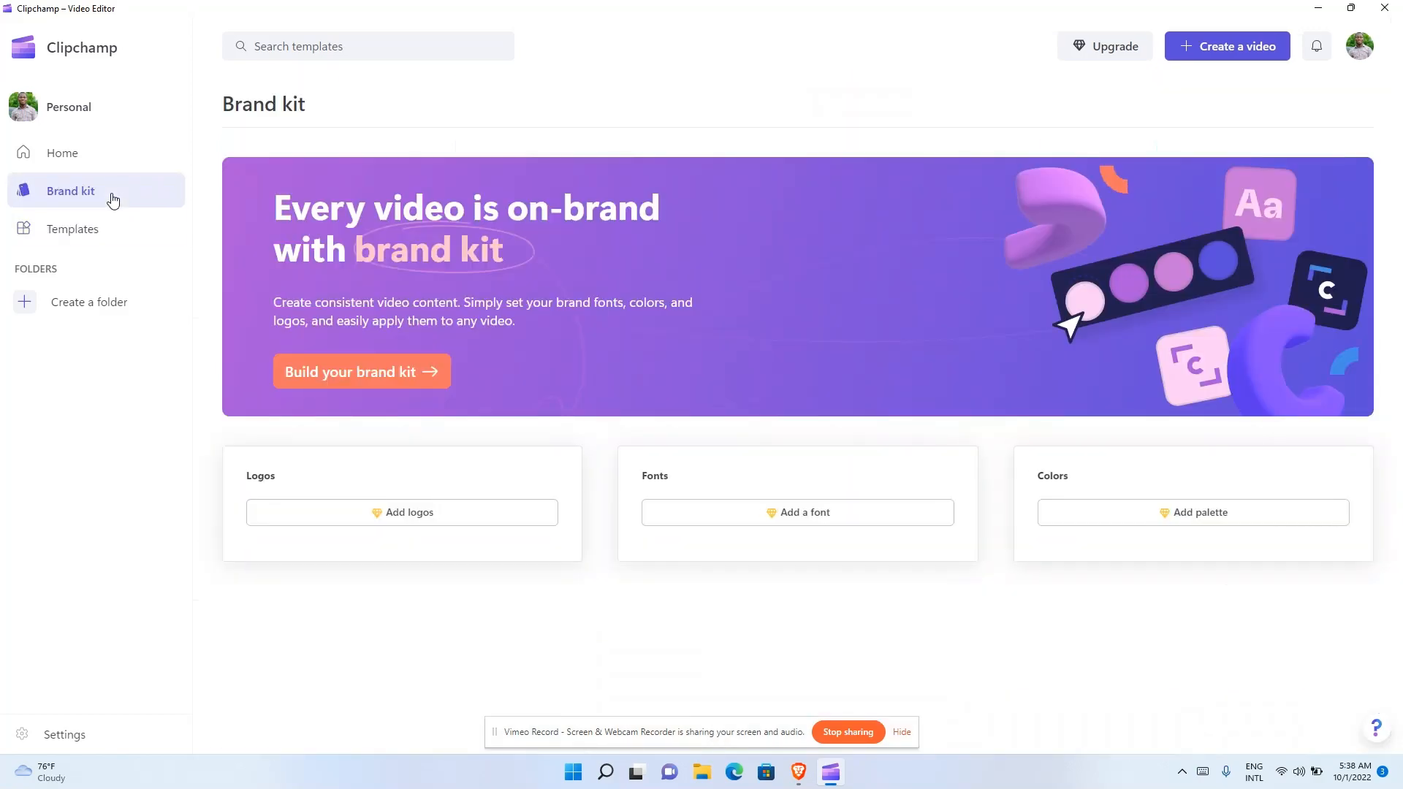
mouse_move(94, 152)
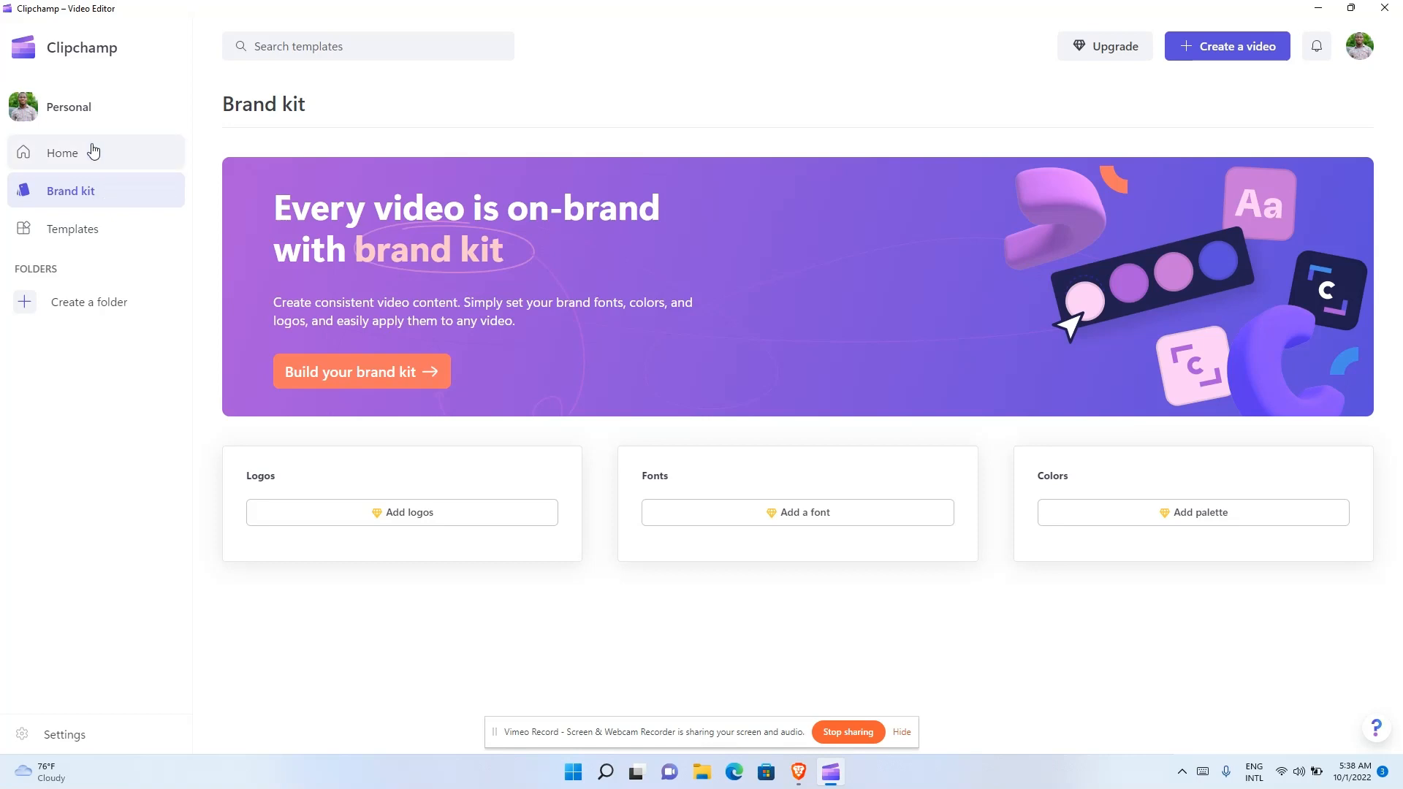
left_click(61, 152)
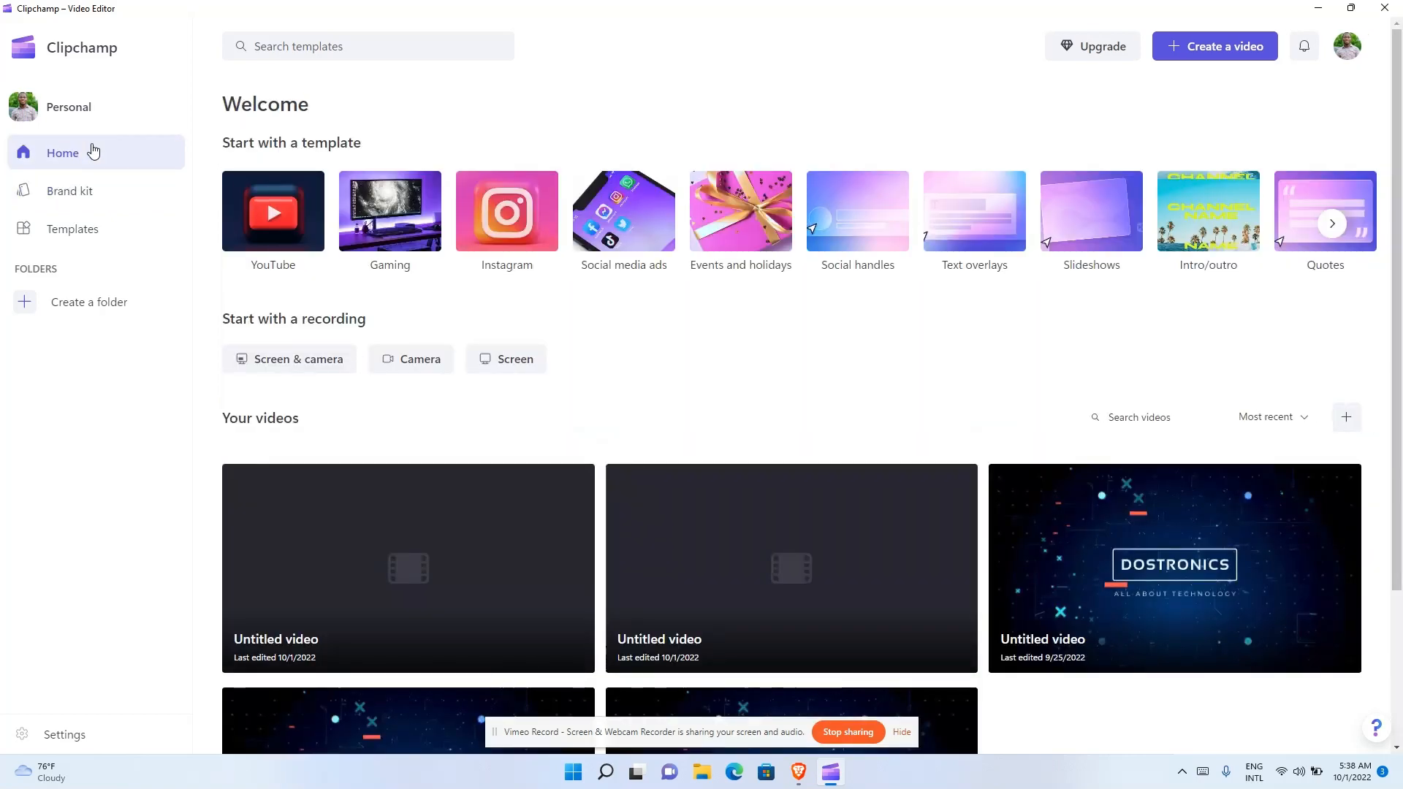
mouse_move(253, 249)
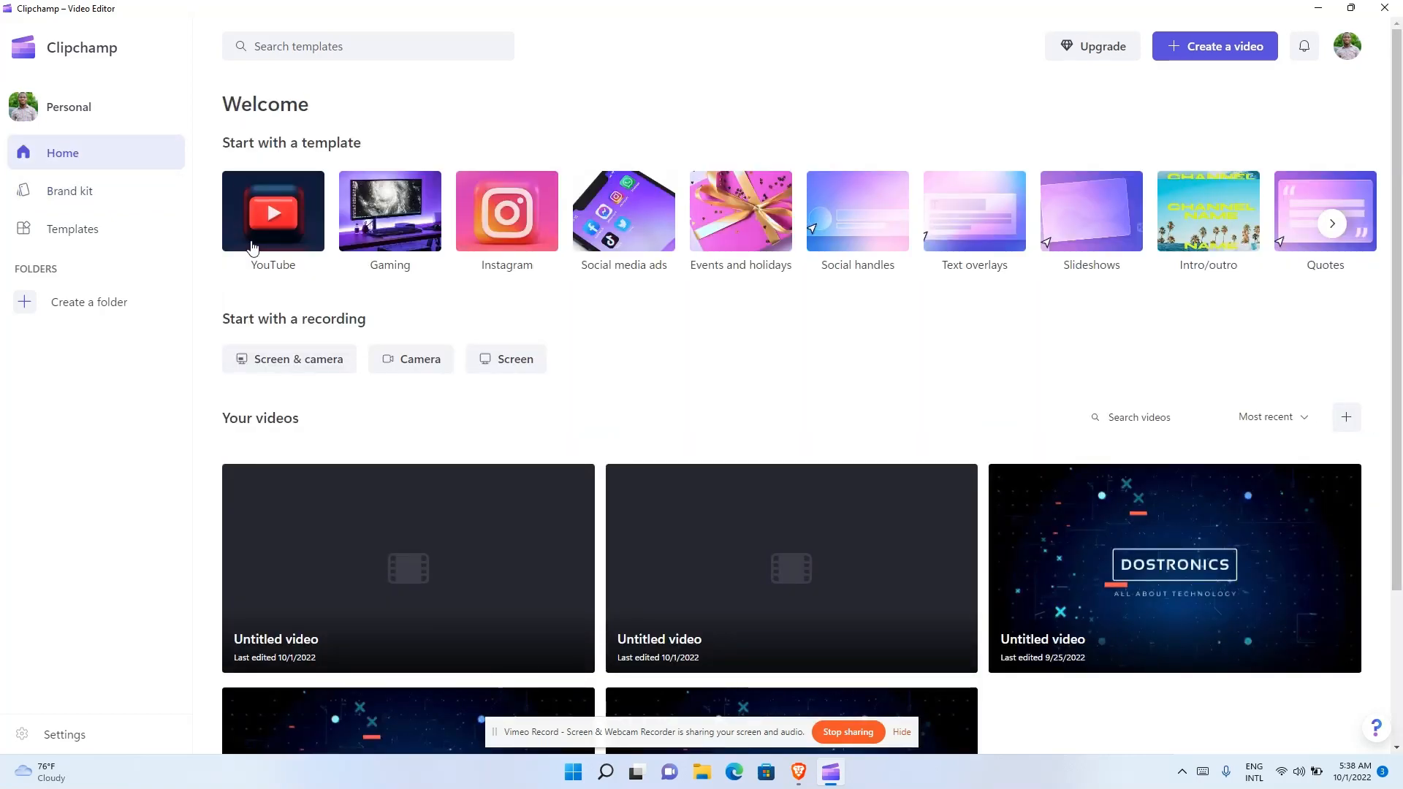
mouse_move(309, 211)
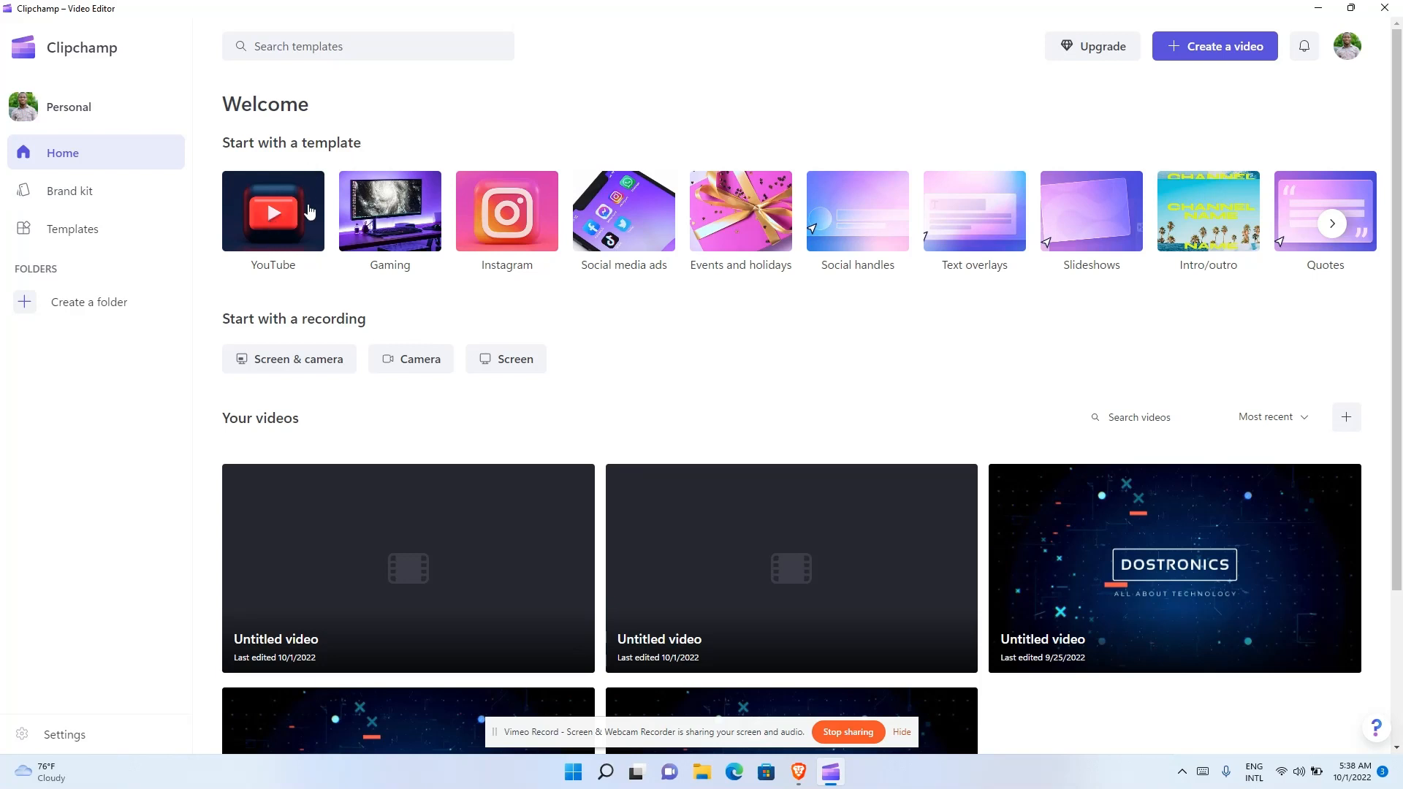
mouse_move(652, 292)
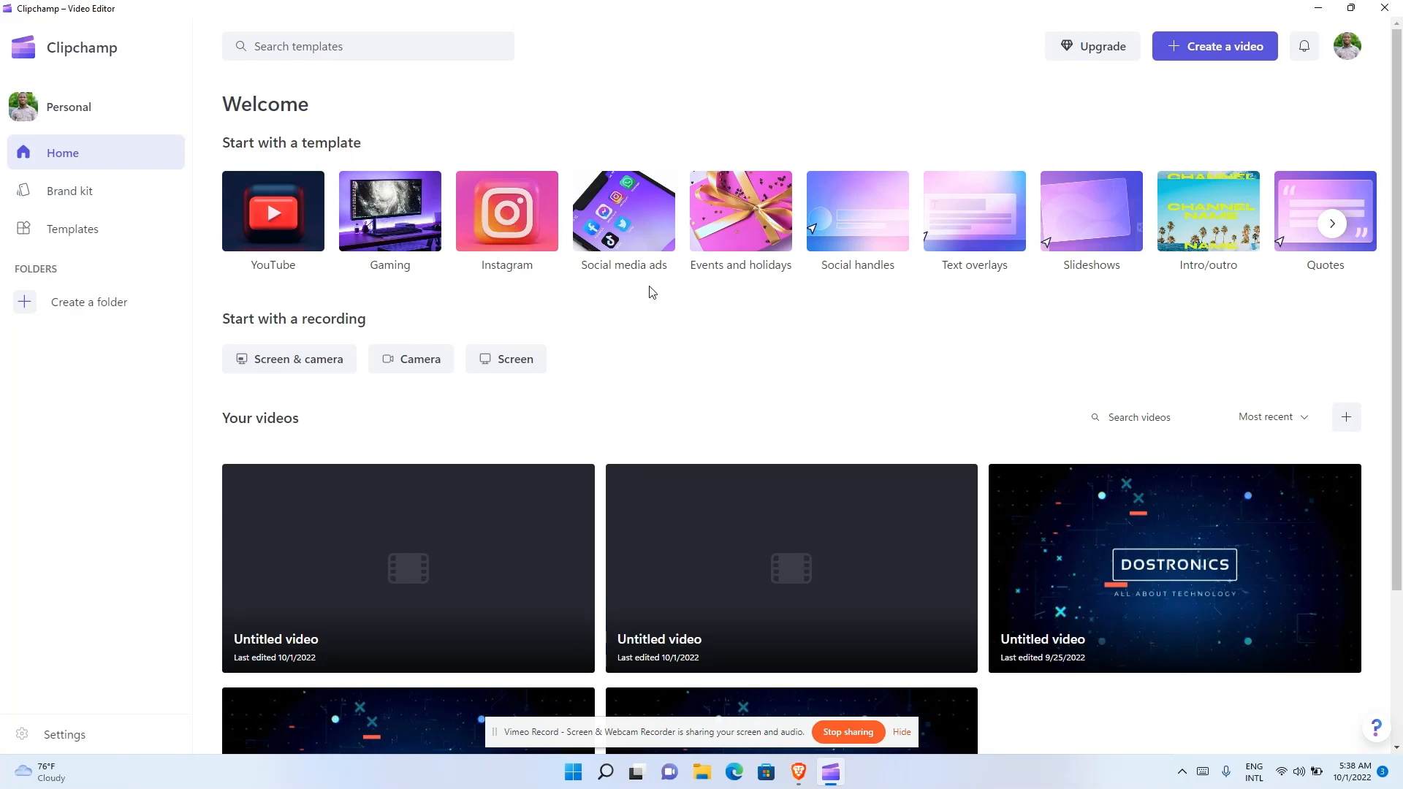
mouse_move(1332, 224)
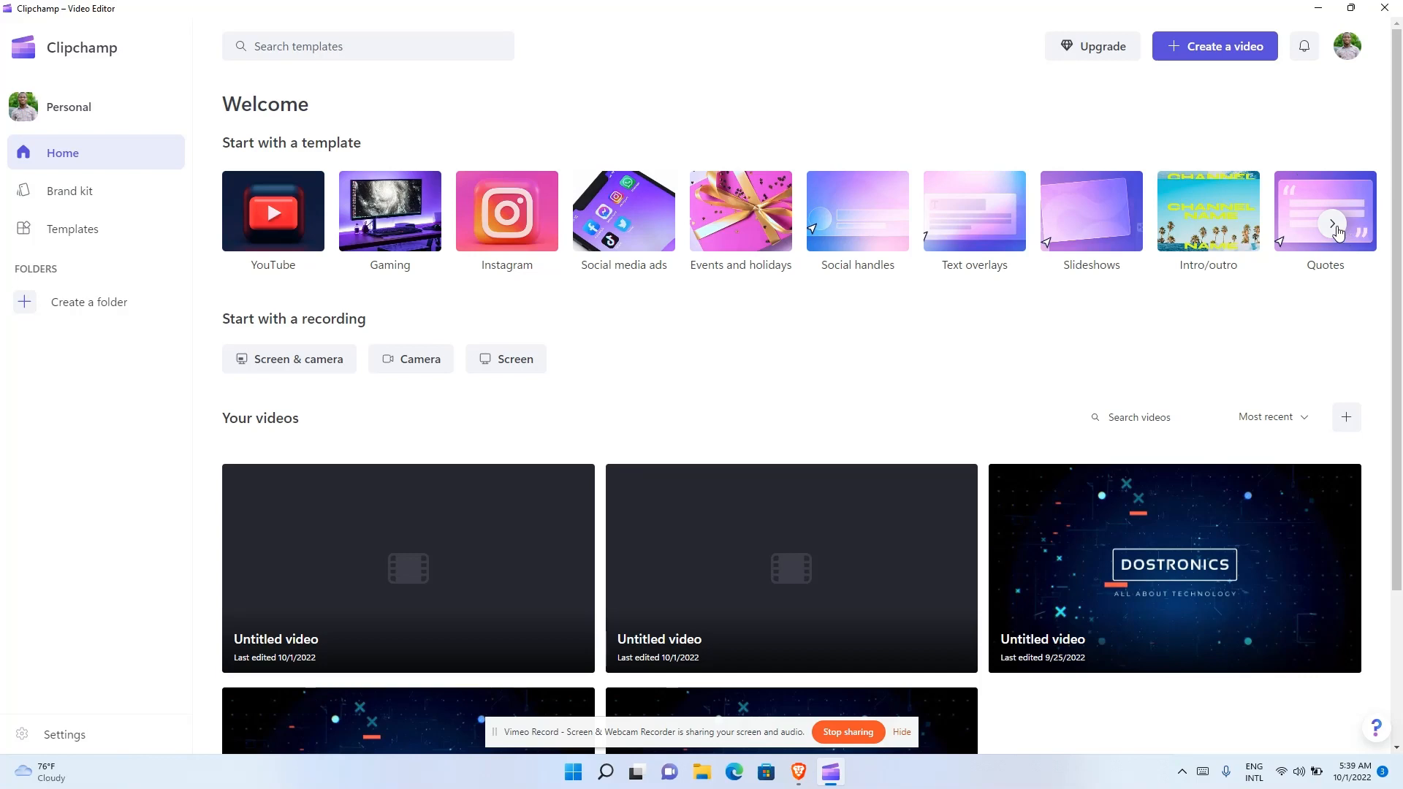
left_click(1333, 222)
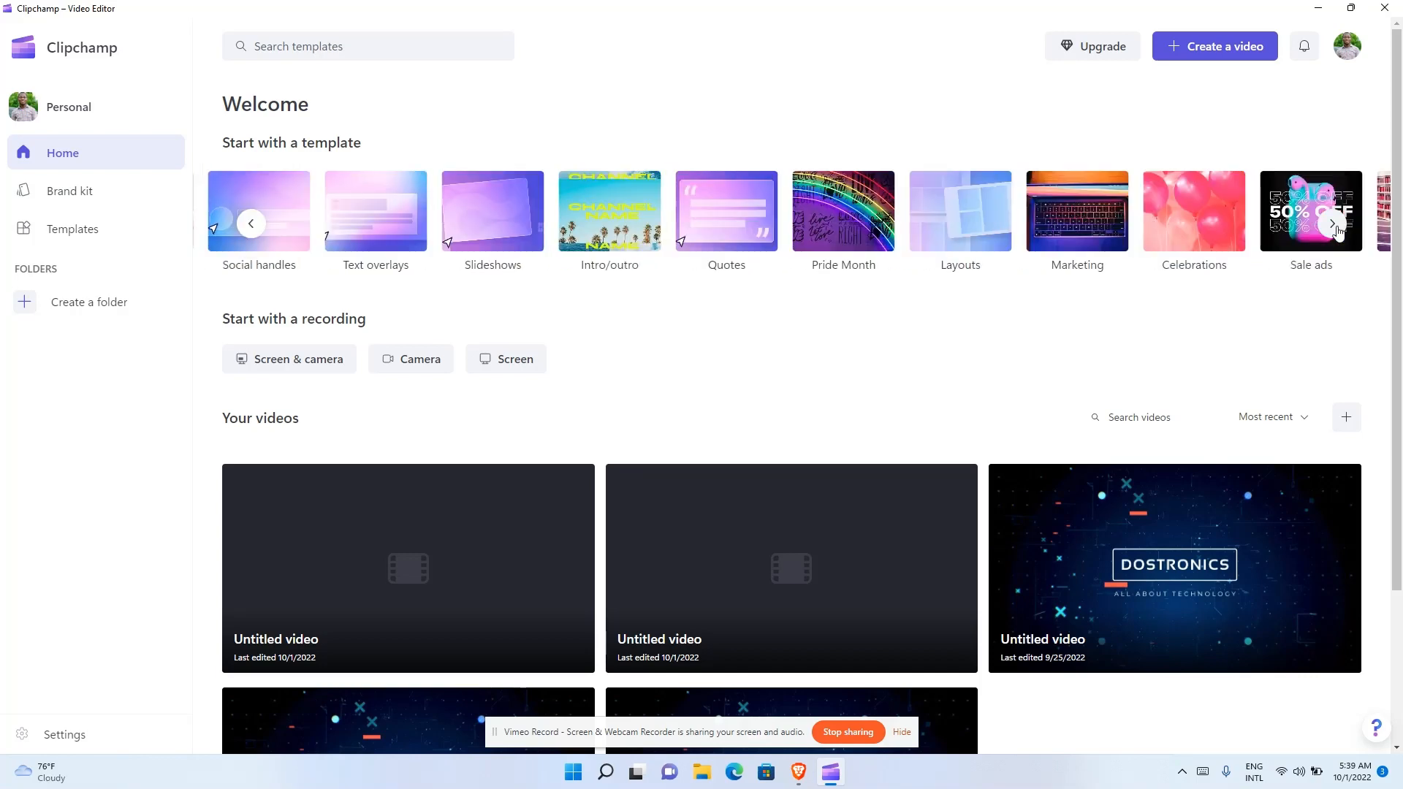
left_click(1333, 222)
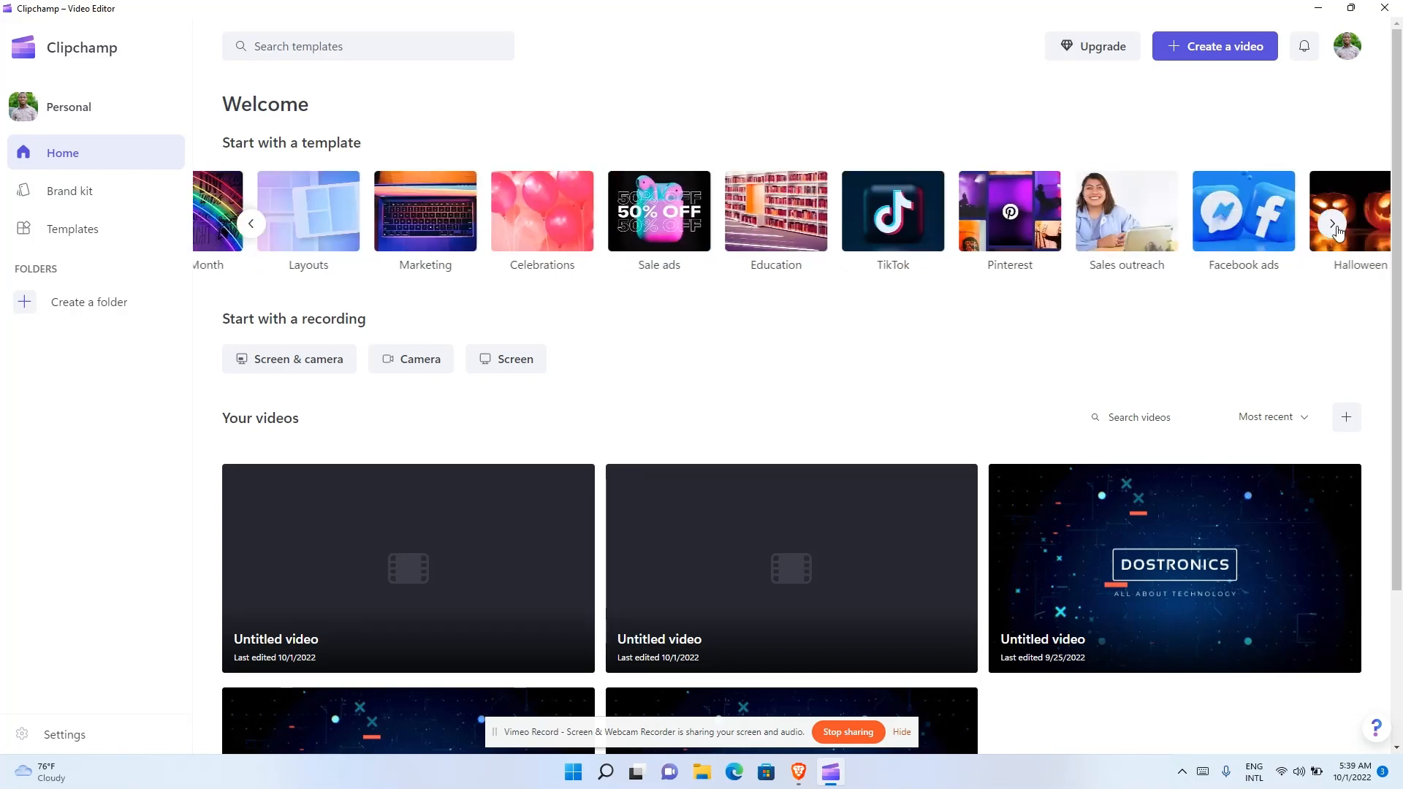
left_click(1333, 223)
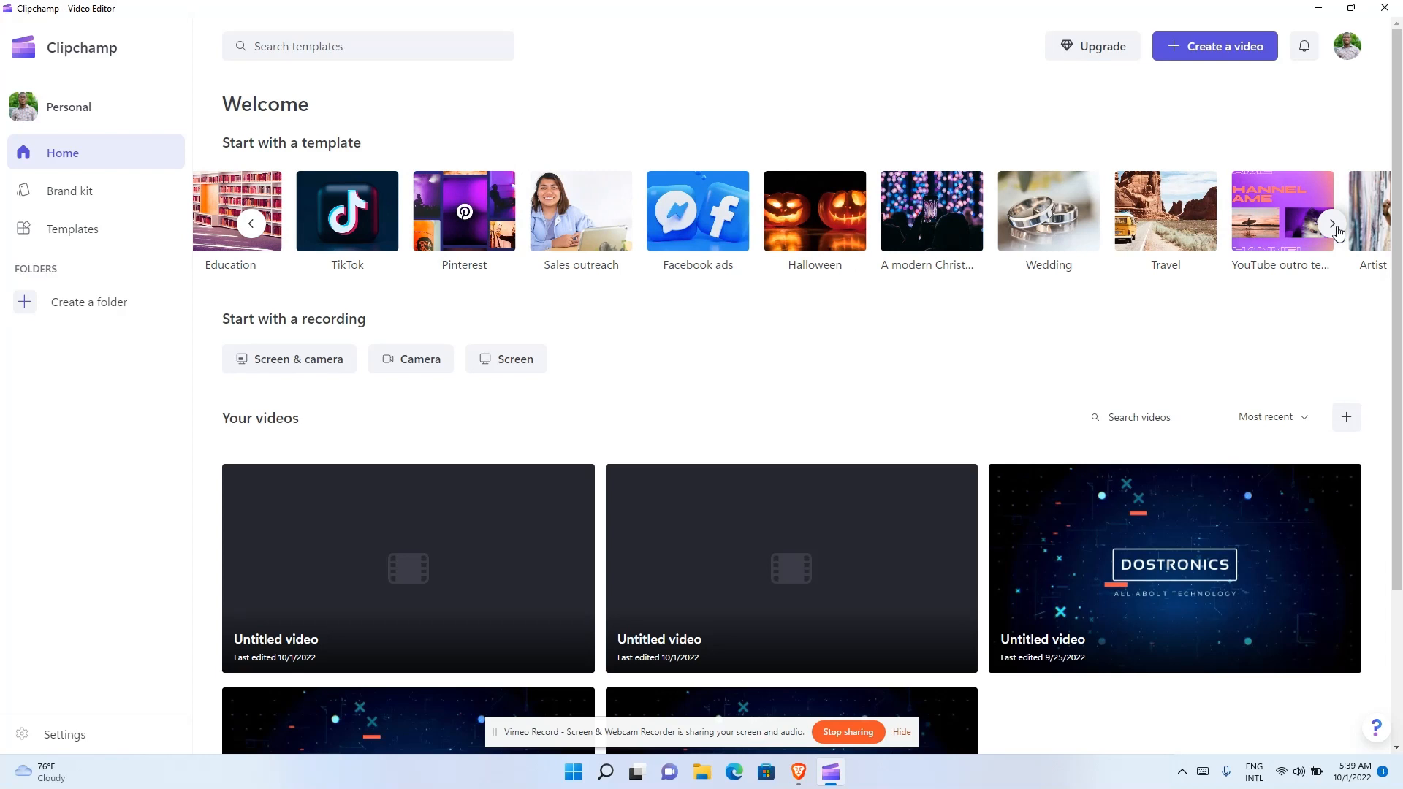
mouse_move(701, 393)
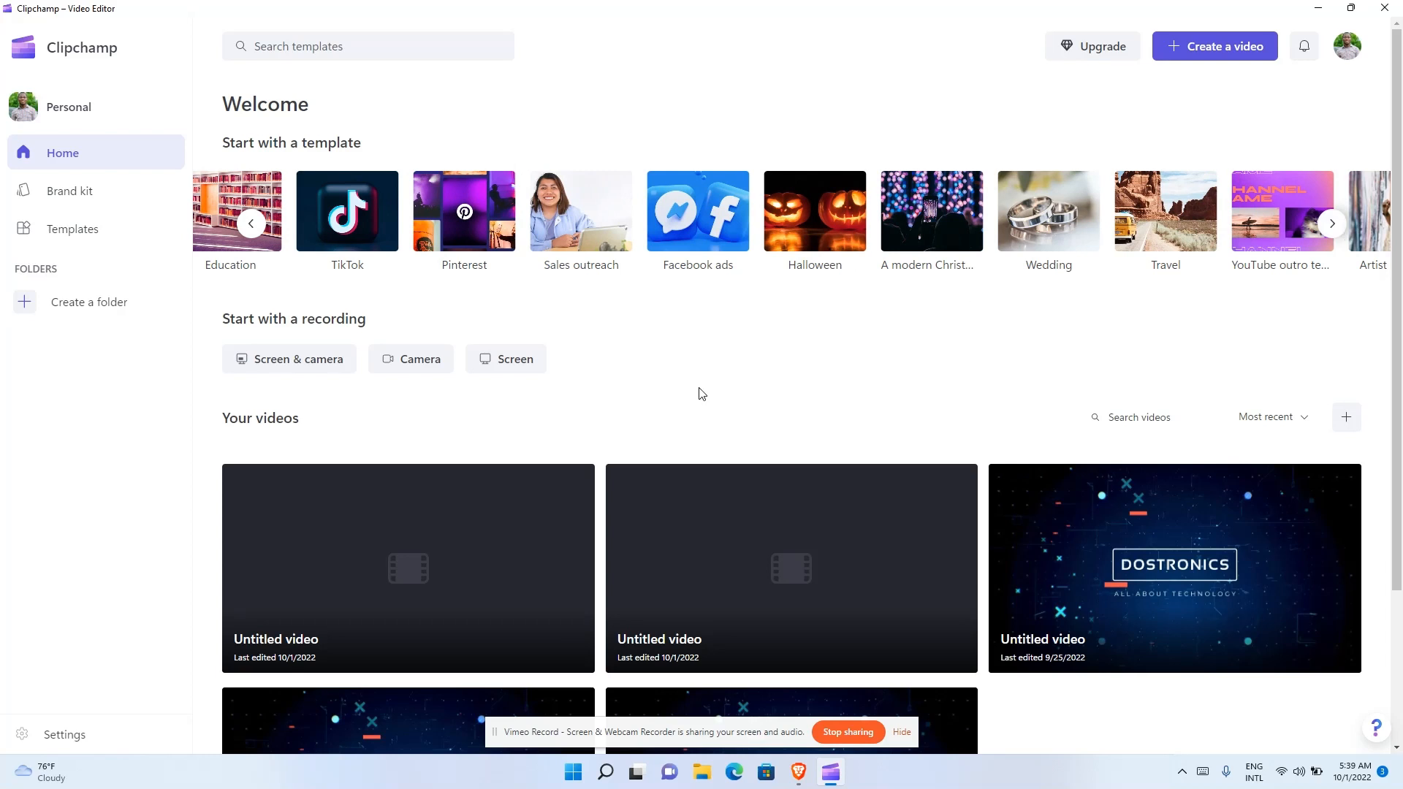
mouse_move(320, 370)
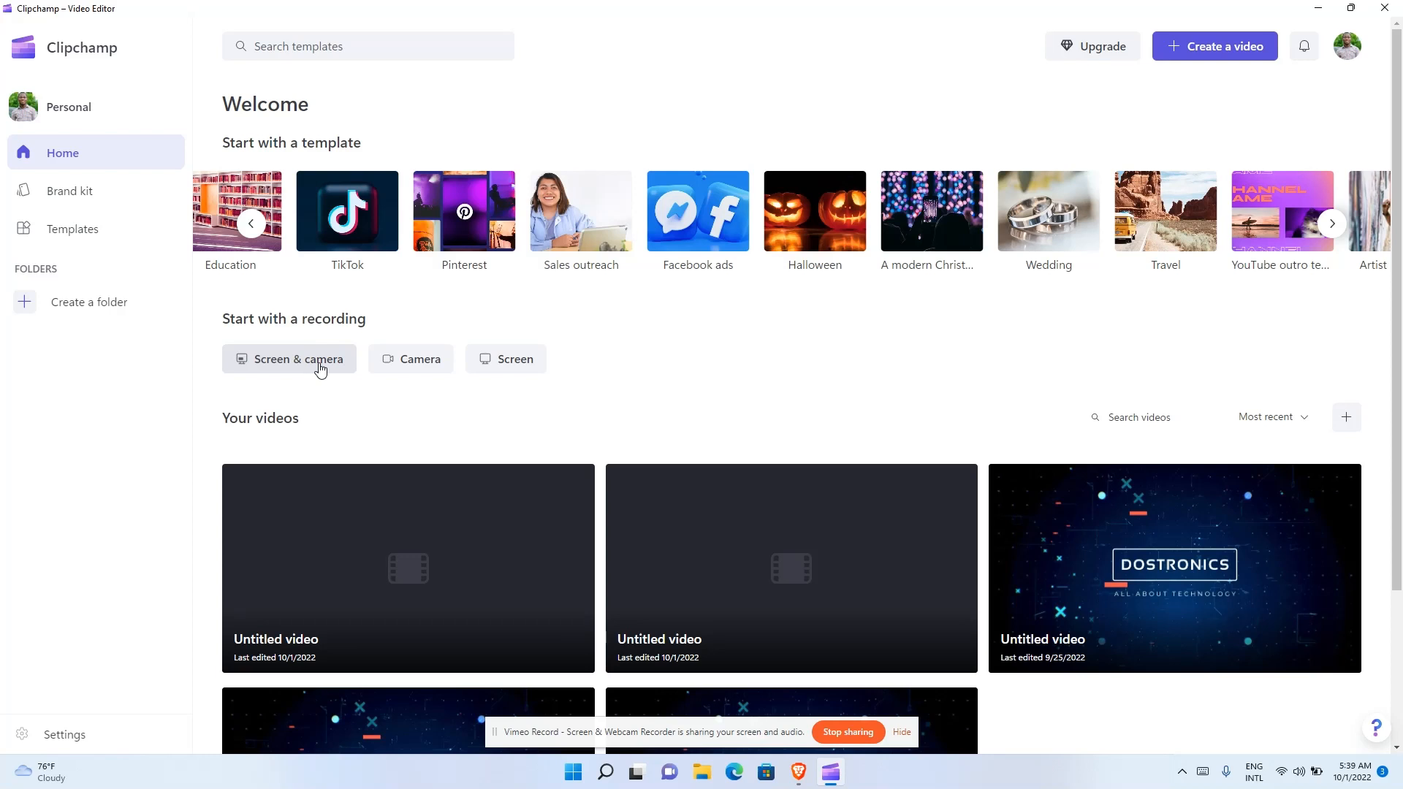
- Start a new video, view the screen and camera recorder, then close it back to the empty editor
left_click(1215, 45)
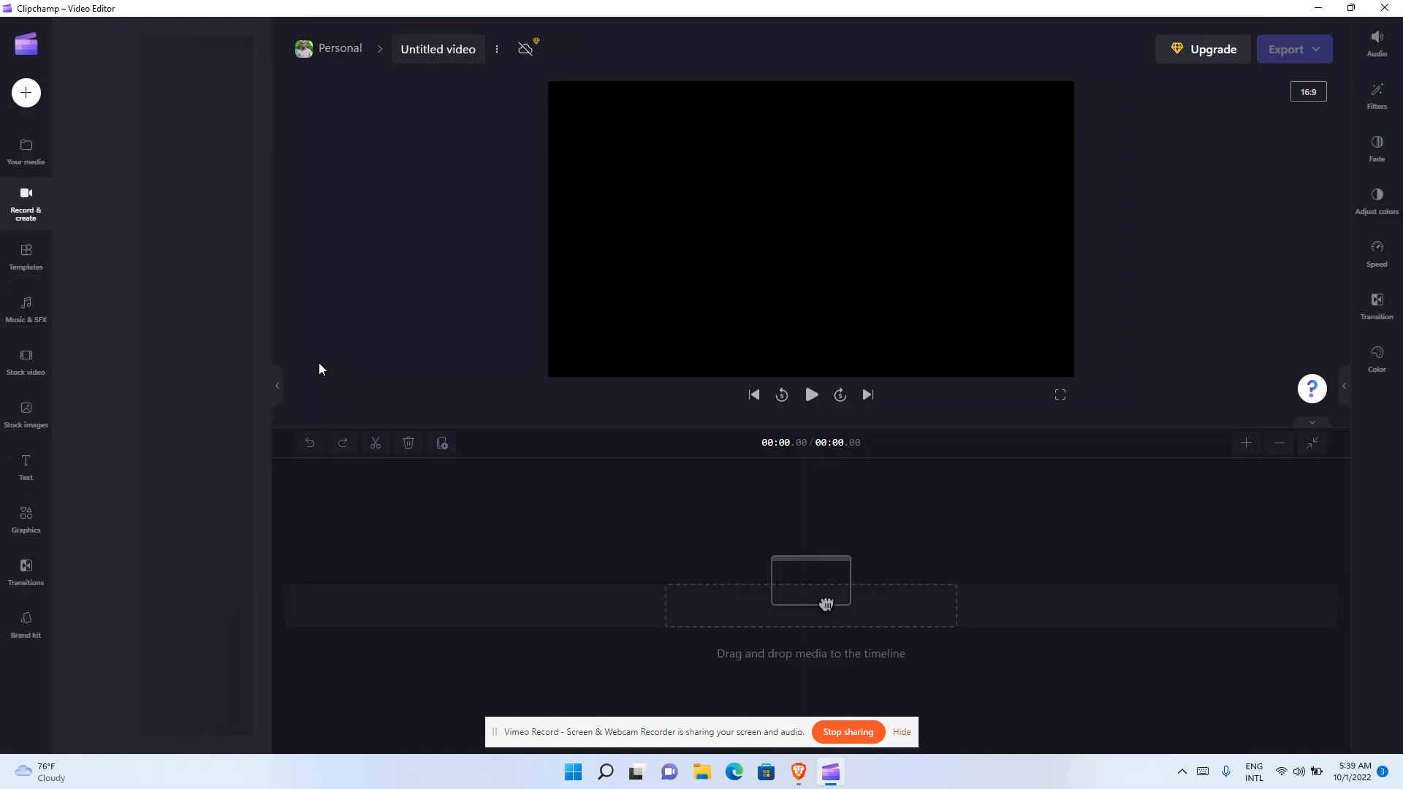
left_click(25, 205)
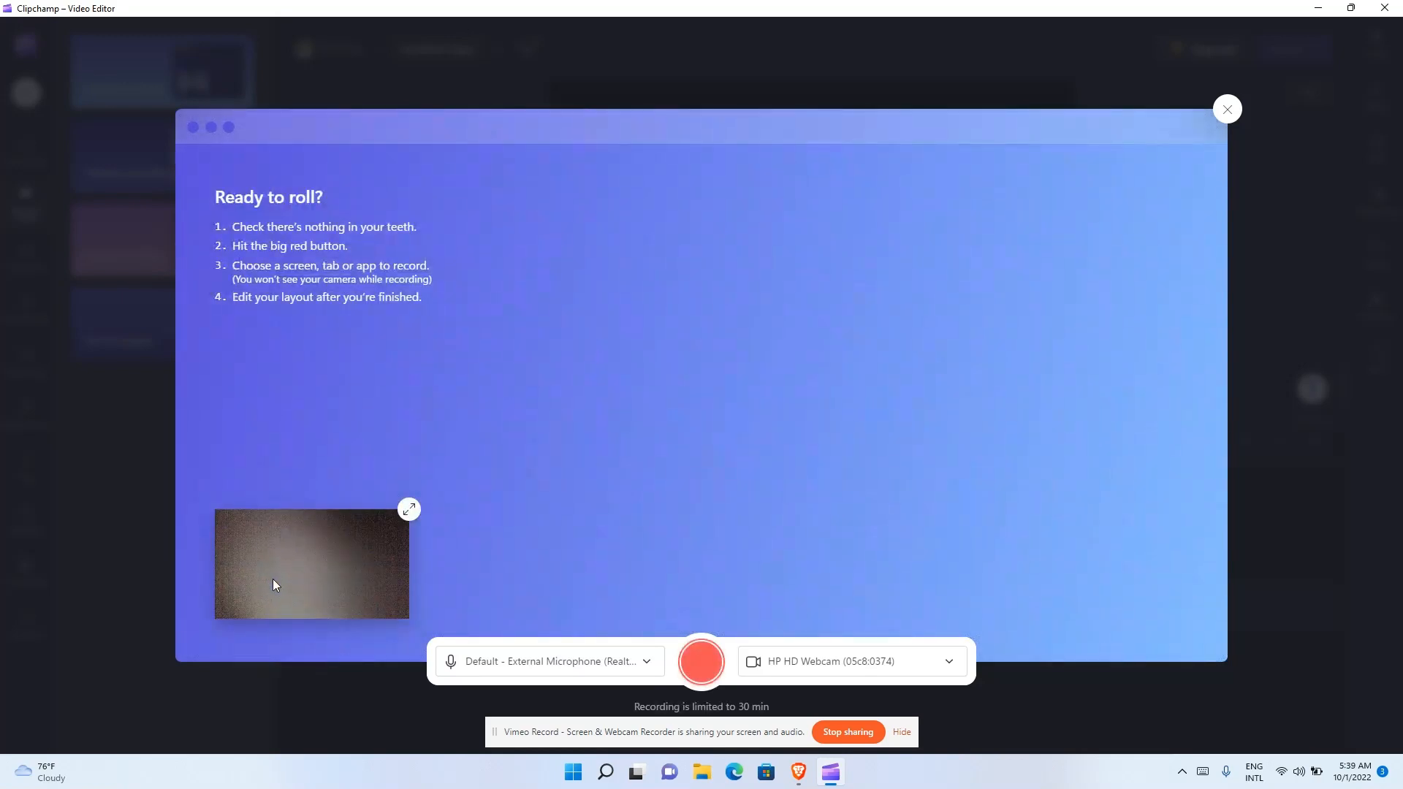
mouse_move(409, 509)
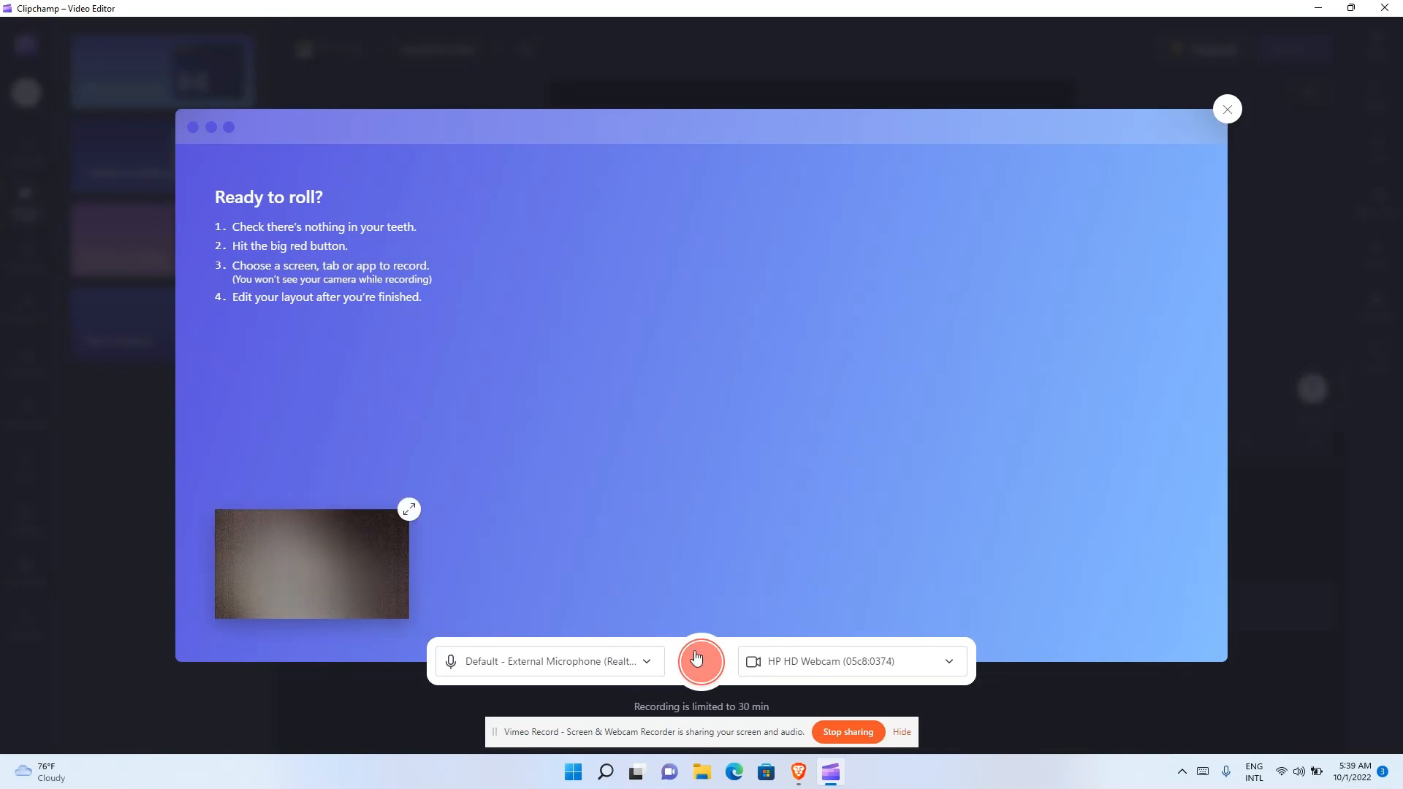
mouse_move(627, 677)
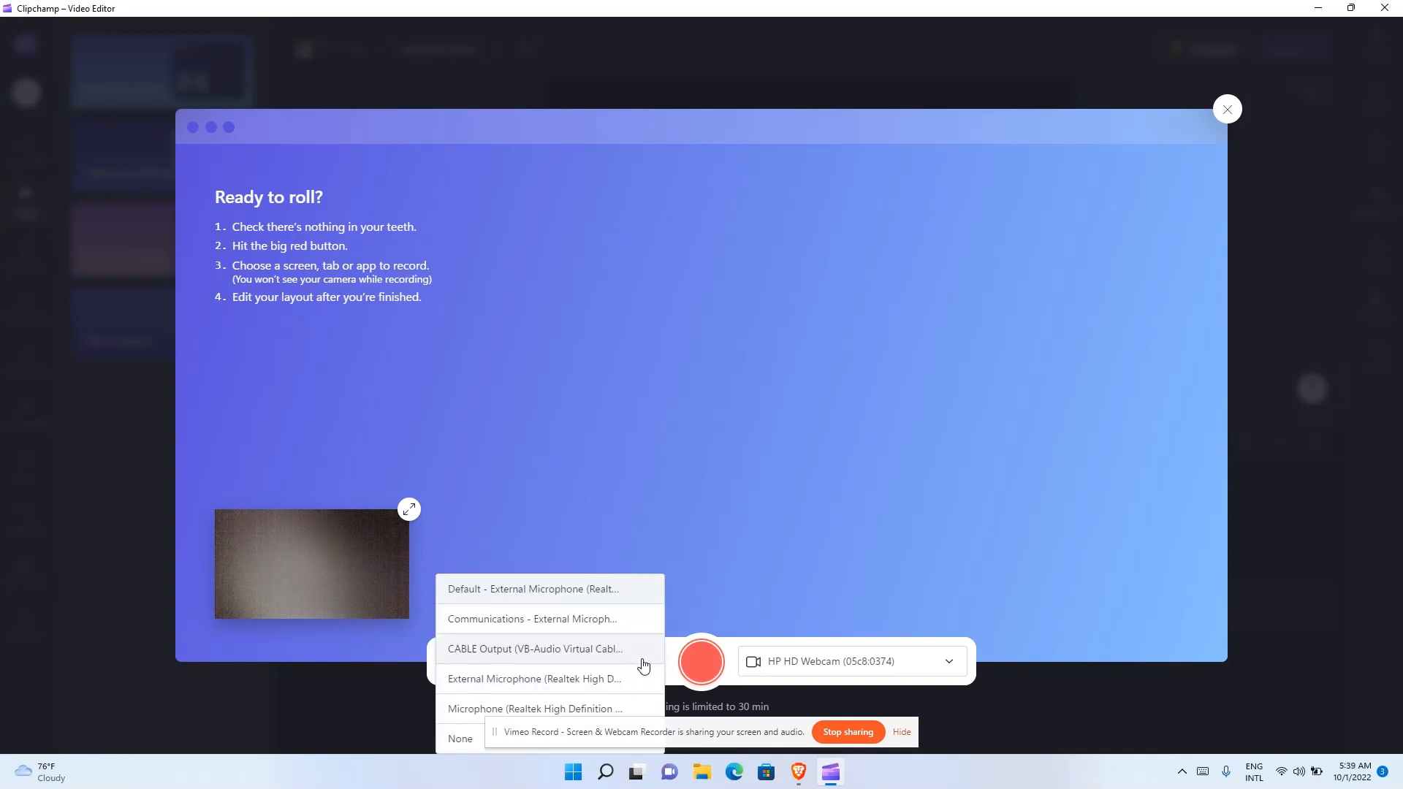
mouse_move(733, 573)
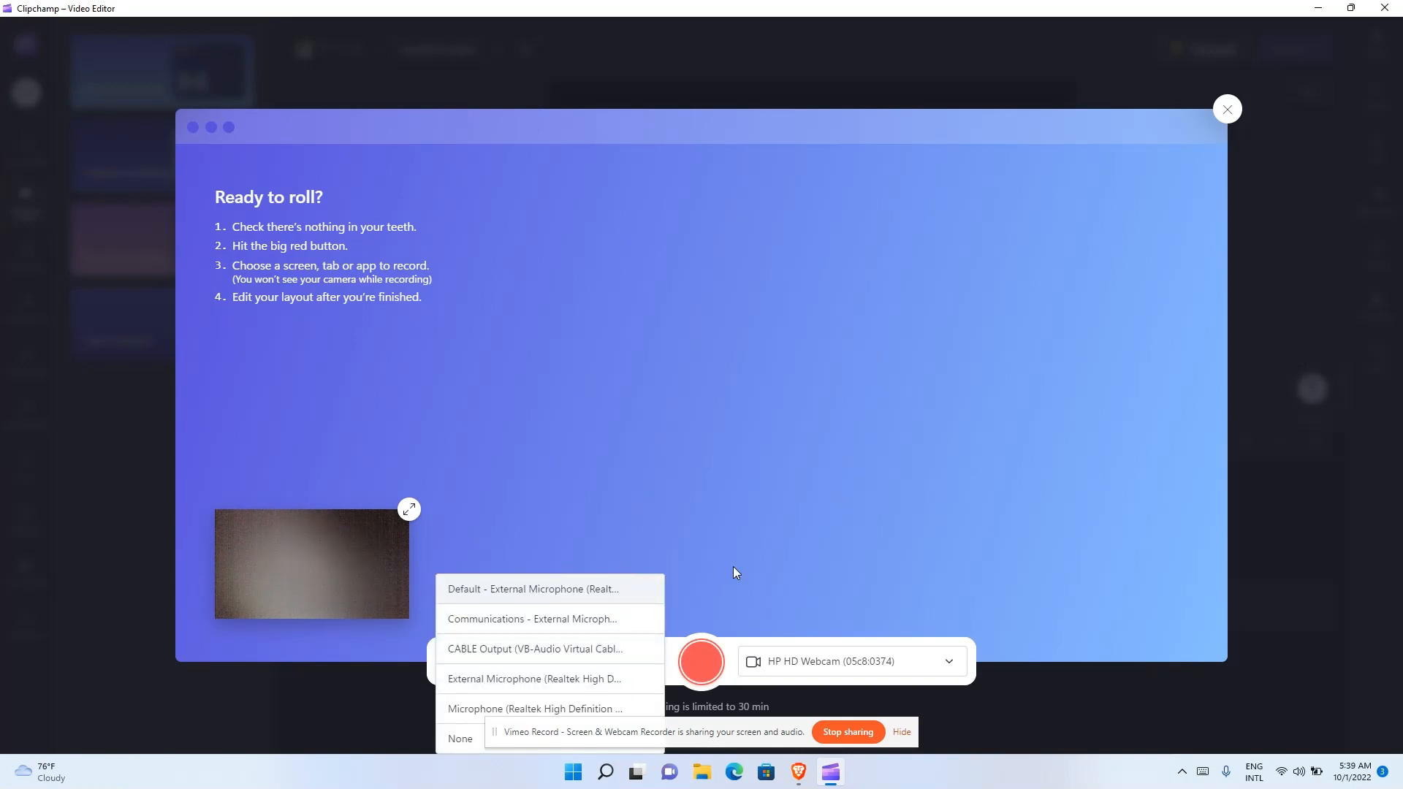
mouse_move(839, 569)
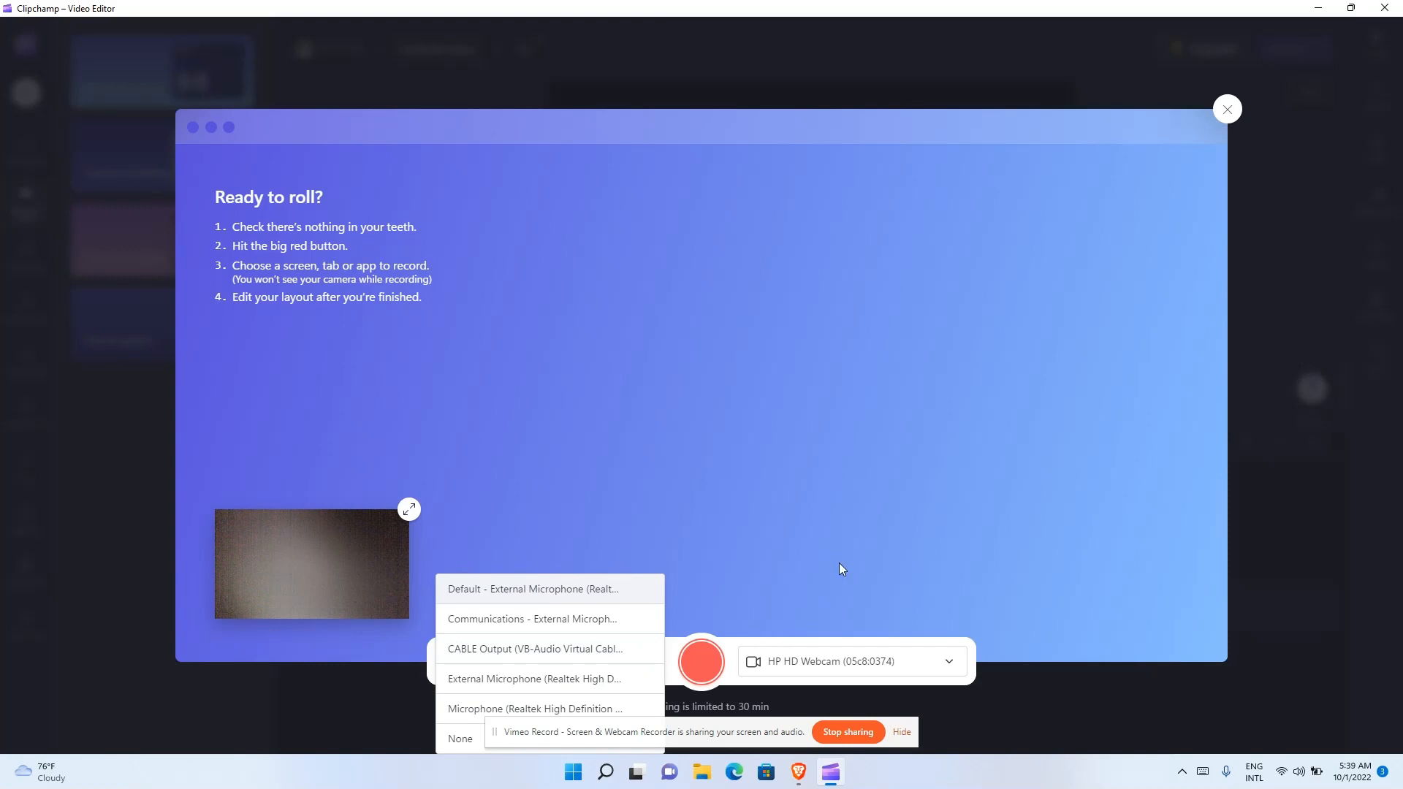
left_click(532, 589)
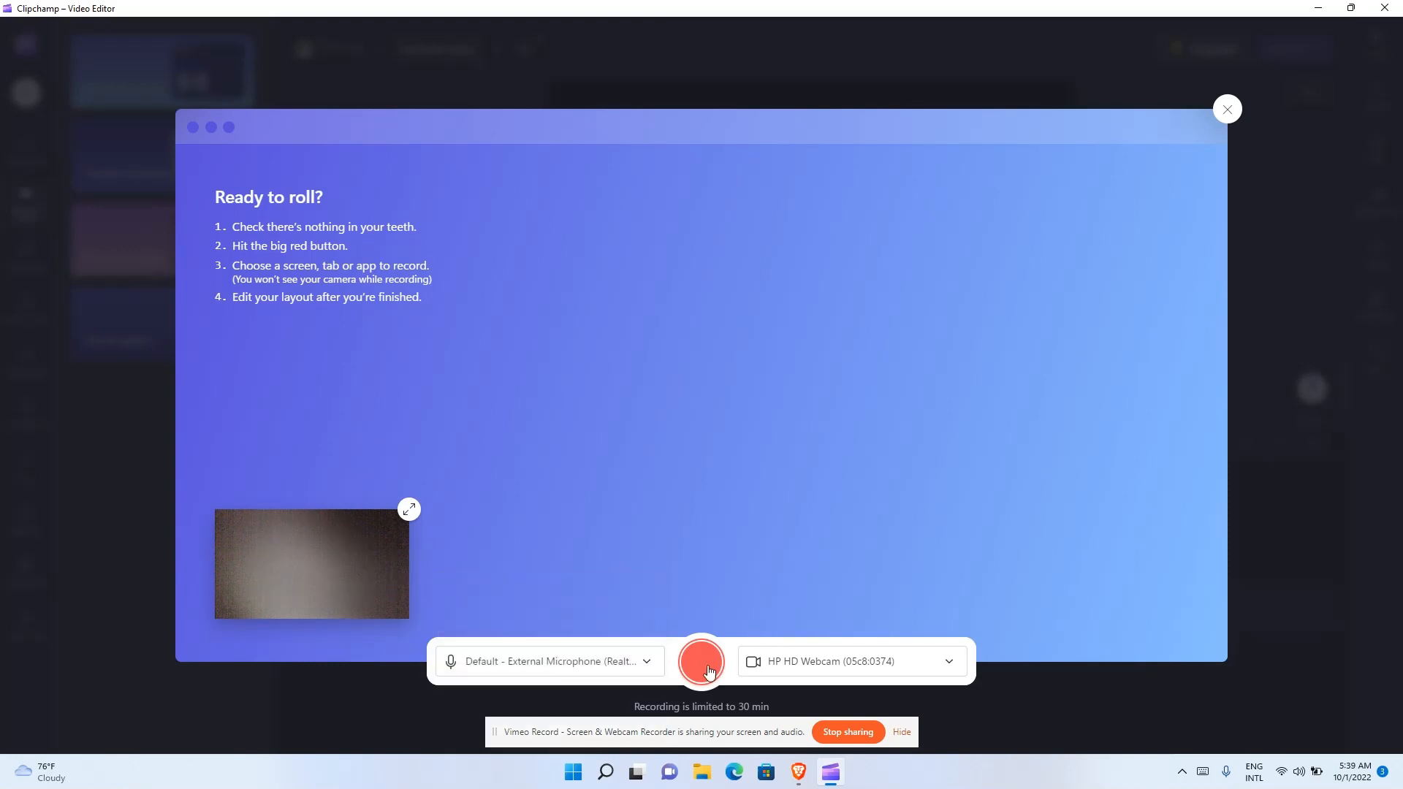
mouse_move(1166, 255)
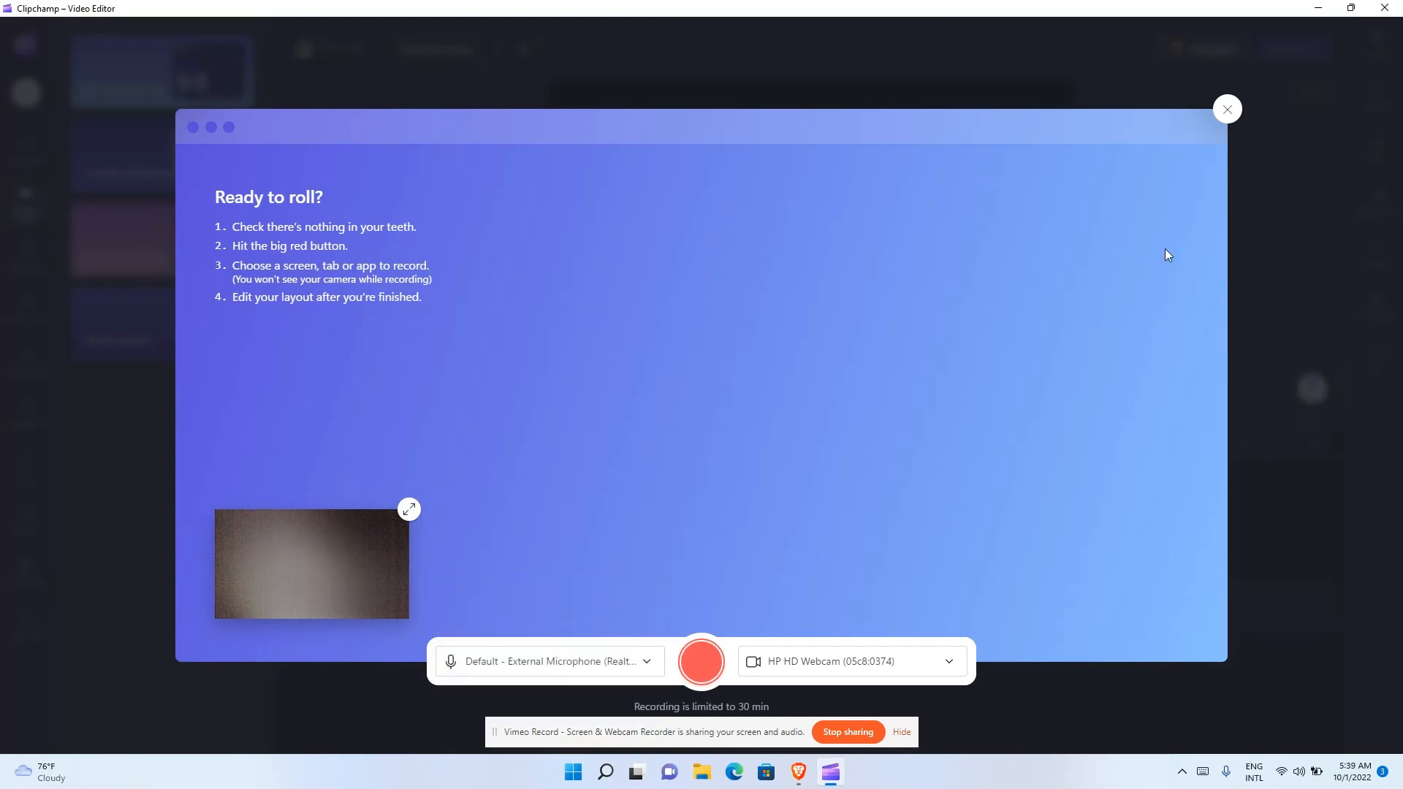
left_click(1226, 108)
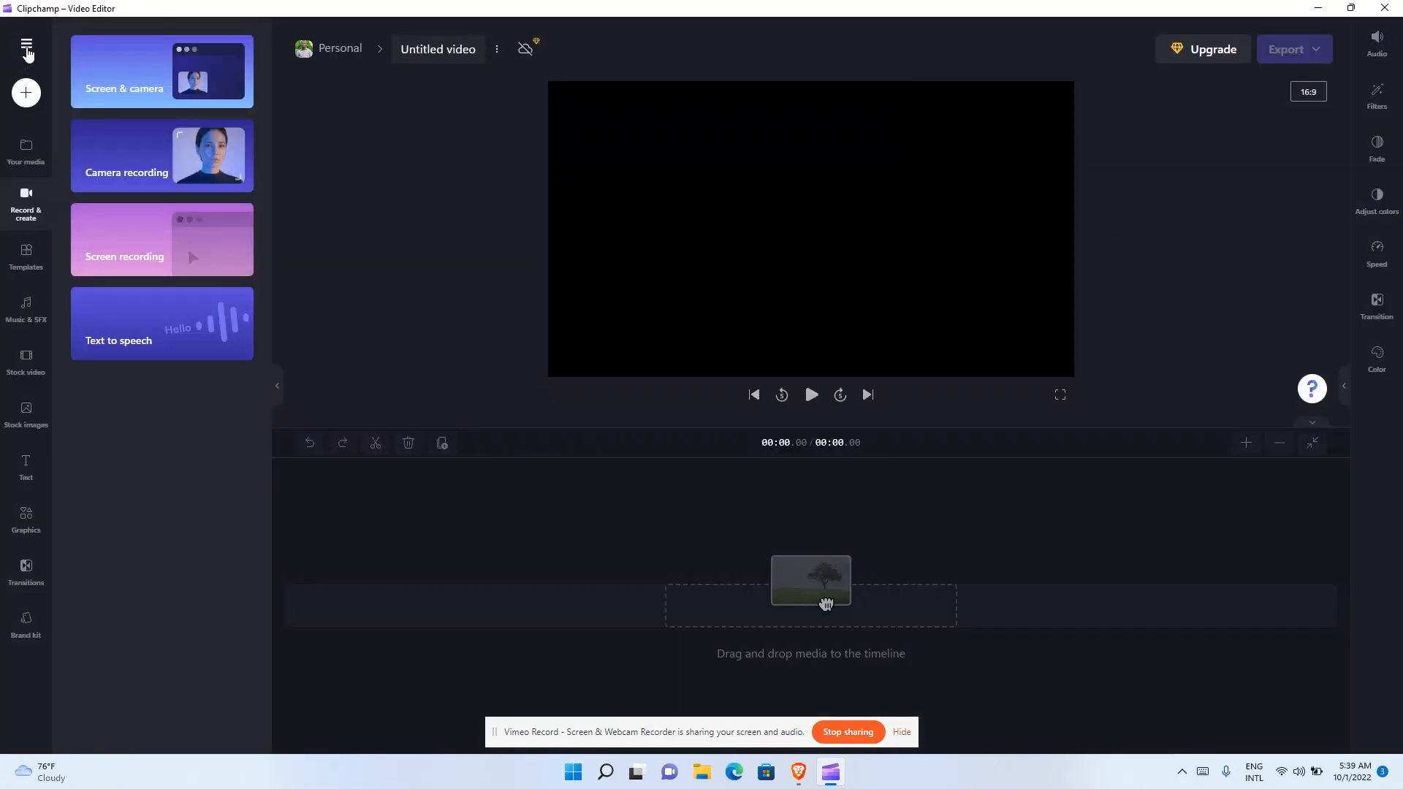
- Return to the Clipchamp home page via the main menu's Back to home
left_click(26, 42)
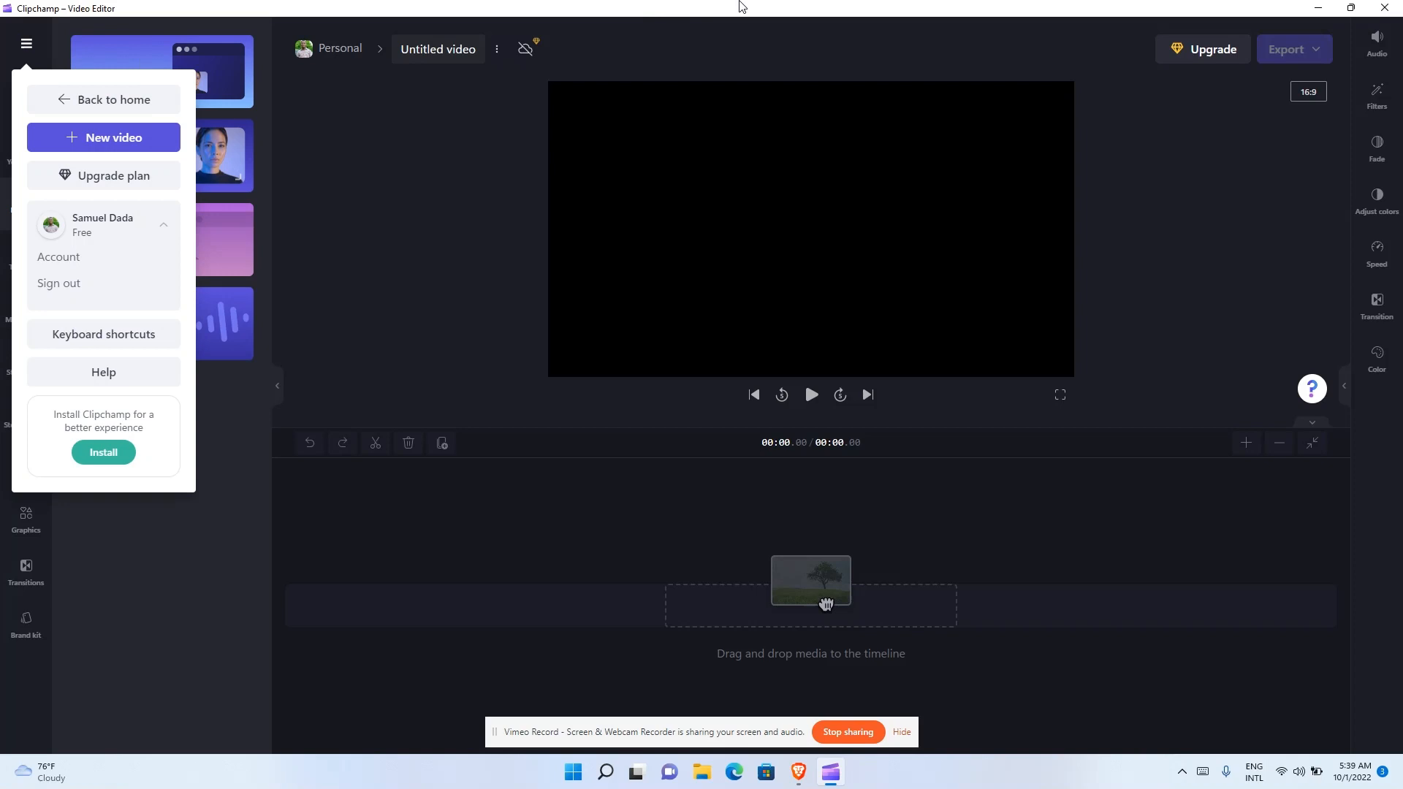
mouse_move(63, 81)
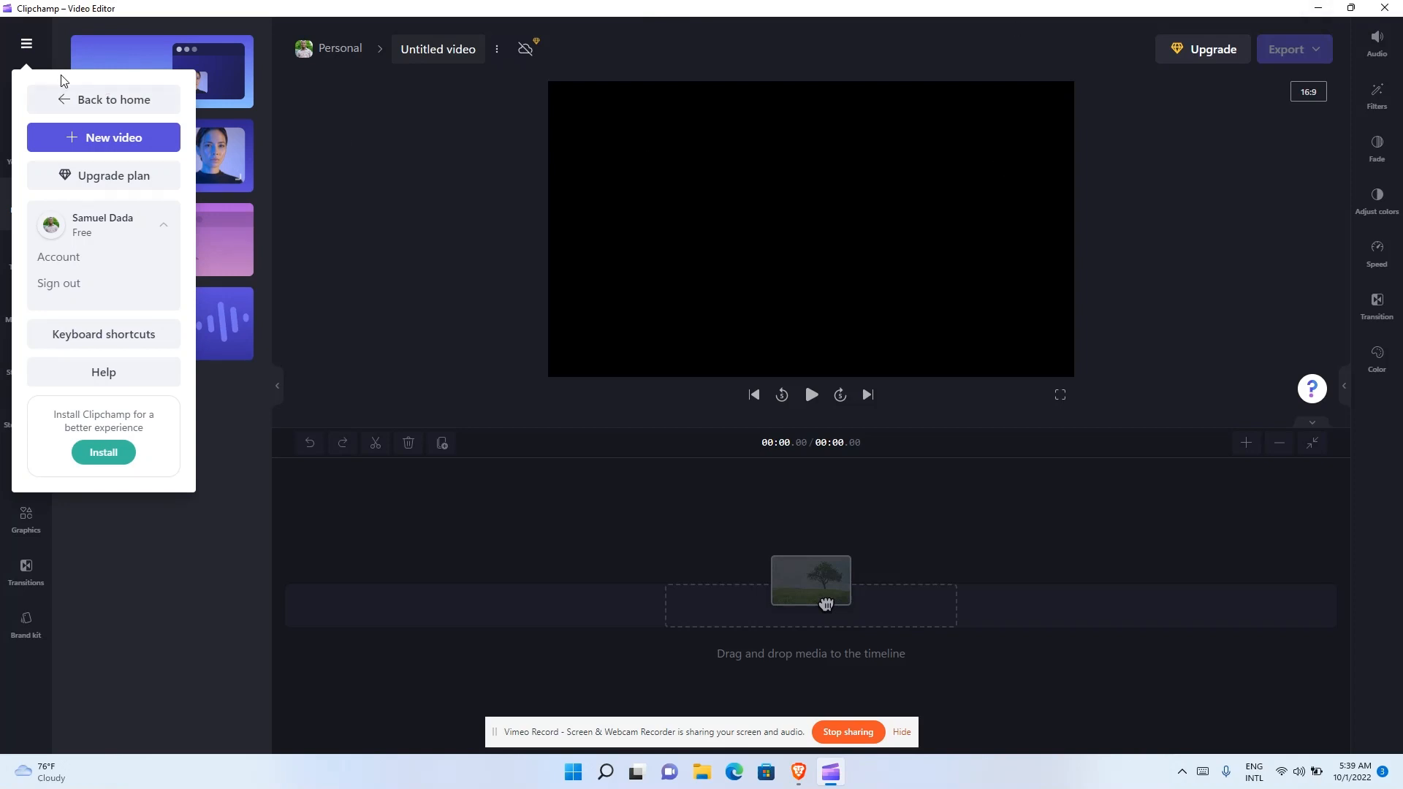
left_click(113, 100)
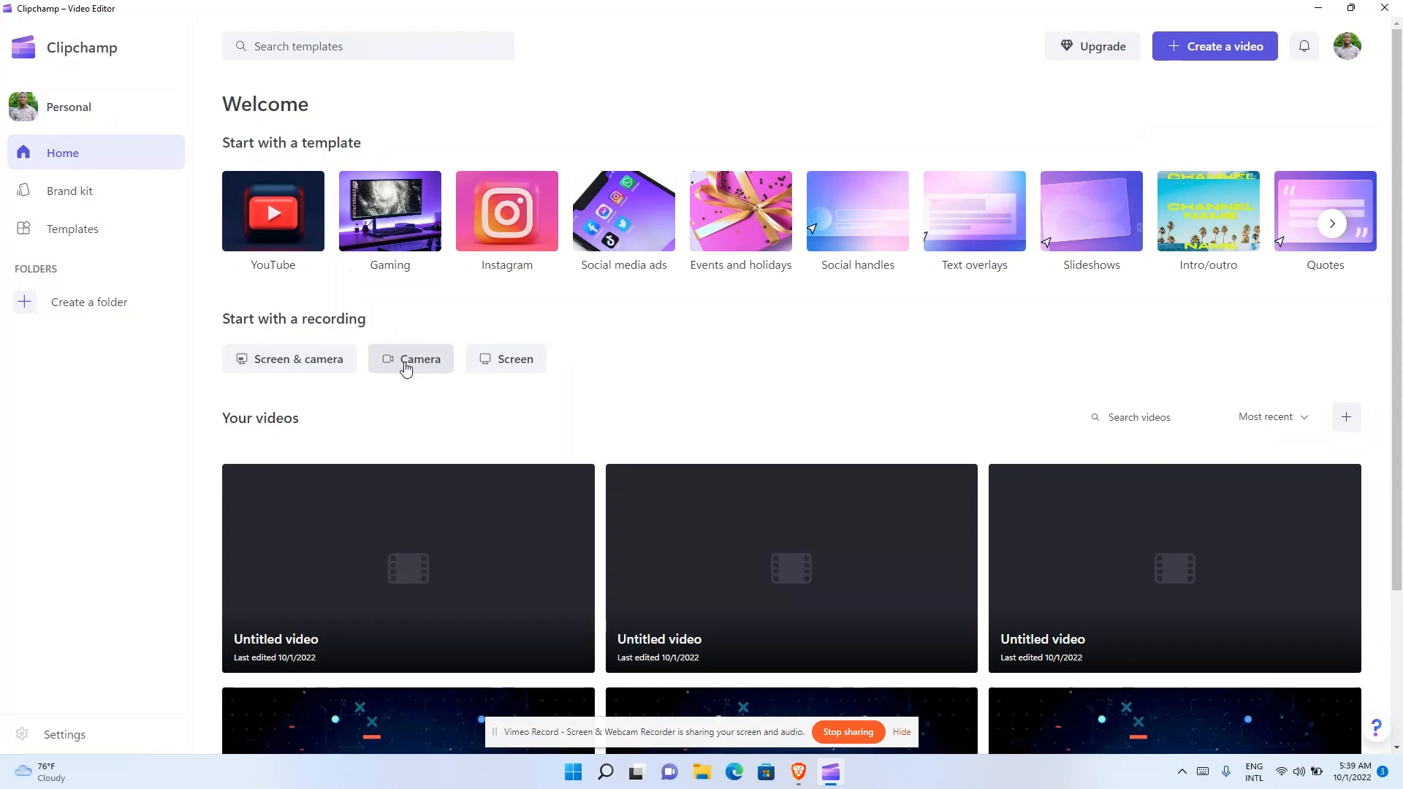
mouse_move(514, 360)
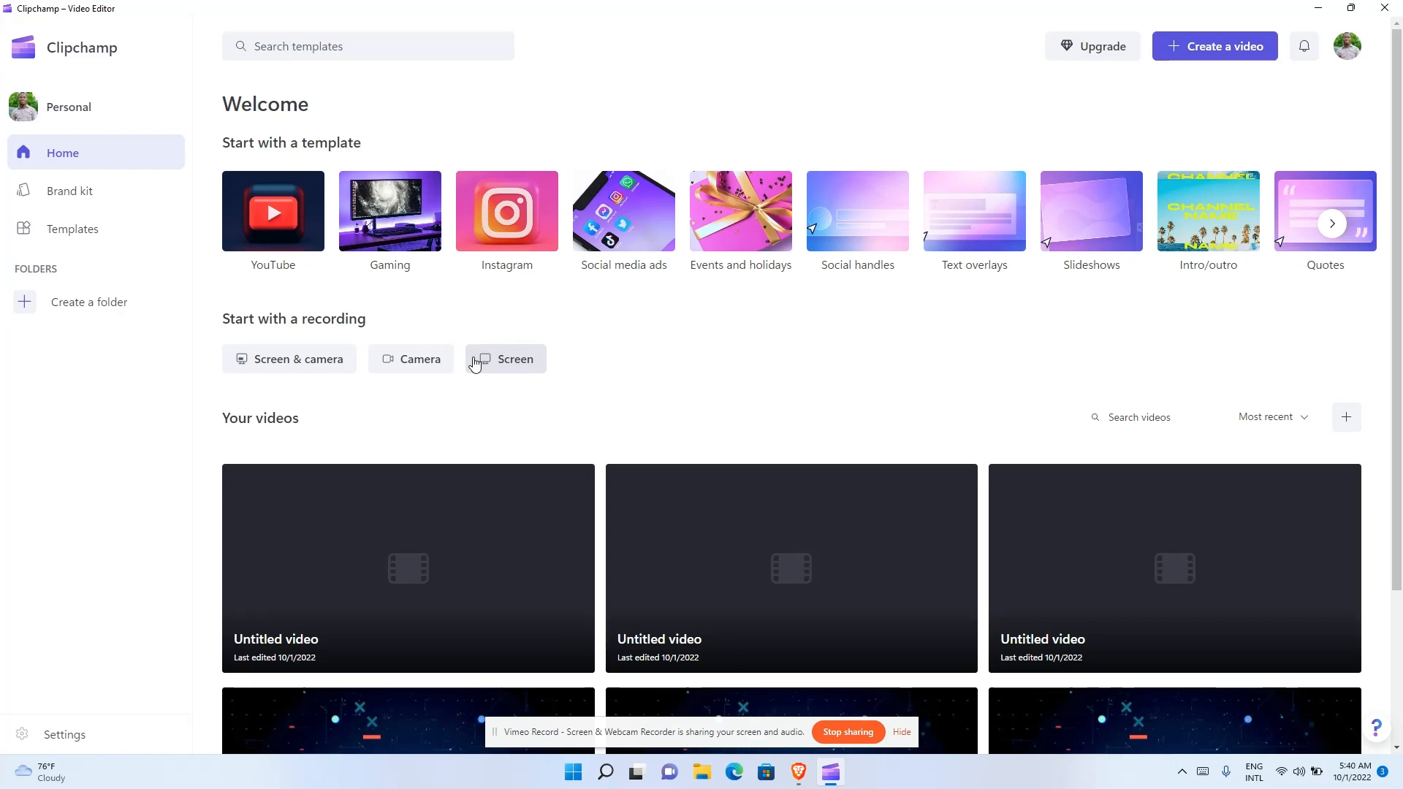
mouse_move(1215, 26)
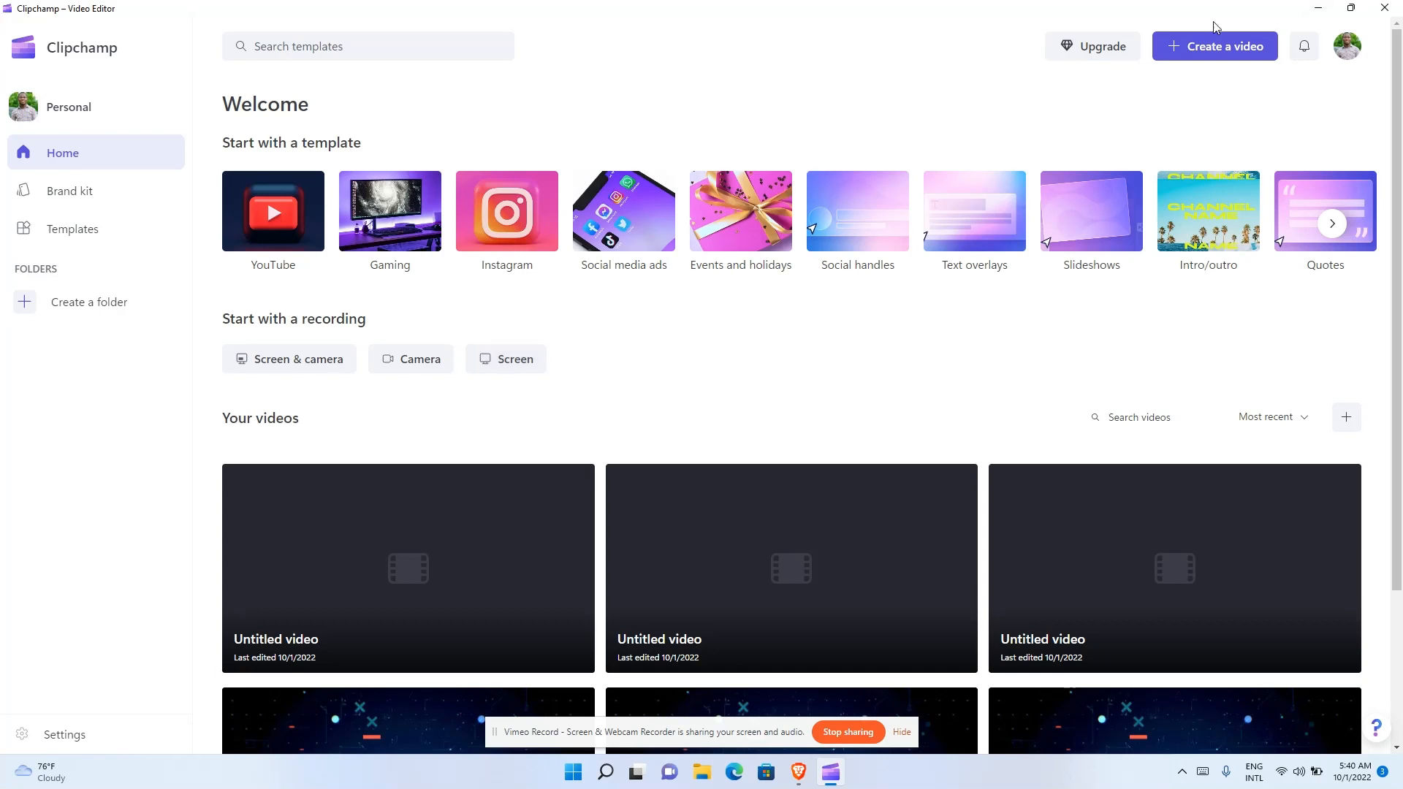
mouse_move(1214, 45)
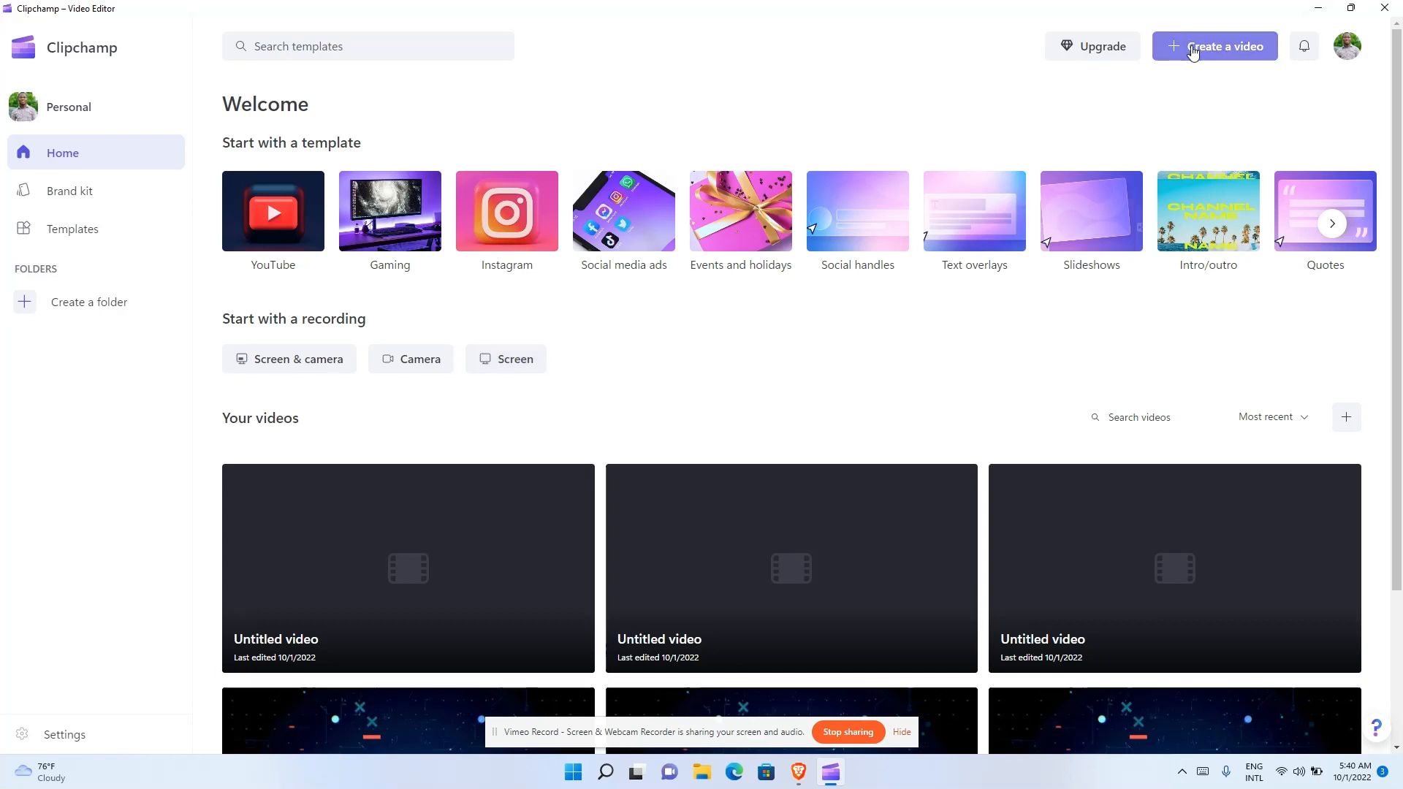
- Create a new video and browse the computer's Downloads folder for media to import
left_click(1214, 45)
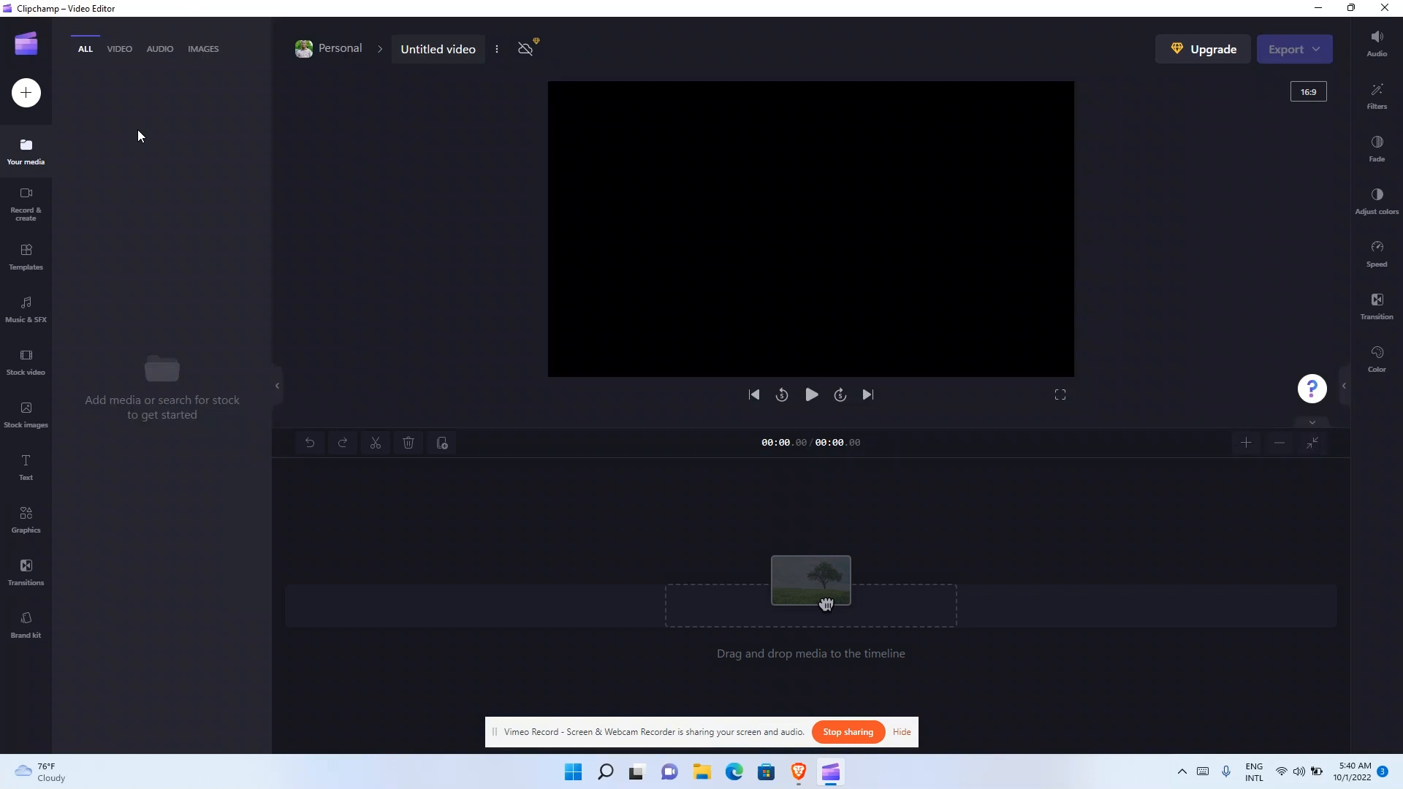
mouse_move(459, 216)
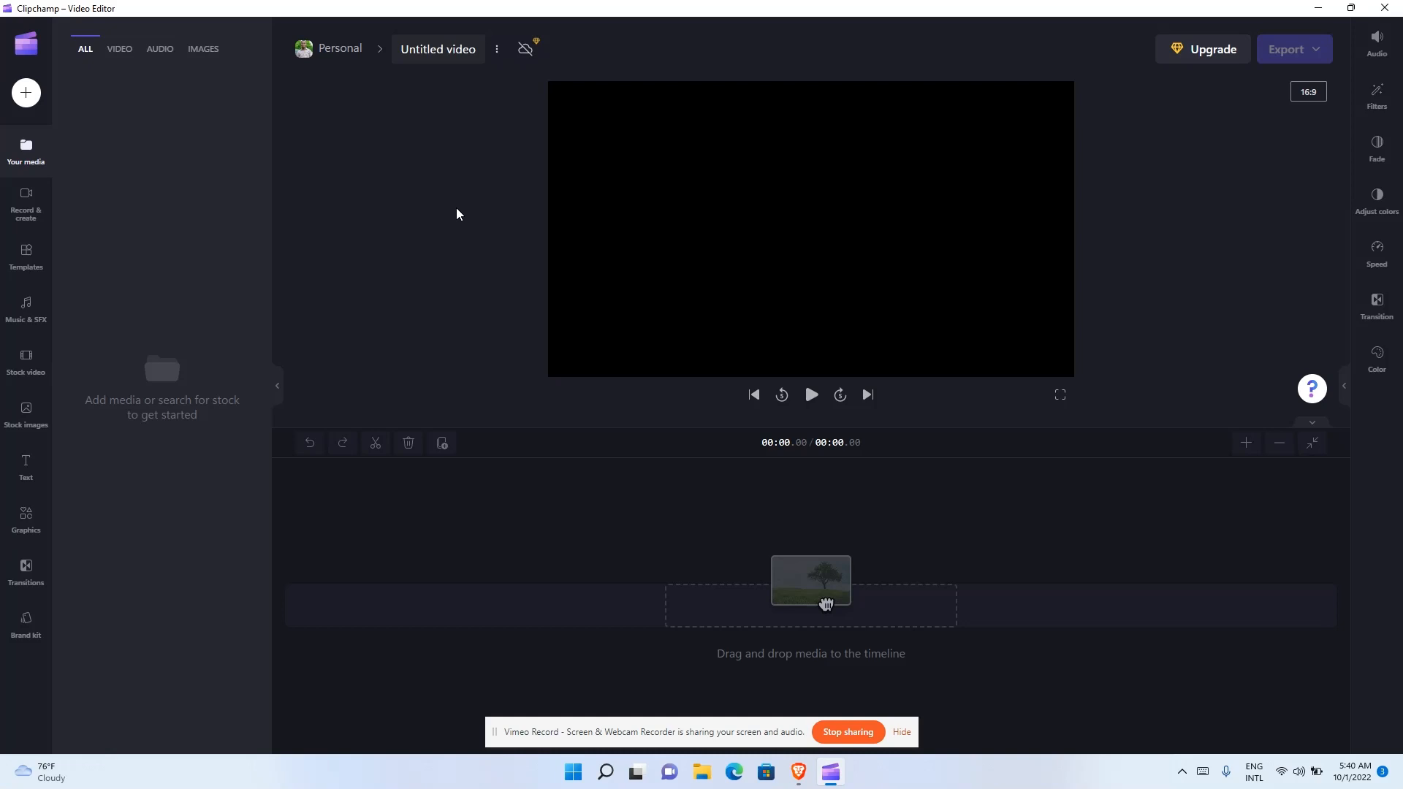
mouse_move(25, 92)
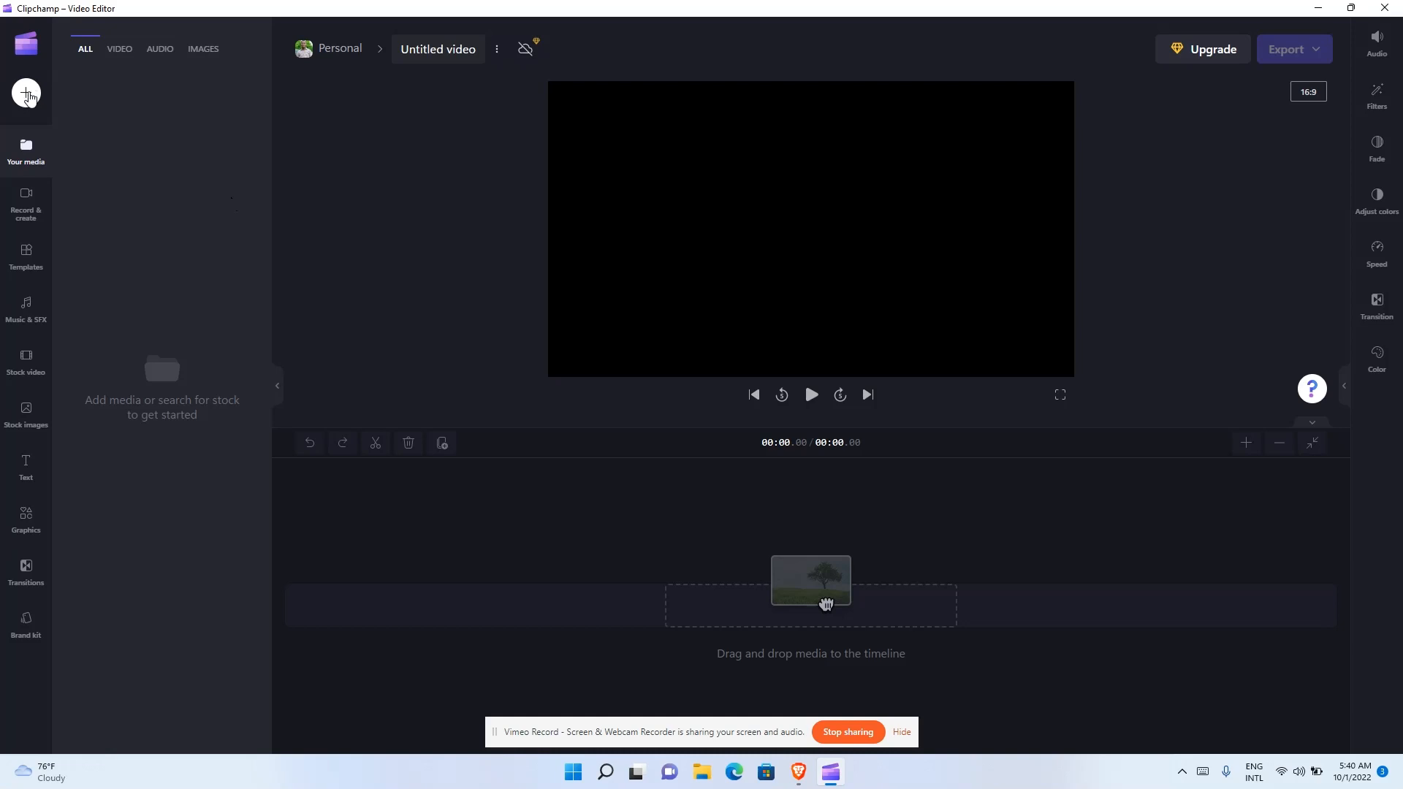
left_click(26, 95)
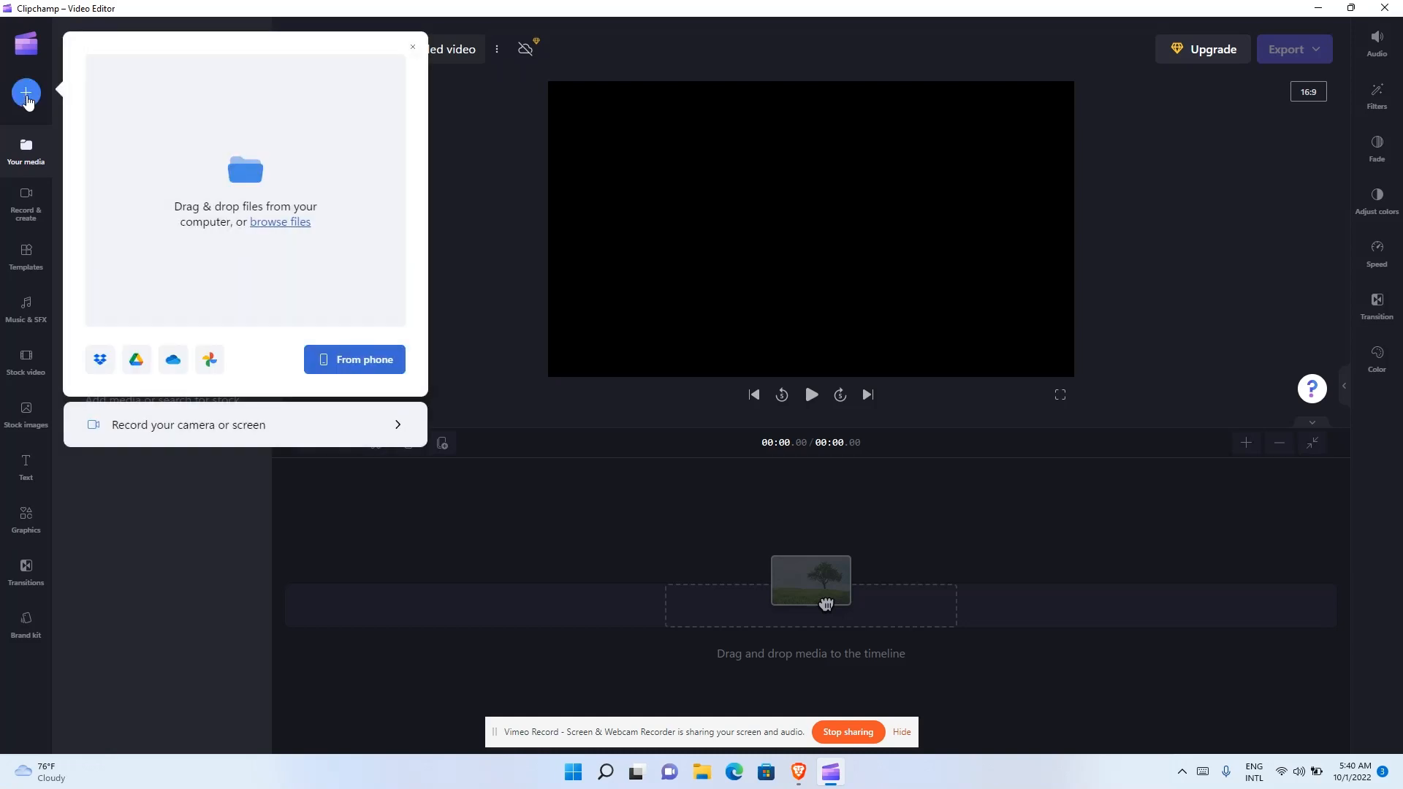
mouse_move(215, 193)
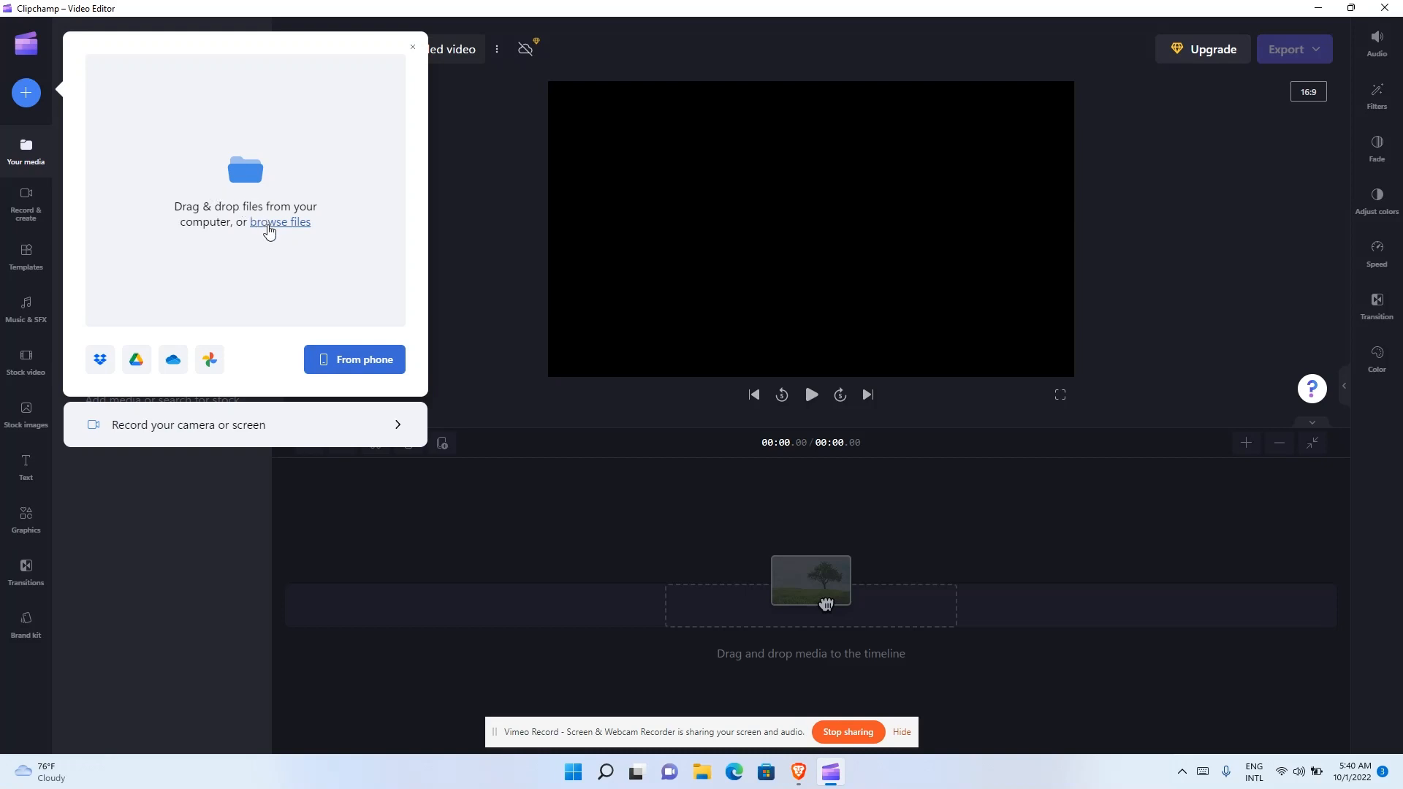
left_click(279, 222)
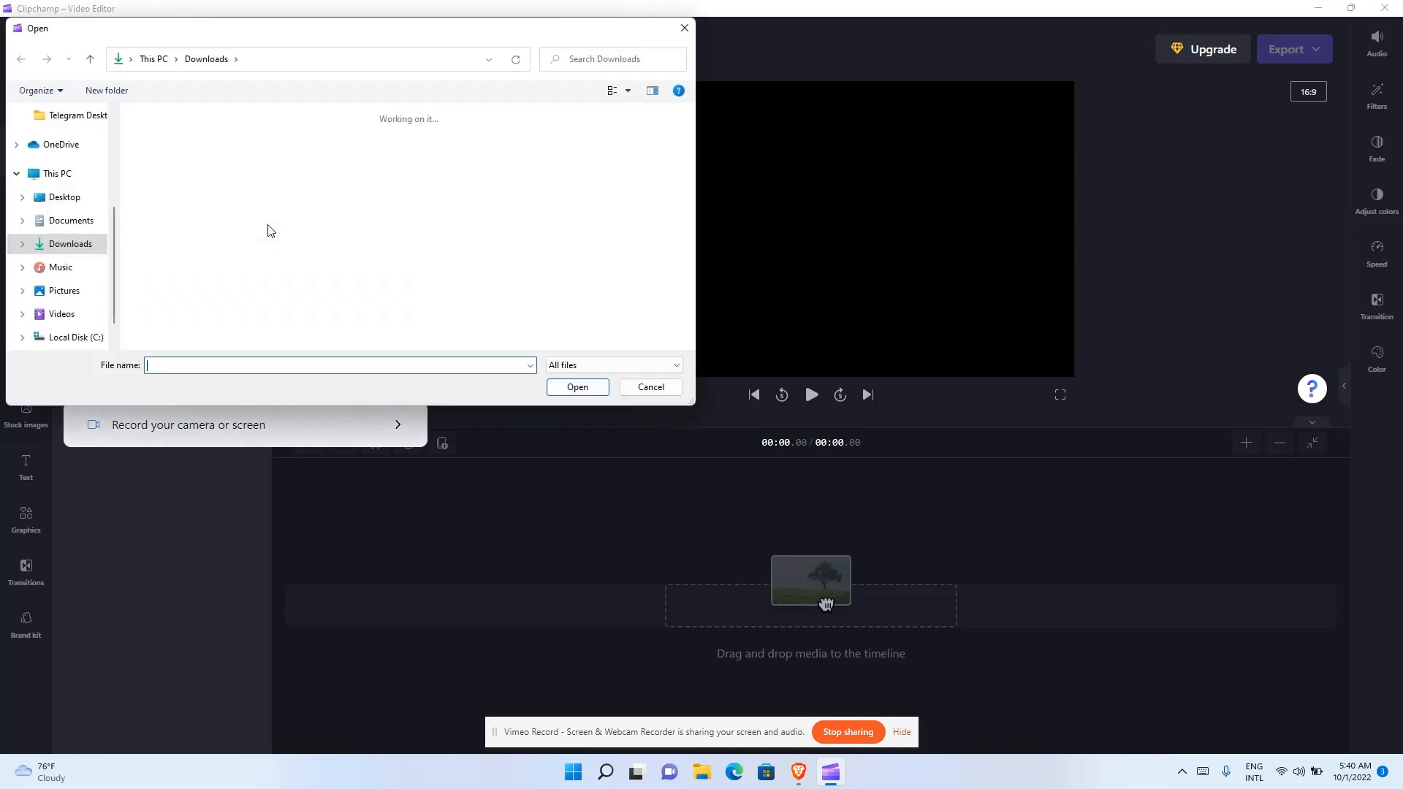
left_click(70, 244)
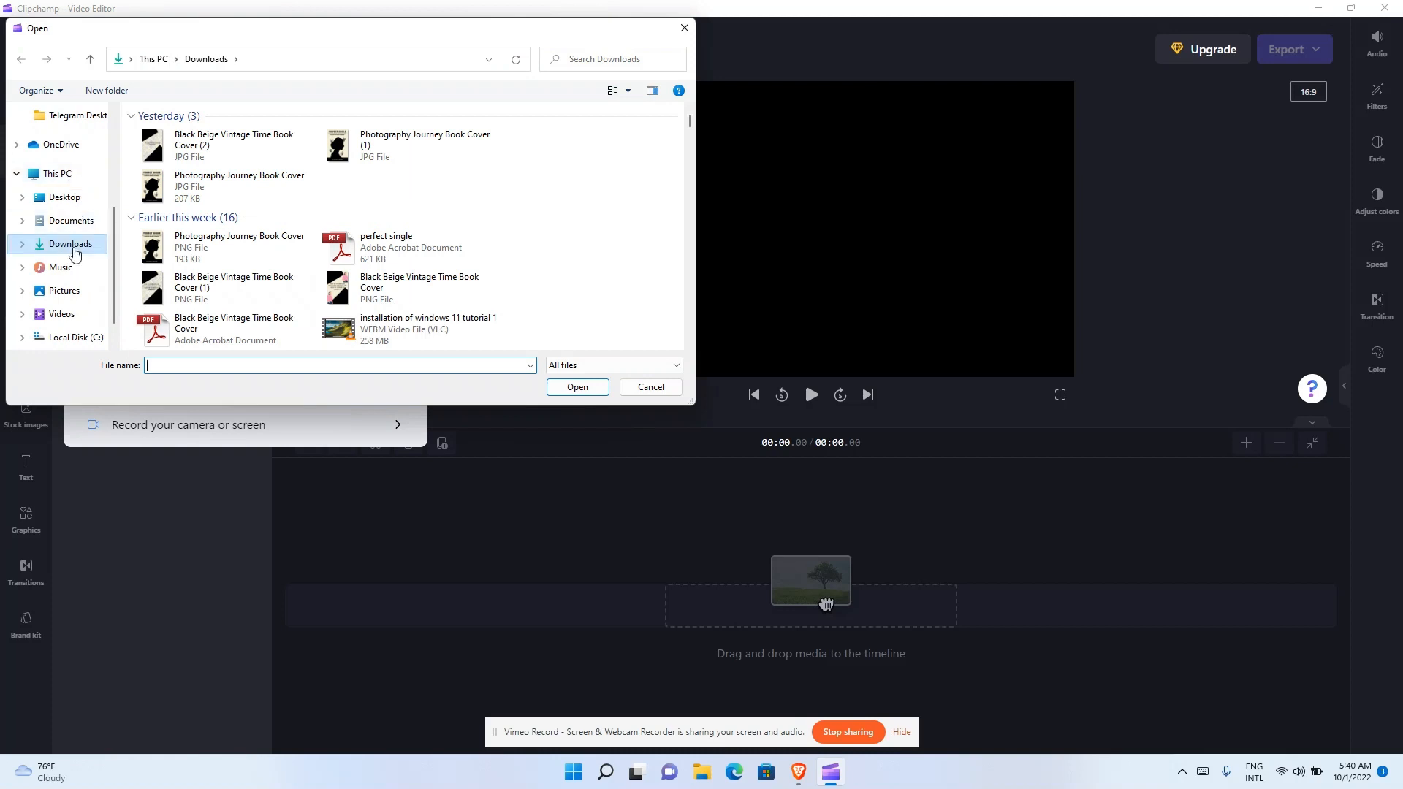
left_click(62, 313)
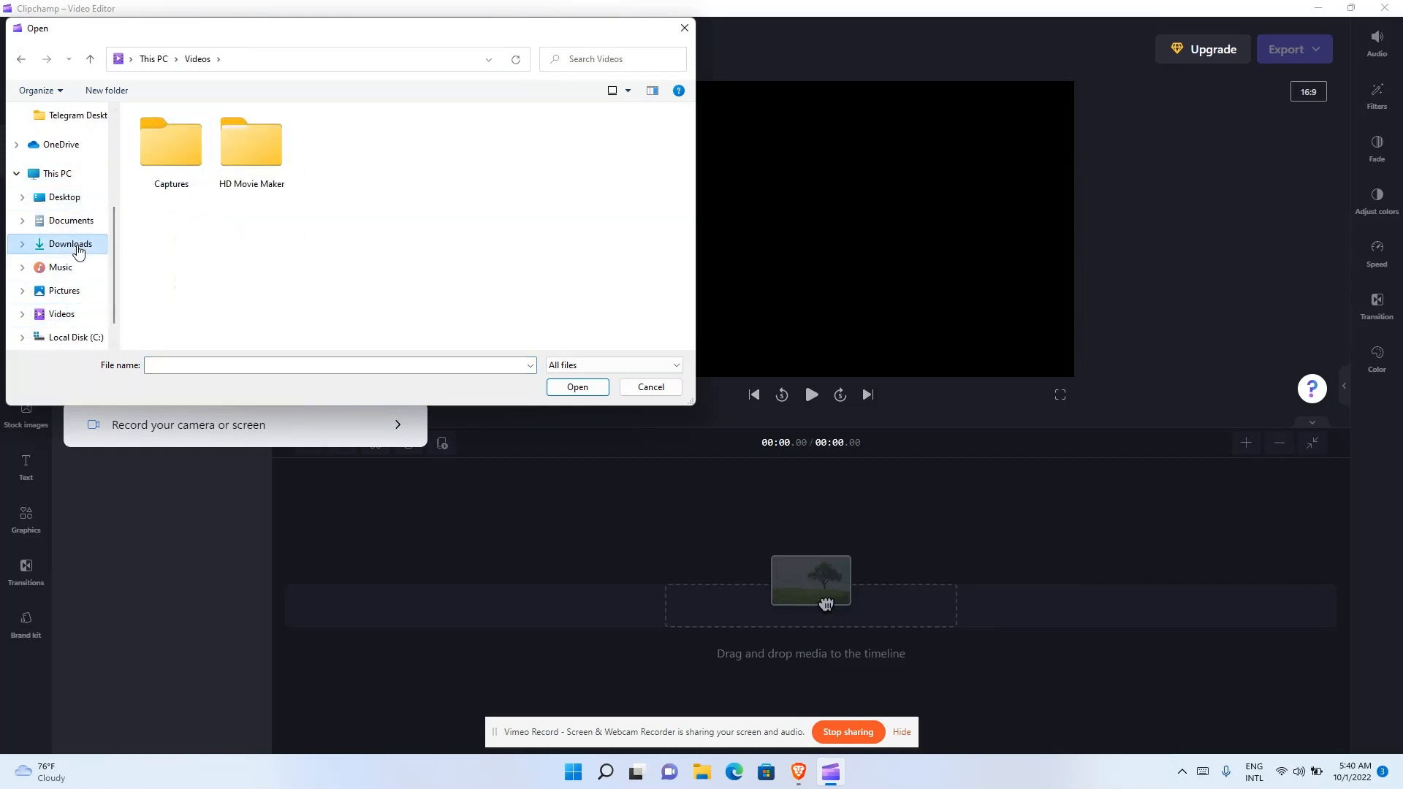
left_click(70, 244)
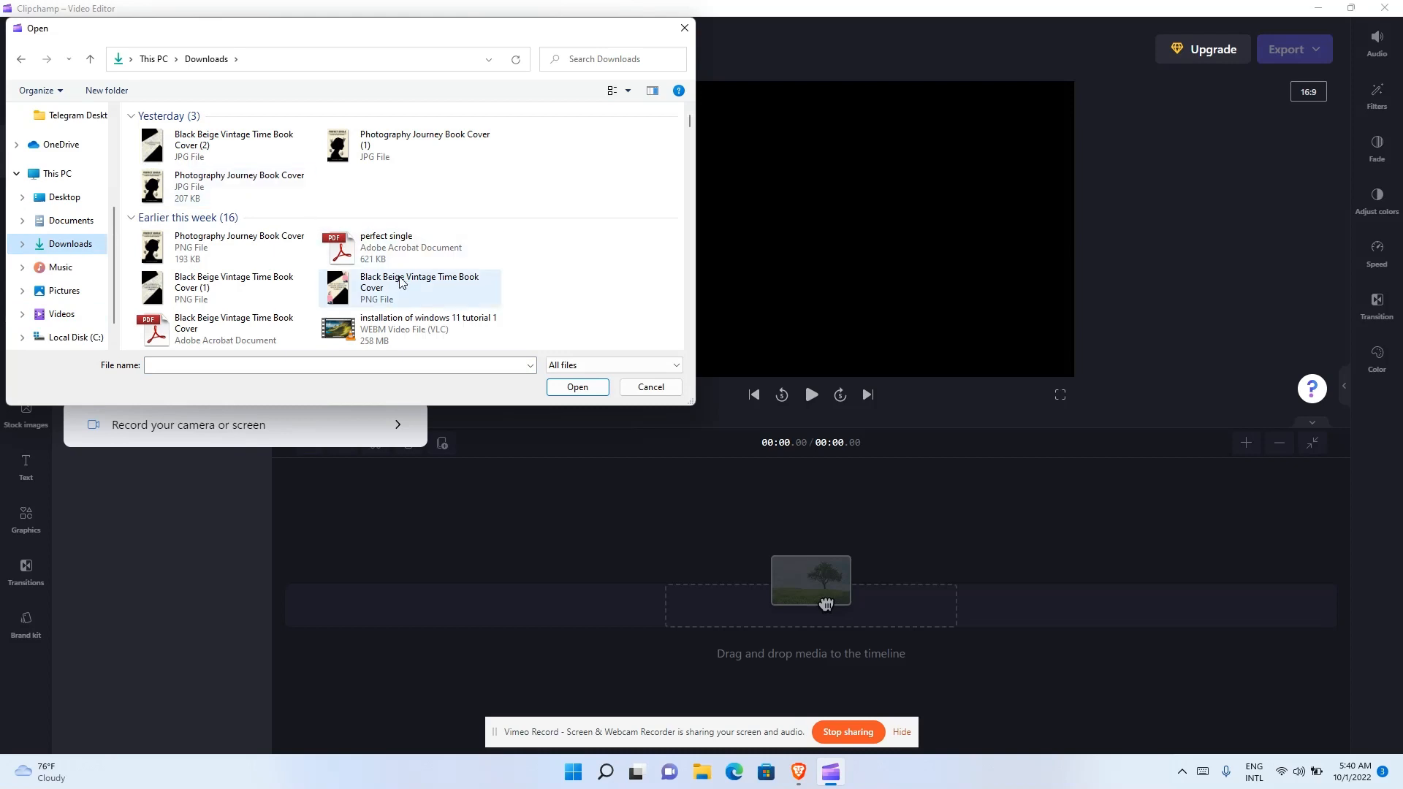
- Import the video file '2' from Downloads into the media library
scroll("down", 3)
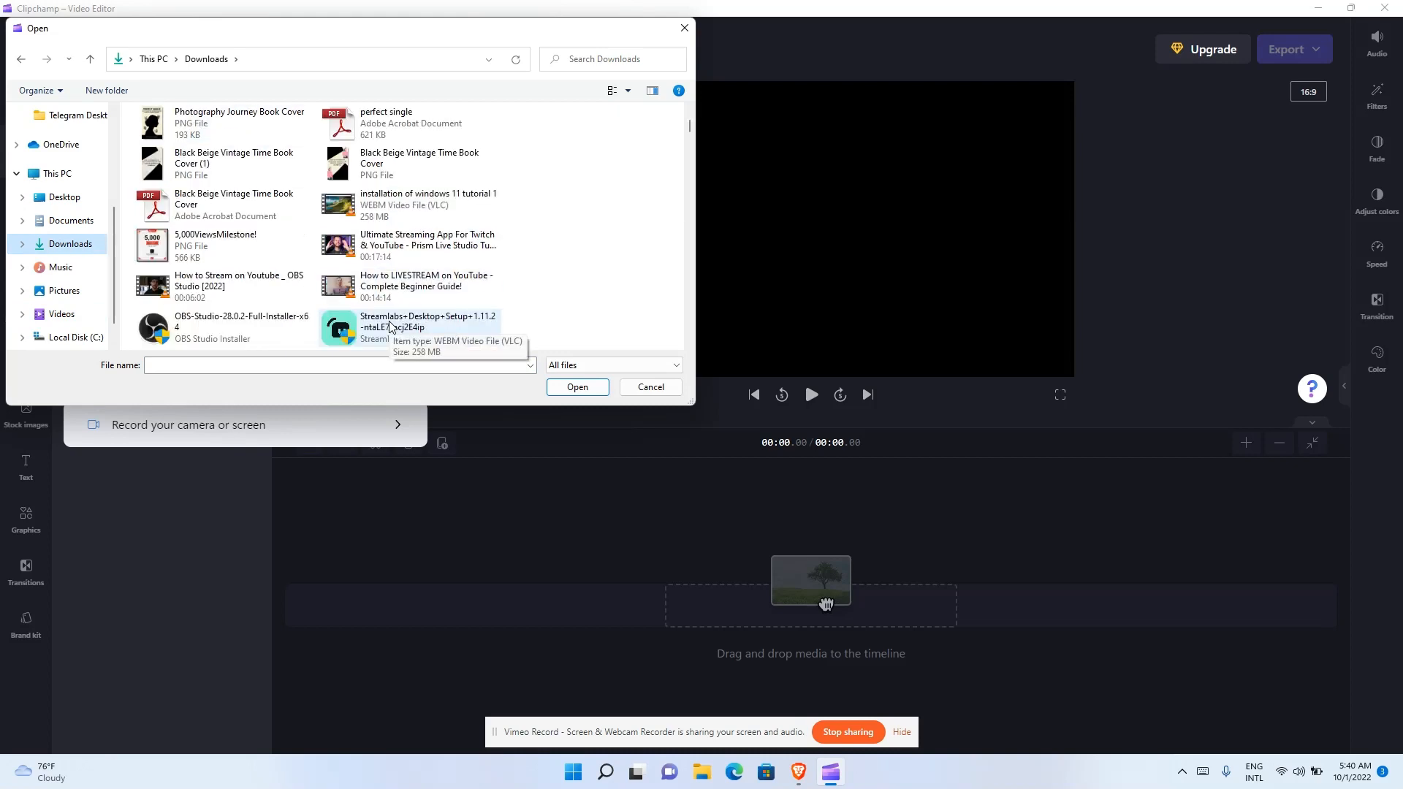
scroll("down", 3)
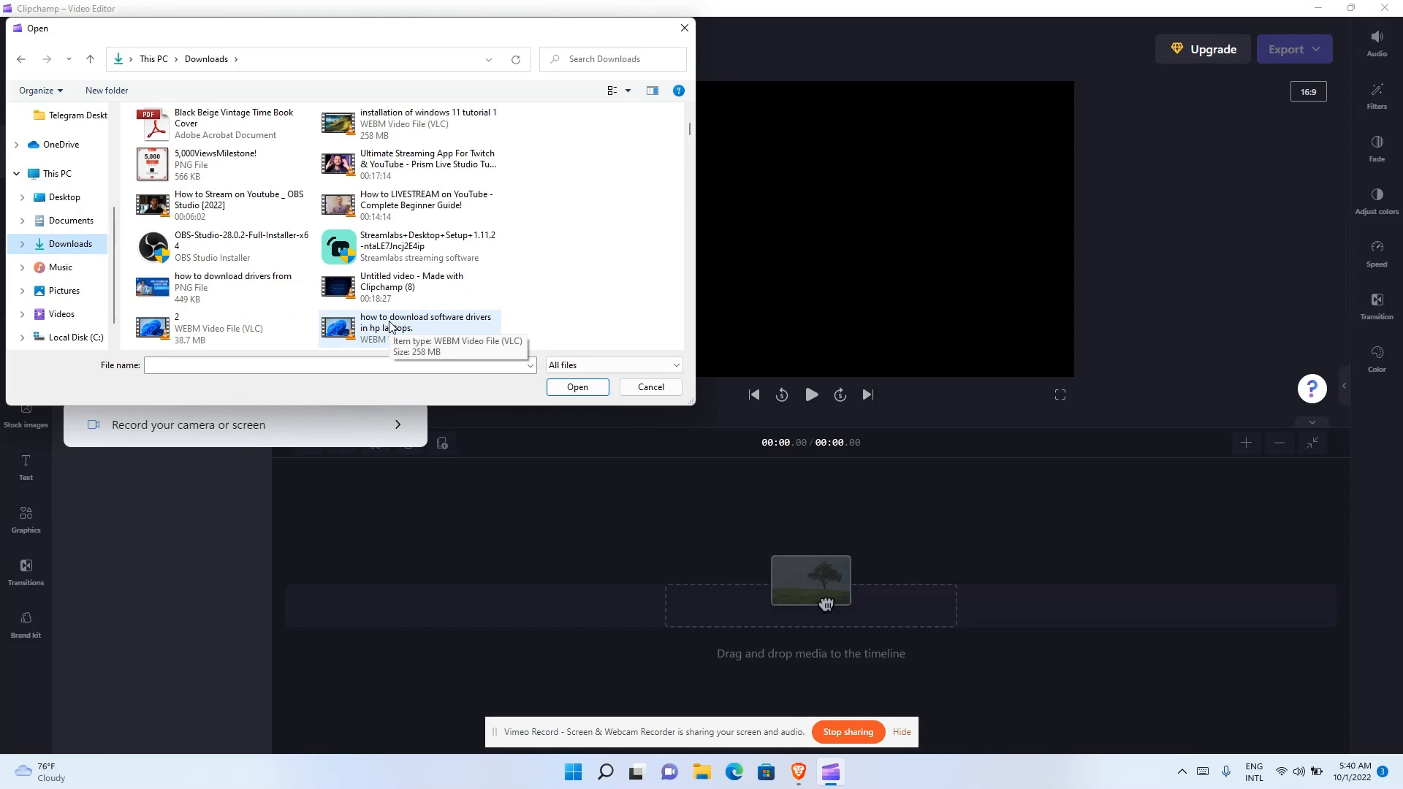
mouse_move(280, 348)
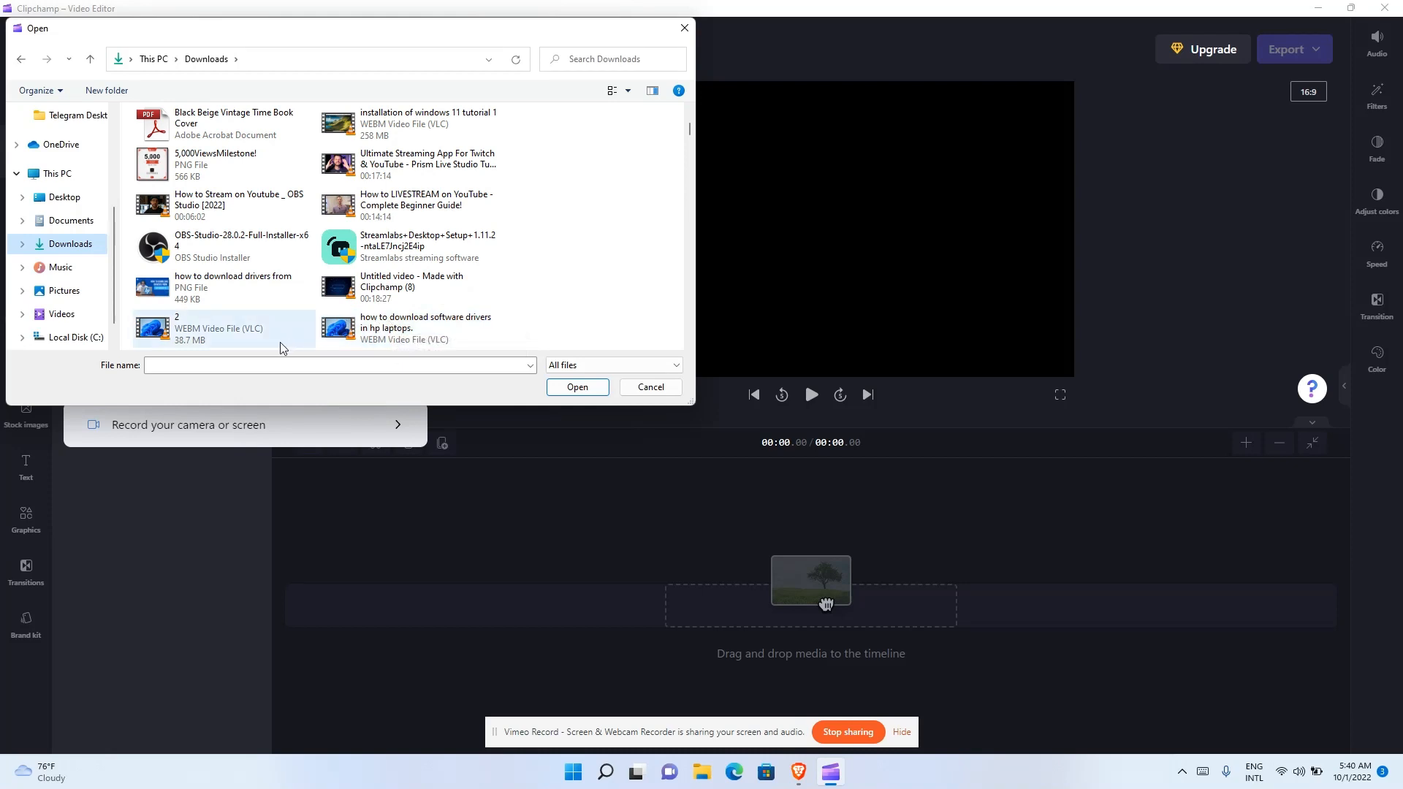
left_click(223, 329)
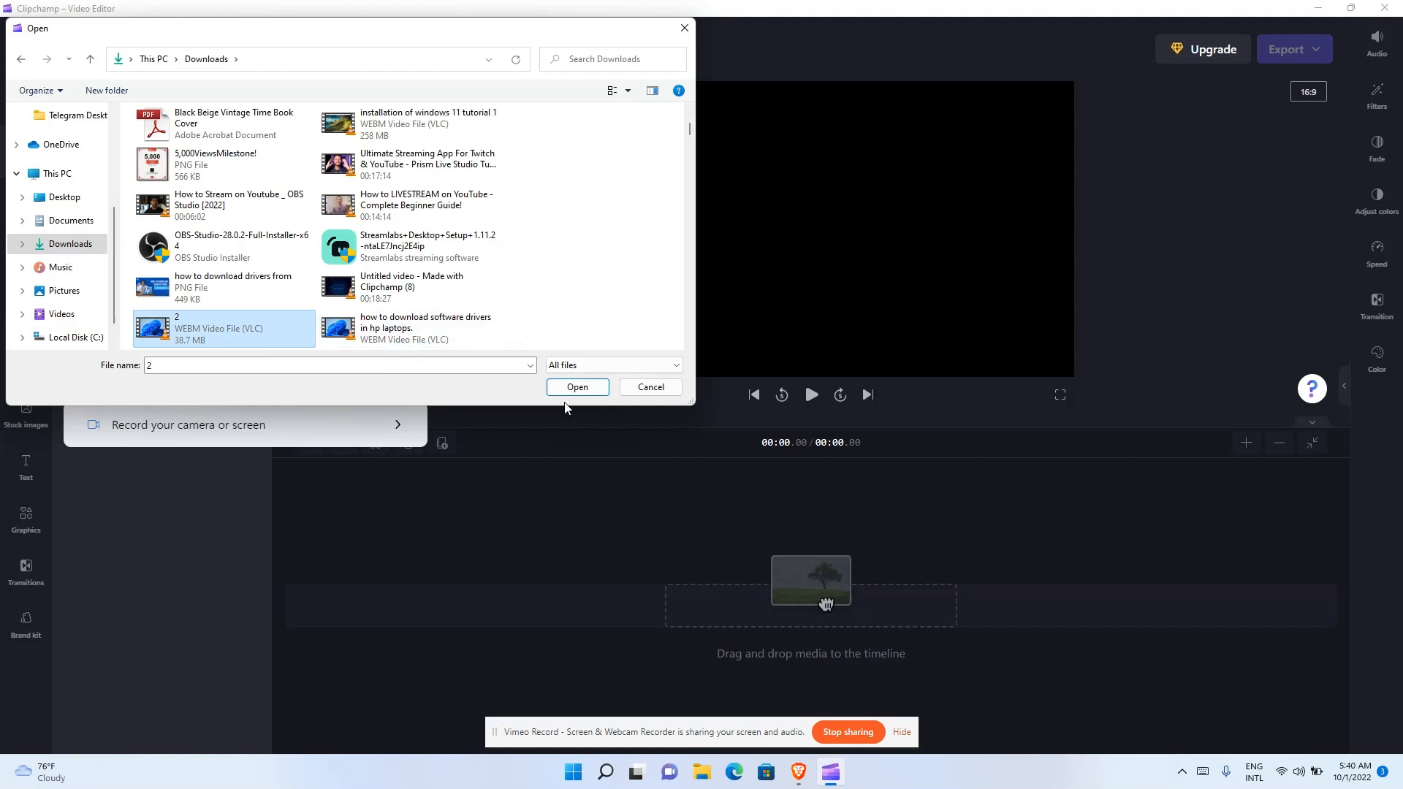
left_click(577, 386)
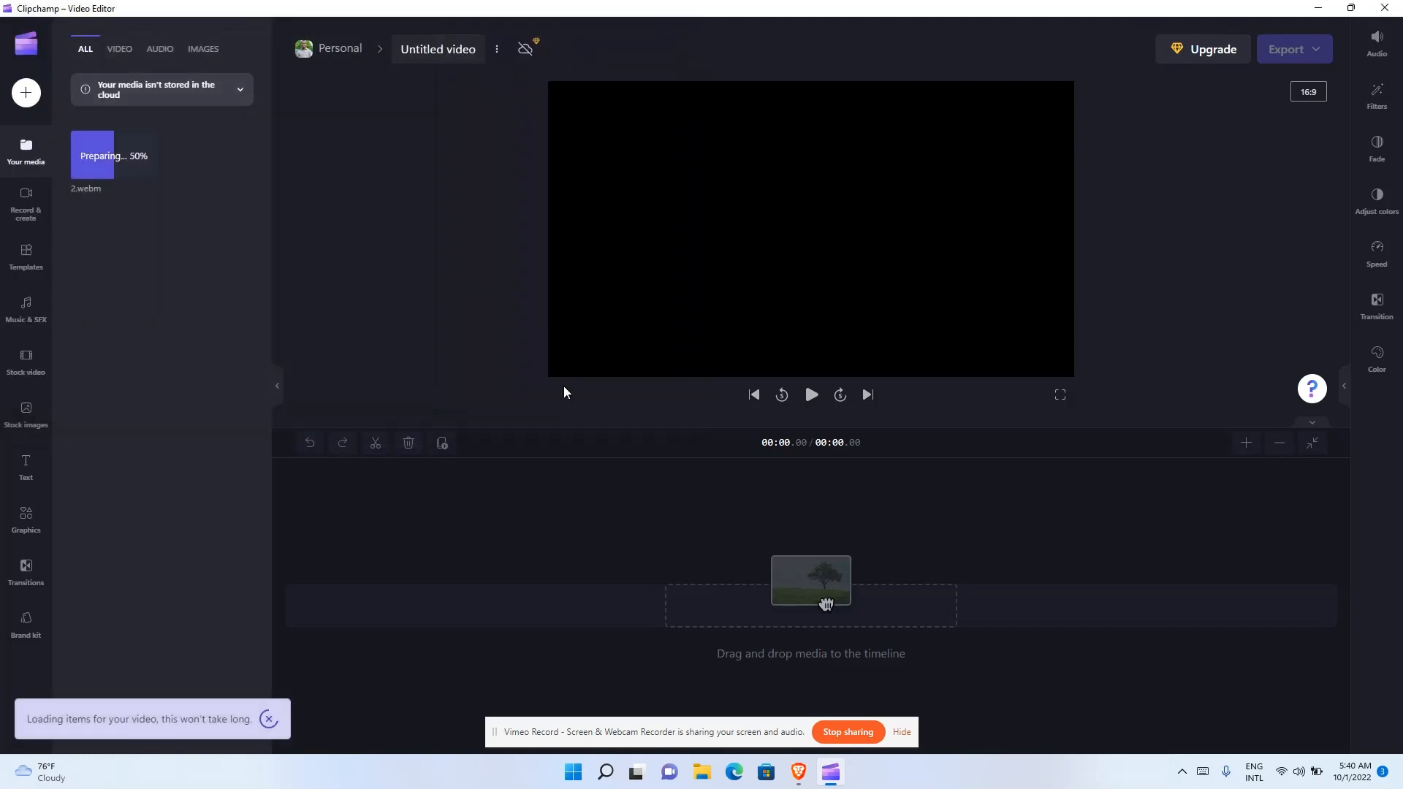
mouse_move(481, 369)
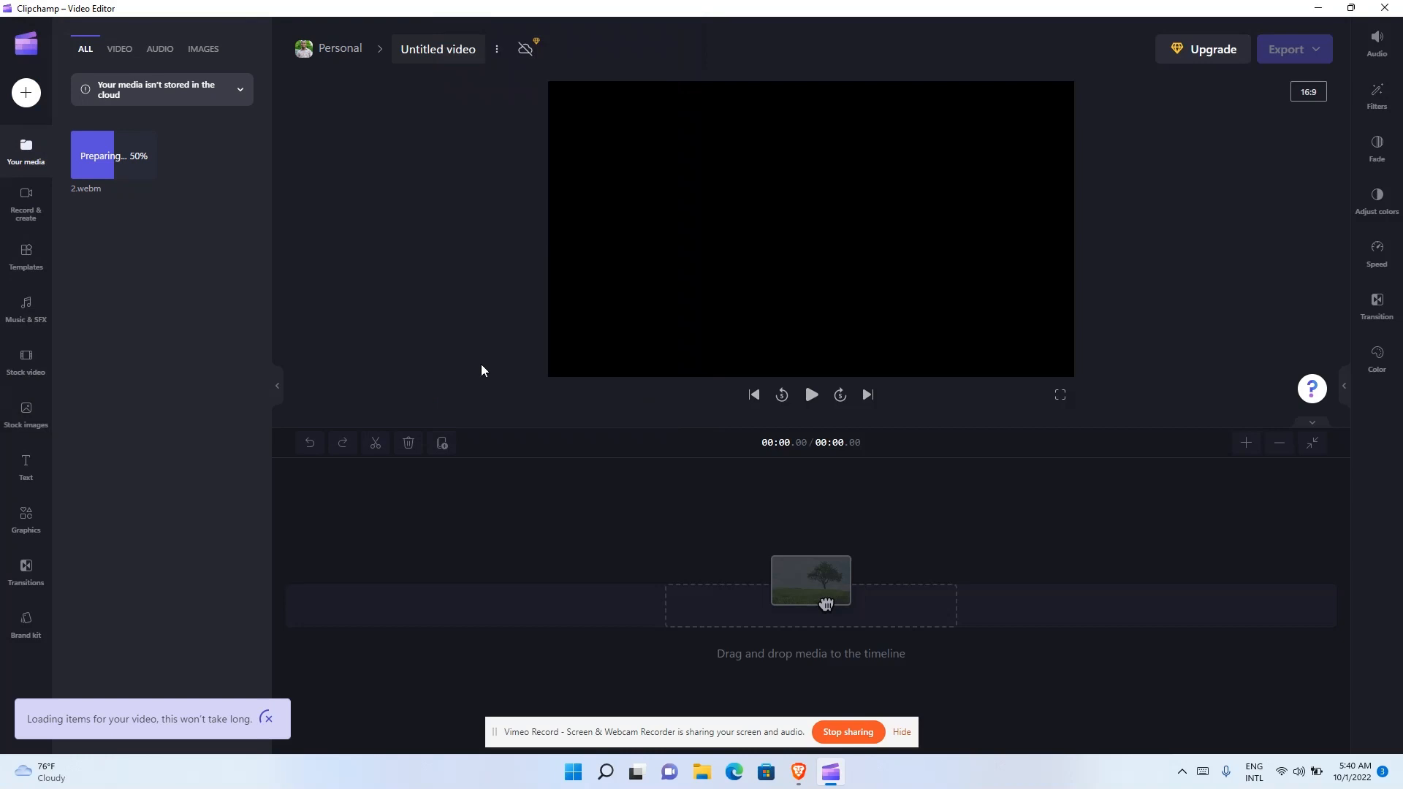
- Import the Hop Hip - Kwon.mp3 music file from Downloads into the project's media
left_click(26, 94)
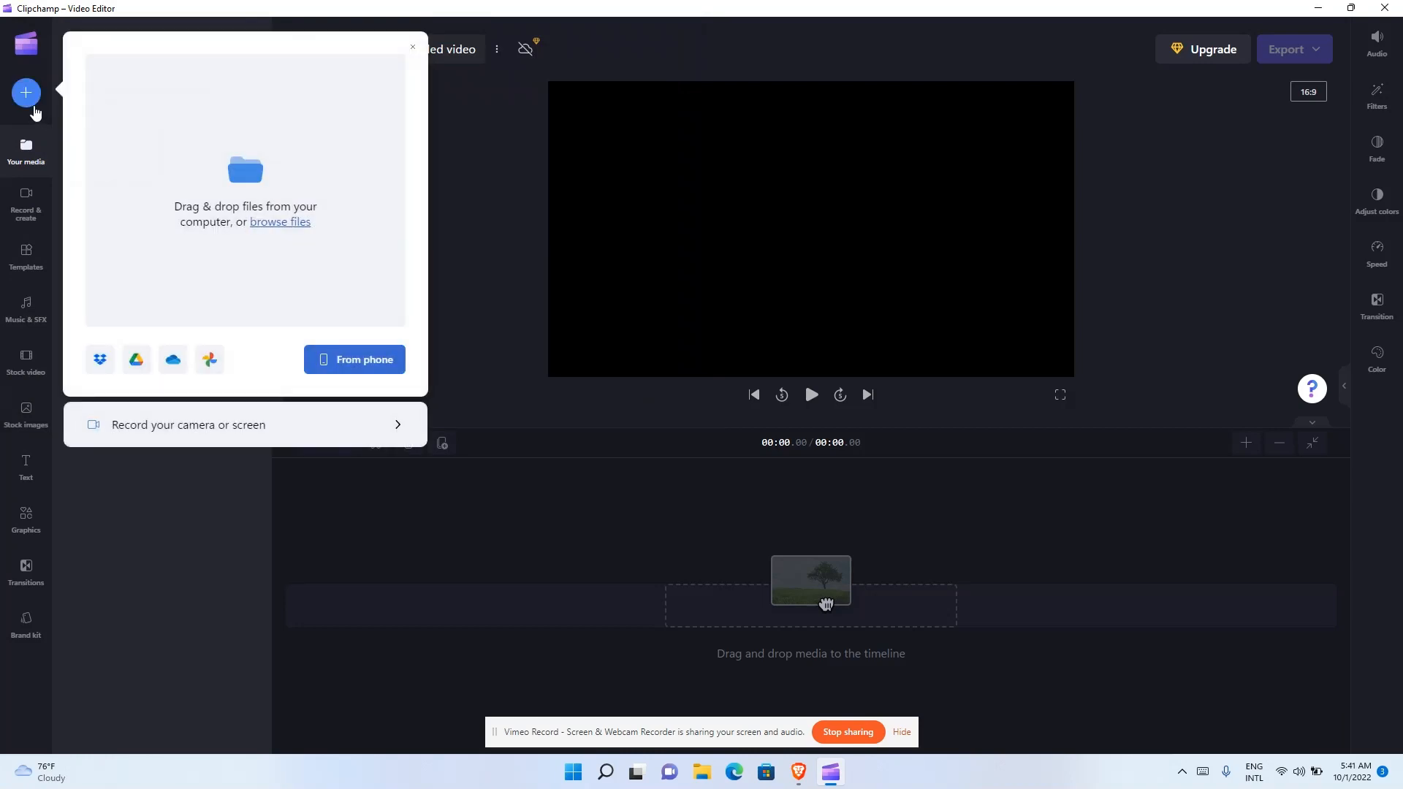
mouse_move(277, 222)
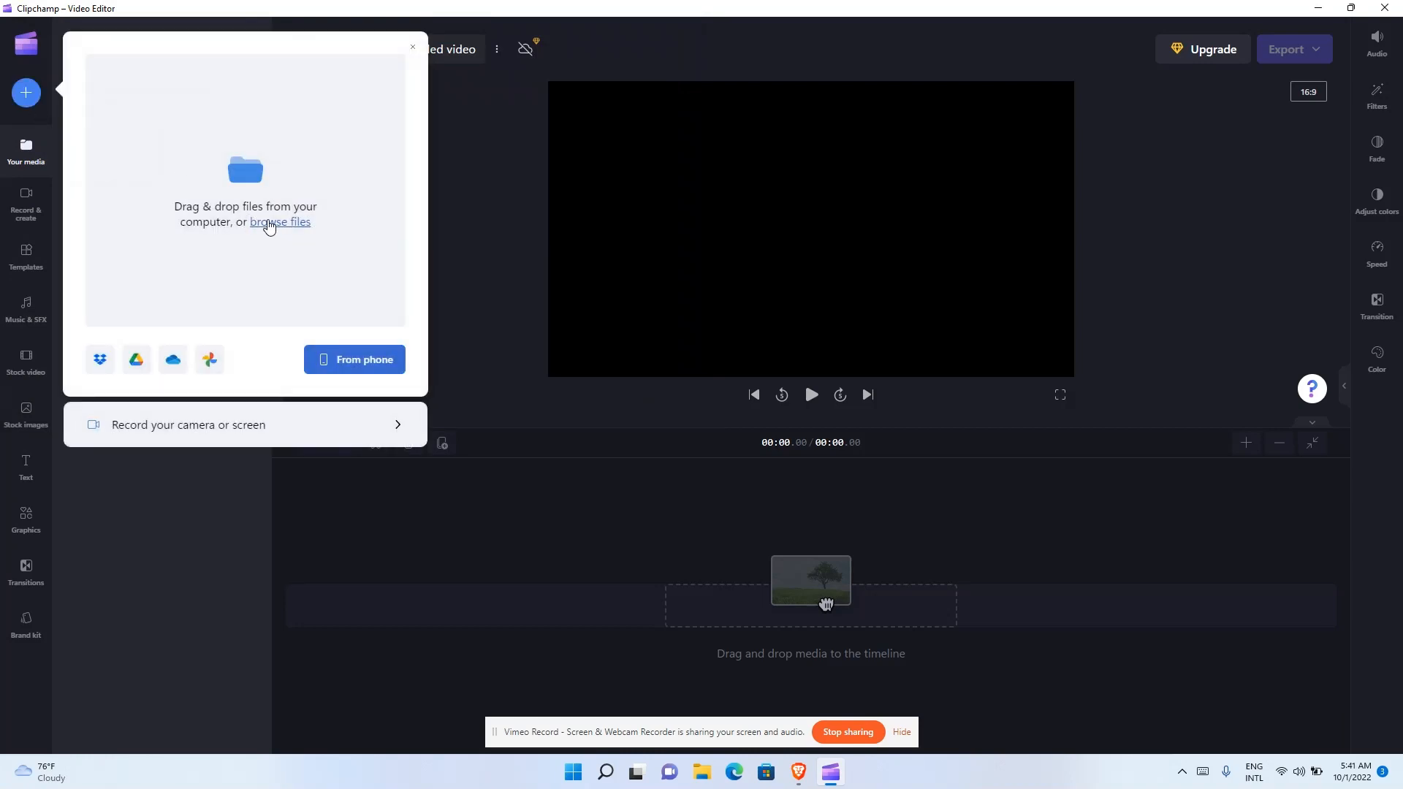
left_click(279, 222)
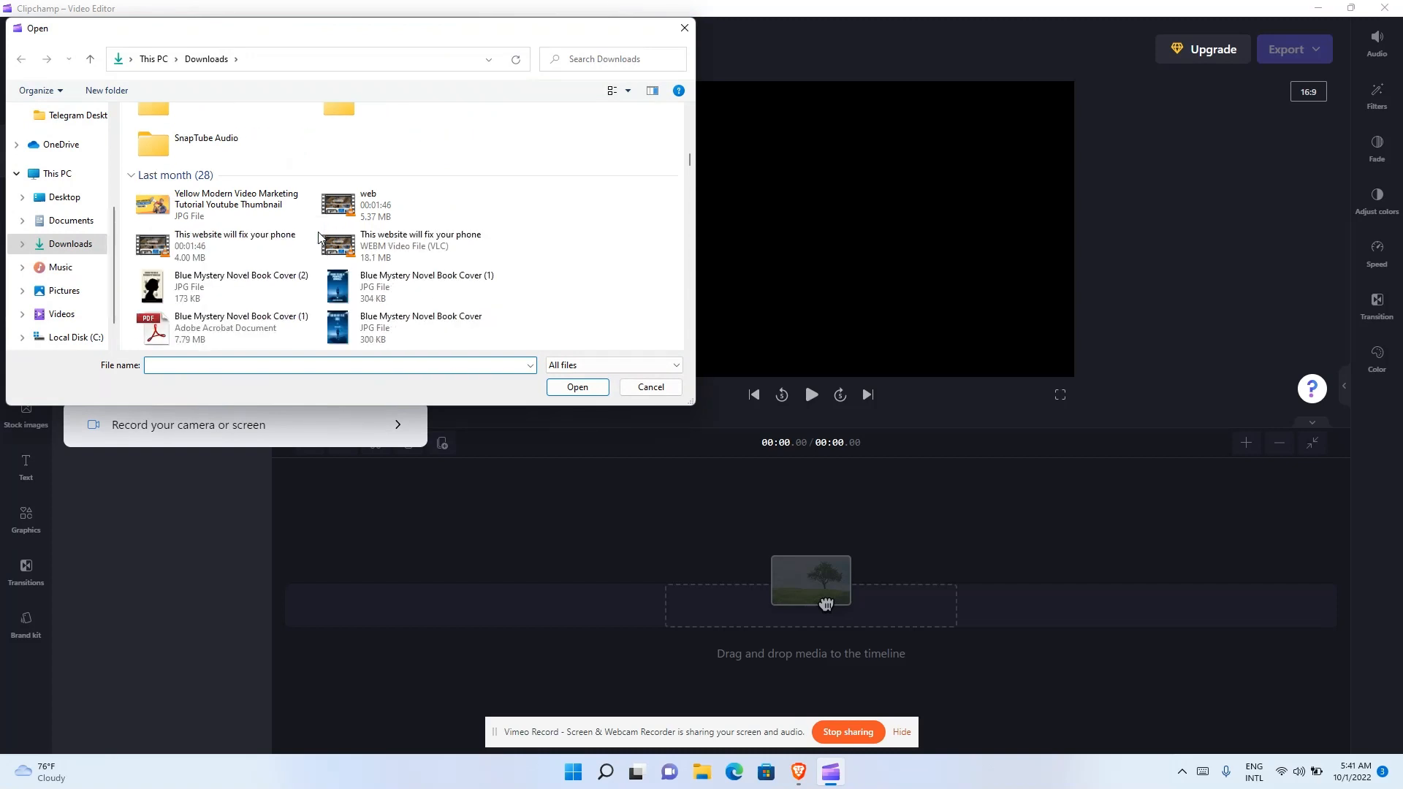
scroll("up", 3)
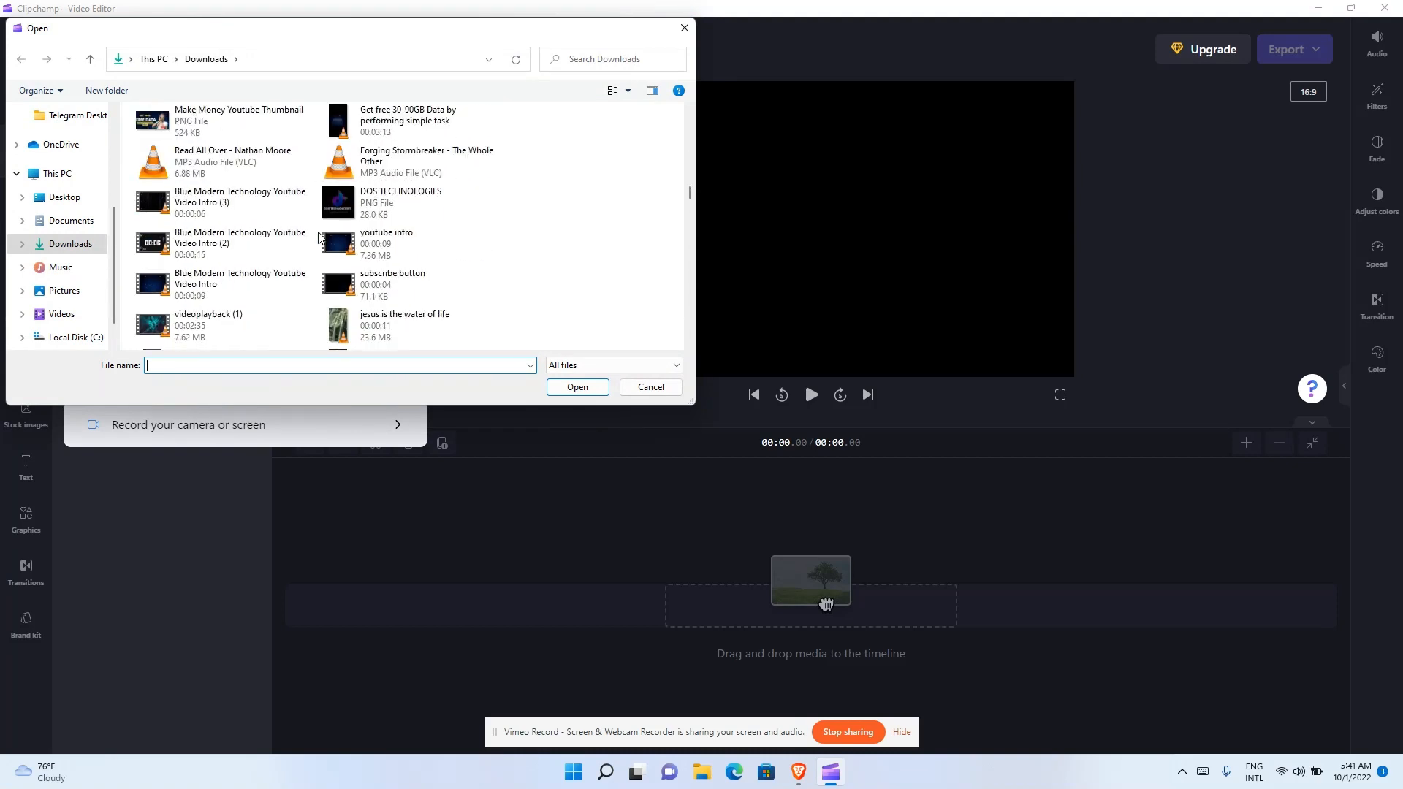
mouse_move(376, 161)
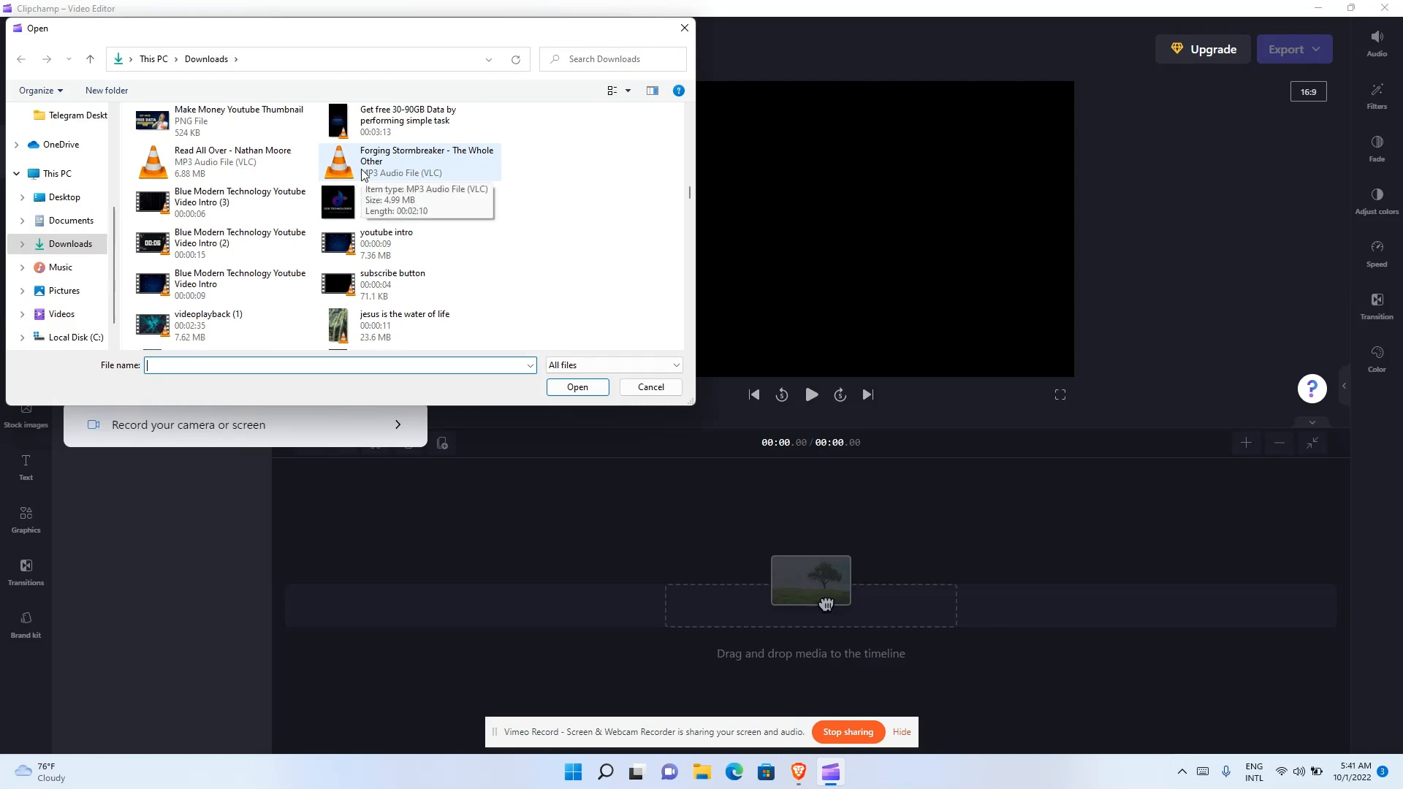
scroll("down", 3)
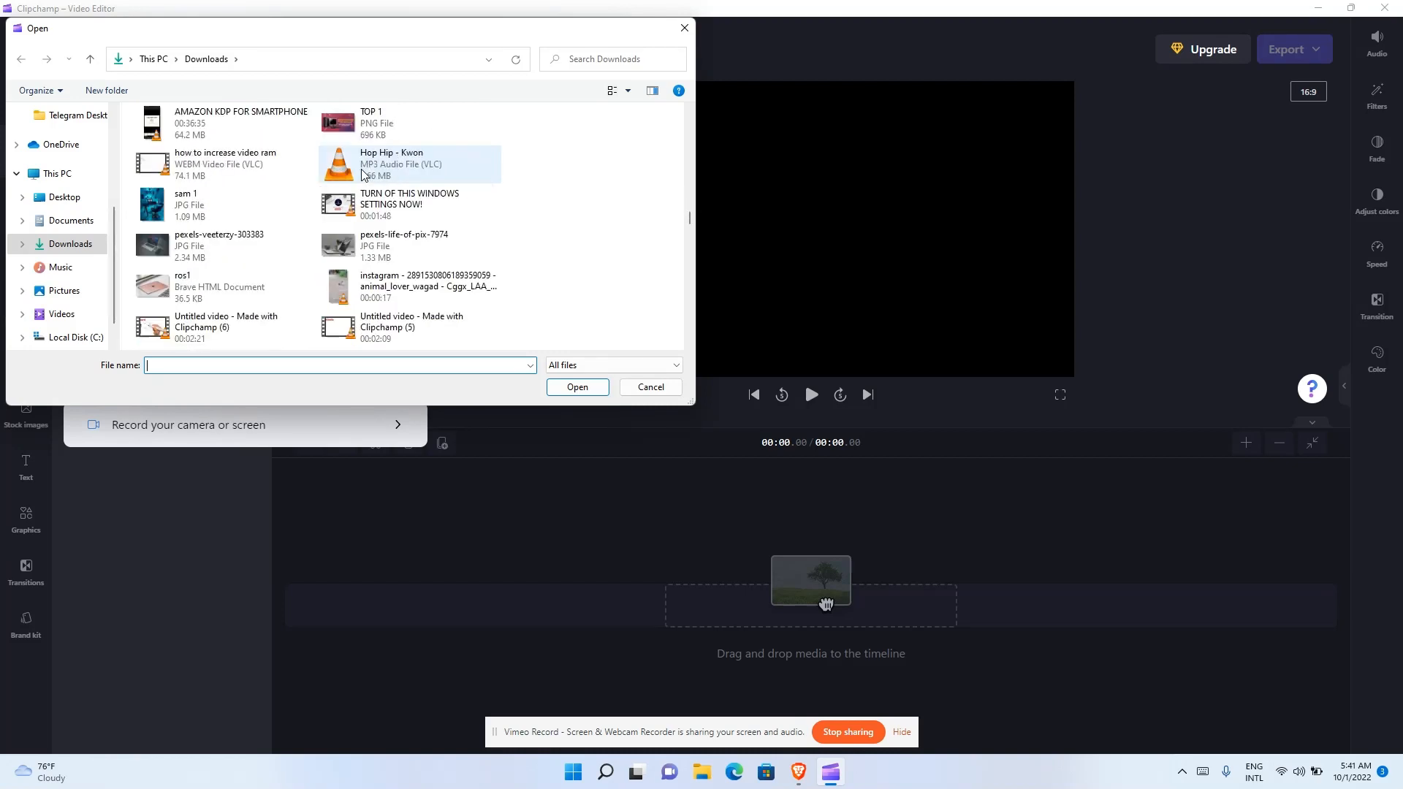
left_click(408, 163)
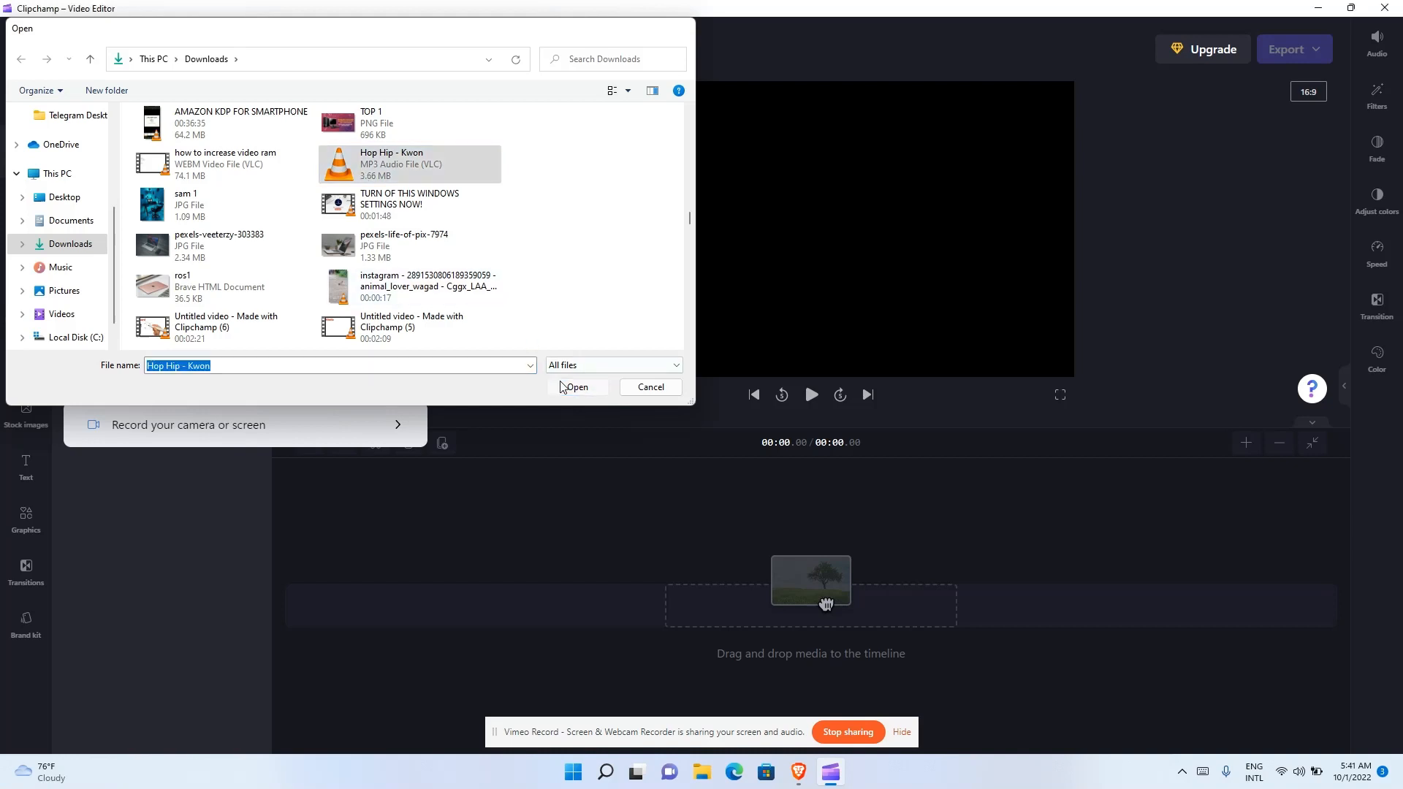
left_click(577, 386)
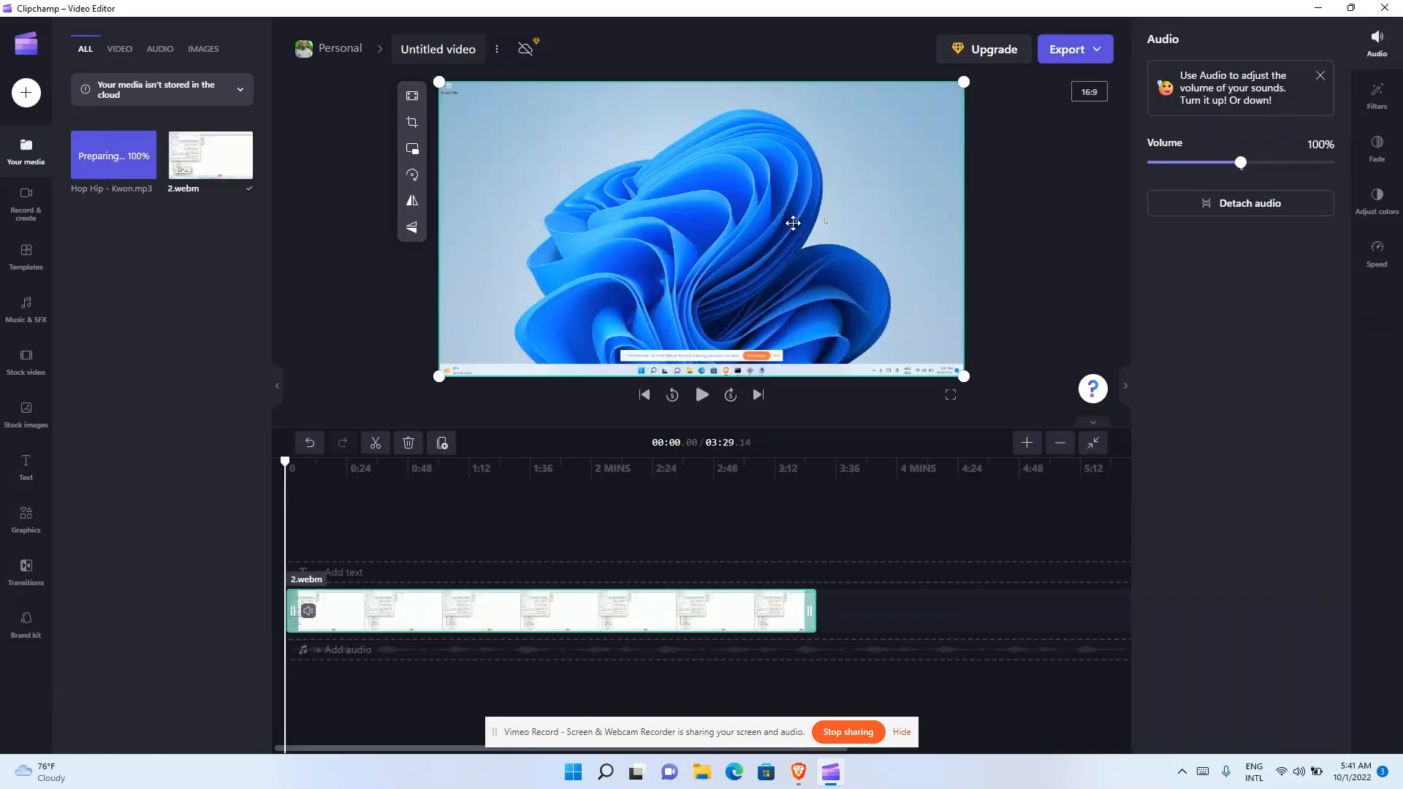
left_click(701, 394)
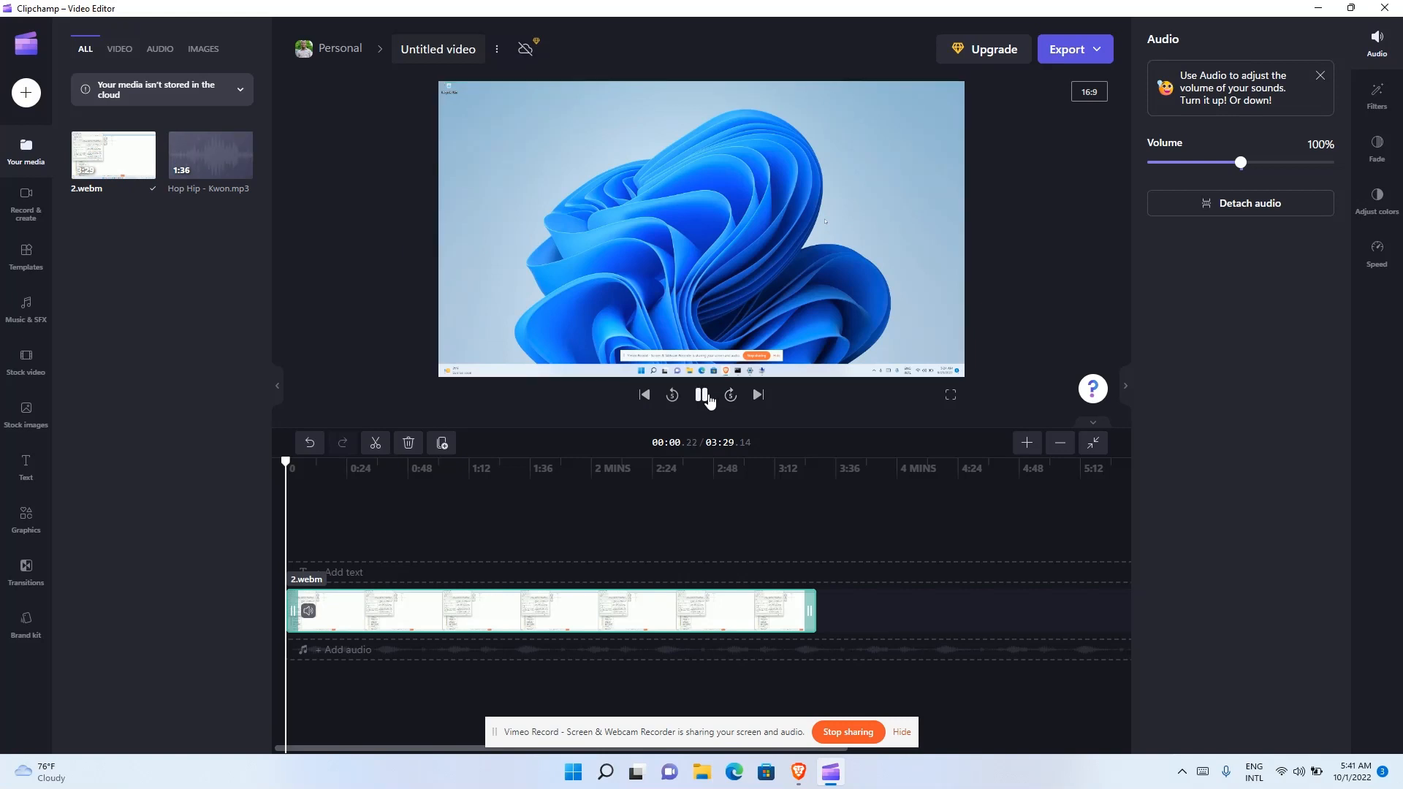
left_click(700, 395)
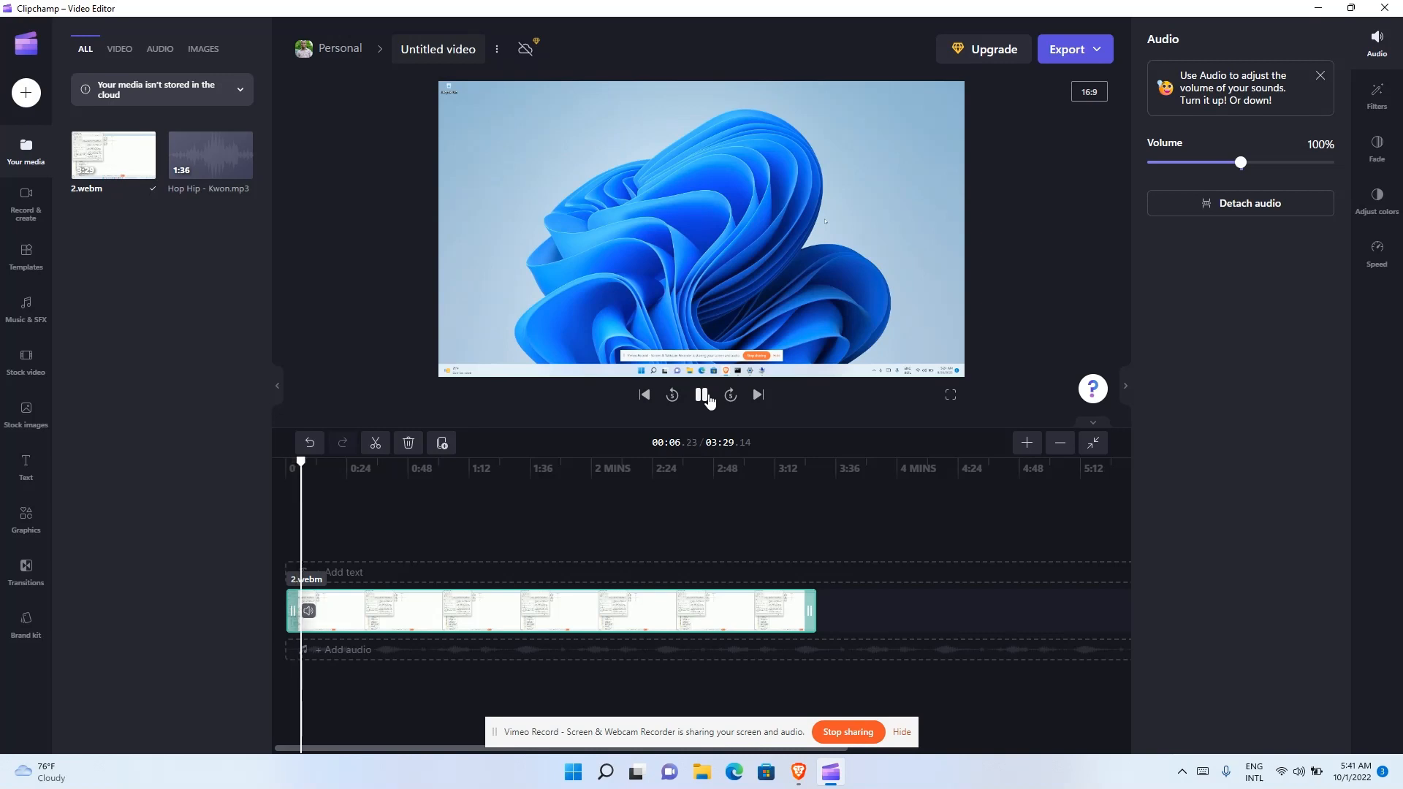
left_click(700, 394)
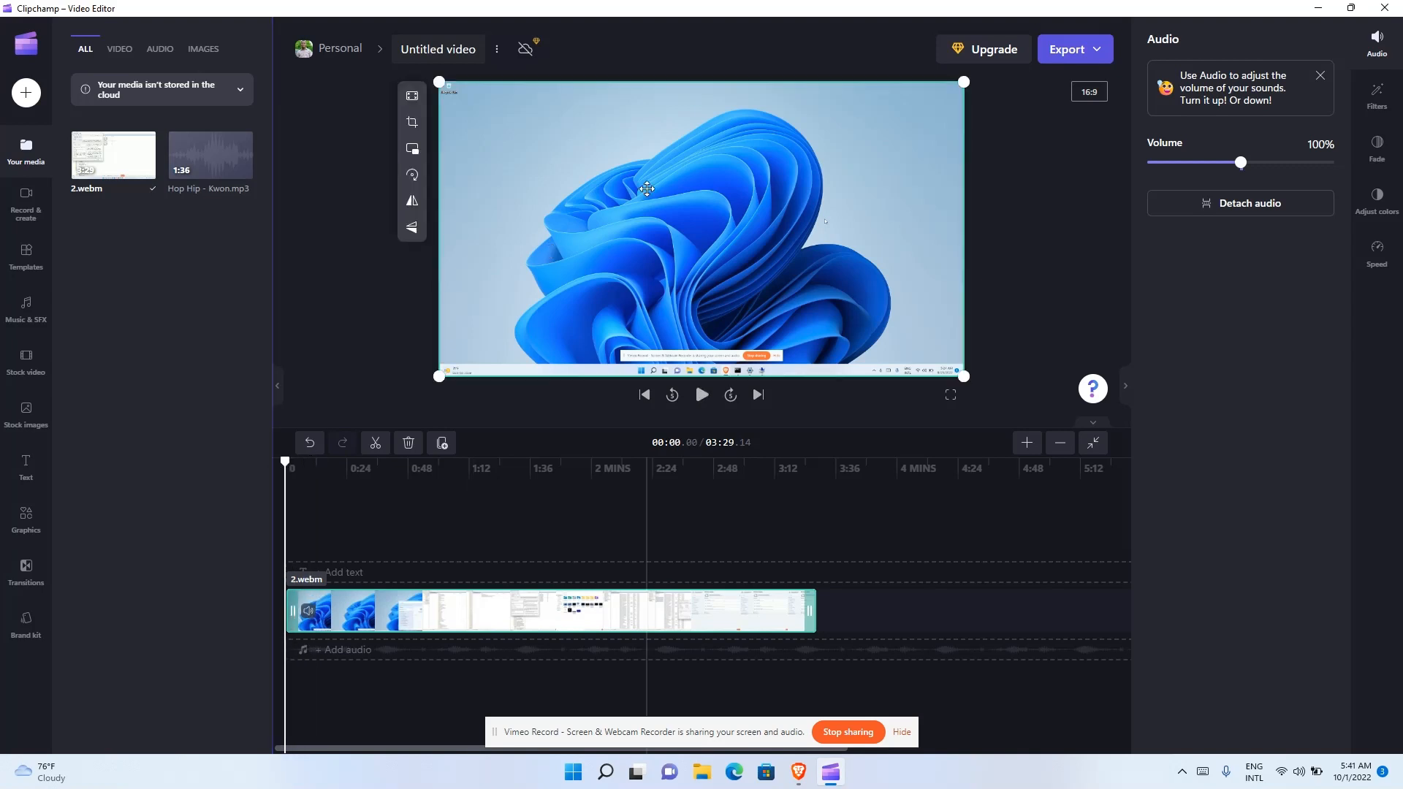
mouse_move(209, 155)
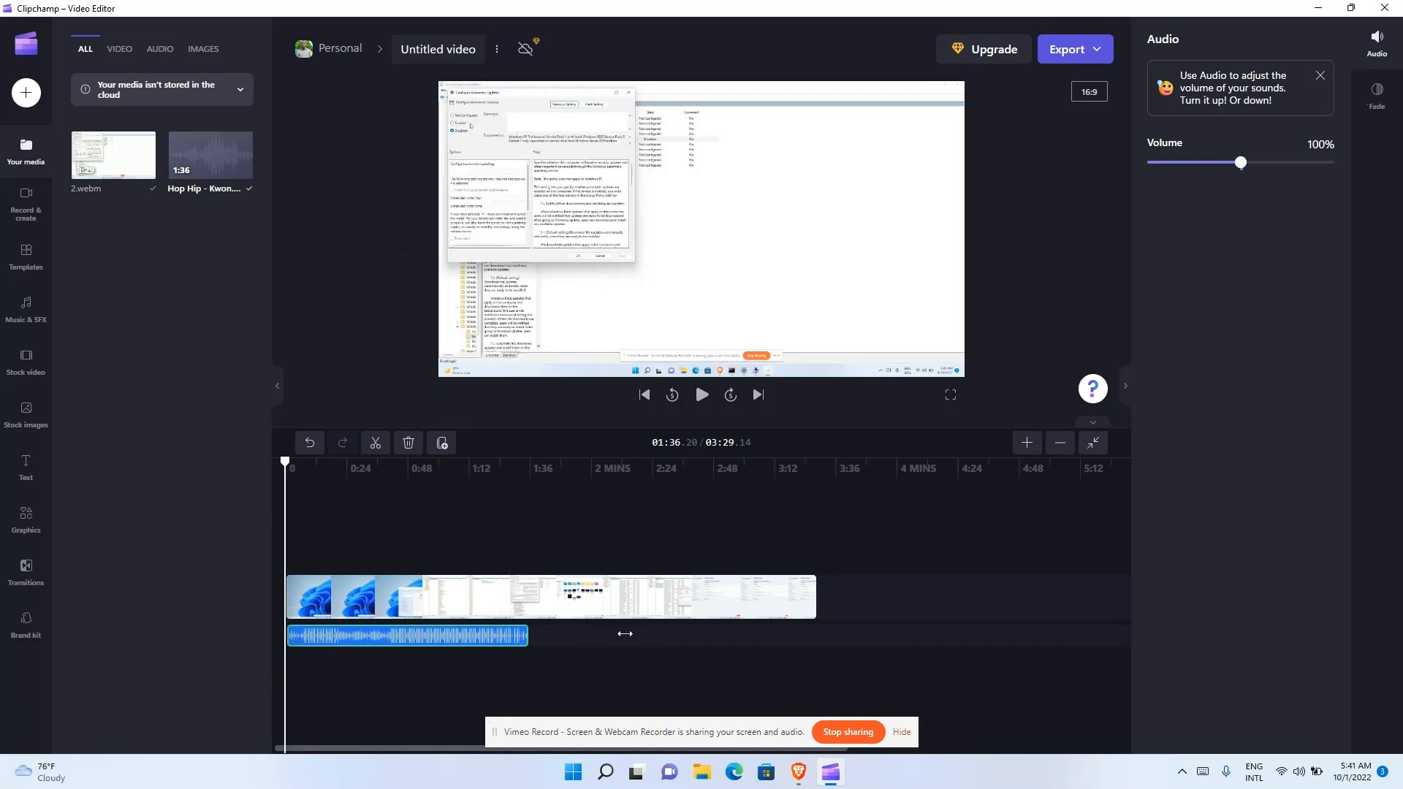
- Duplicate the Hop Hip - Kwon clip so a copy follows it on the audio track
right_click(491, 635)
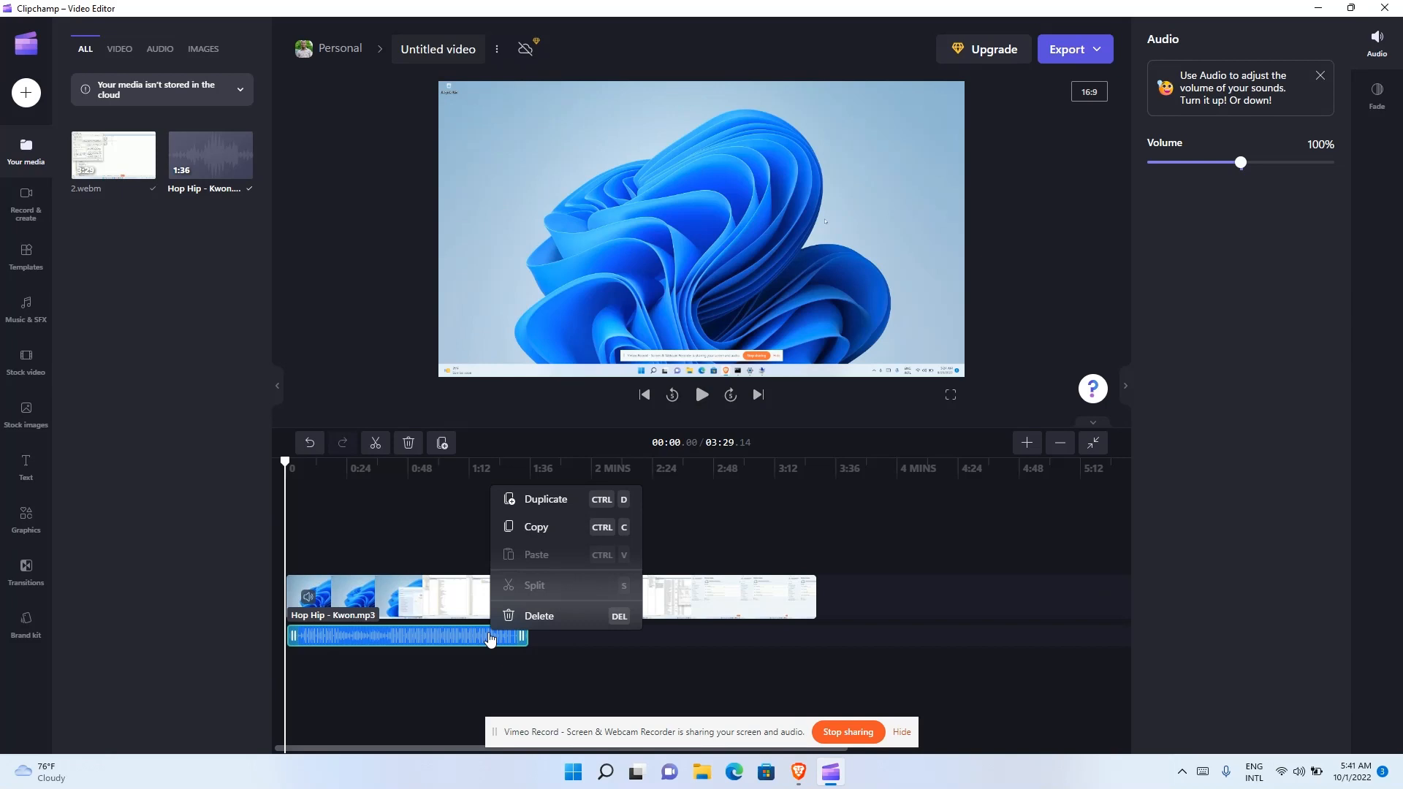
left_click(545, 500)
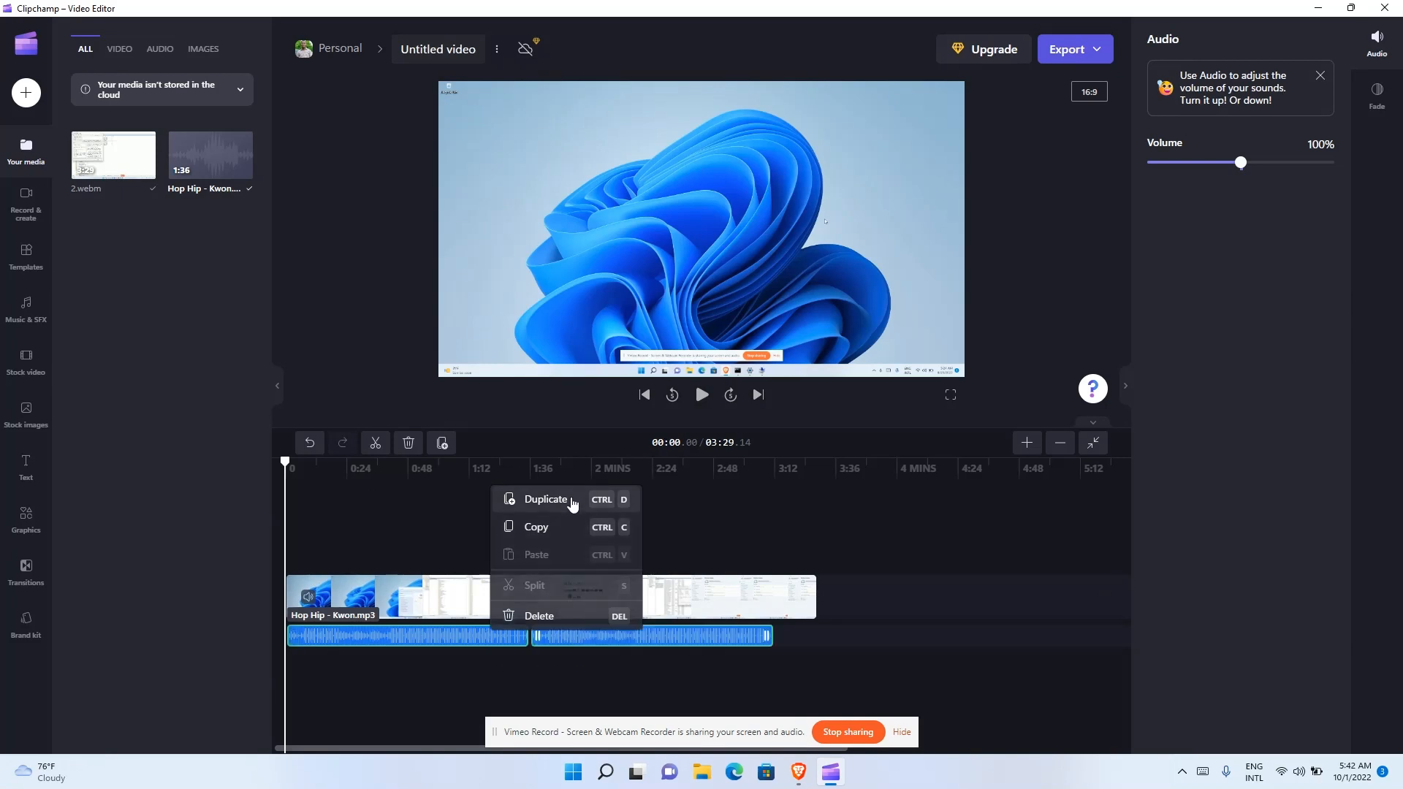
left_click(663, 657)
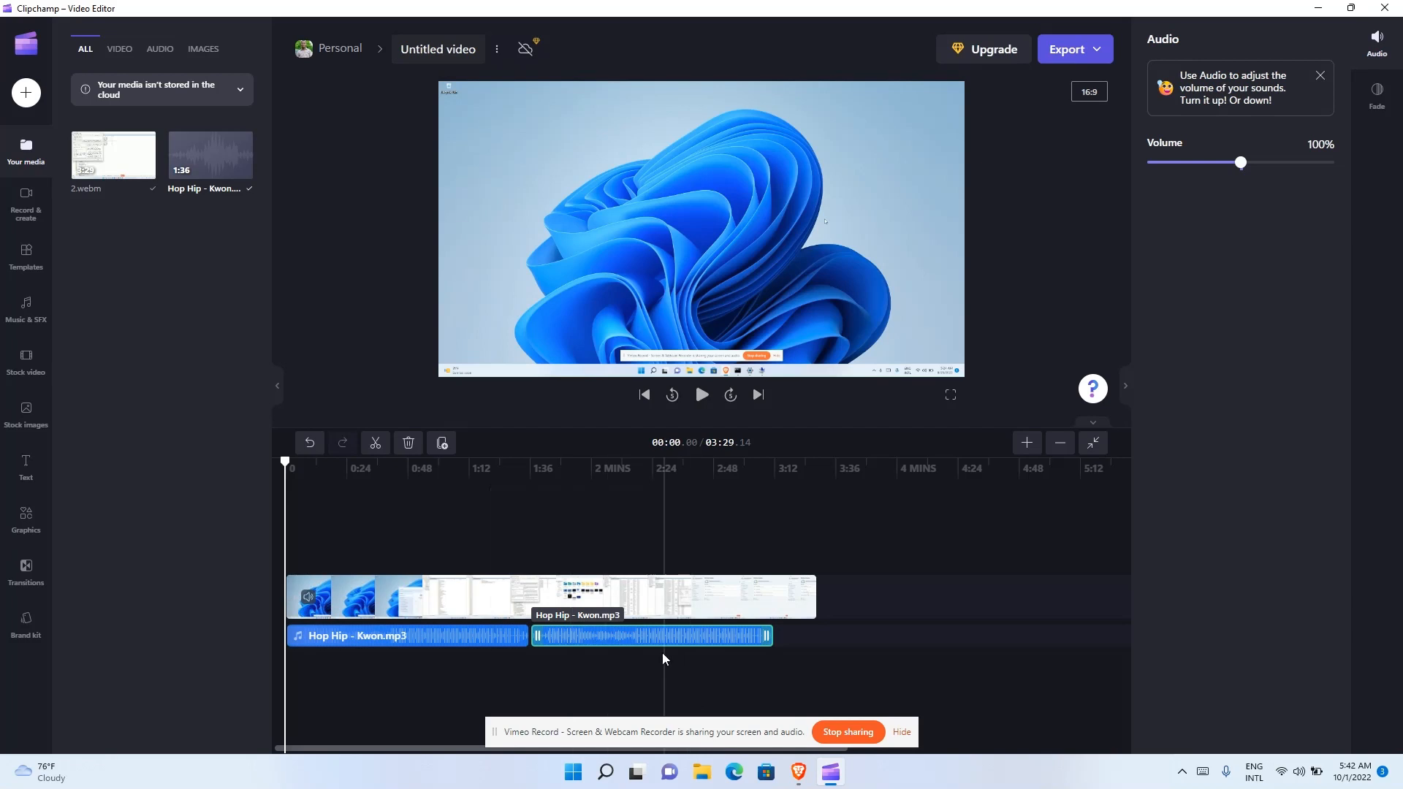
mouse_move(649, 643)
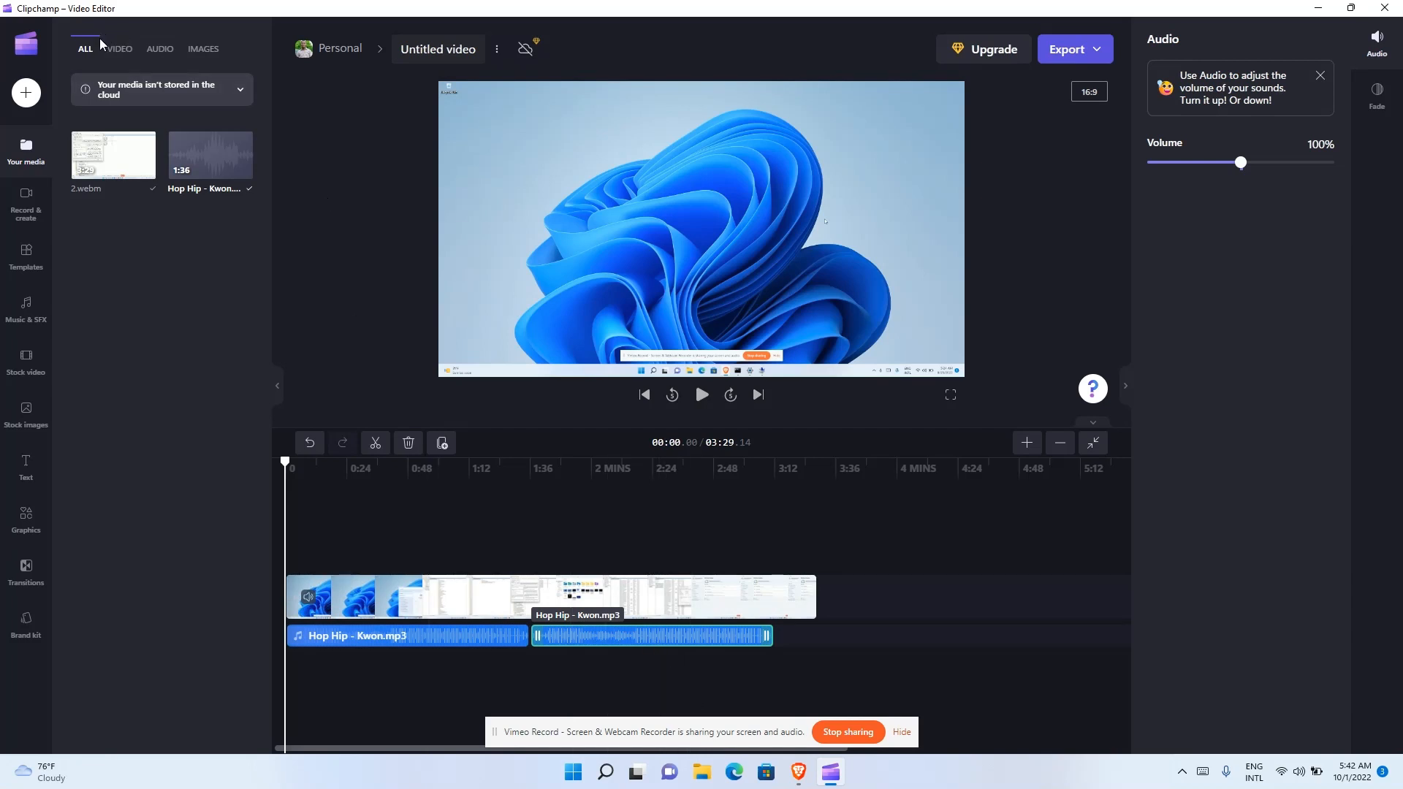
mouse_move(117, 49)
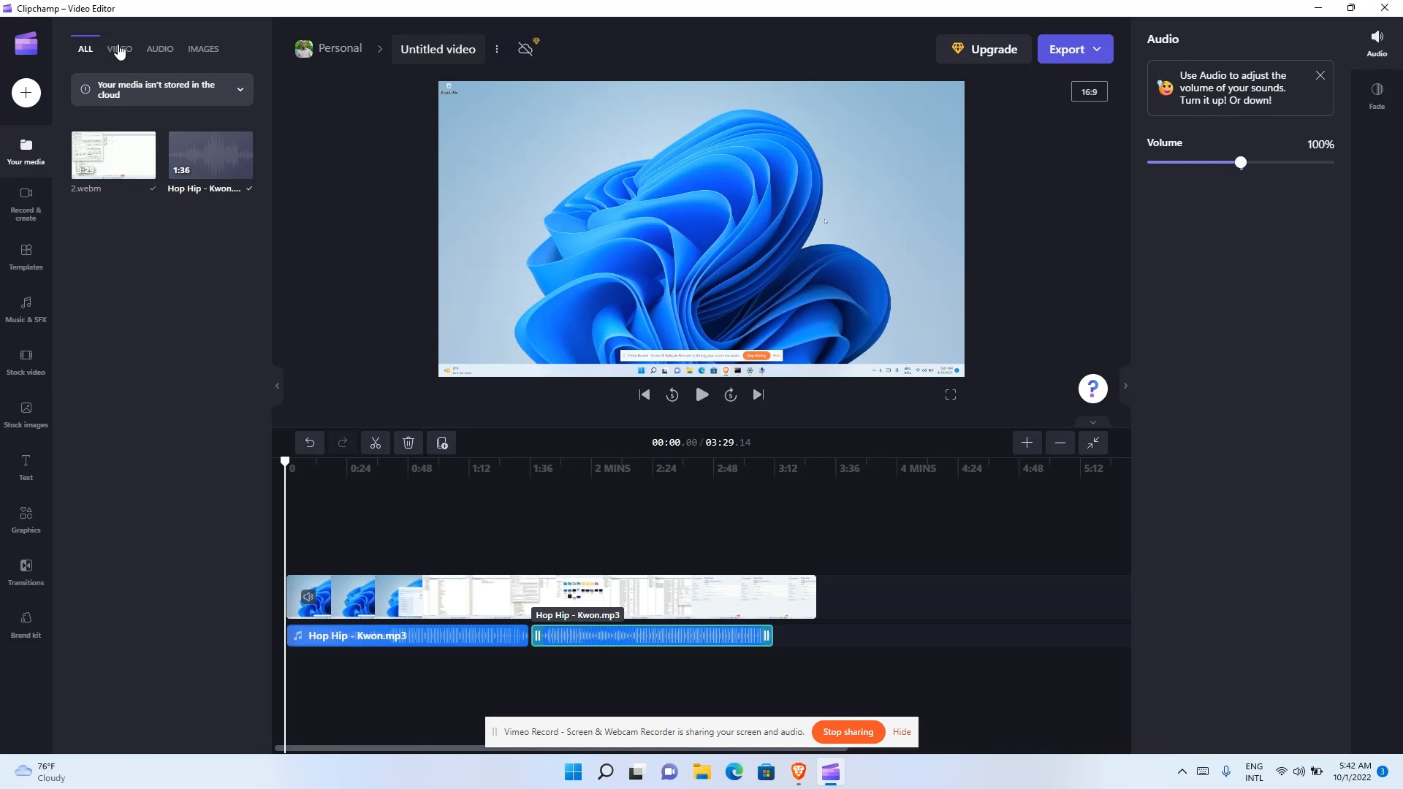
- Filter Your media to video files, then to audio files
left_click(119, 48)
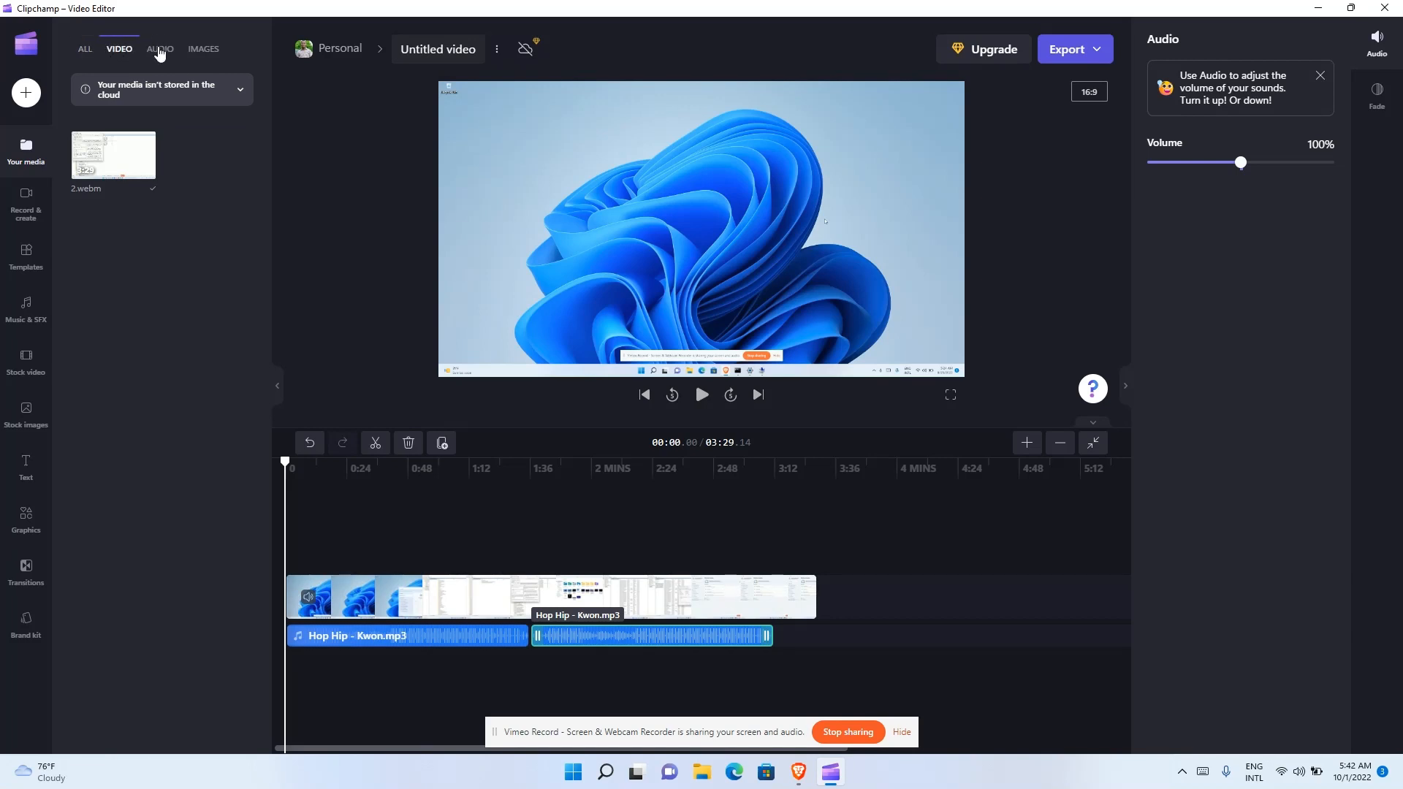
left_click(203, 48)
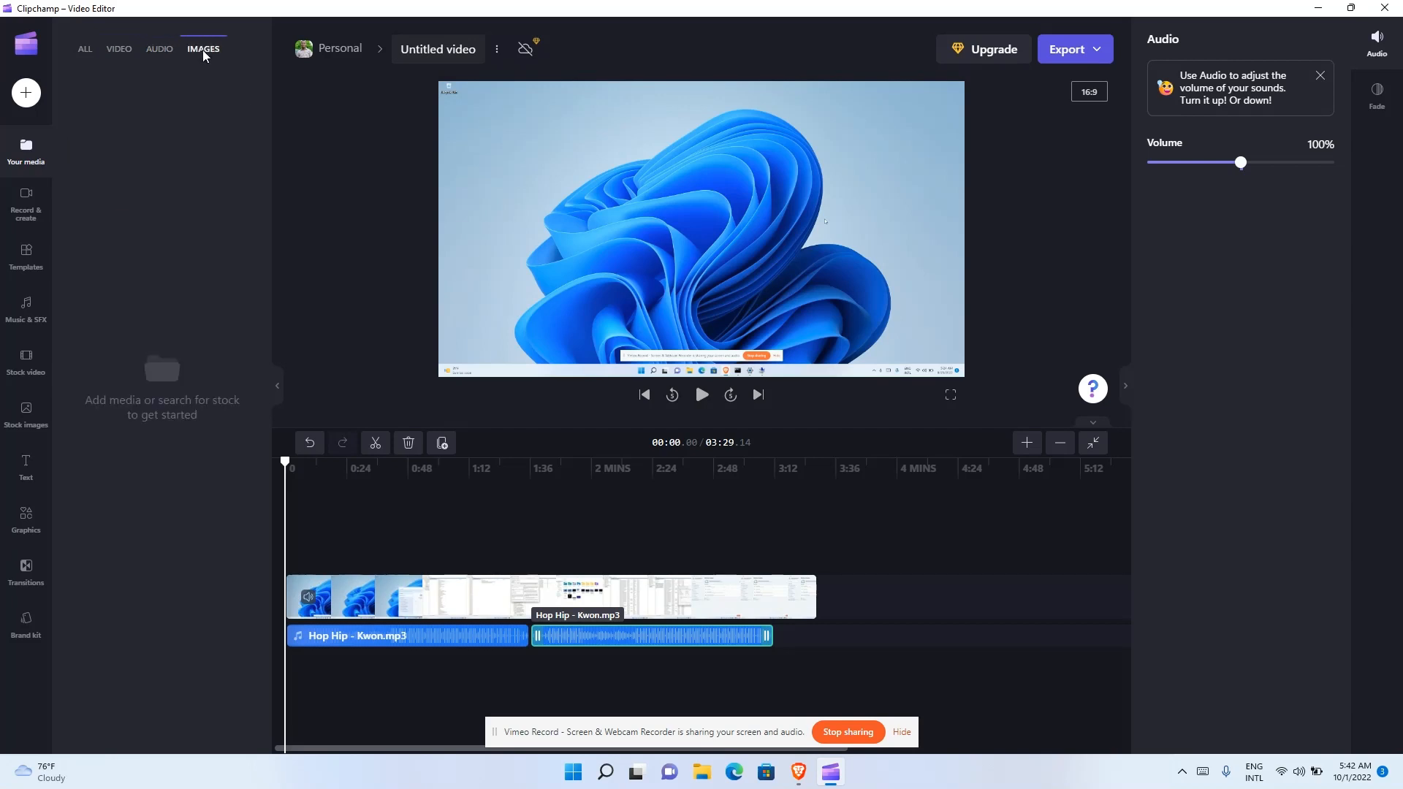
mouse_move(27, 92)
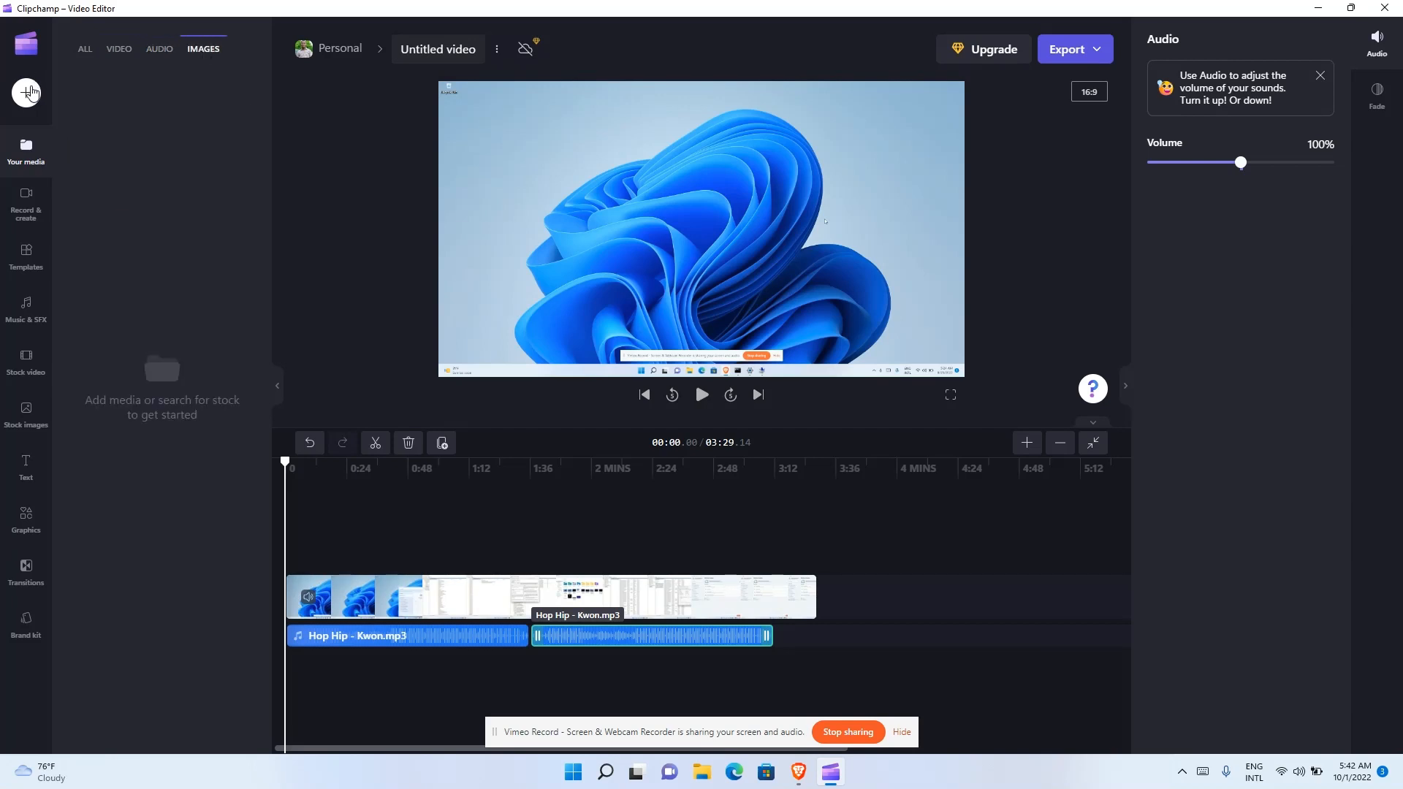
mouse_move(29, 137)
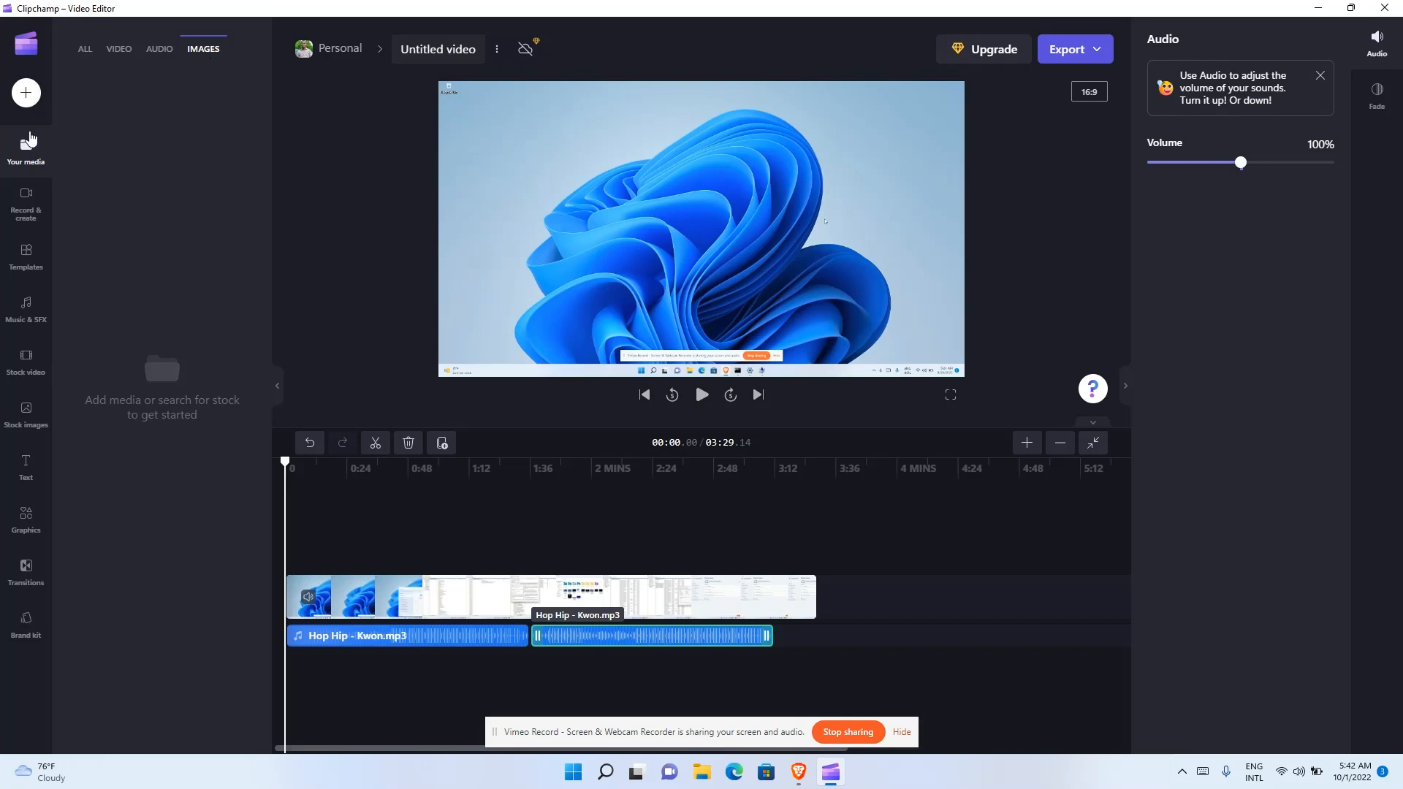
mouse_move(26, 205)
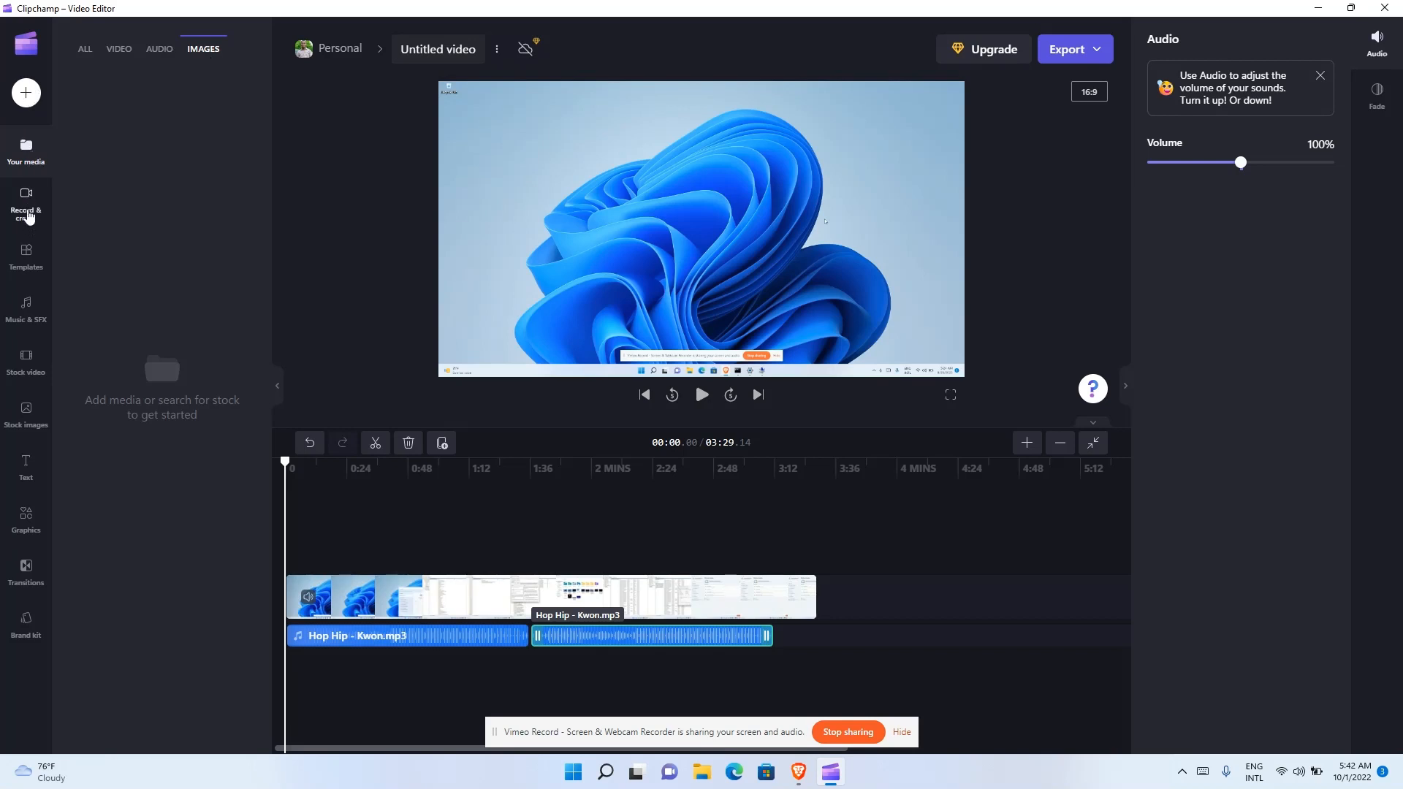
mouse_move(27, 257)
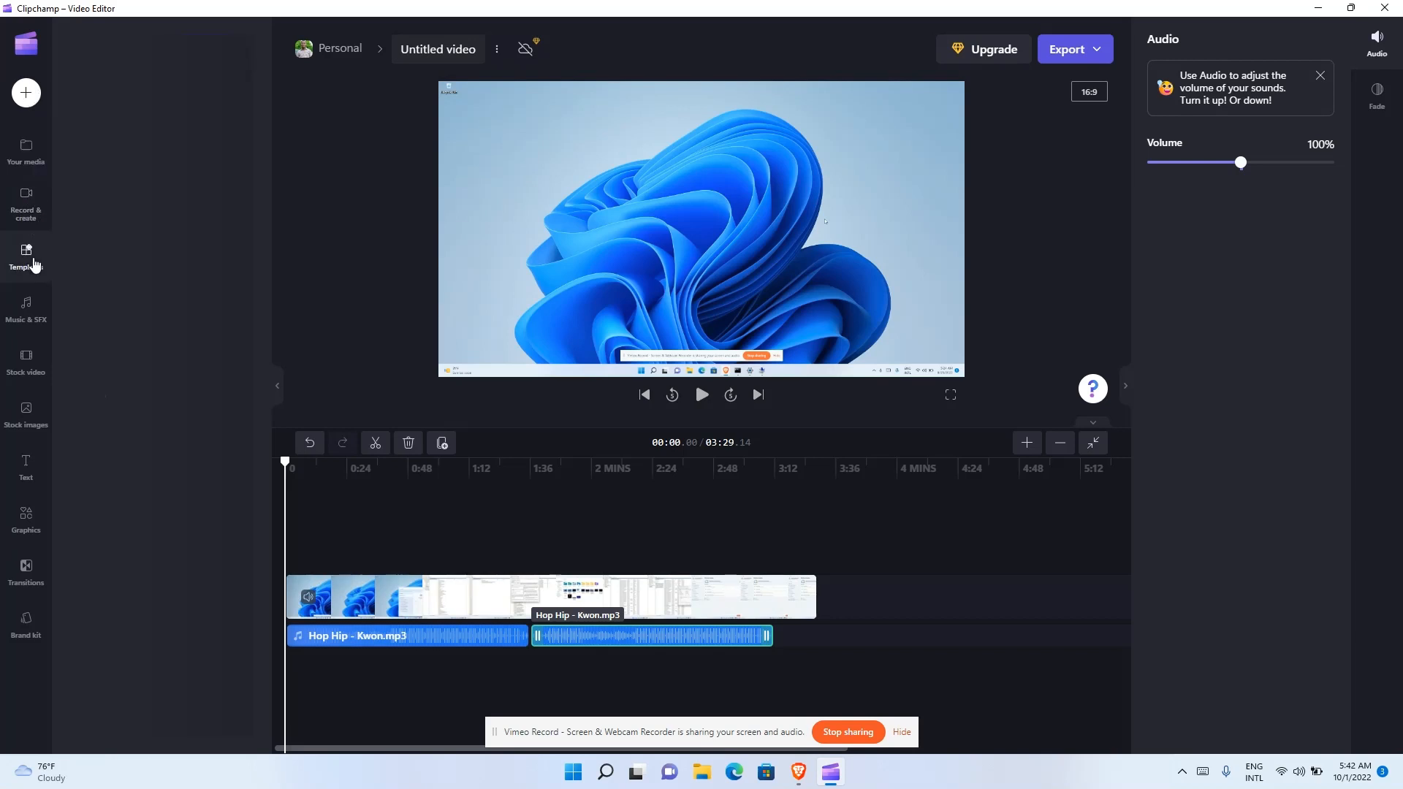
- Browse the Templates, Music & SFX, Stock images, Text, Graphics and Transitions libraries in turn
left_click(26, 258)
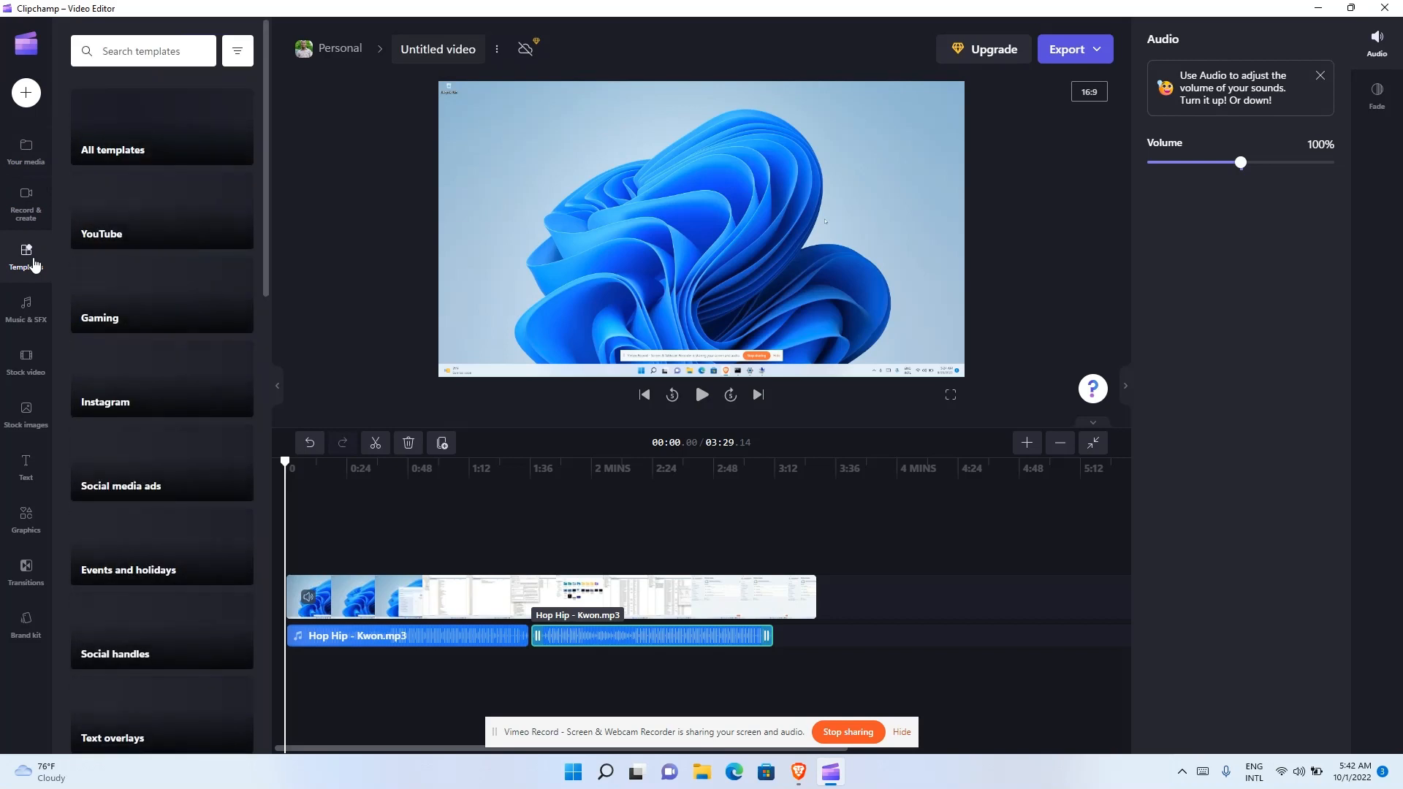
scroll("down", 3)
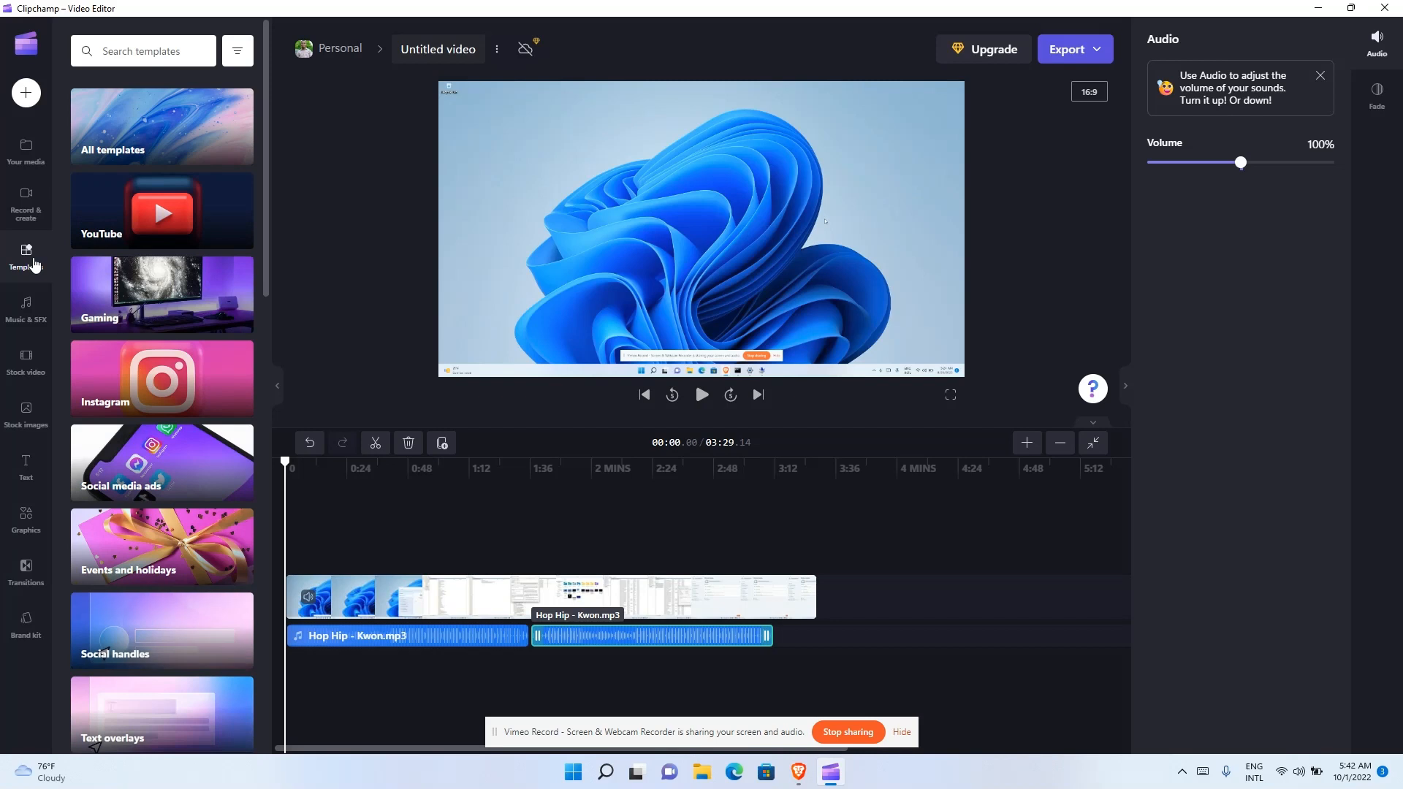
left_click(26, 305)
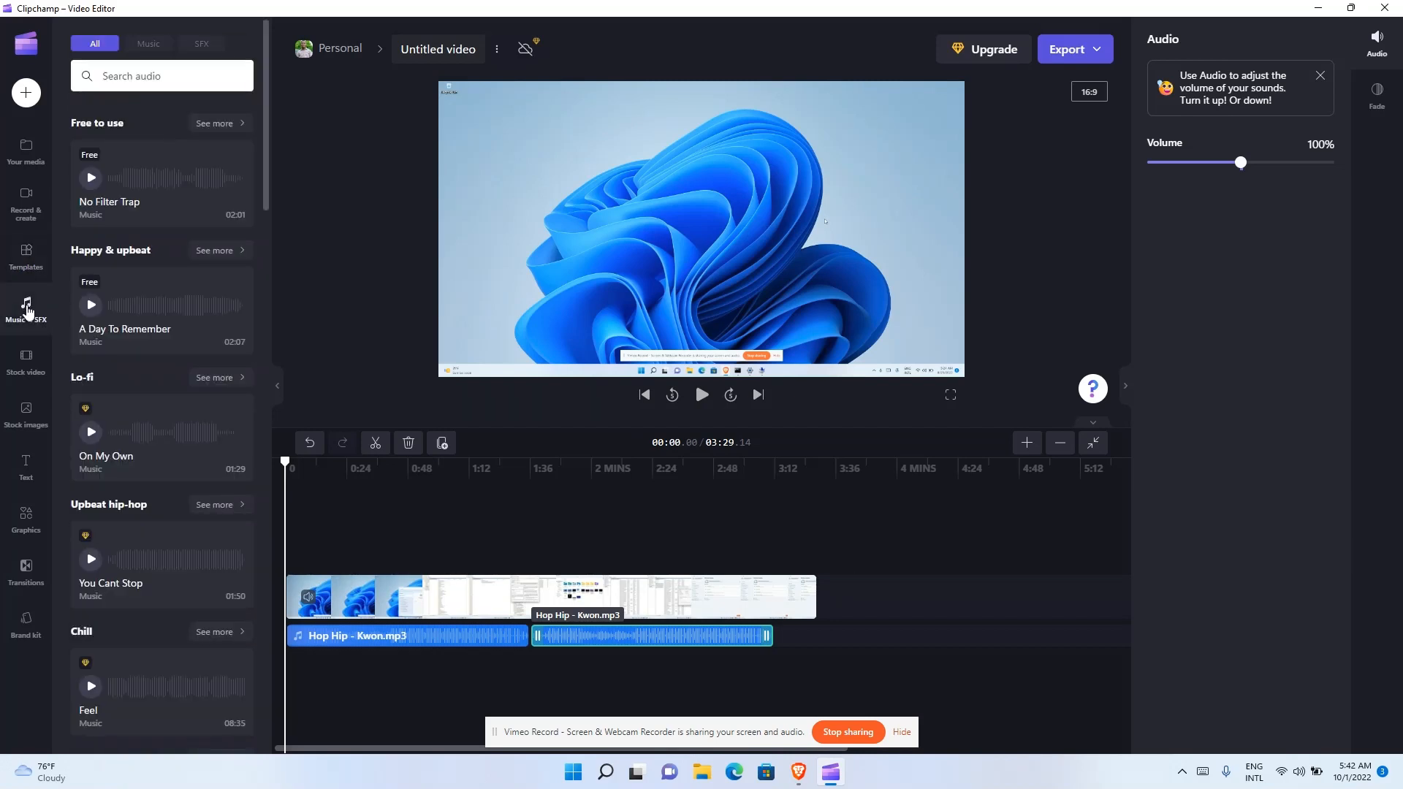
mouse_move(26, 367)
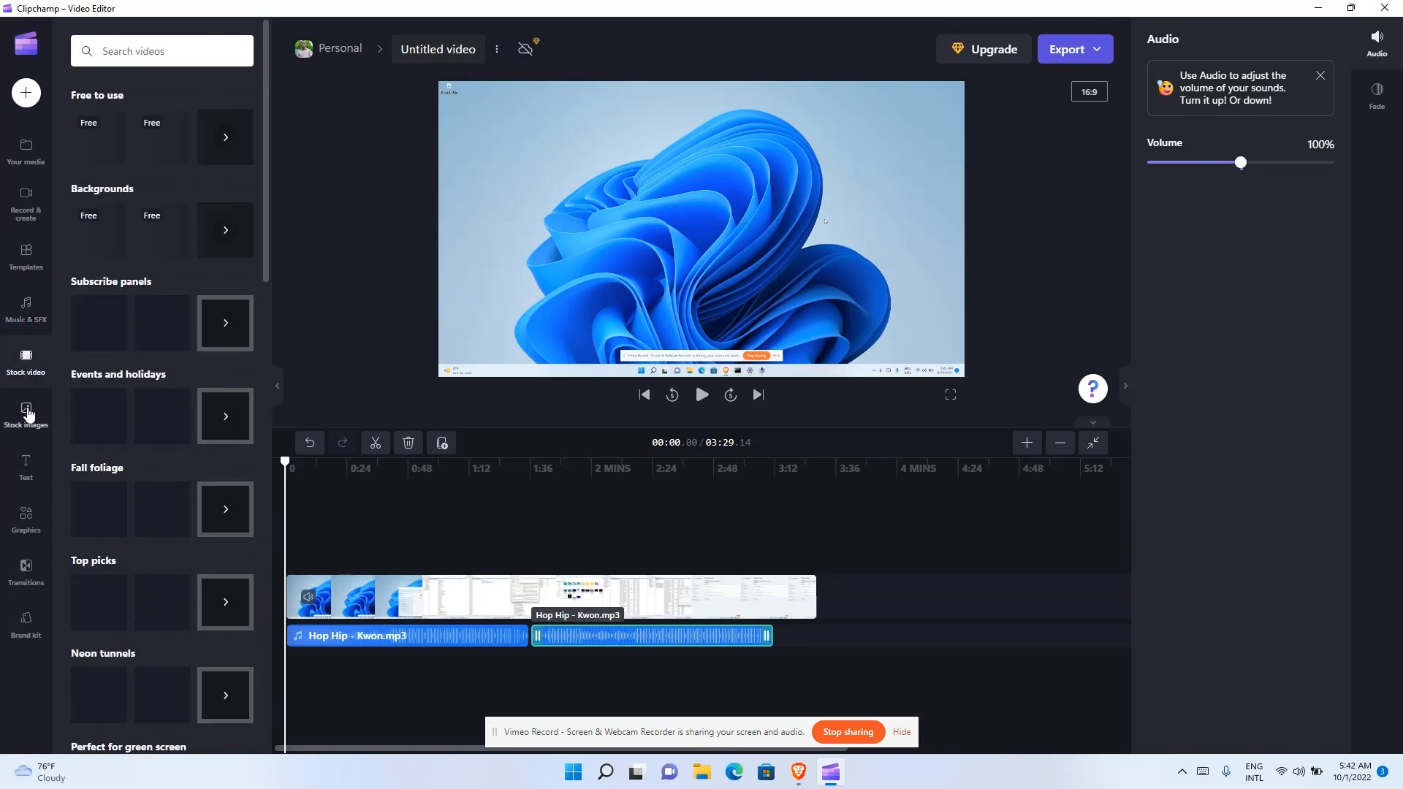
left_click(26, 412)
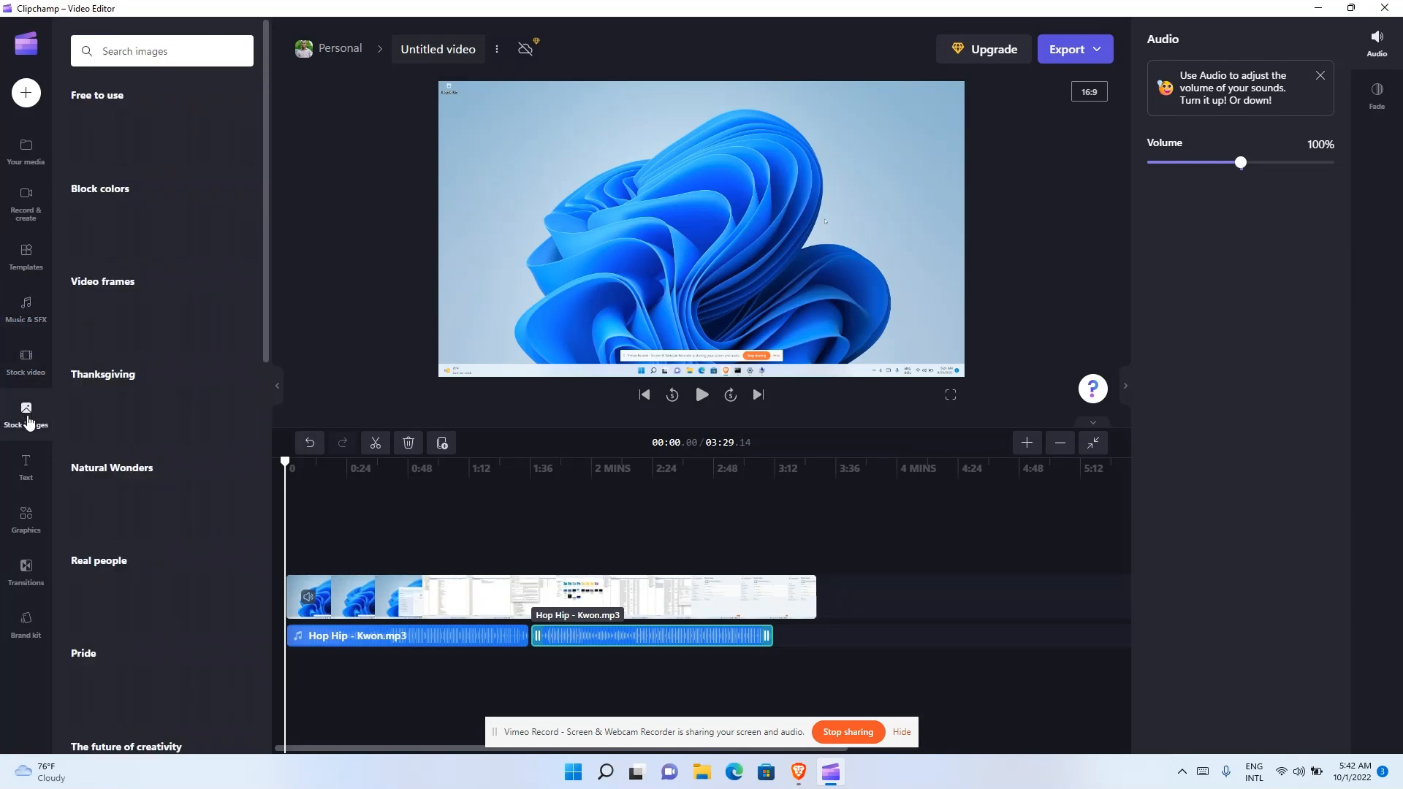
left_click(27, 469)
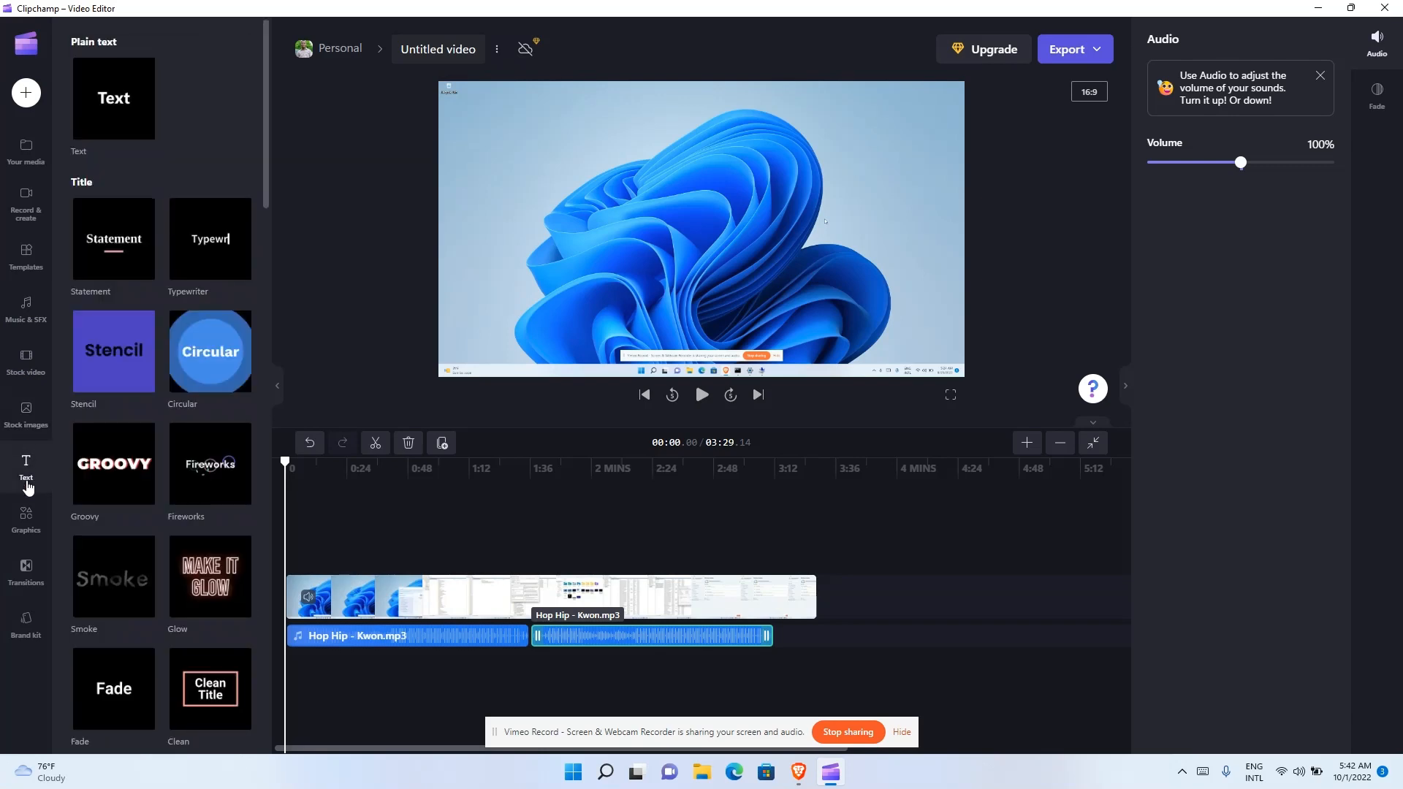
mouse_move(26, 518)
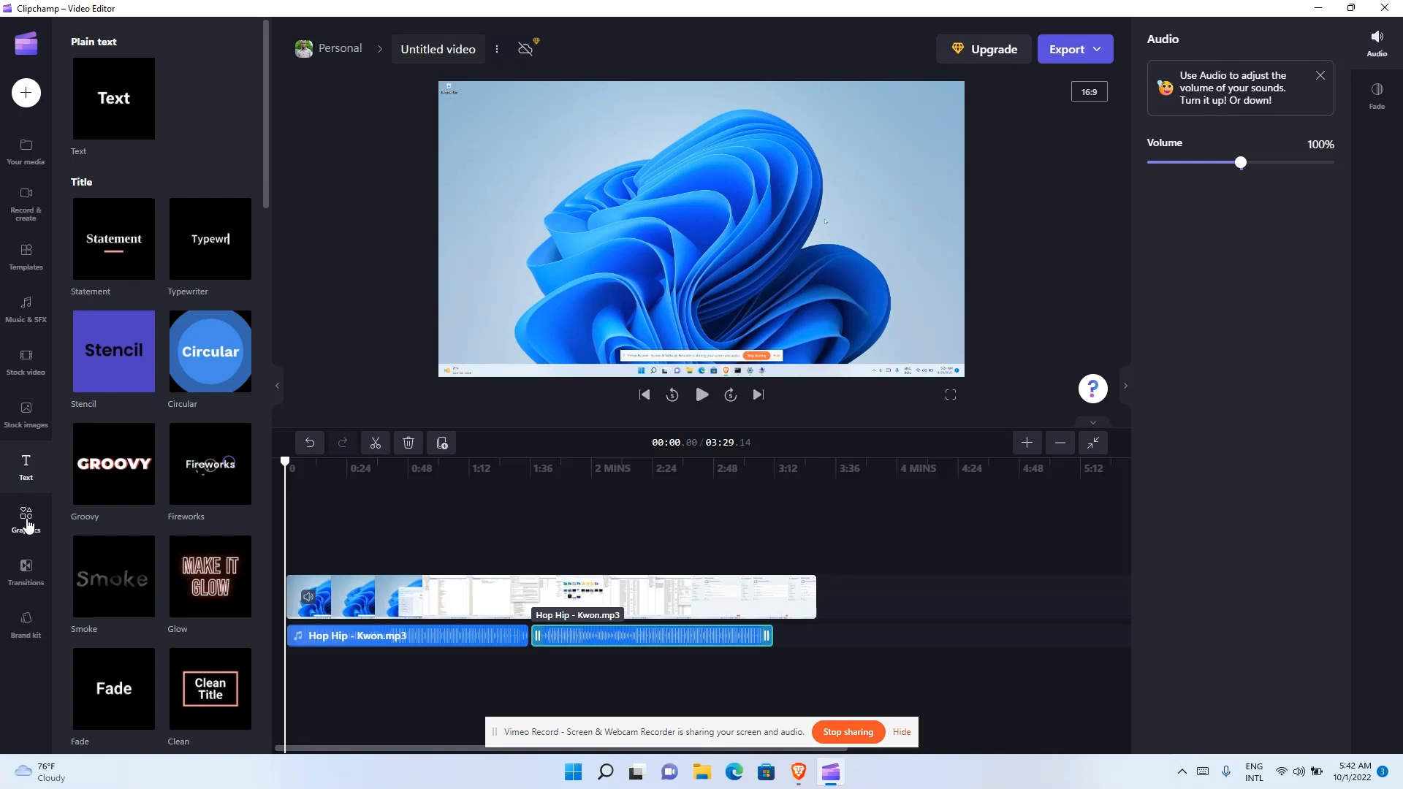
left_click(27, 522)
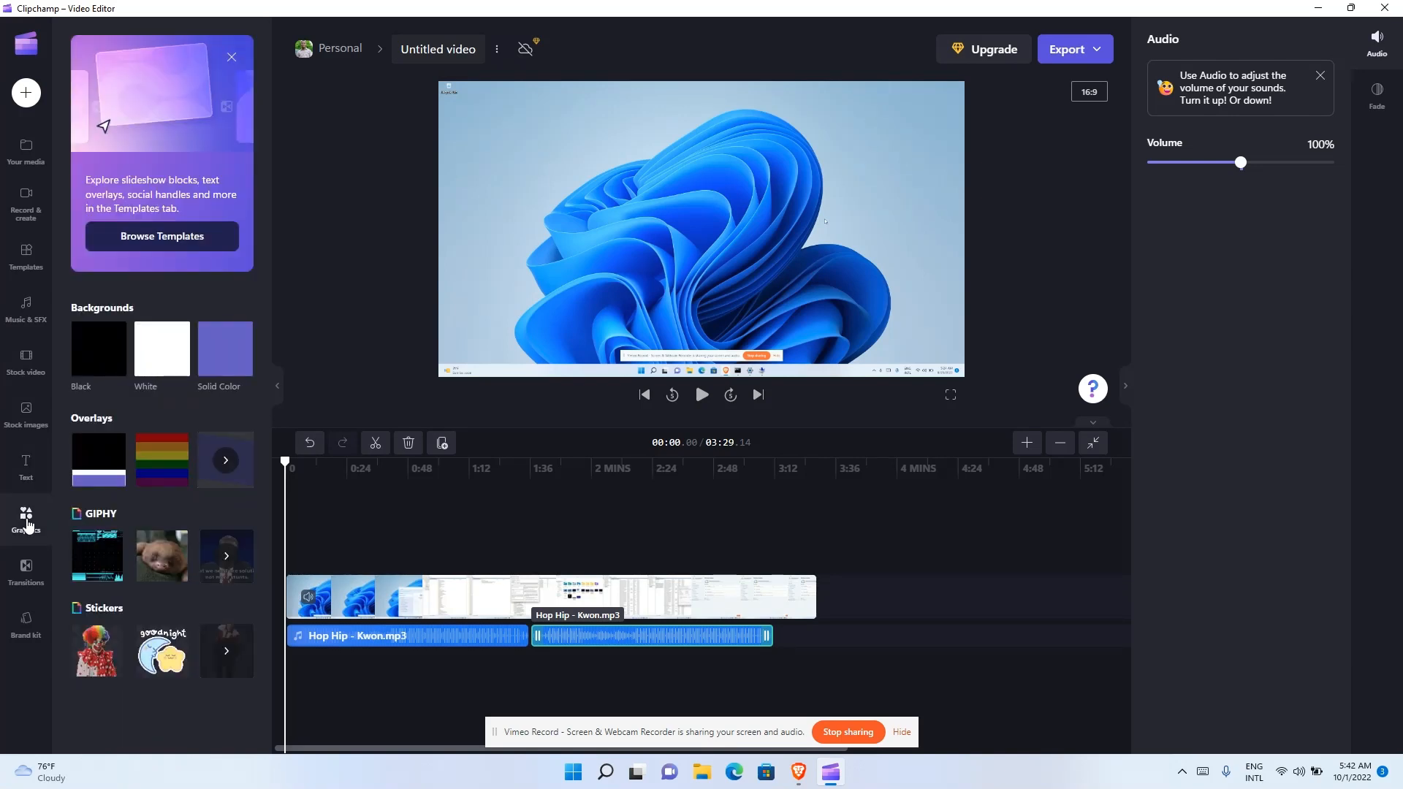
mouse_move(26, 572)
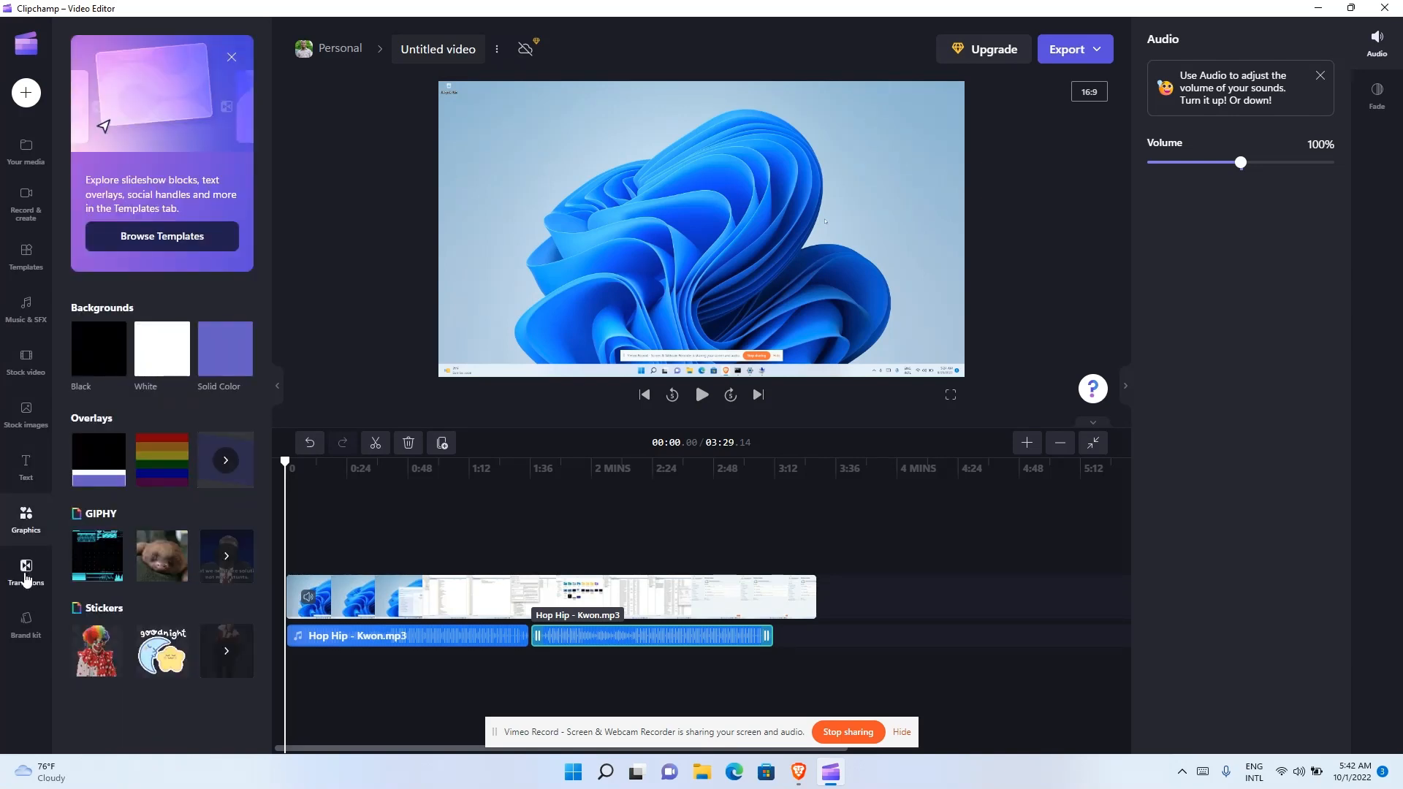
left_click(25, 571)
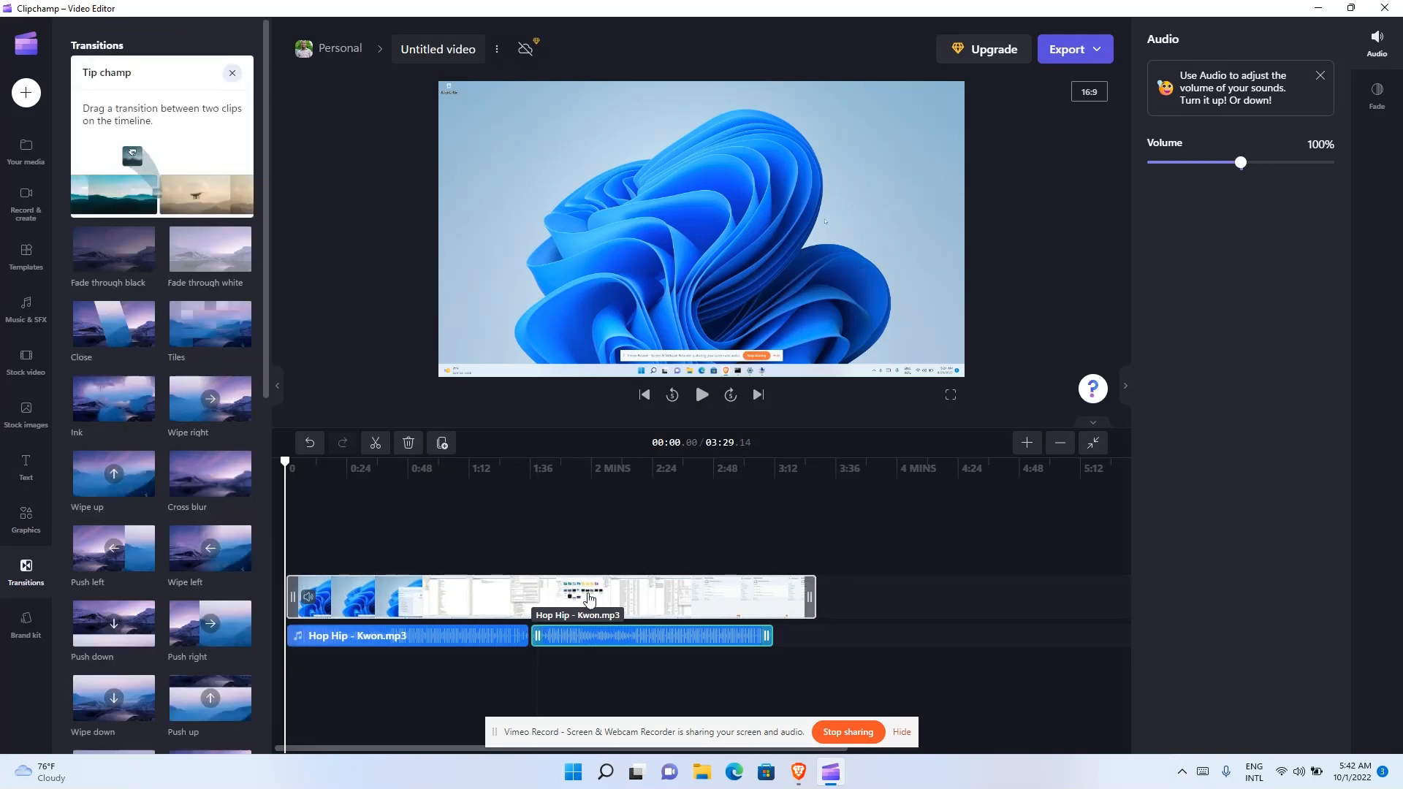
- Bring up the 2.webm clip's options menu with duplicate, split and delete
right_click(588, 598)
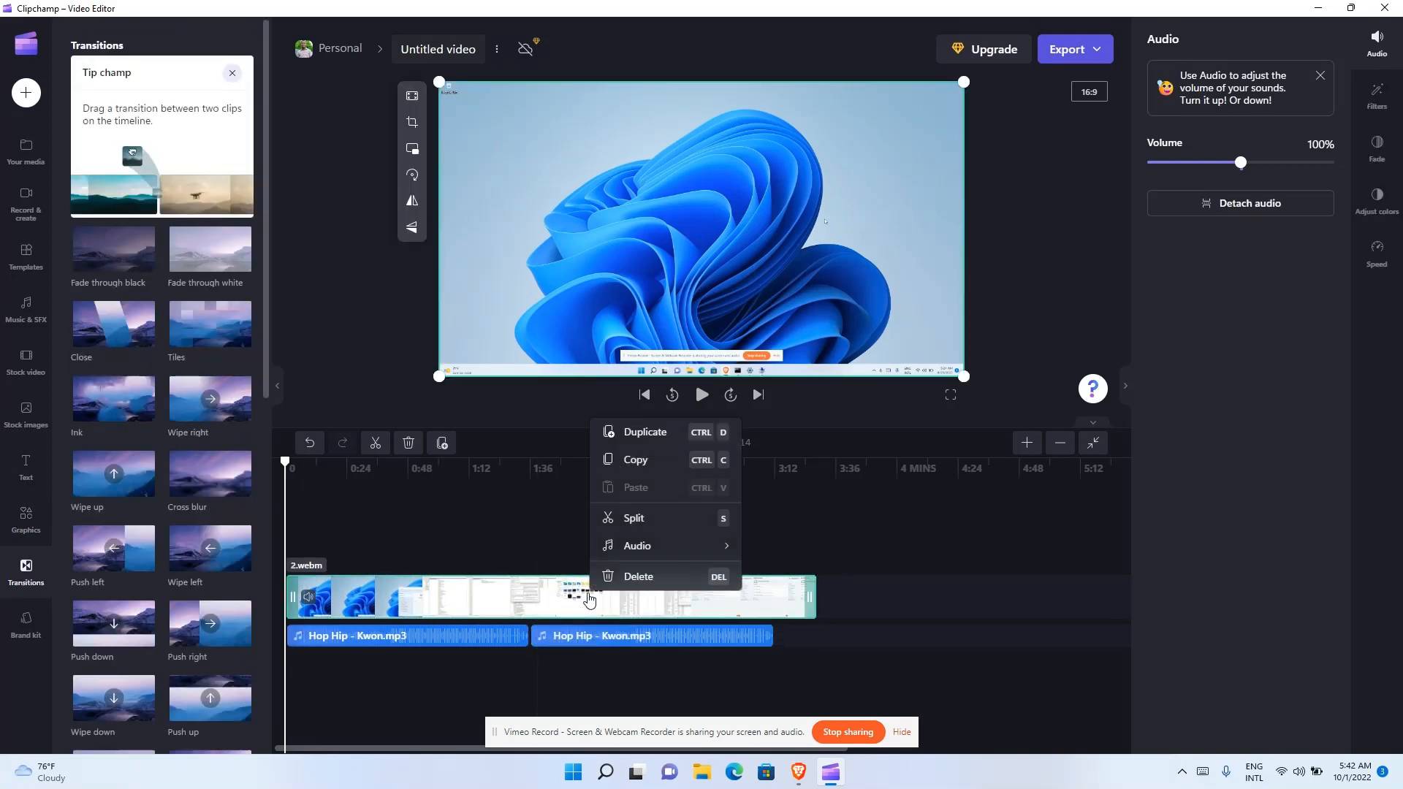
mouse_move(376, 443)
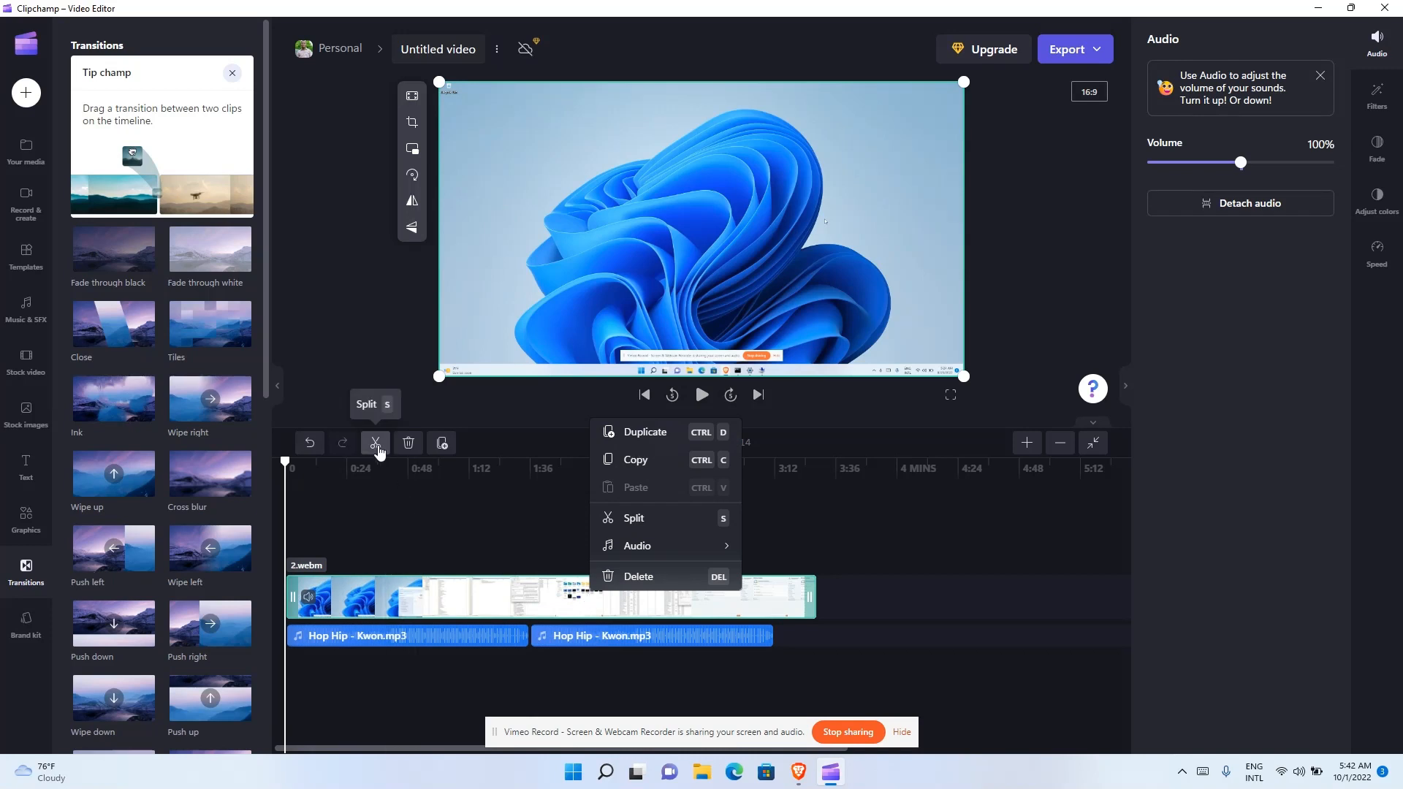
mouse_move(503, 590)
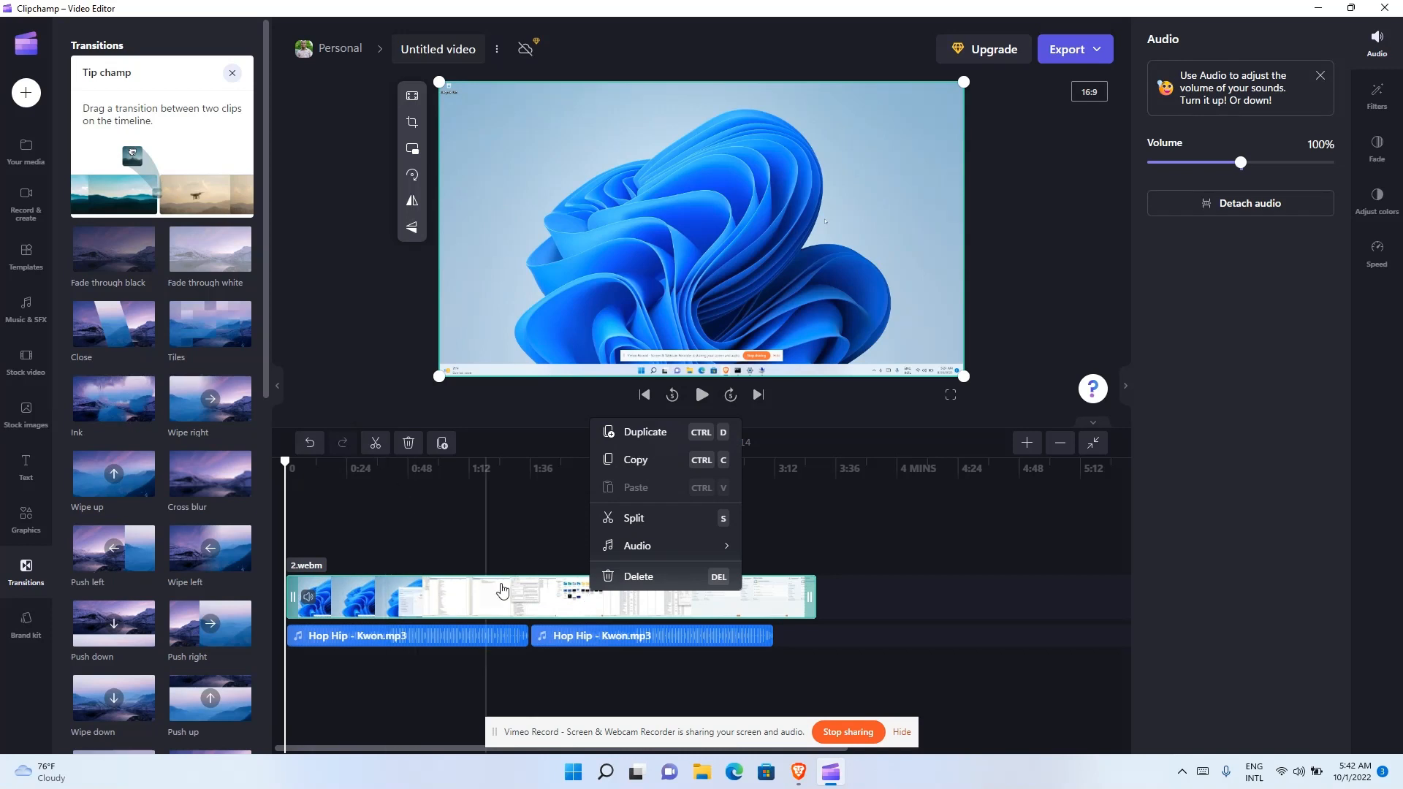
mouse_move(285, 460)
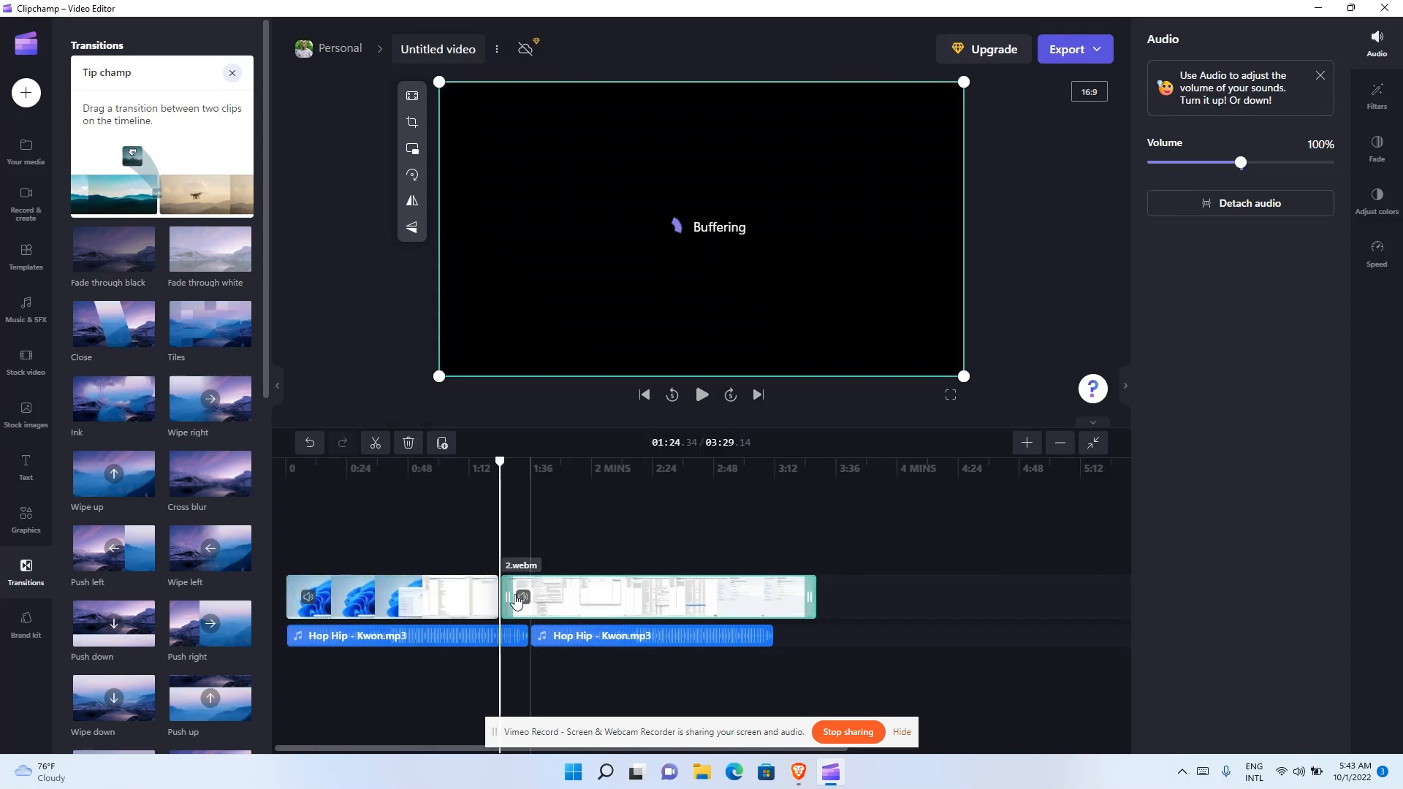
- Add a one-second cross fade between the two 2.webm pieces and play it back
left_click(454, 461)
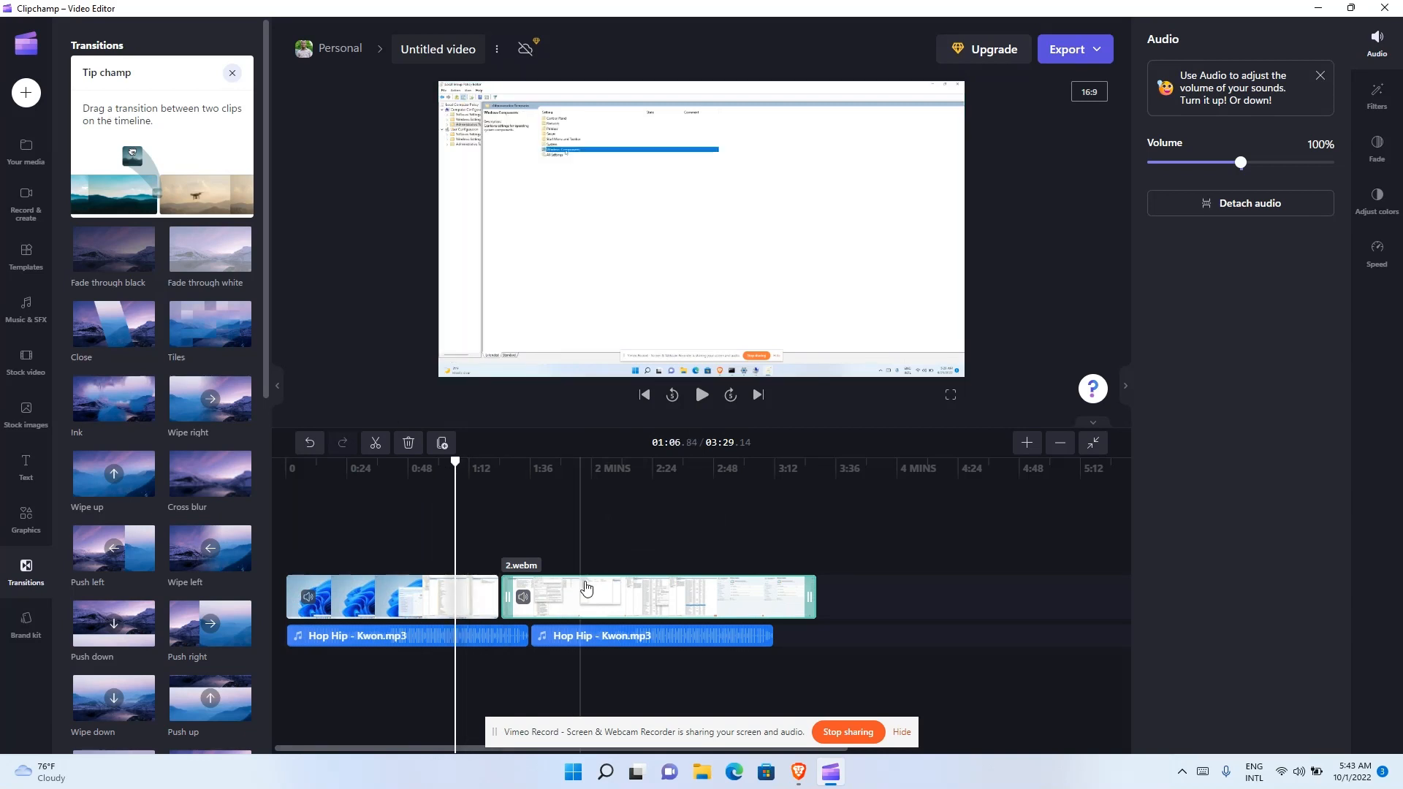
mouse_move(499, 599)
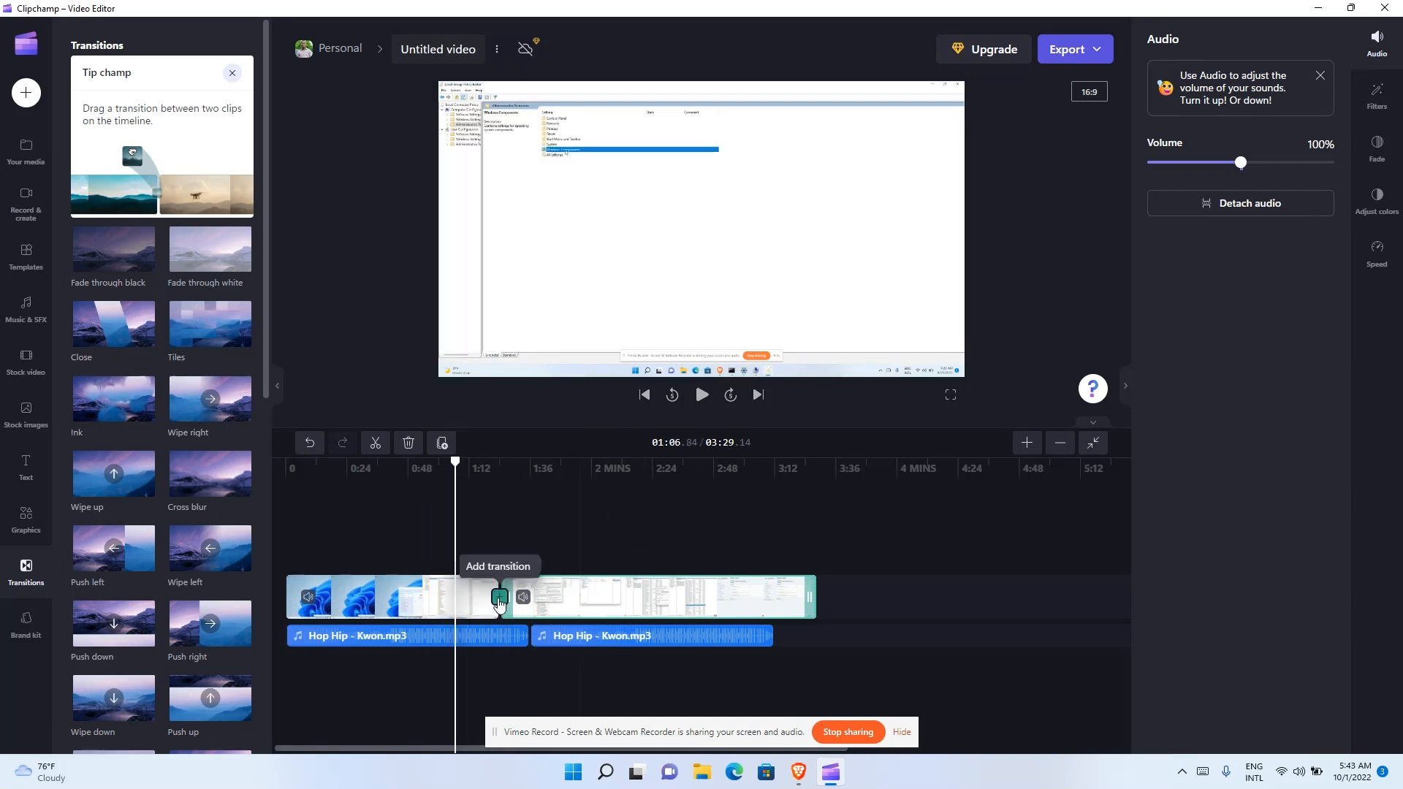
left_click(500, 596)
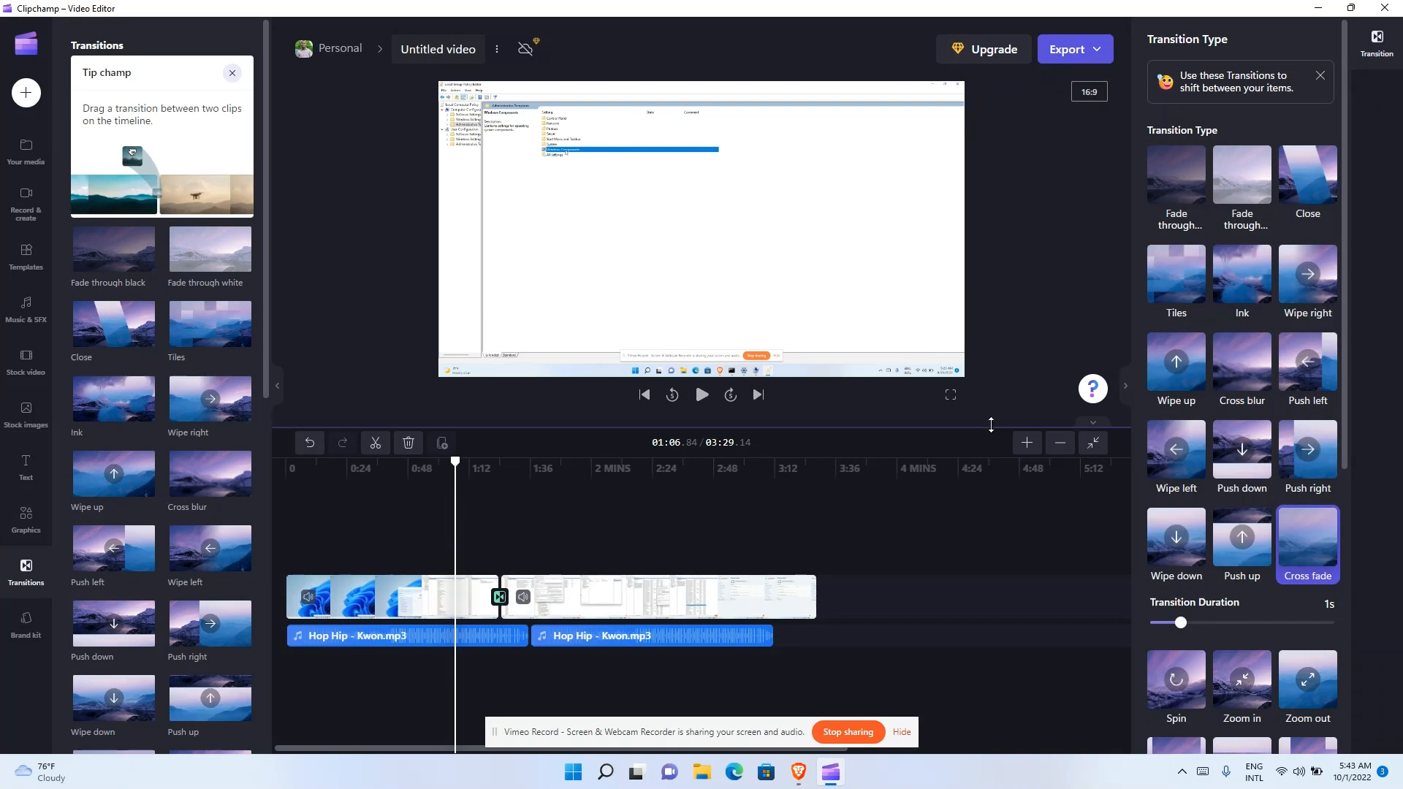
mouse_move(1306, 370)
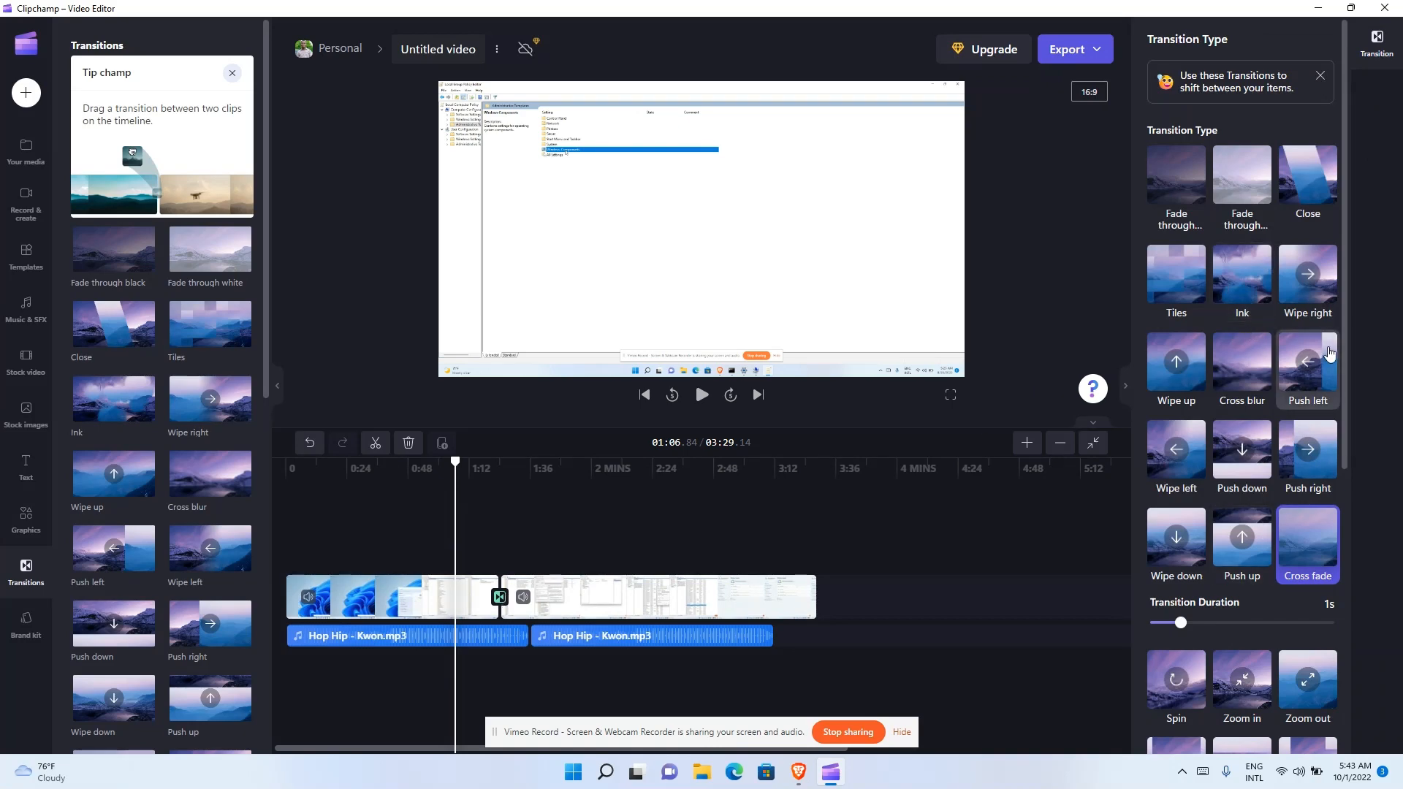
scroll("down", 3)
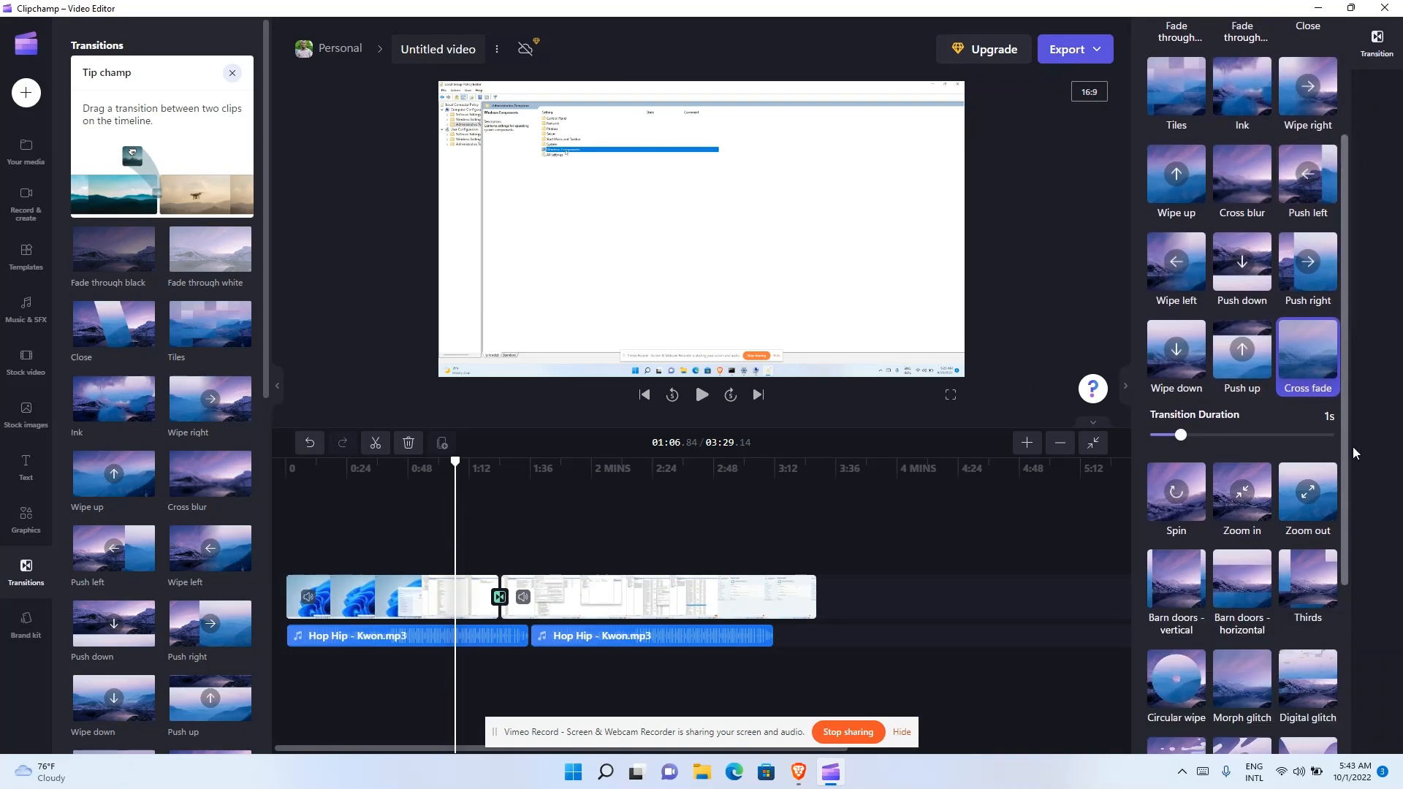
scroll("up", 3)
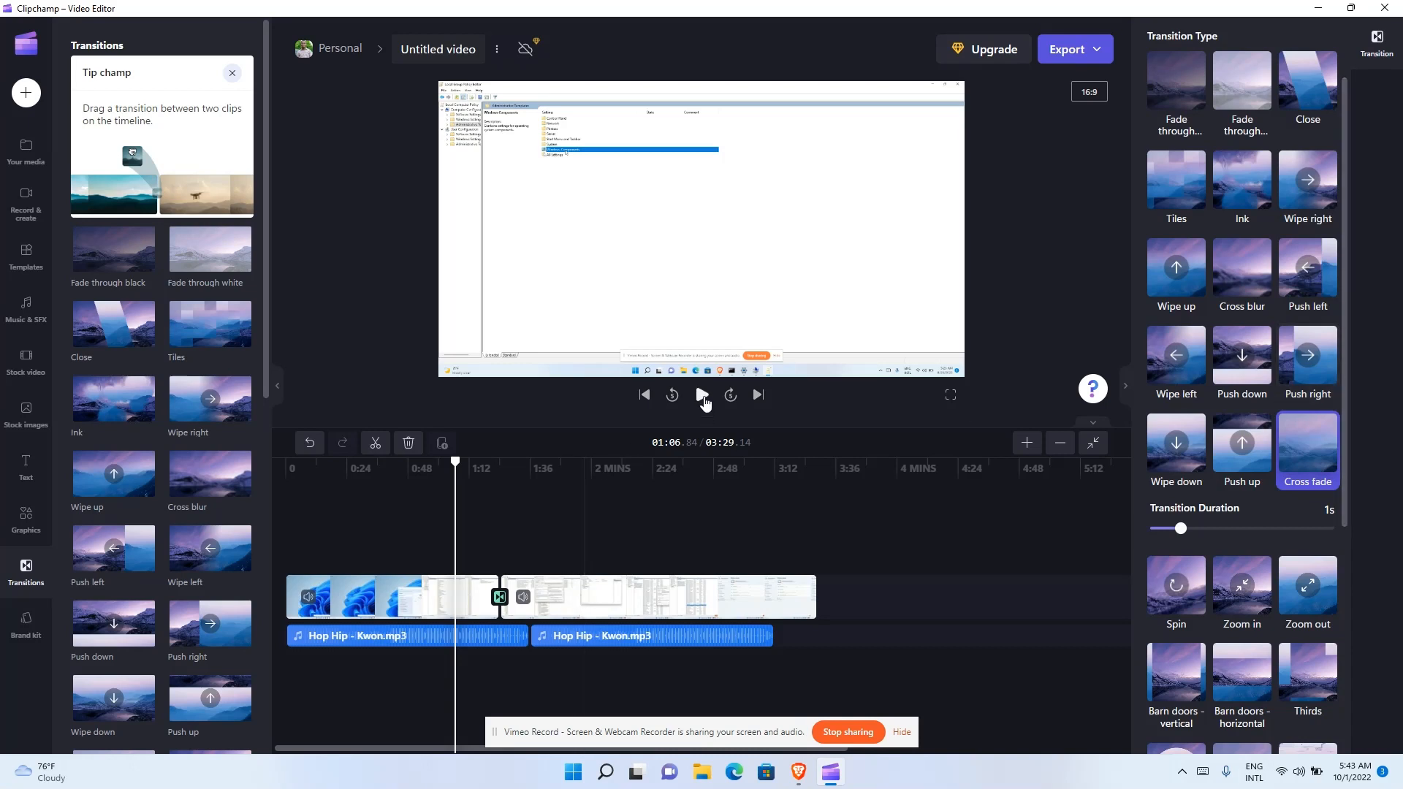
left_click(702, 395)
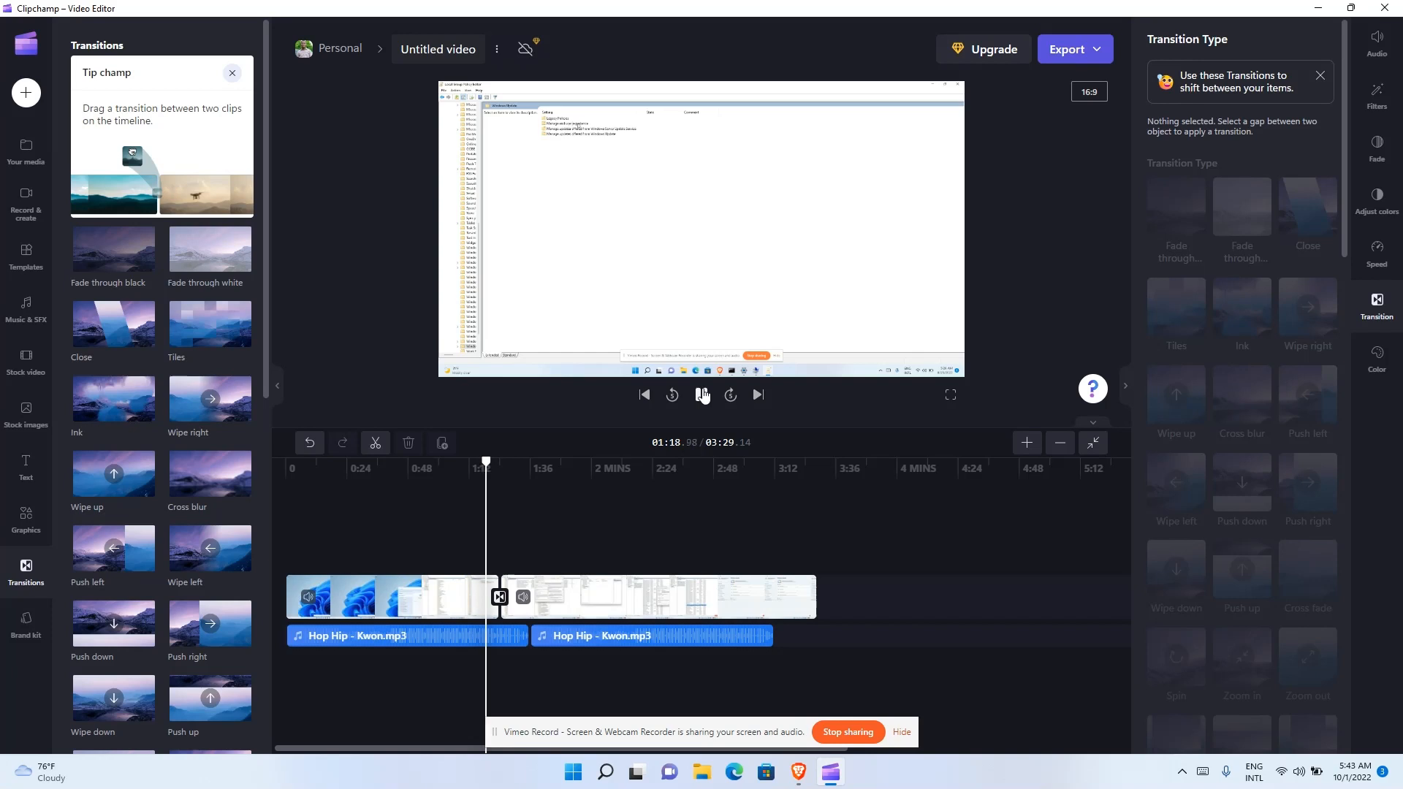
left_click(702, 394)
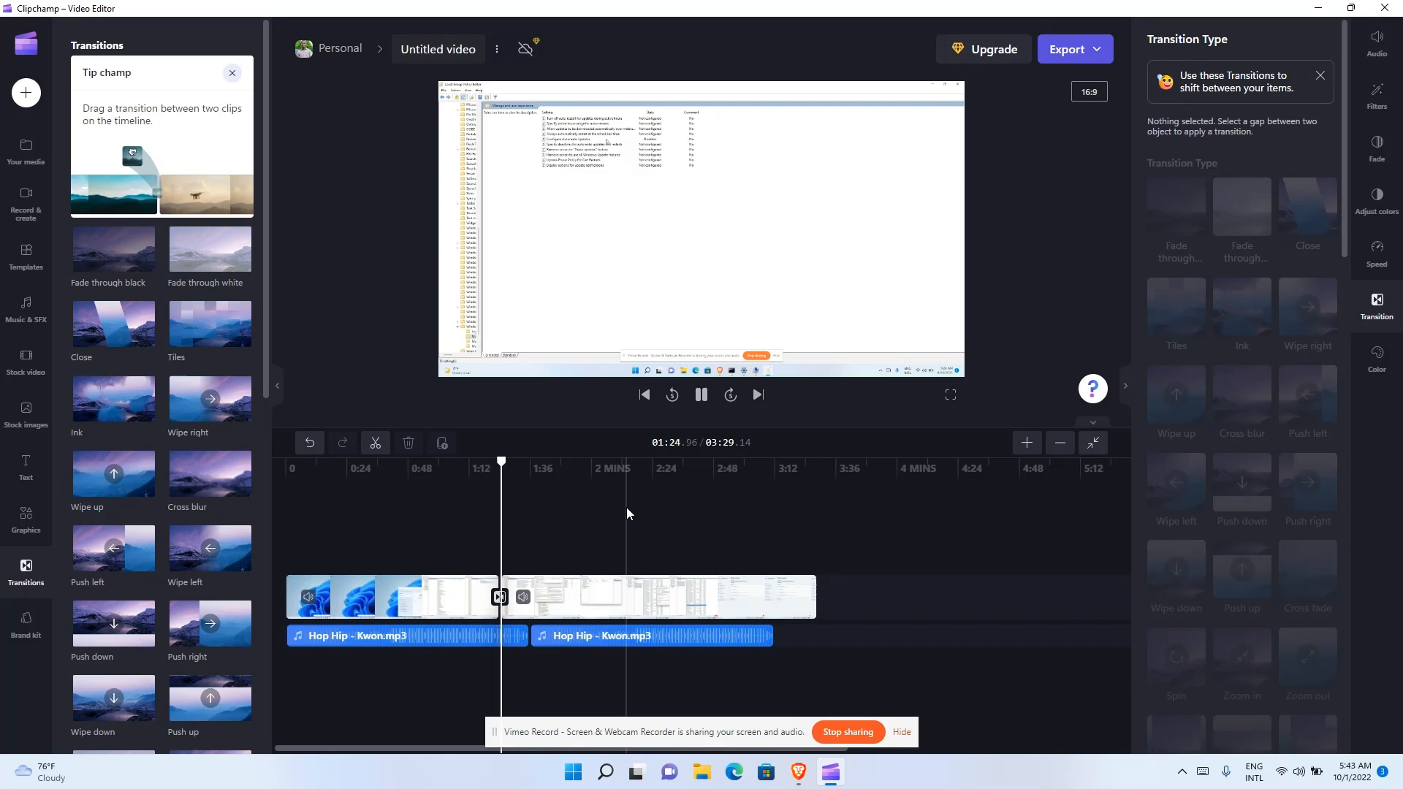
left_click(700, 394)
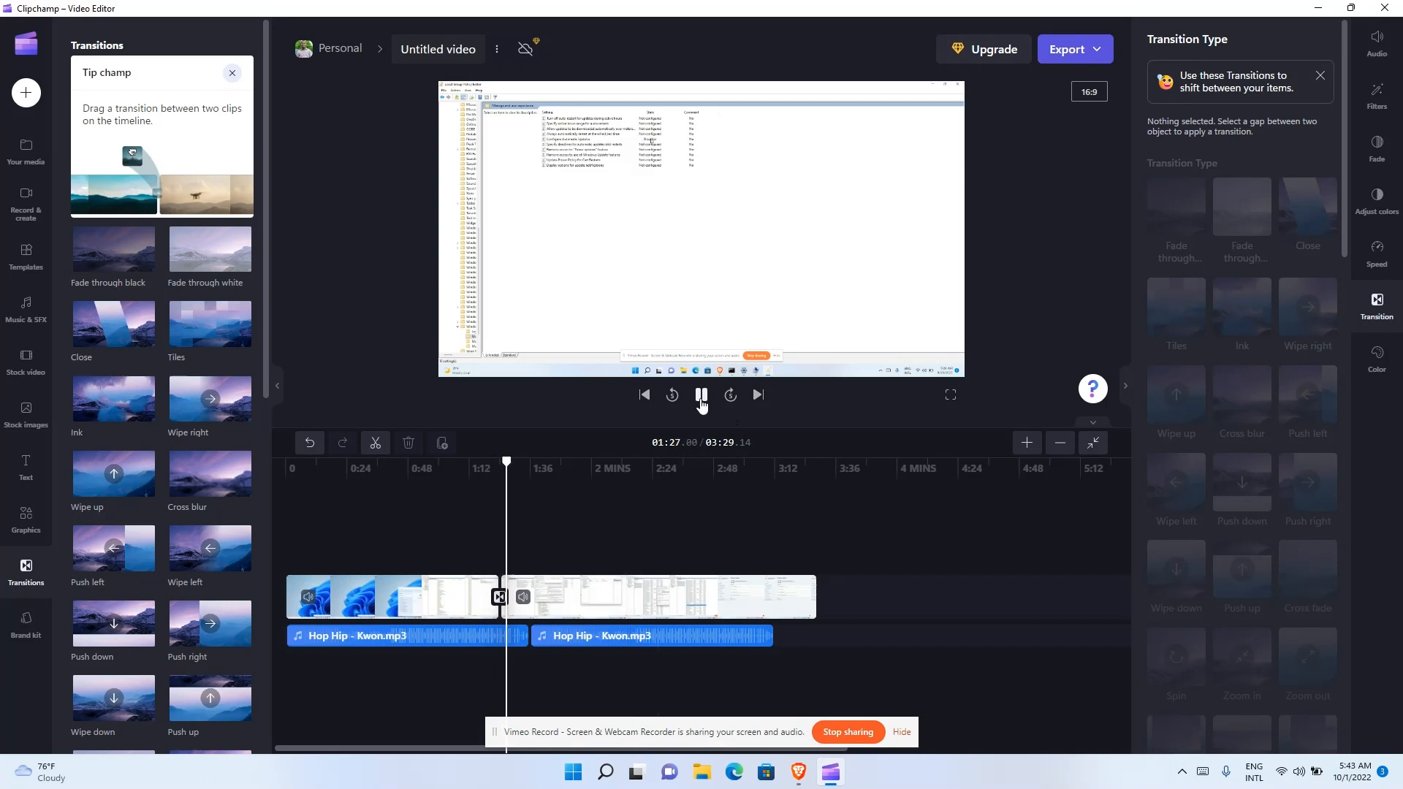
left_click(700, 395)
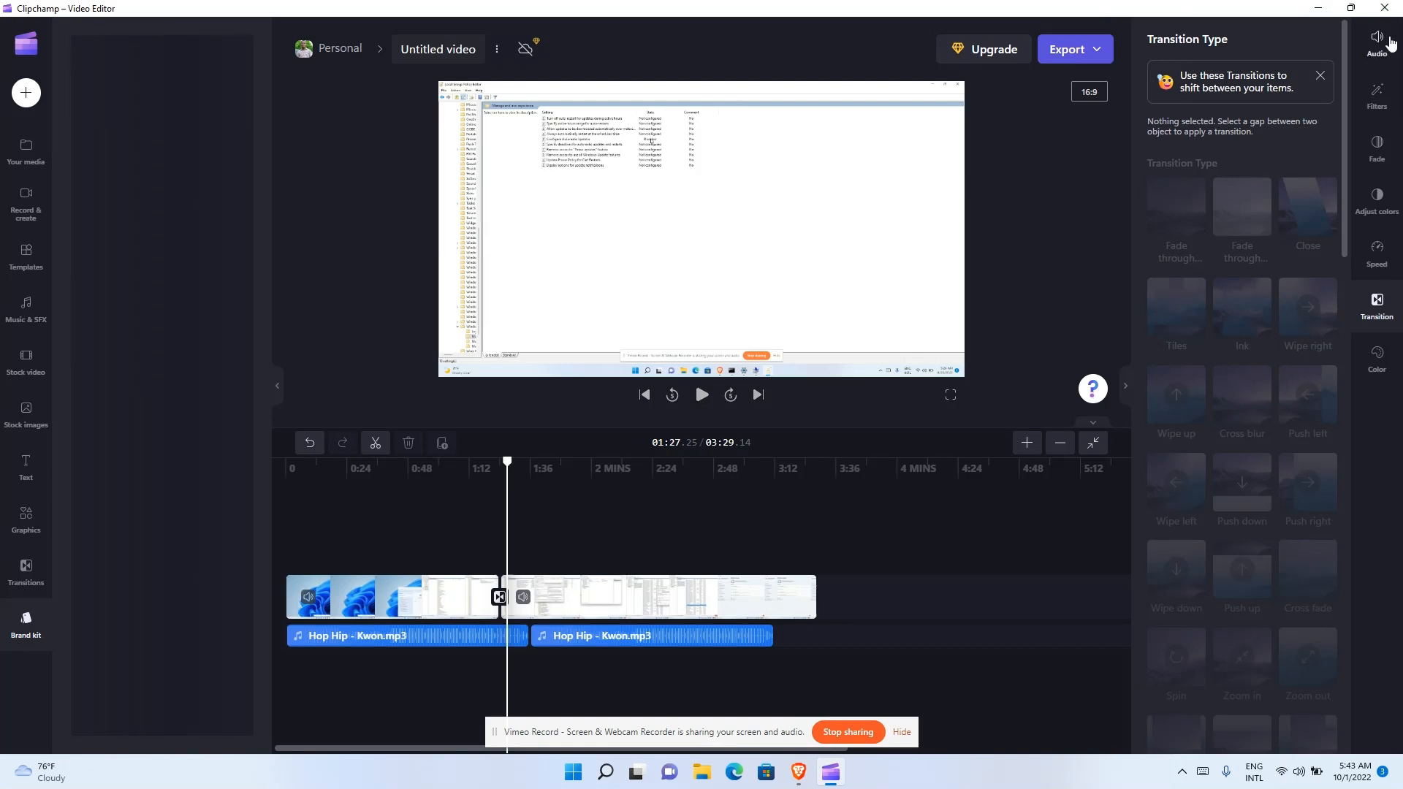
mouse_move(1383, 50)
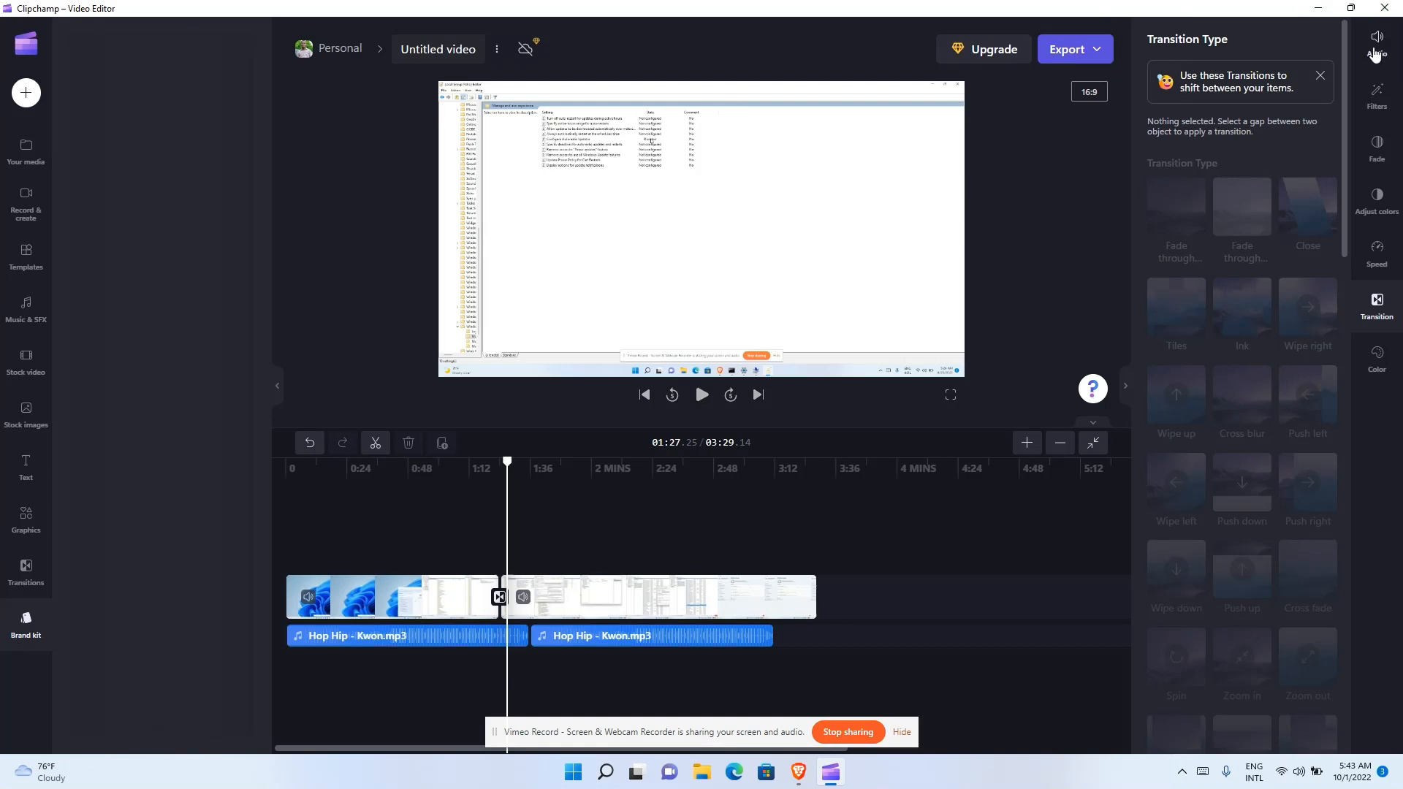
mouse_move(1377, 96)
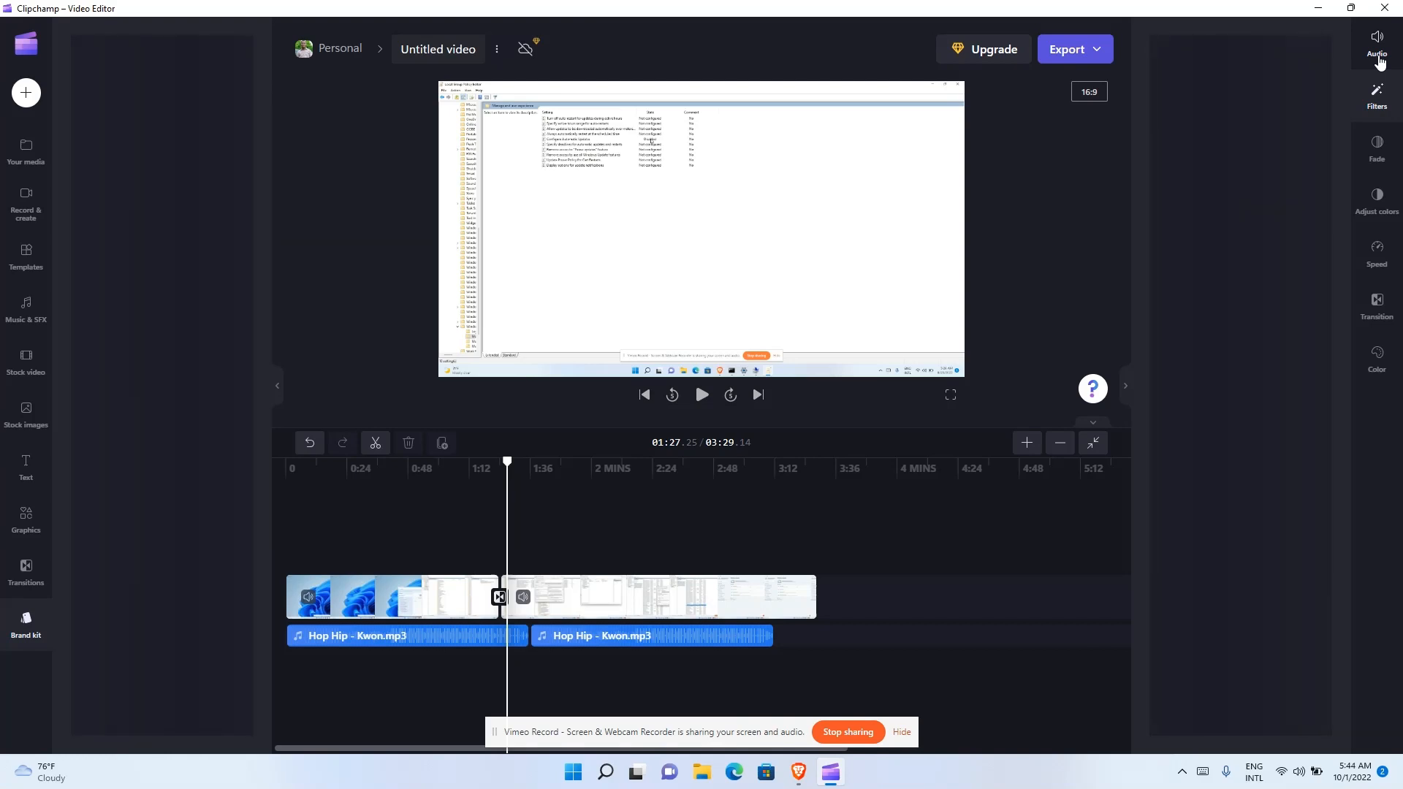
mouse_move(1379, 81)
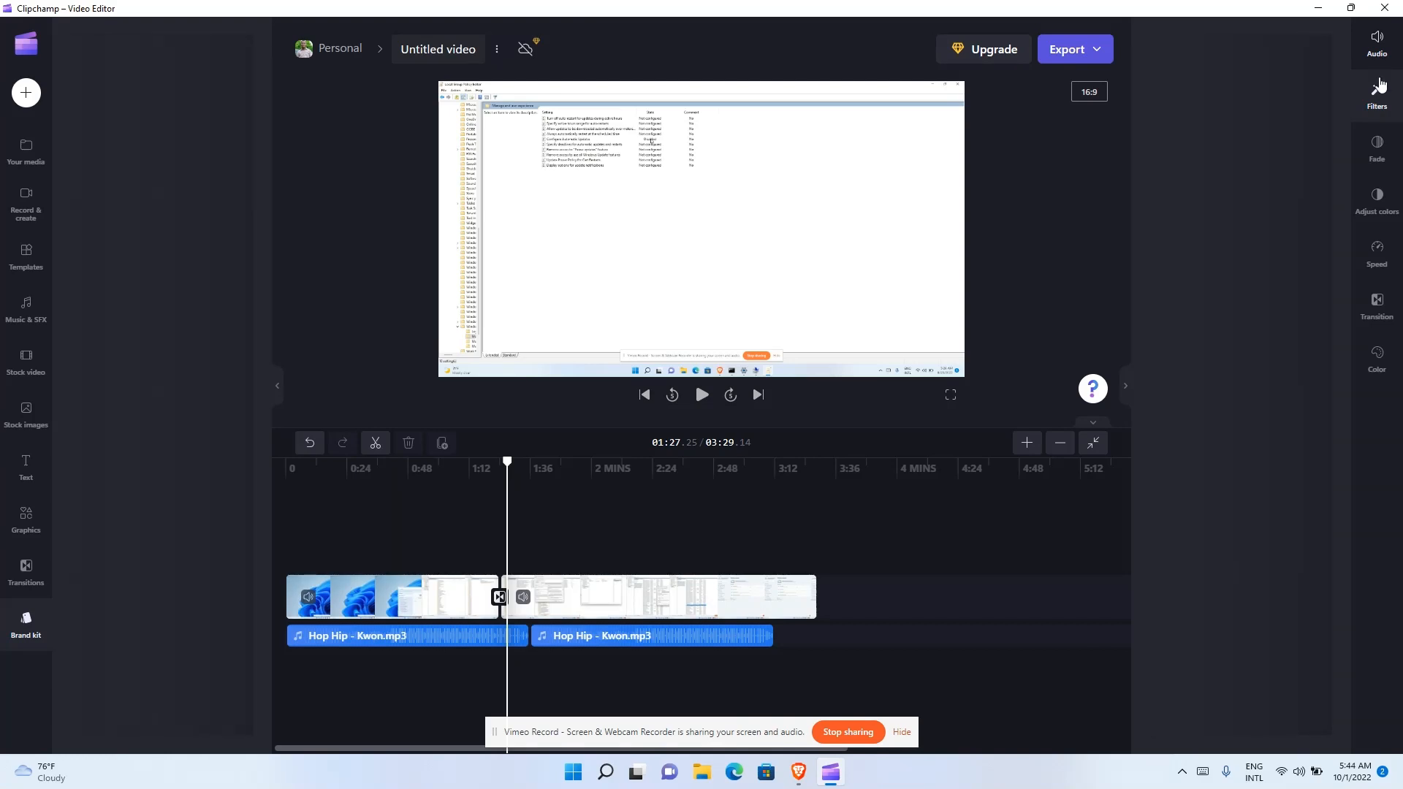
mouse_move(1378, 147)
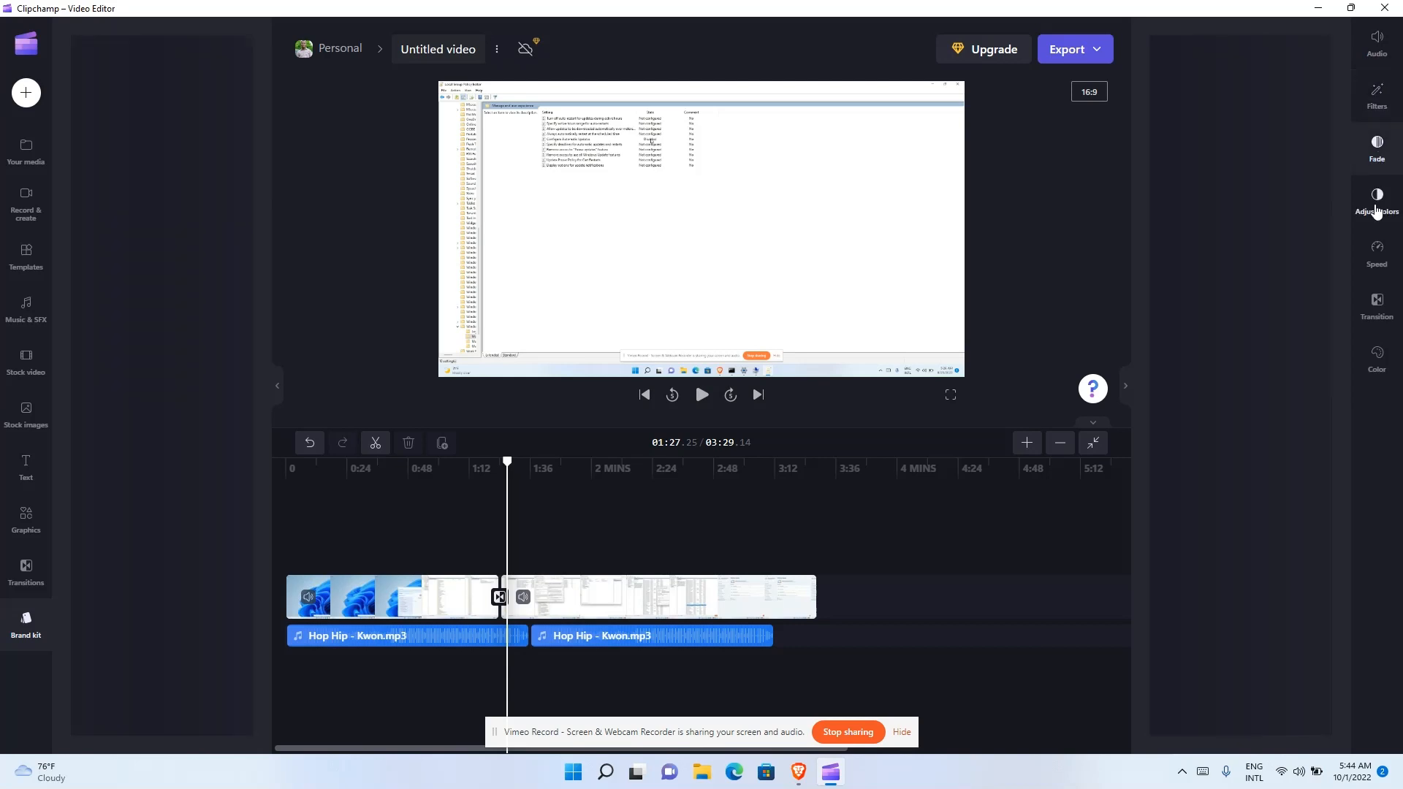
mouse_move(1377, 255)
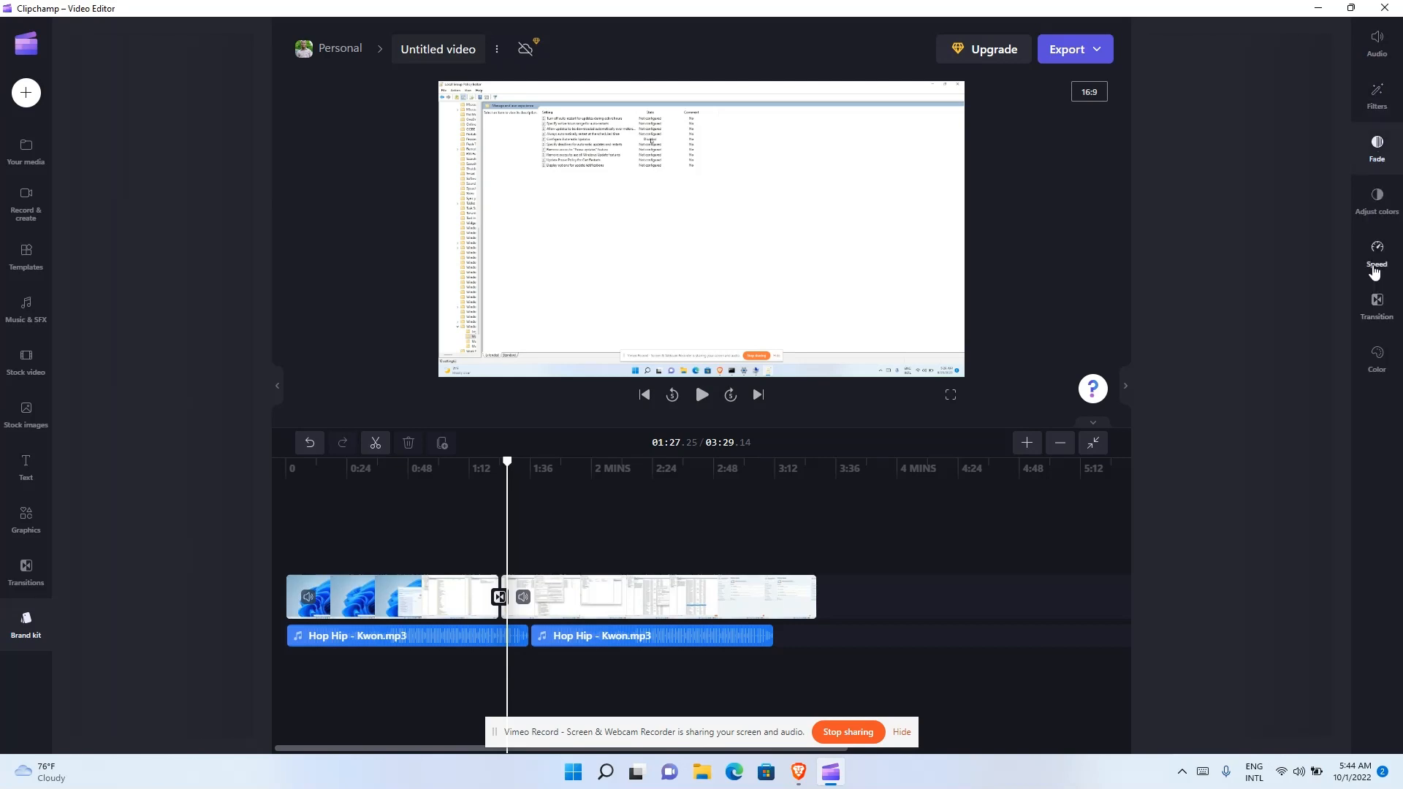
mouse_move(1376, 253)
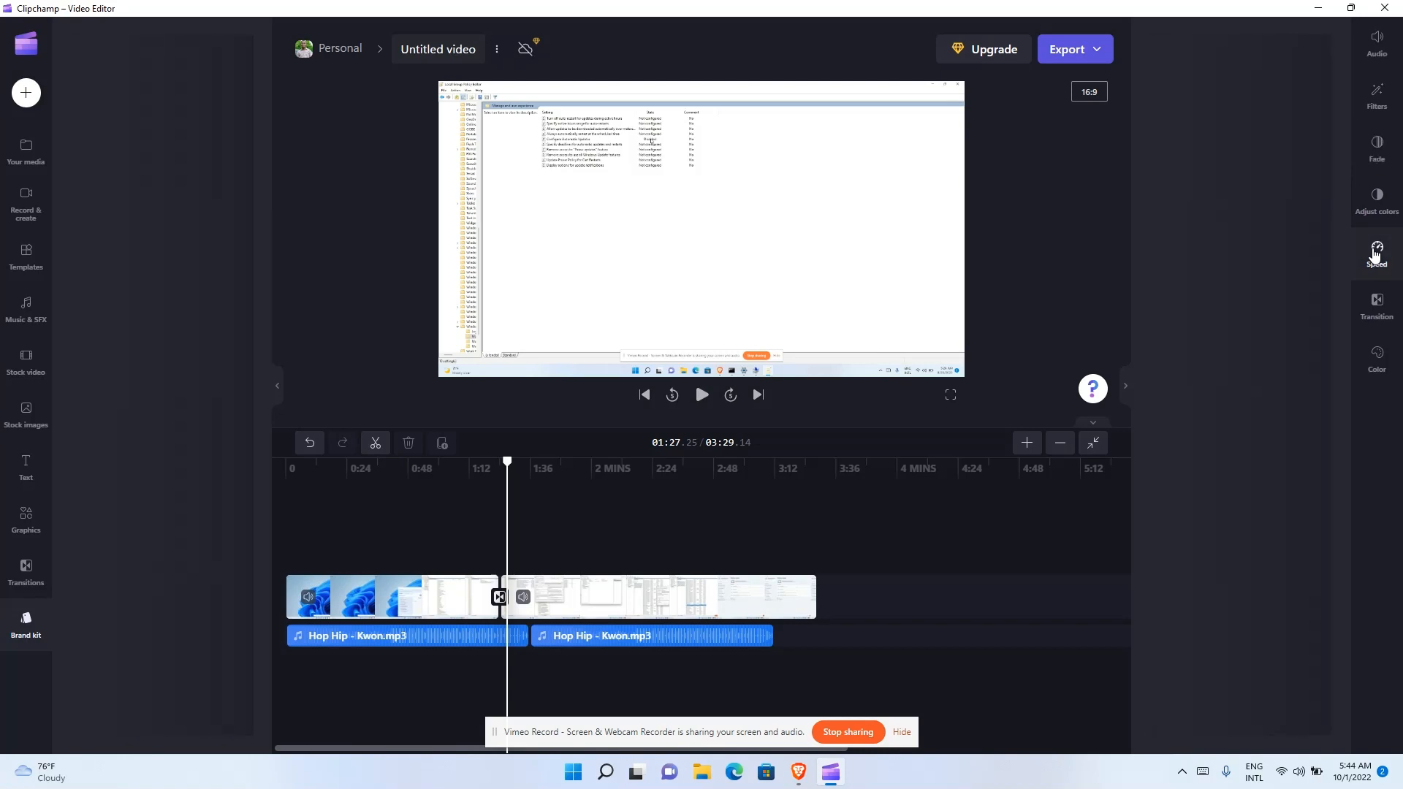
left_click(1376, 302)
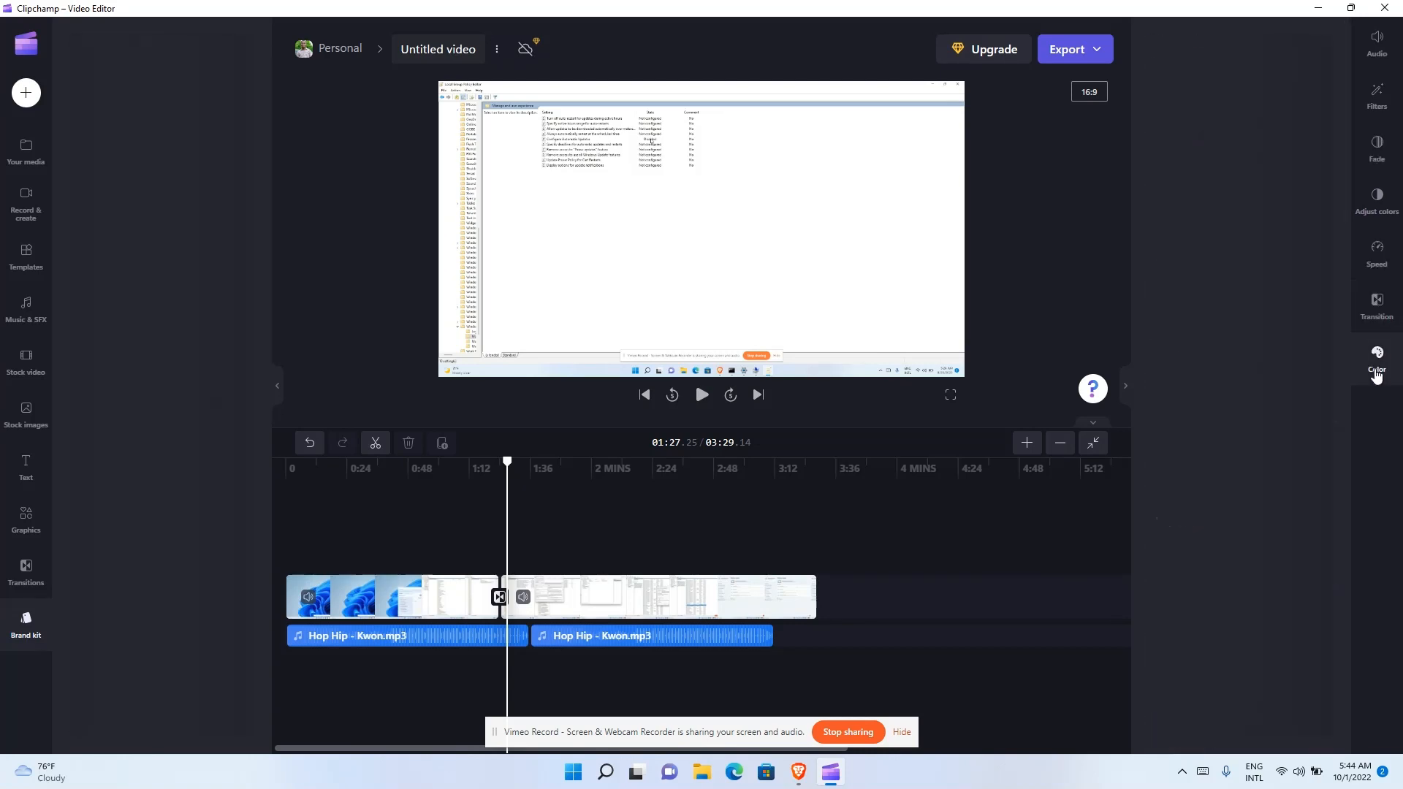
mouse_move(1368, 149)
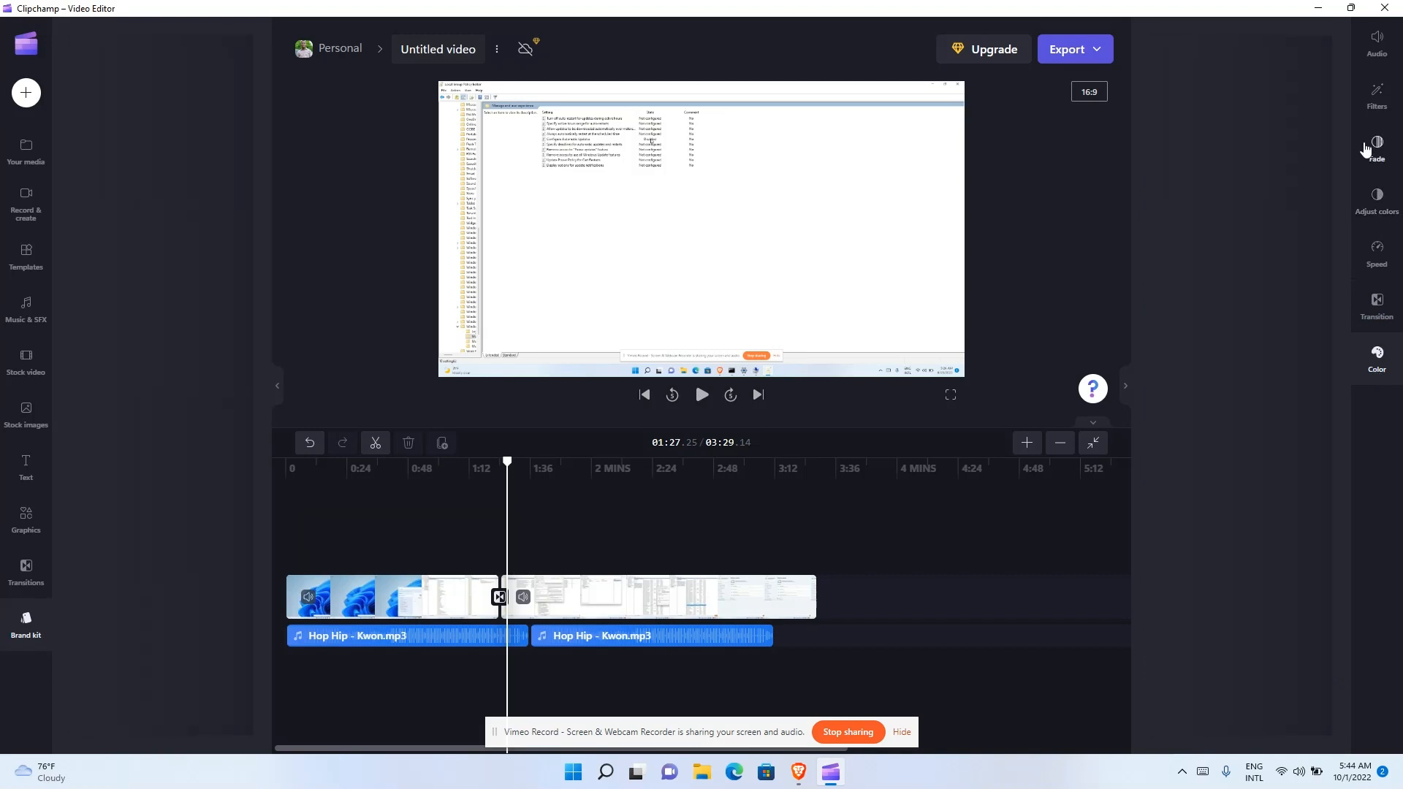
mouse_move(1377, 220)
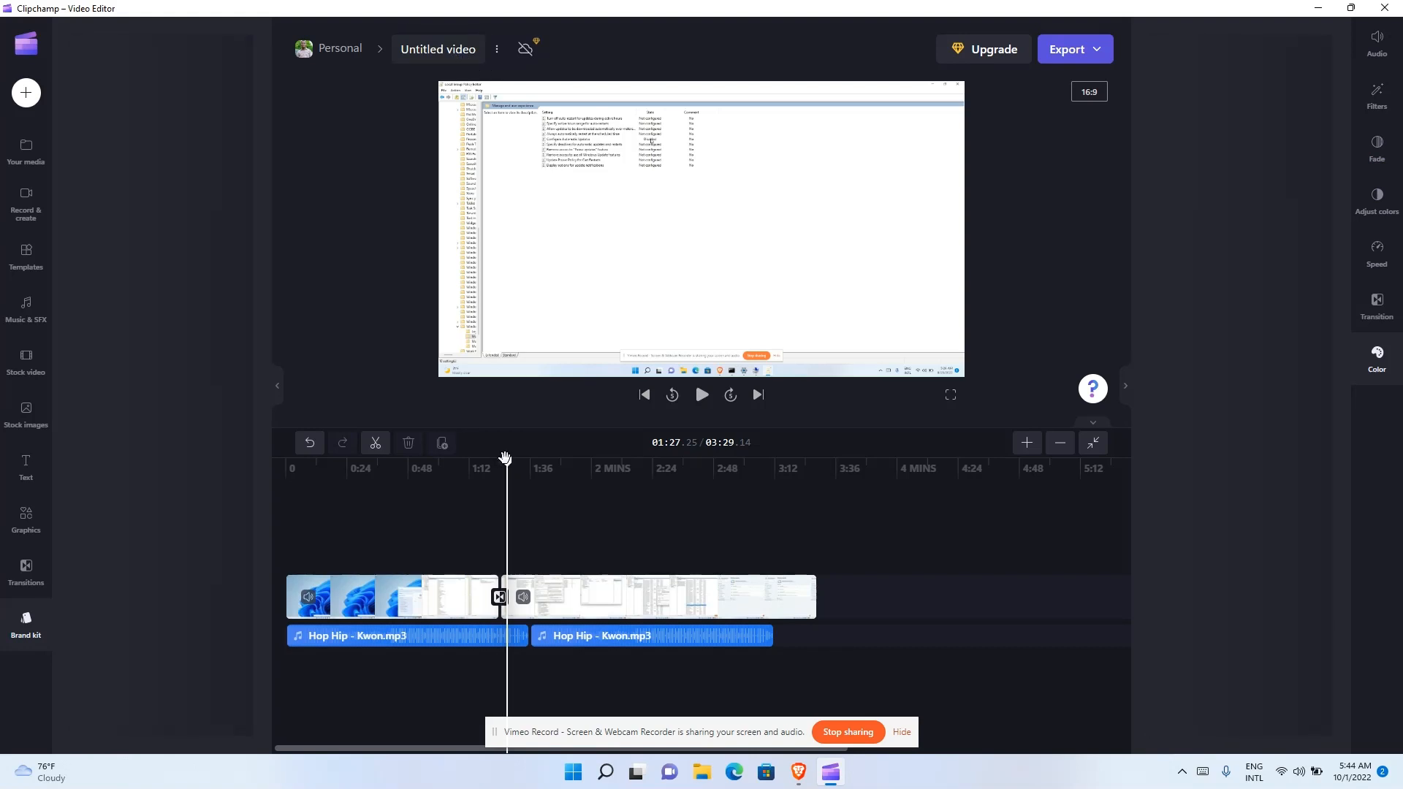
mouse_move(308, 444)
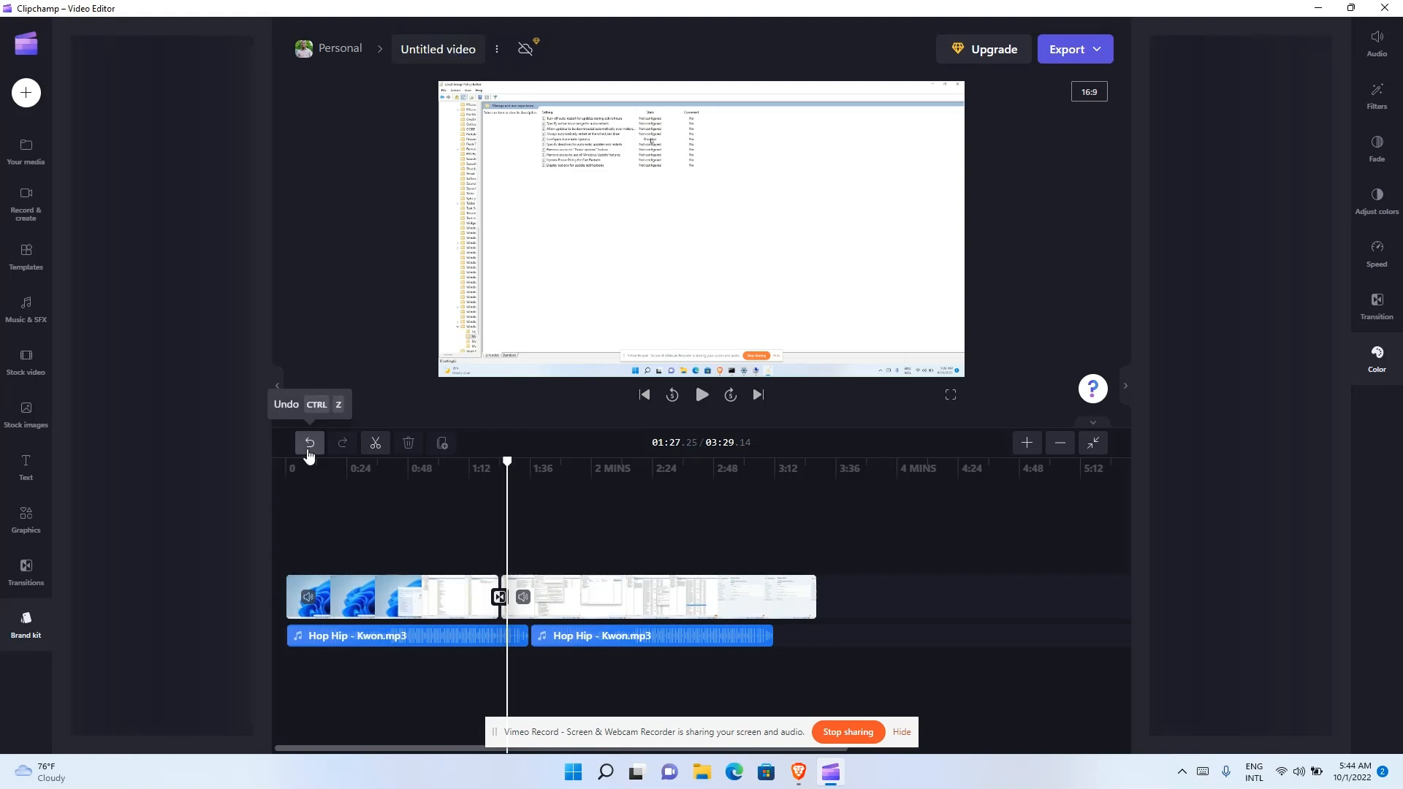
mouse_move(366, 455)
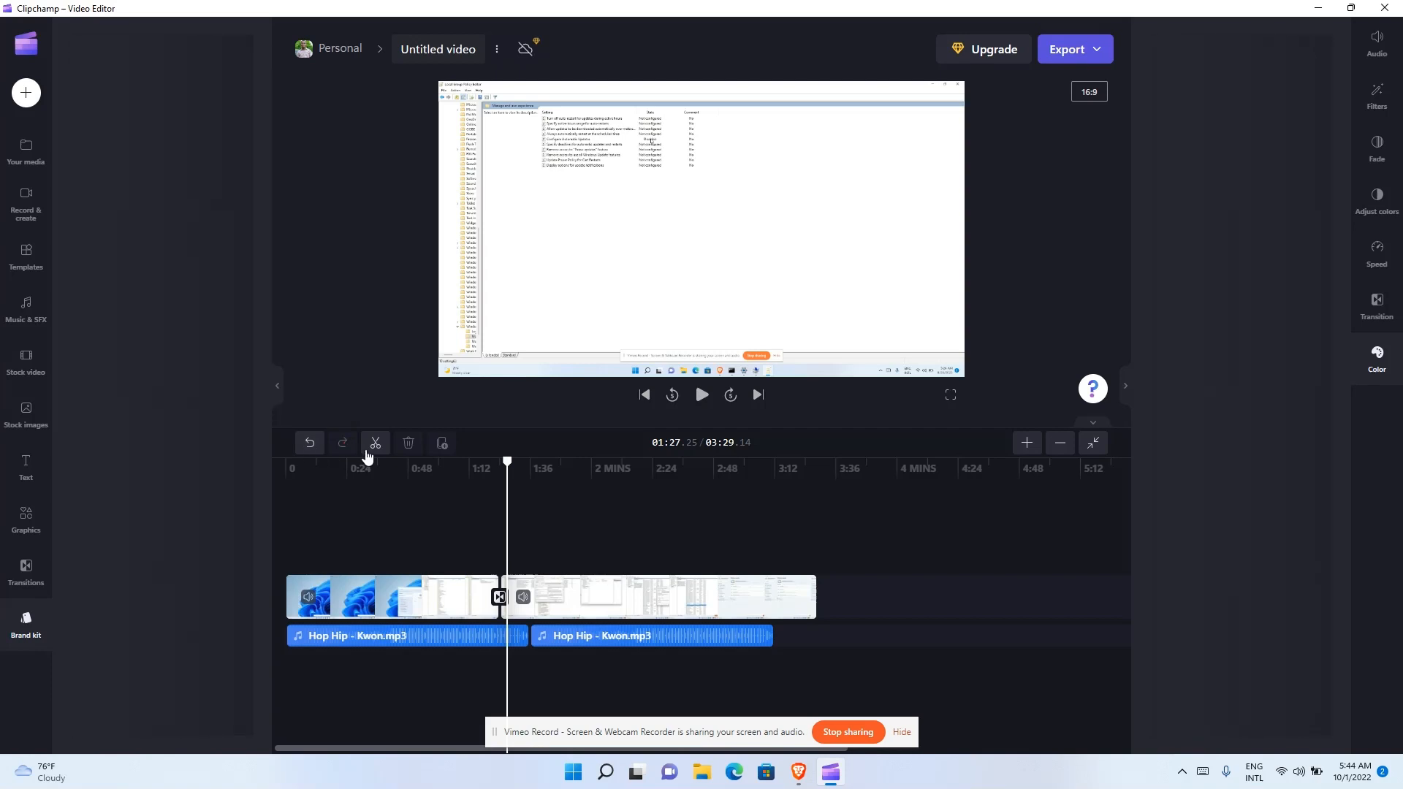
mouse_move(374, 441)
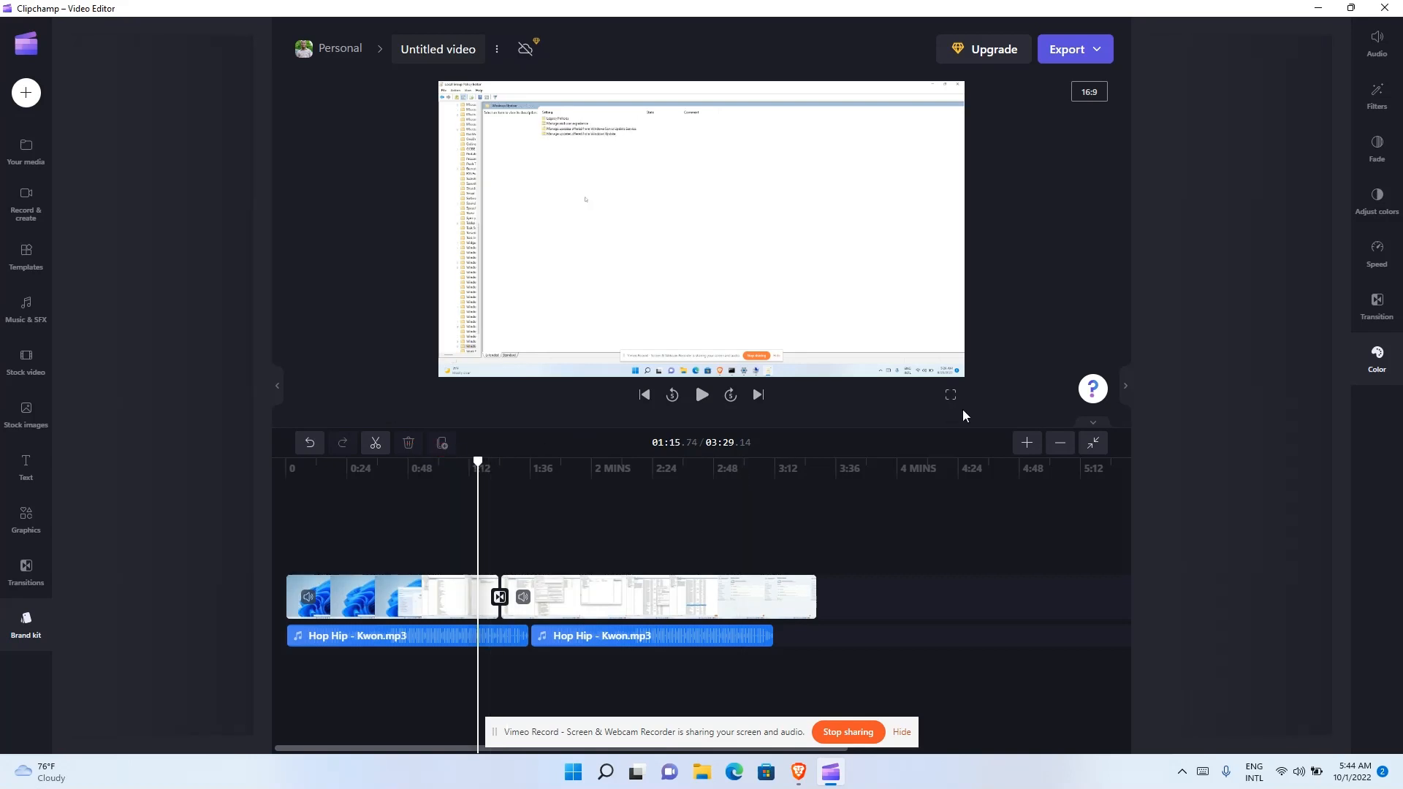
left_click(701, 395)
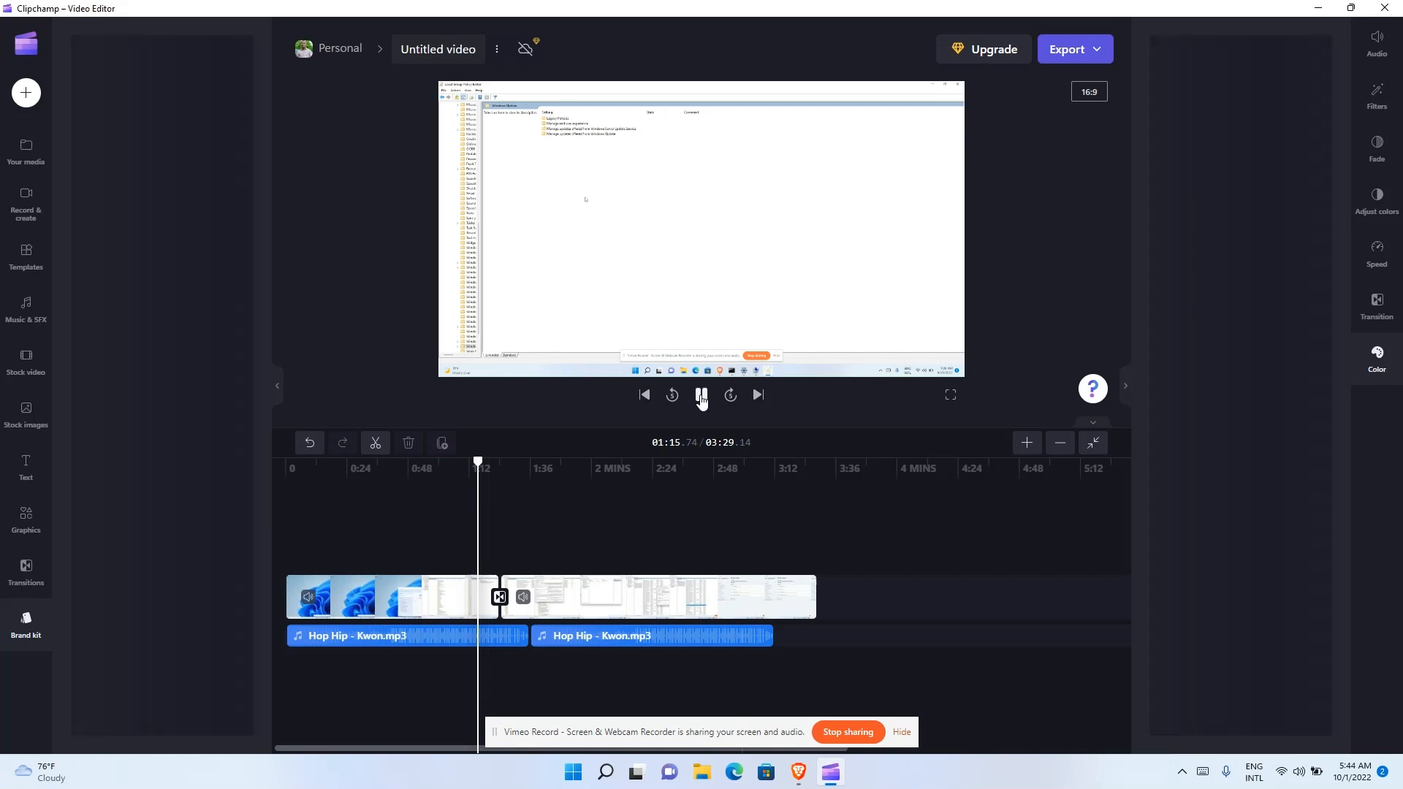
left_click(701, 394)
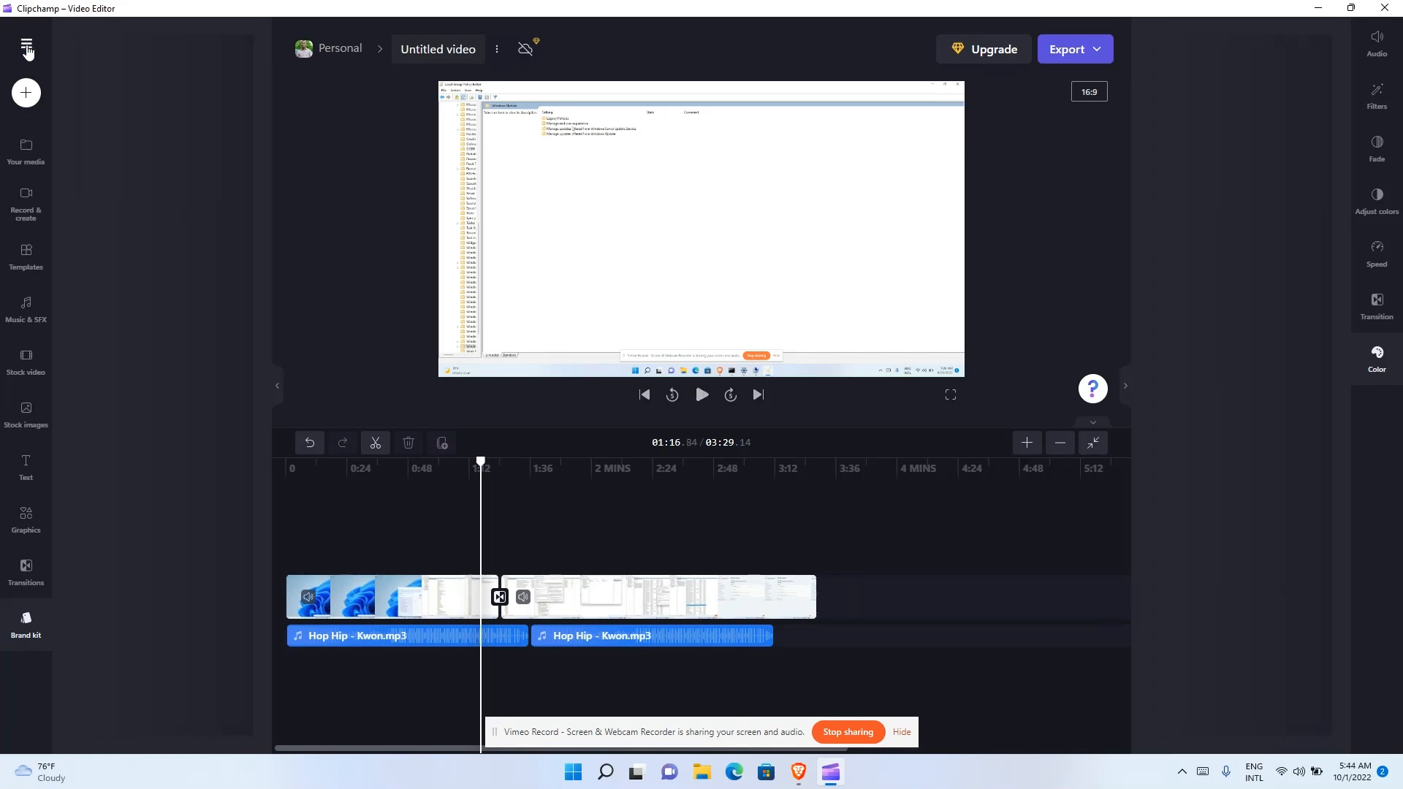
- Start a new video from the menu and continue without cloud sync to reach the home screen
left_click(27, 42)
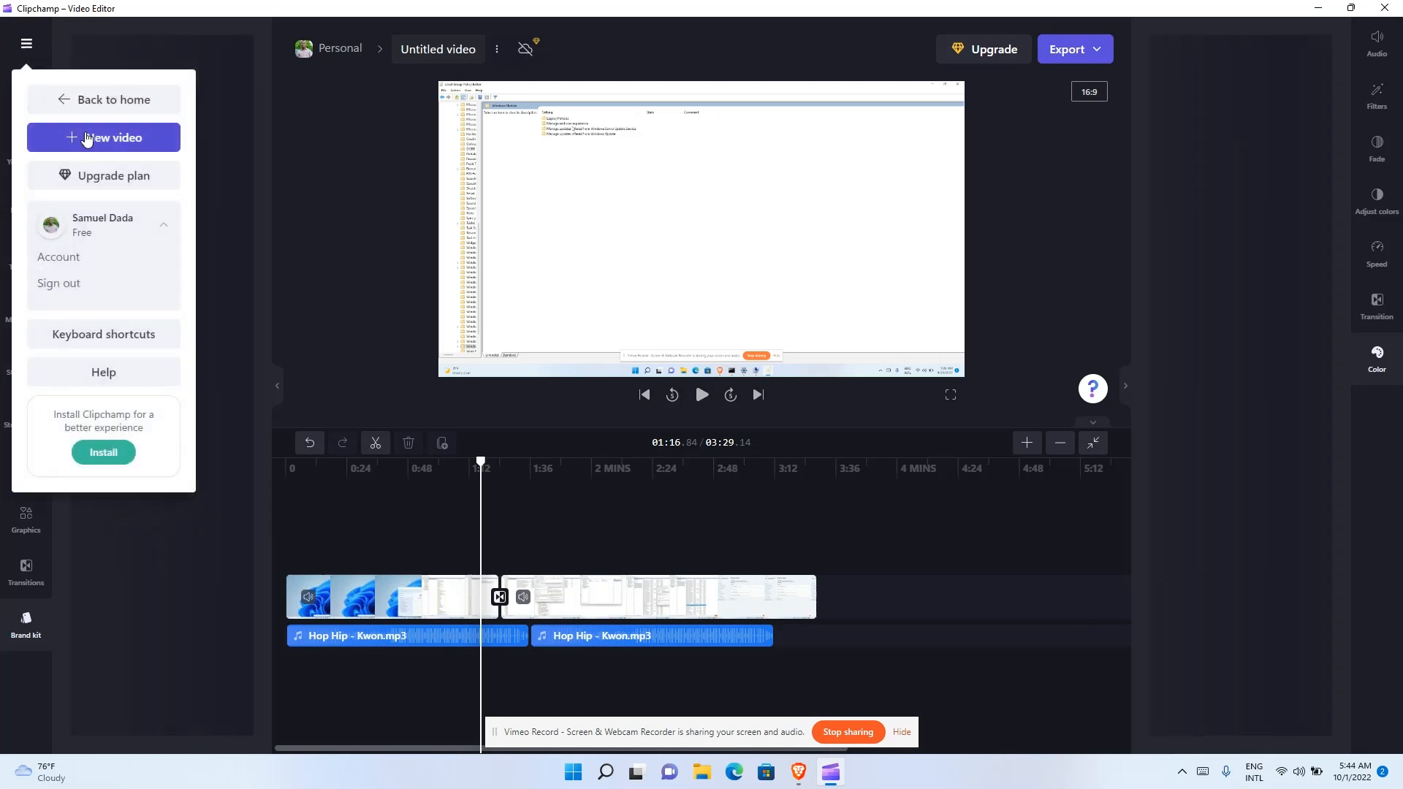
left_click(102, 138)
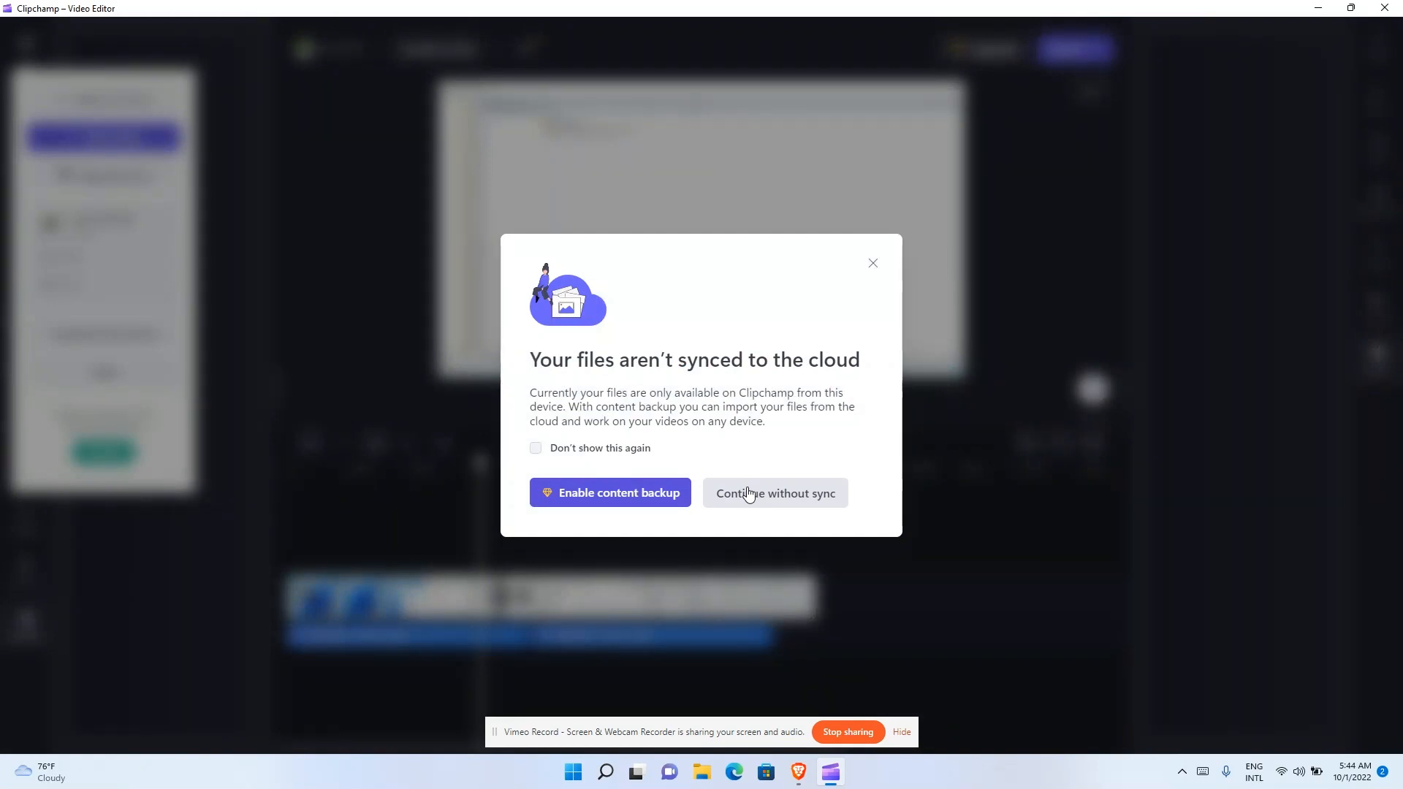
left_click(774, 492)
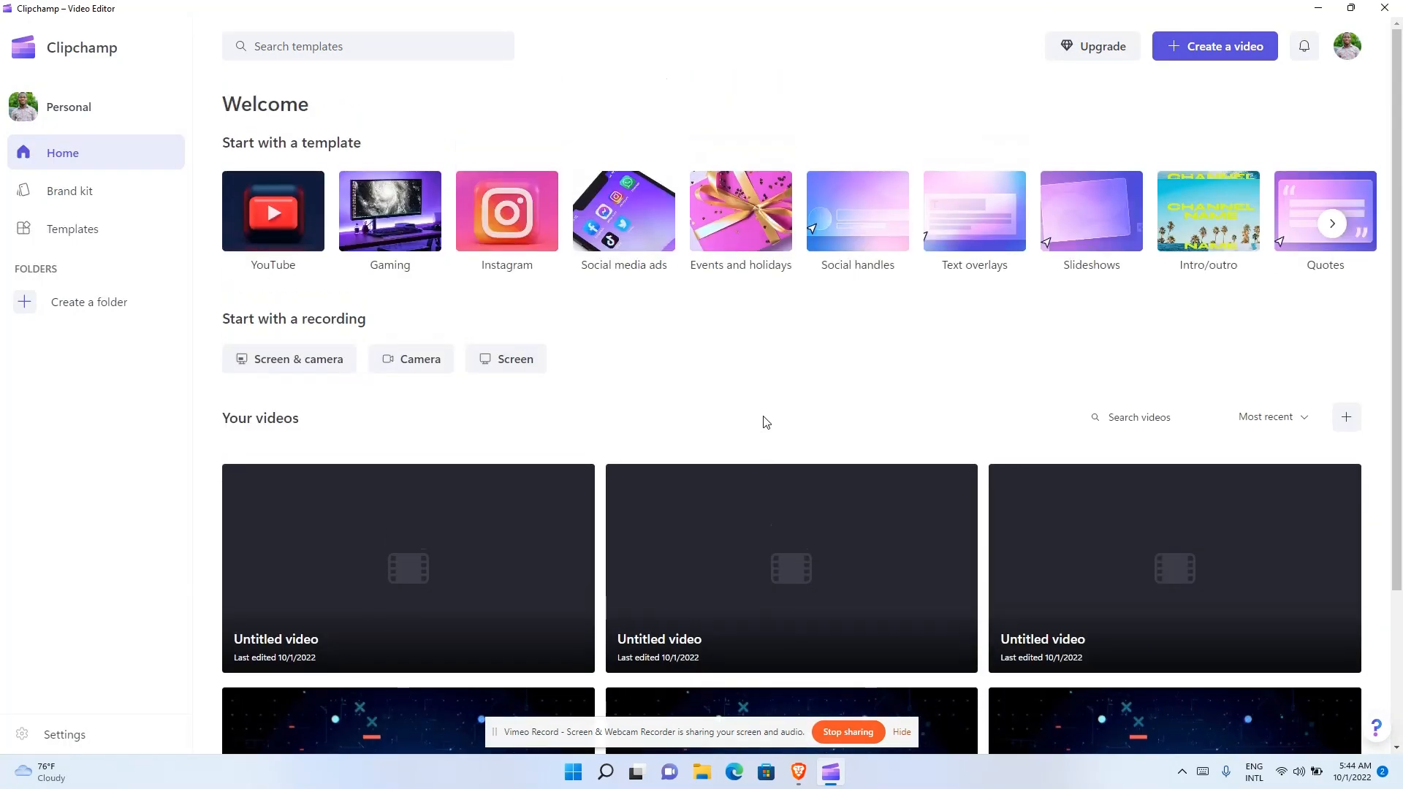
mouse_move(184, 248)
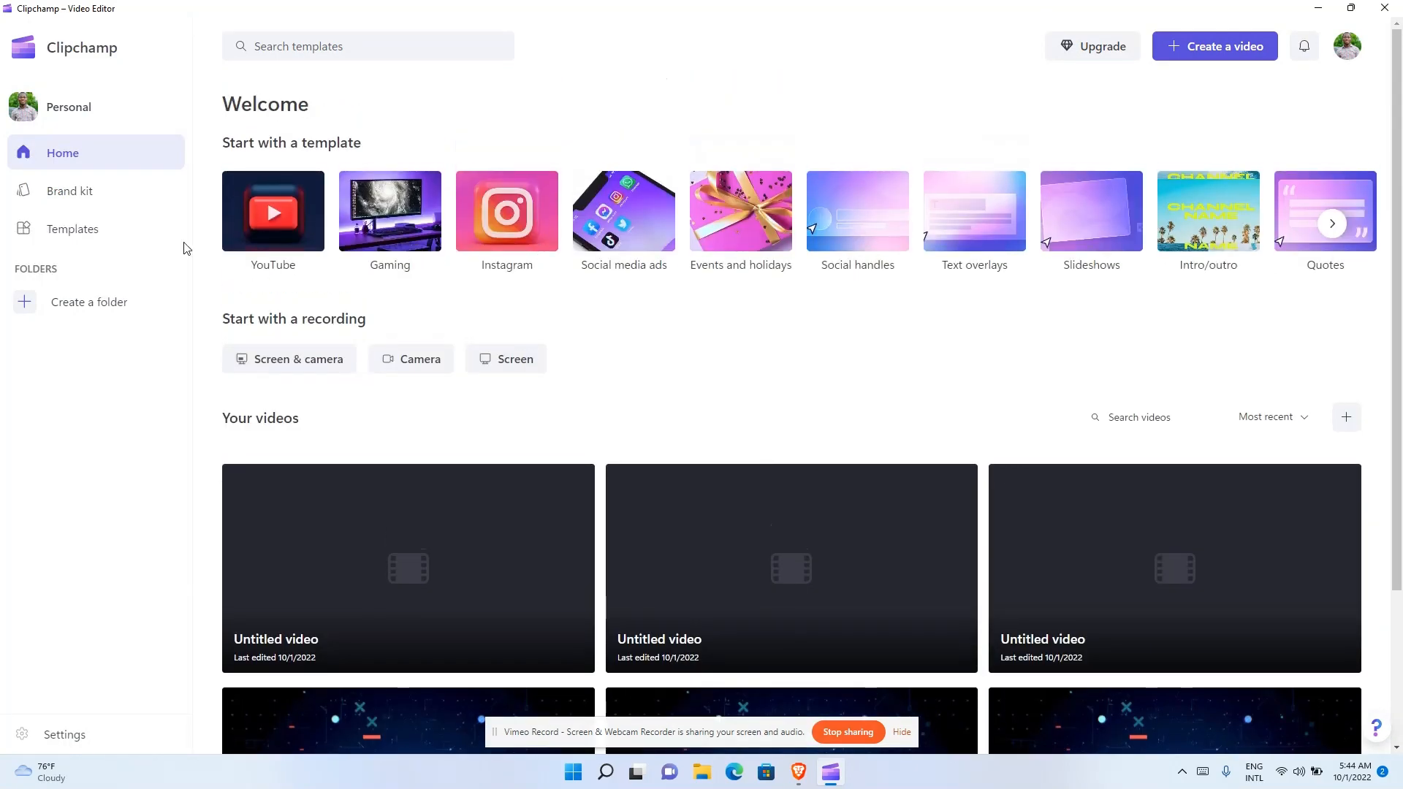
mouse_move(233, 193)
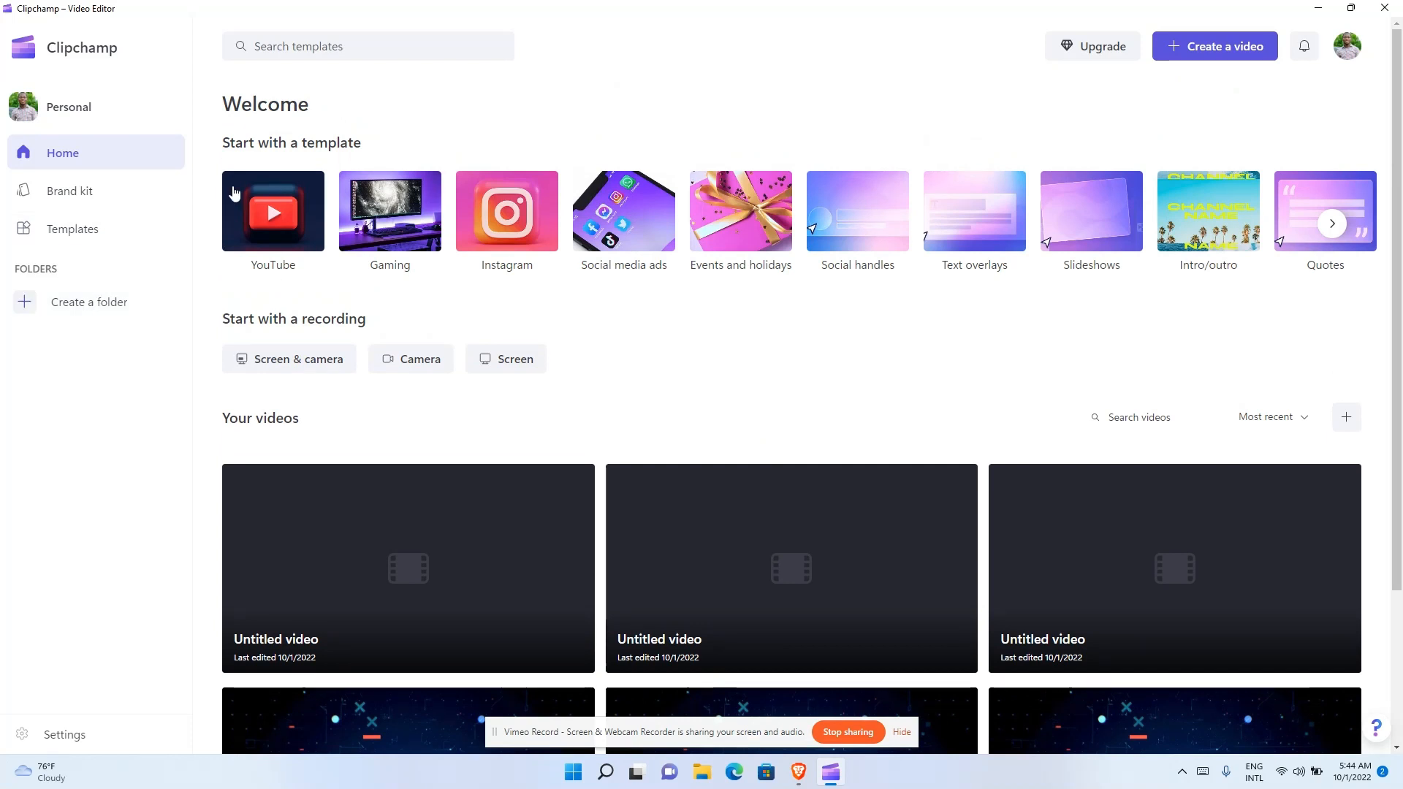
mouse_move(301, 217)
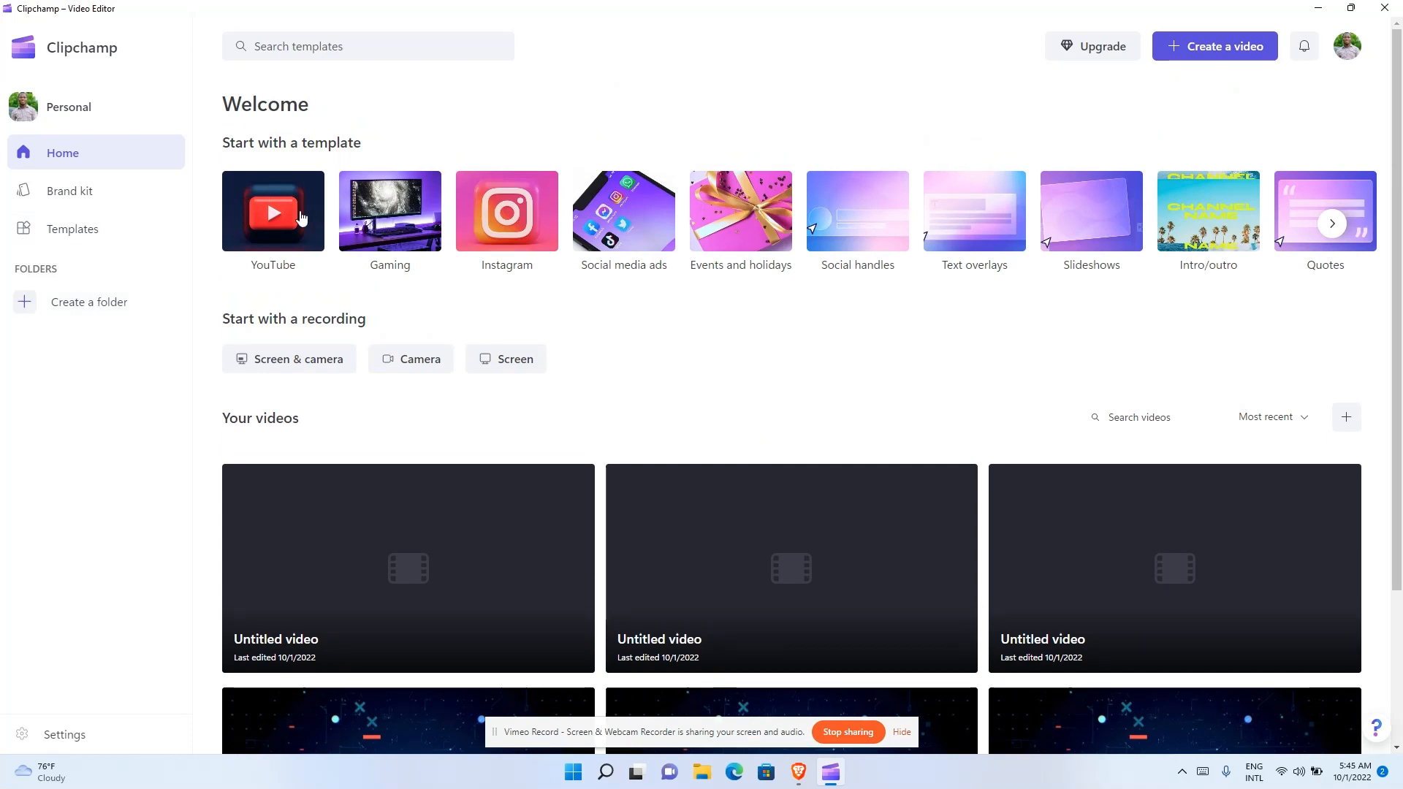
- Preview the Grungy YouTube gaming outro template in the YouTube template collection
left_click(73, 228)
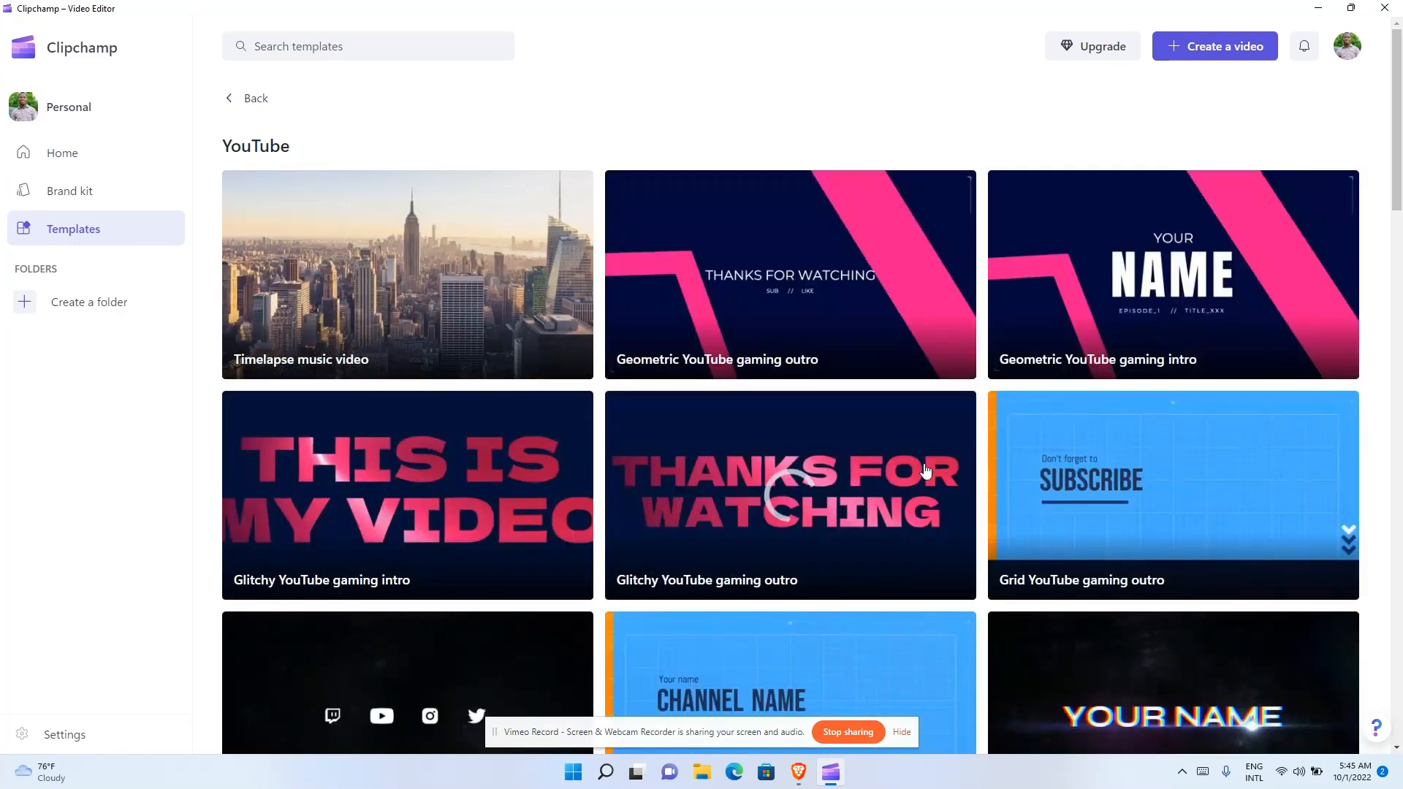
scroll("down", 3)
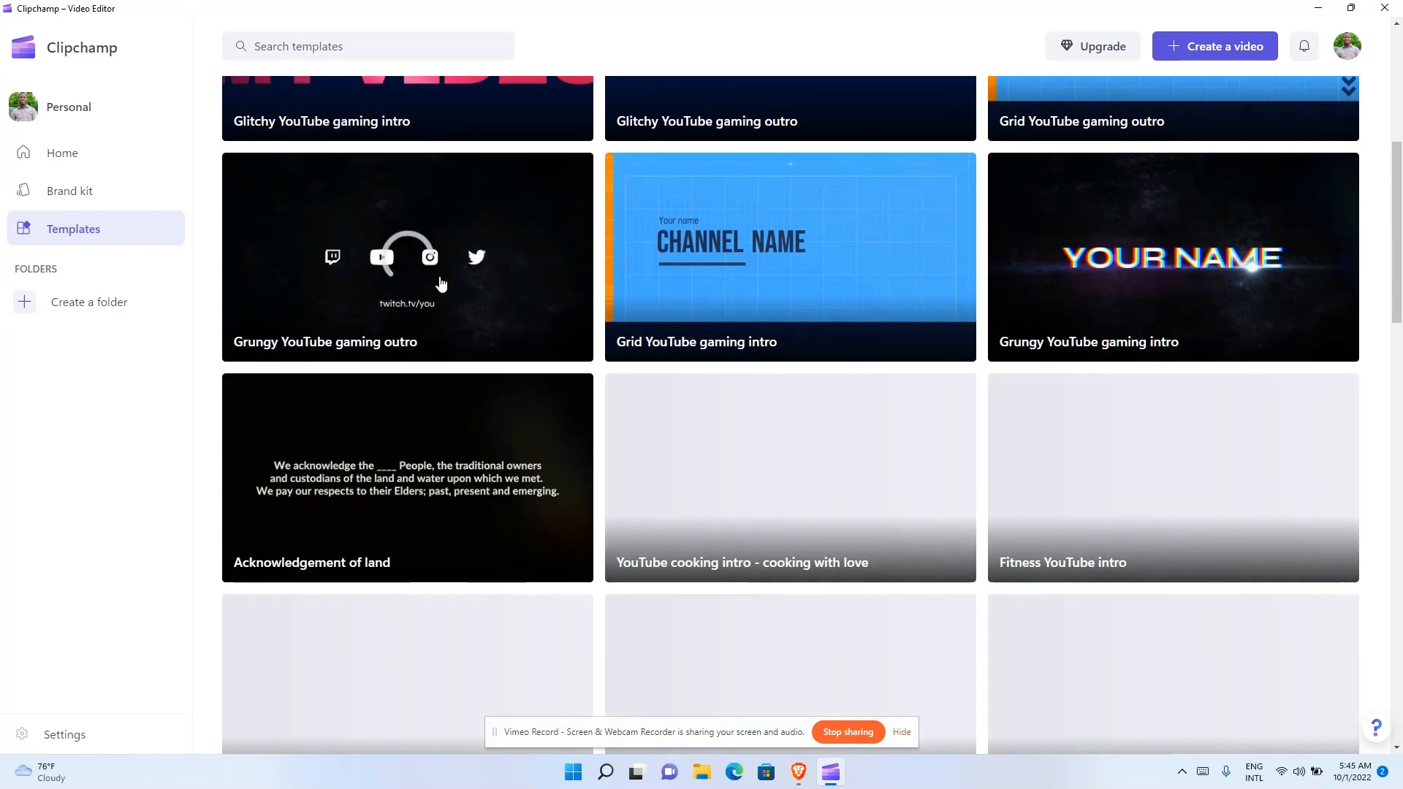
left_click(408, 257)
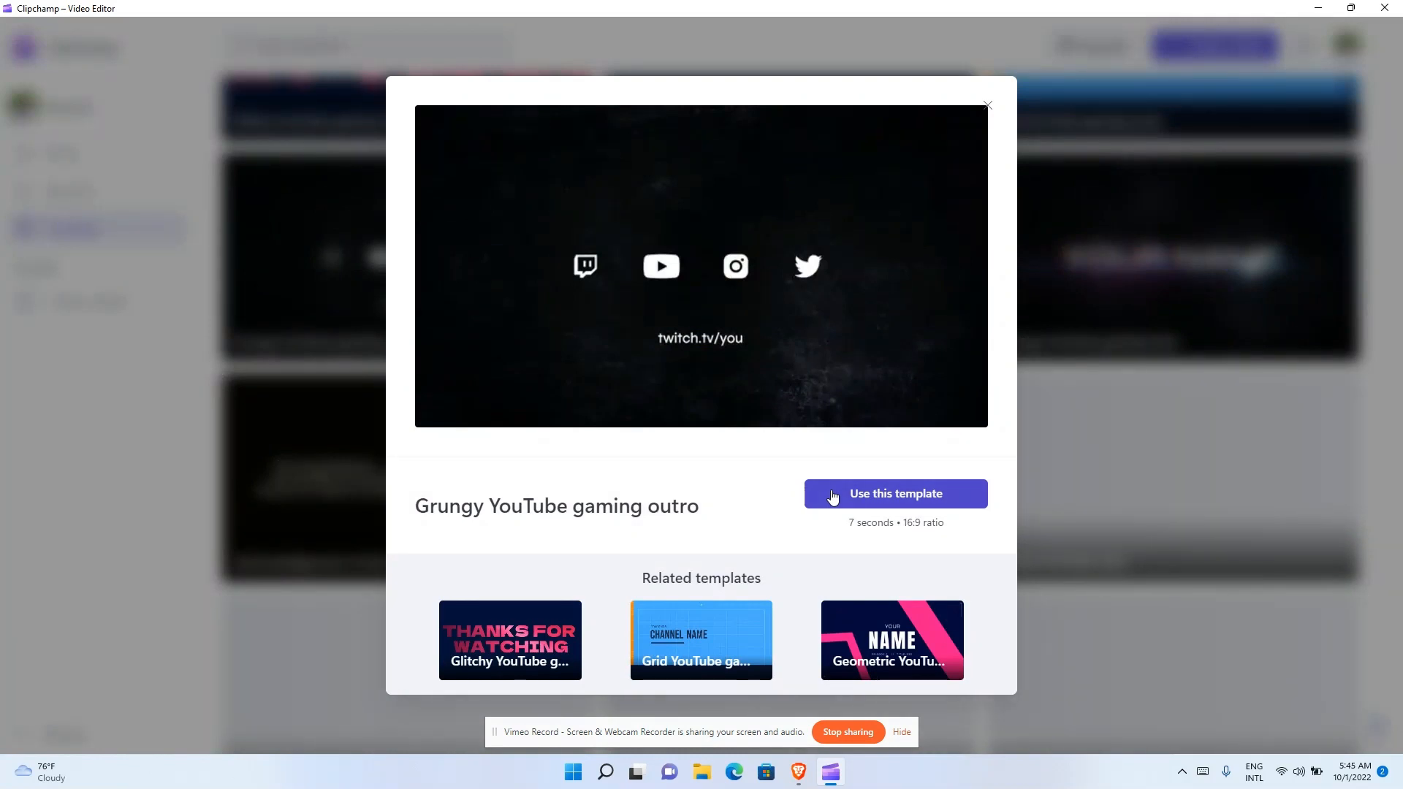
- Use the Grungy YouTube gaming outro template as a new project and play it through
left_click(895, 492)
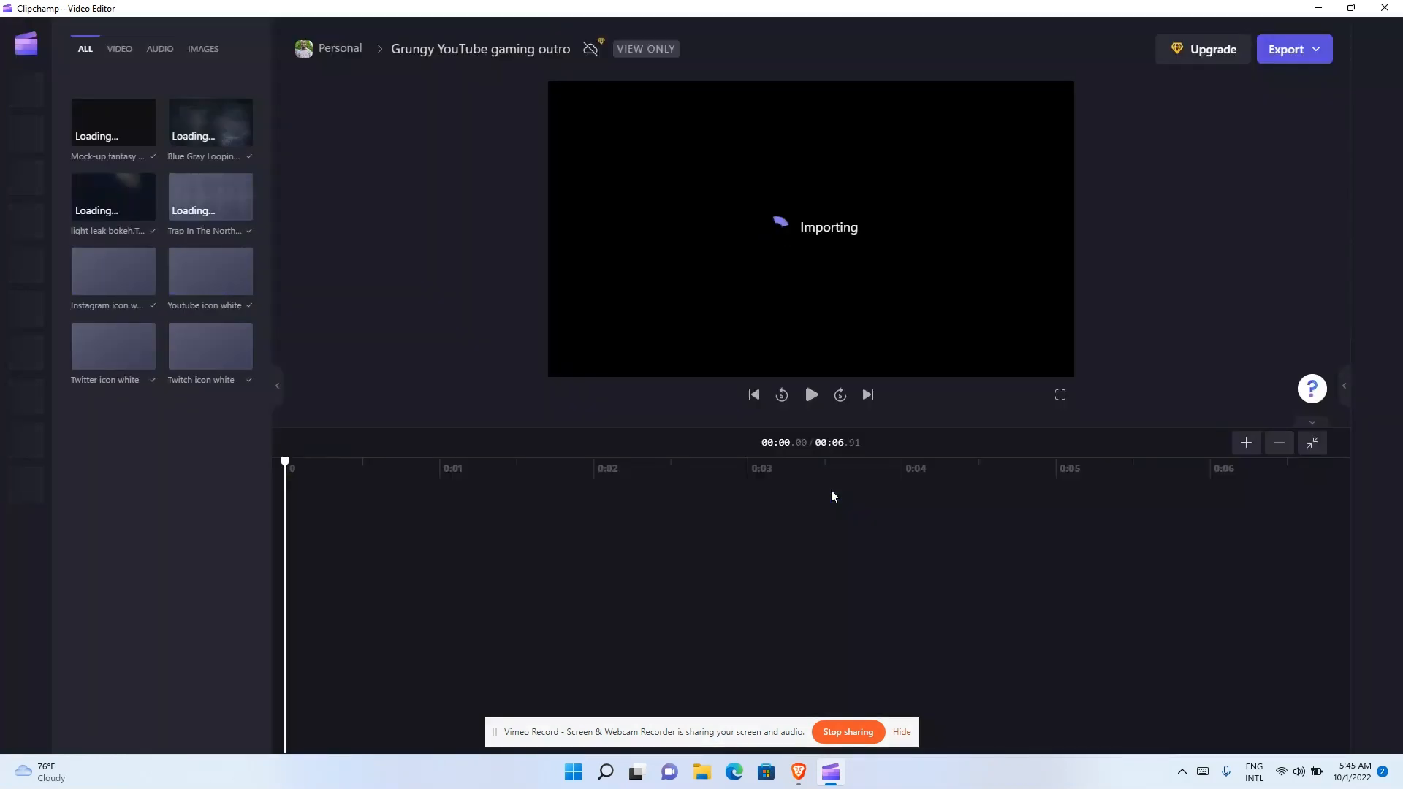
mouse_move(883, 283)
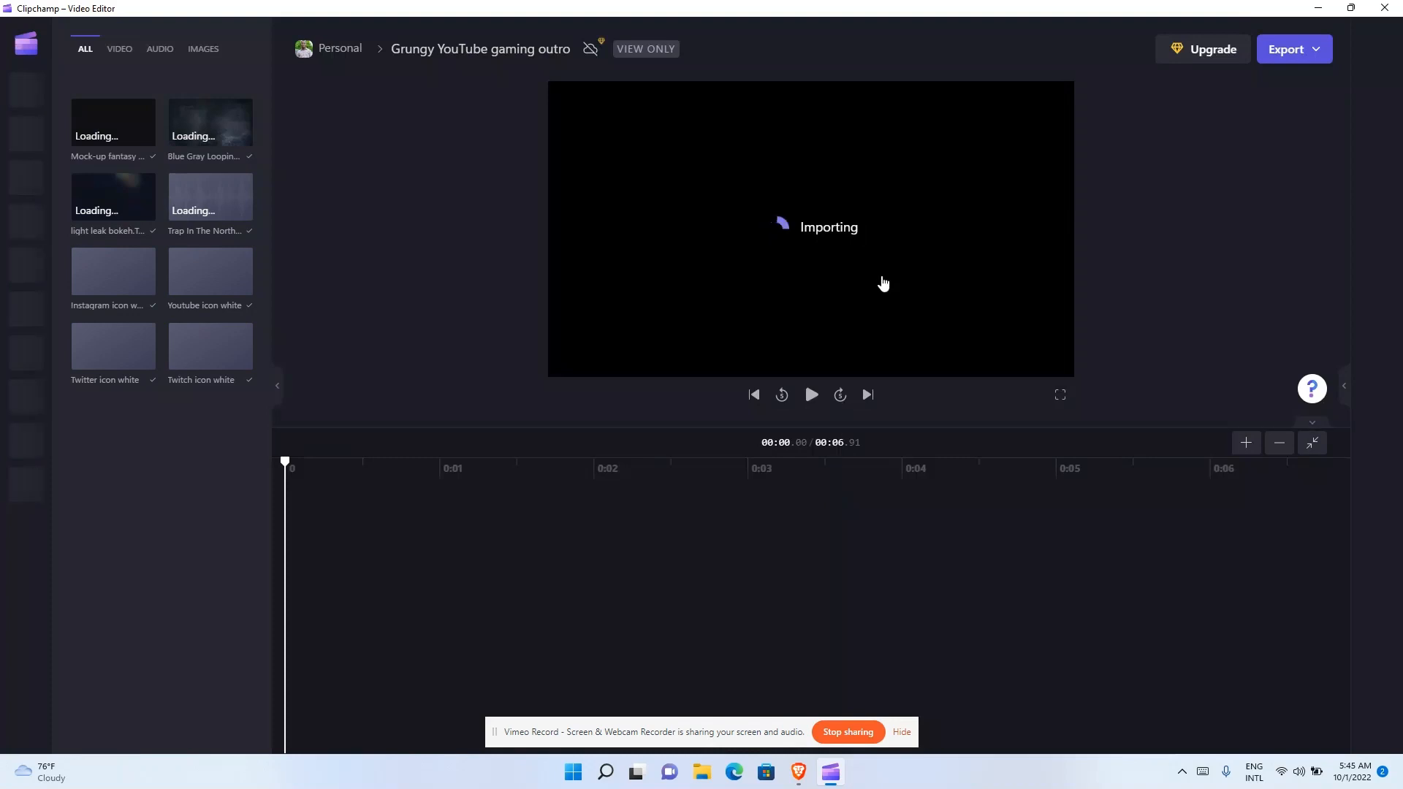
mouse_move(270, 652)
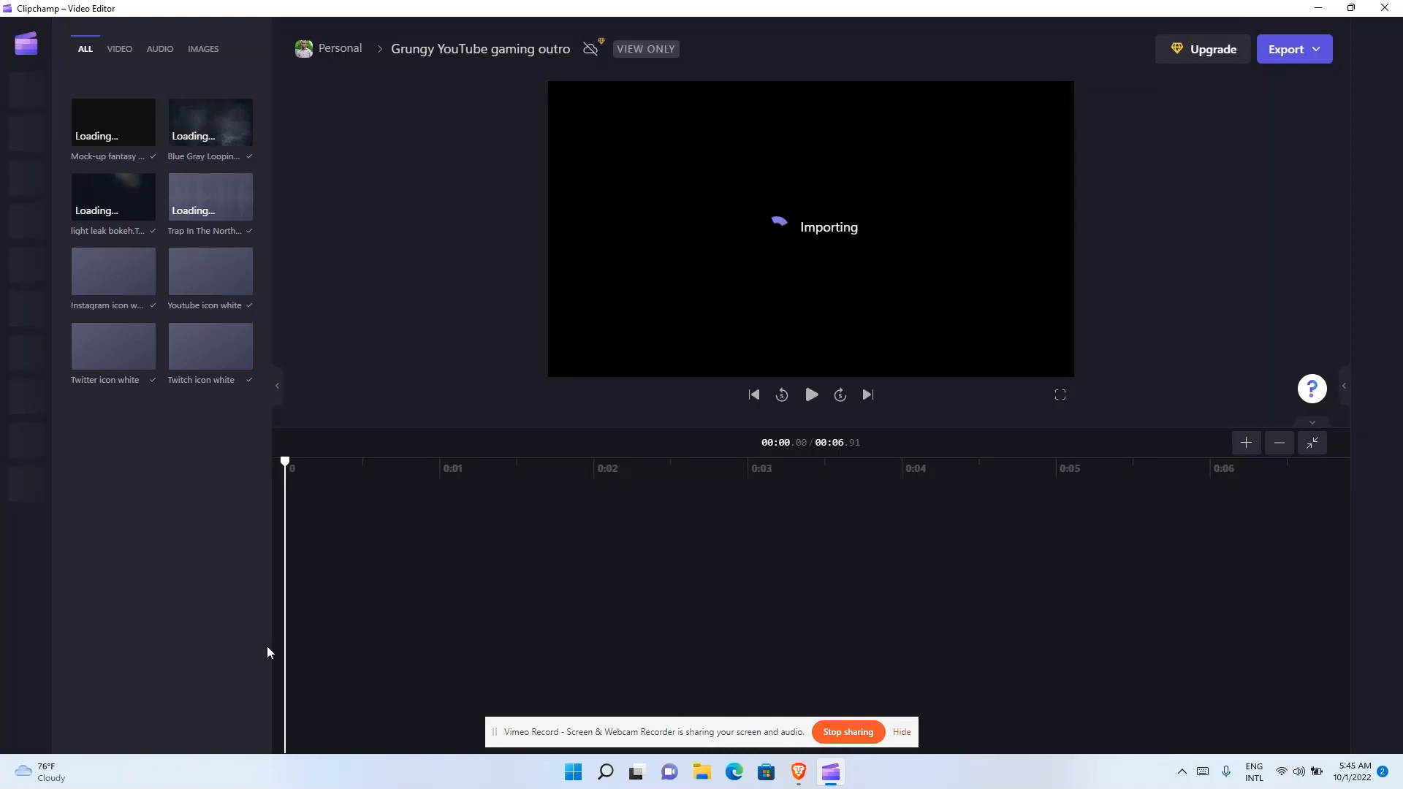
mouse_move(934, 710)
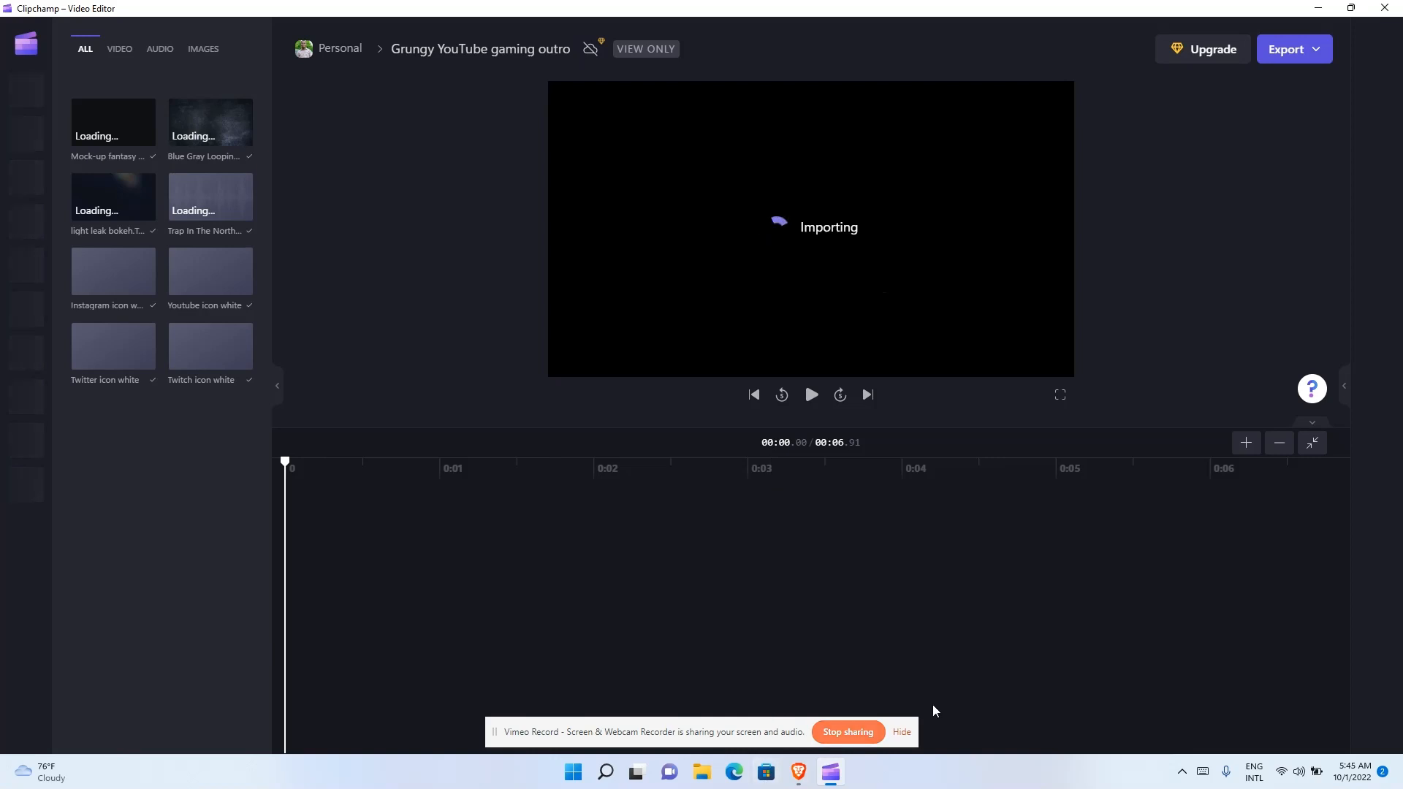
mouse_move(774, 465)
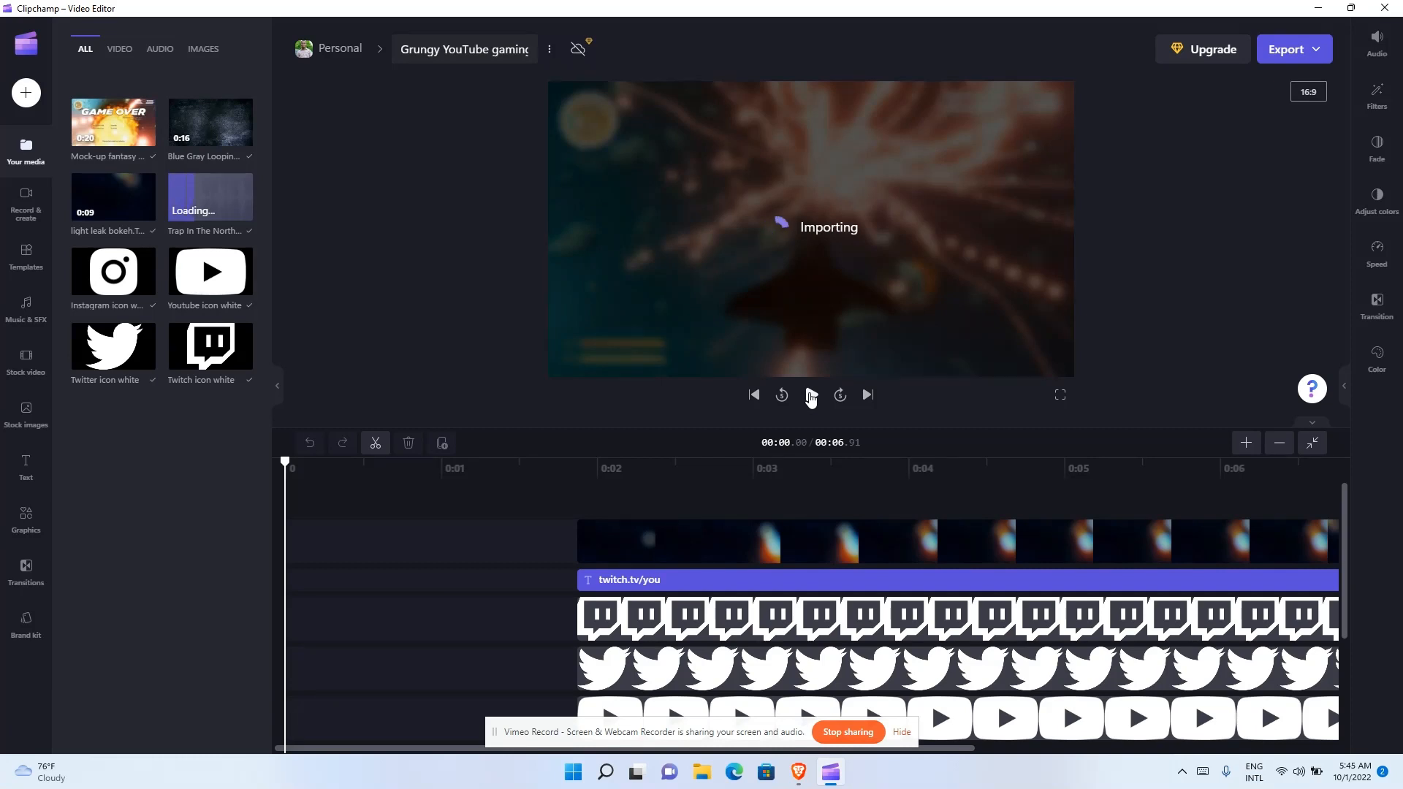
left_click(808, 396)
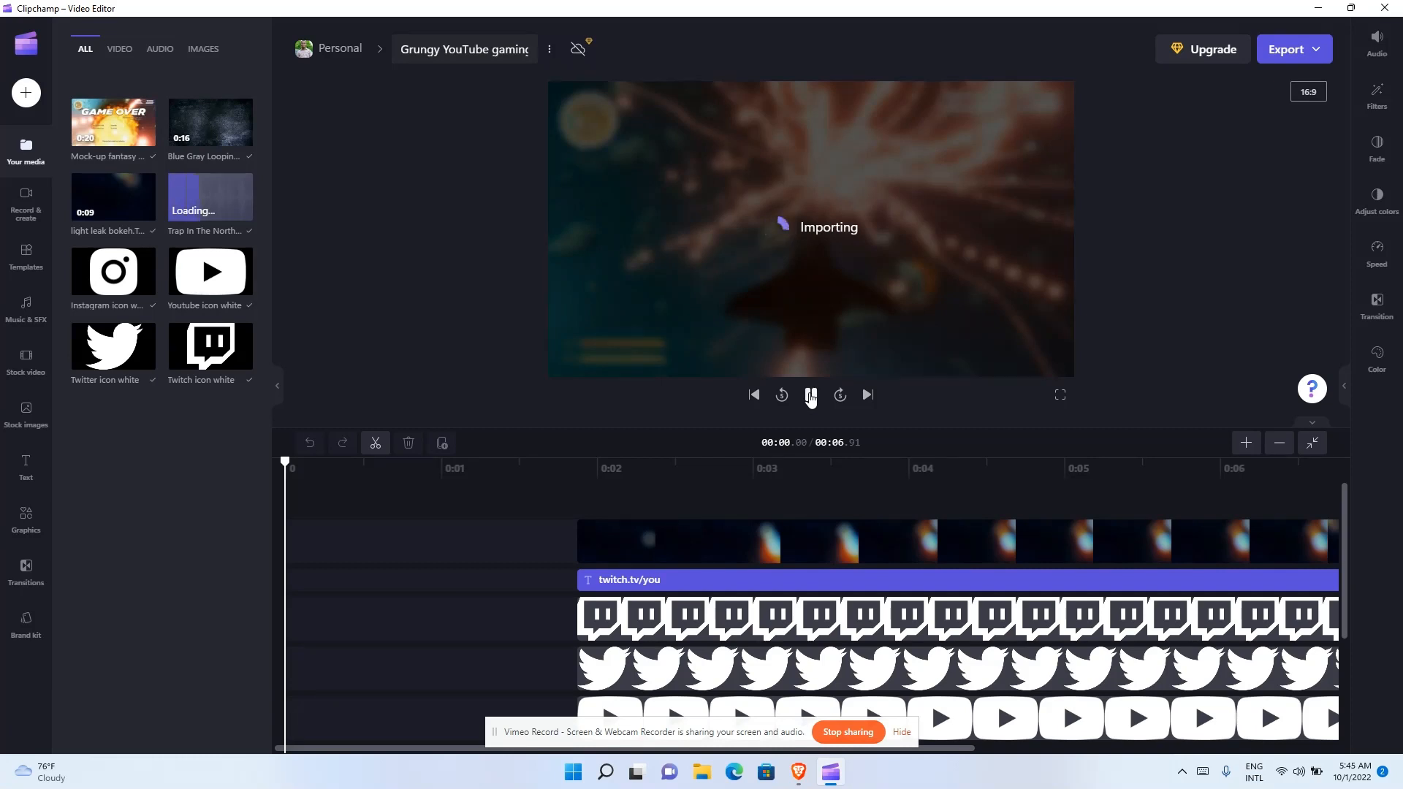
left_click(808, 394)
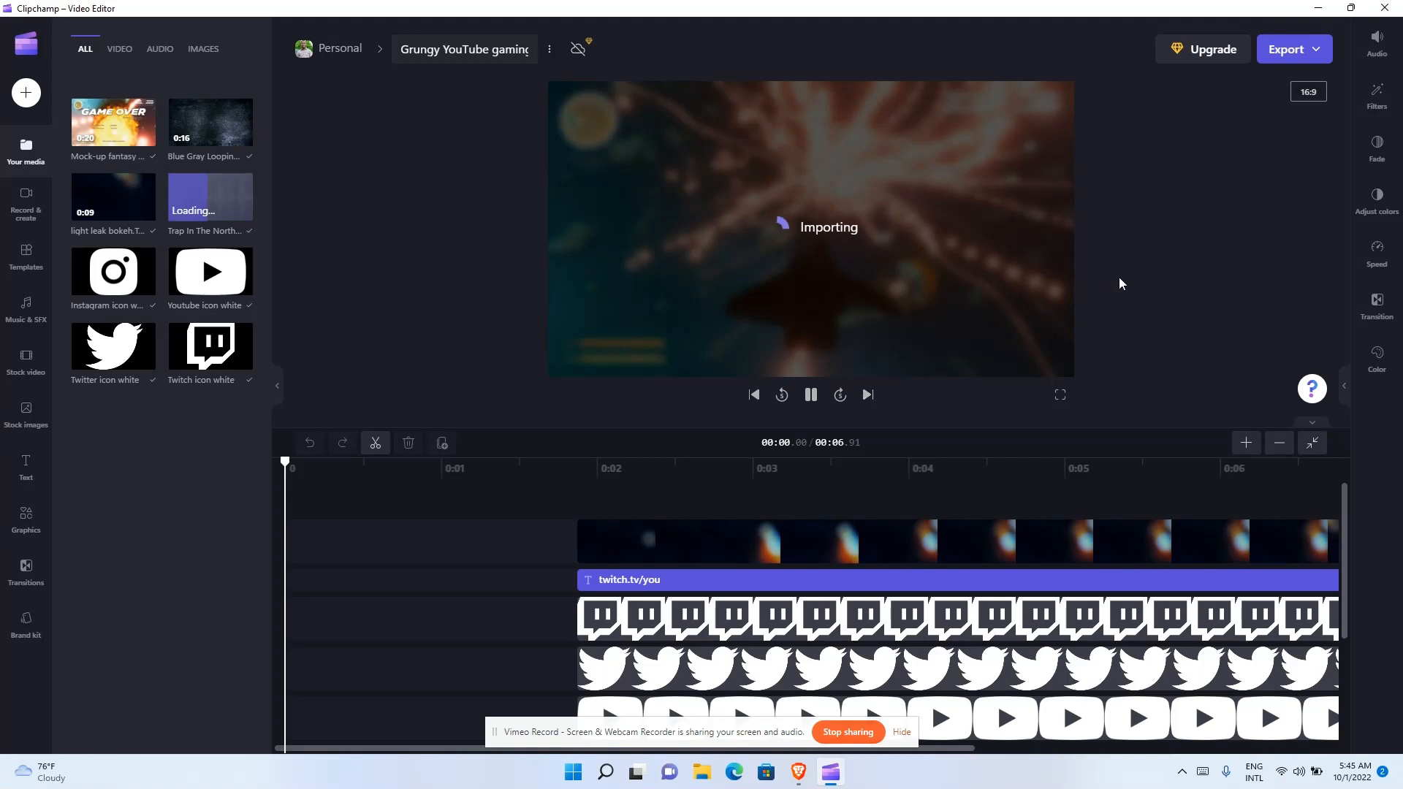
mouse_move(556, 716)
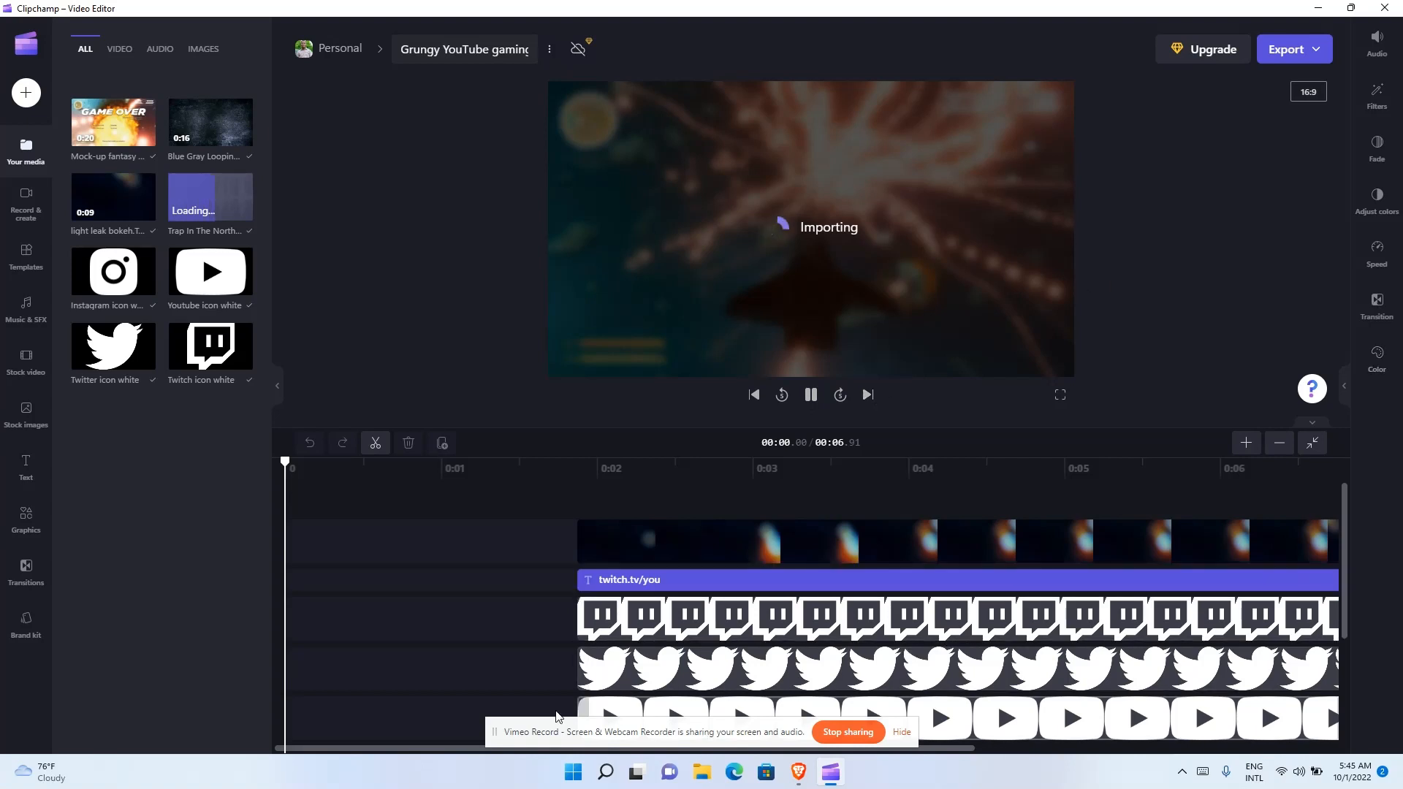
mouse_move(779, 241)
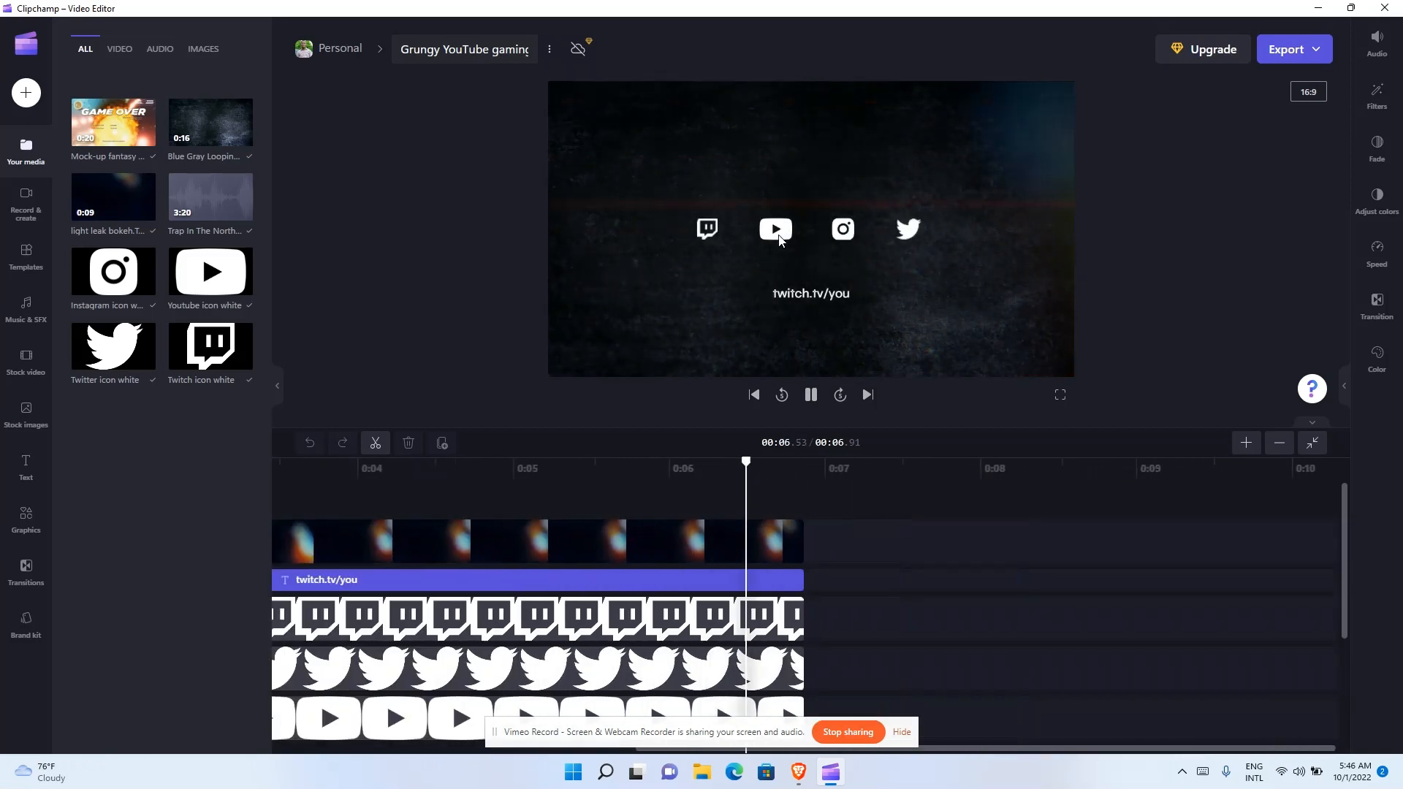
left_click(808, 395)
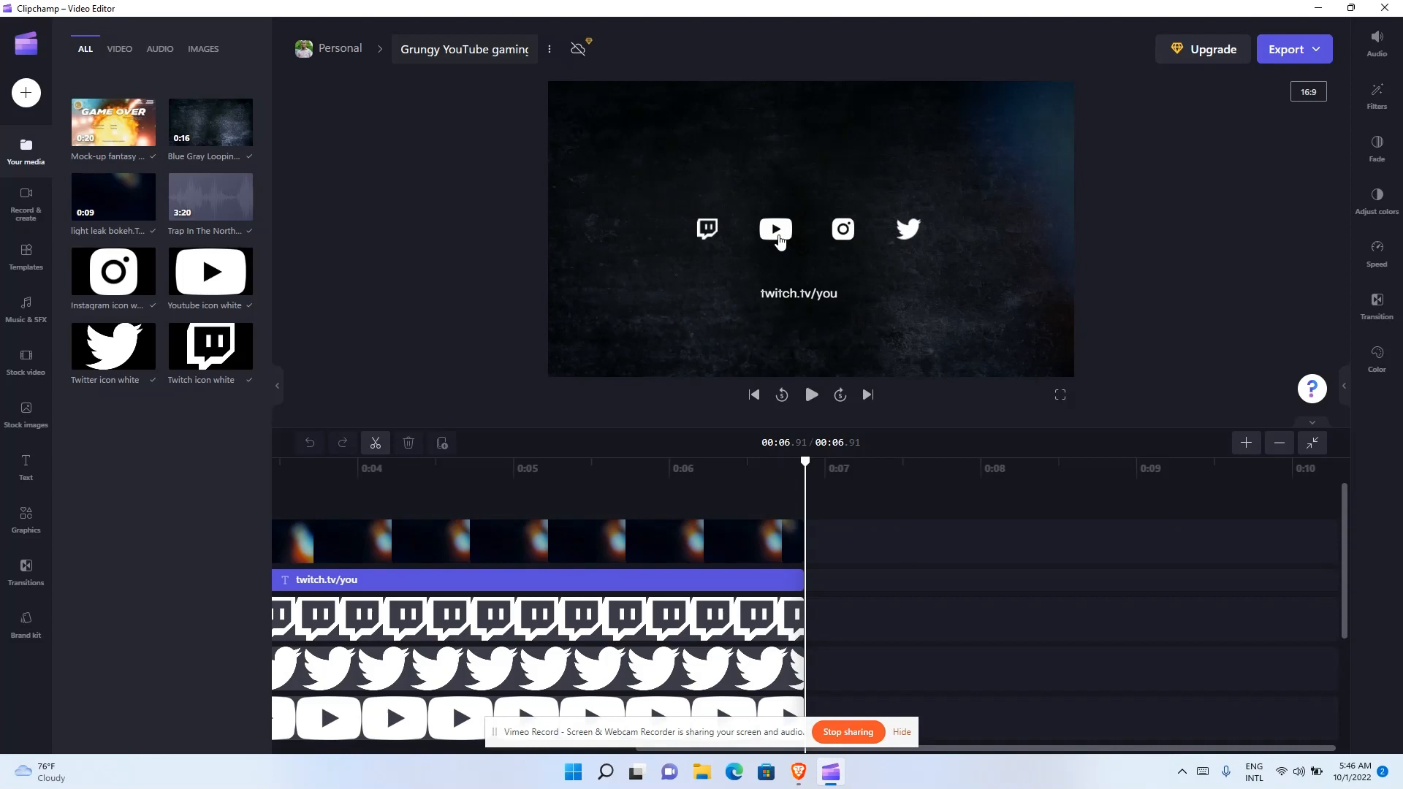
mouse_move(781, 233)
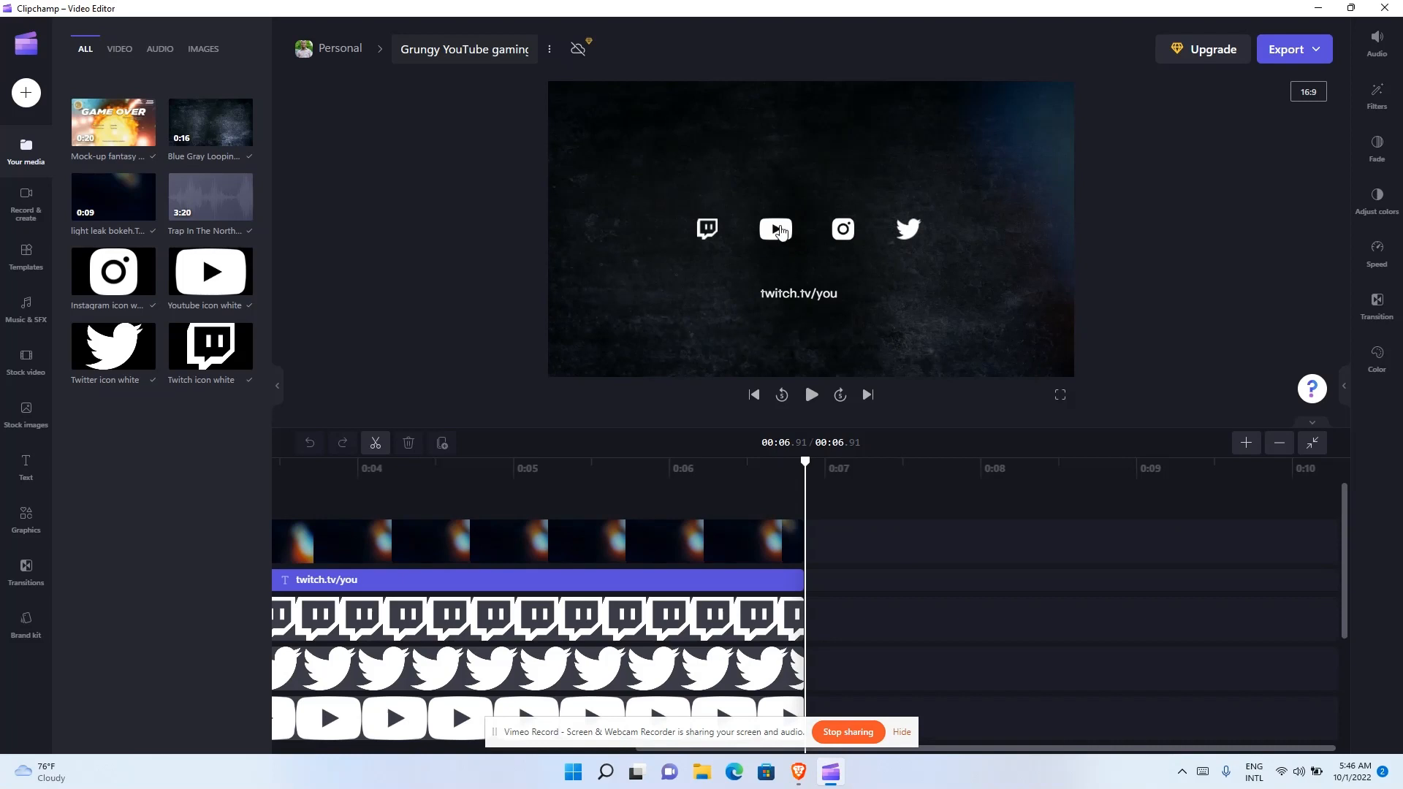
left_click(501, 540)
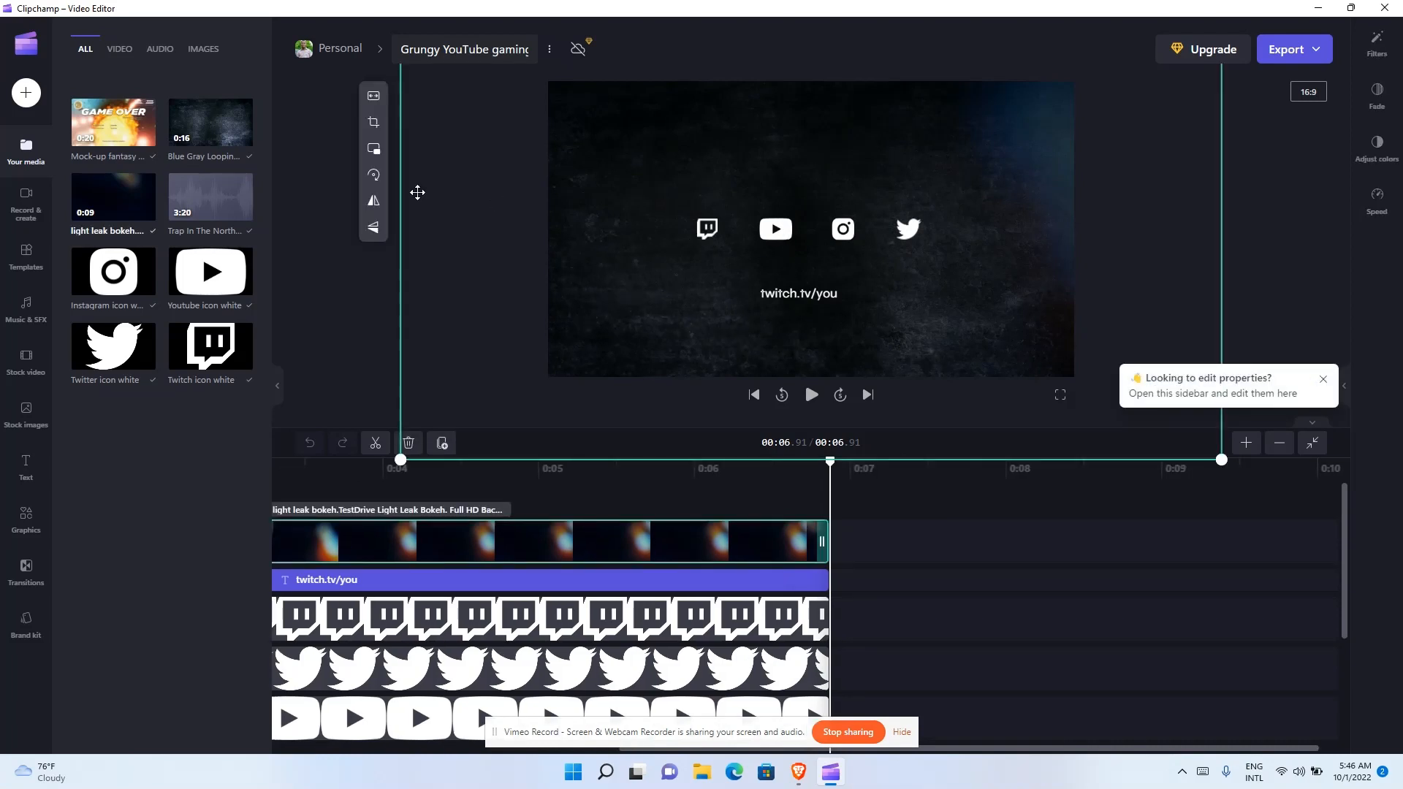
mouse_move(373, 97)
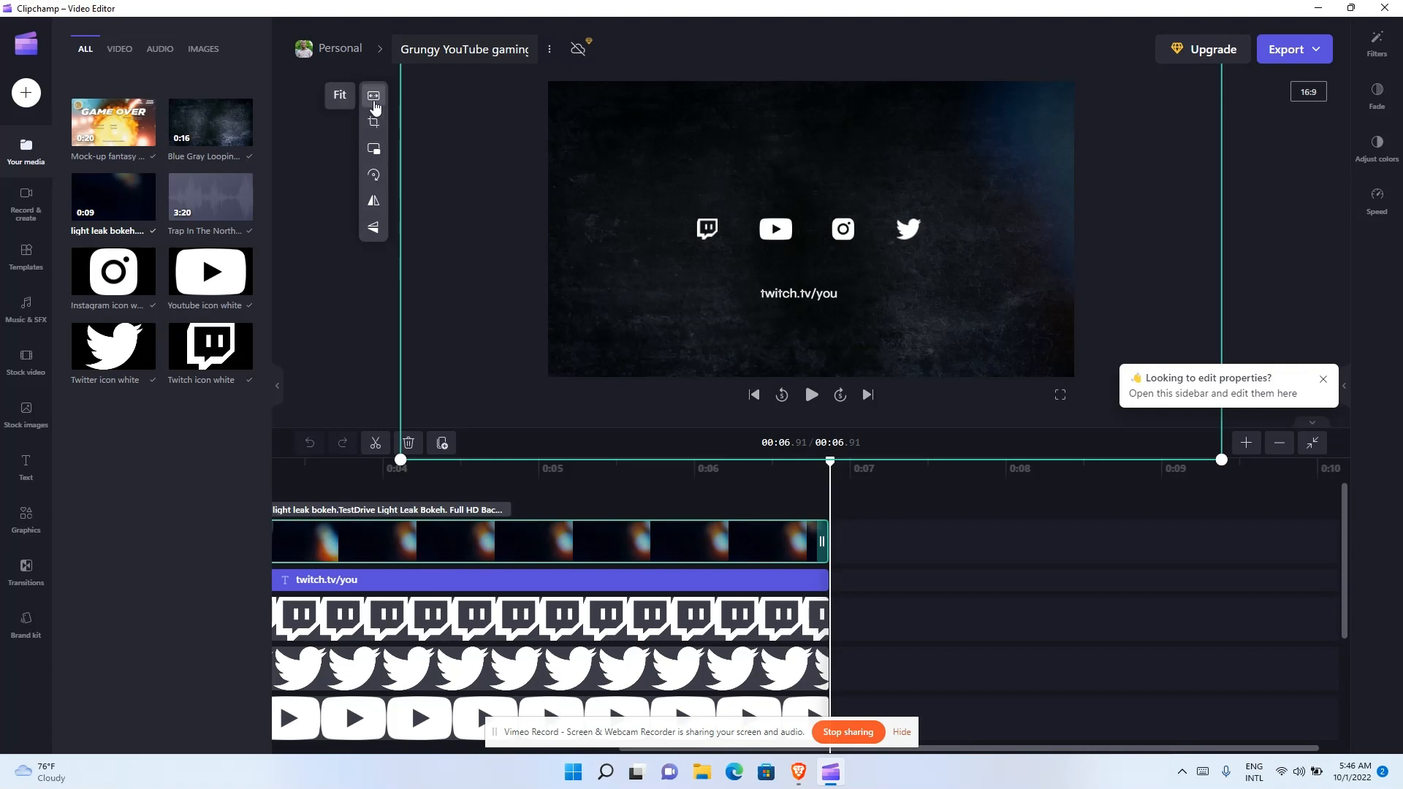
mouse_move(373, 123)
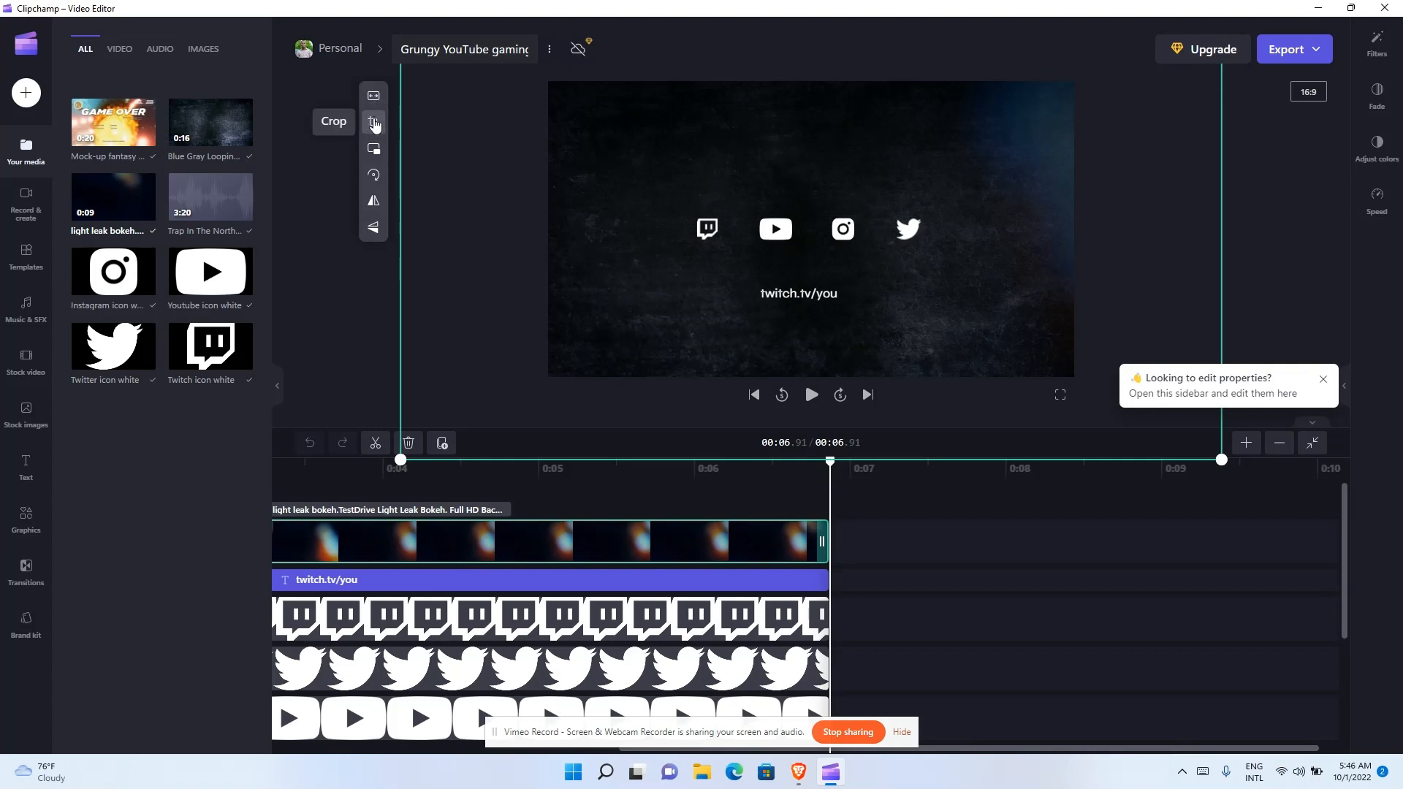
mouse_move(373, 149)
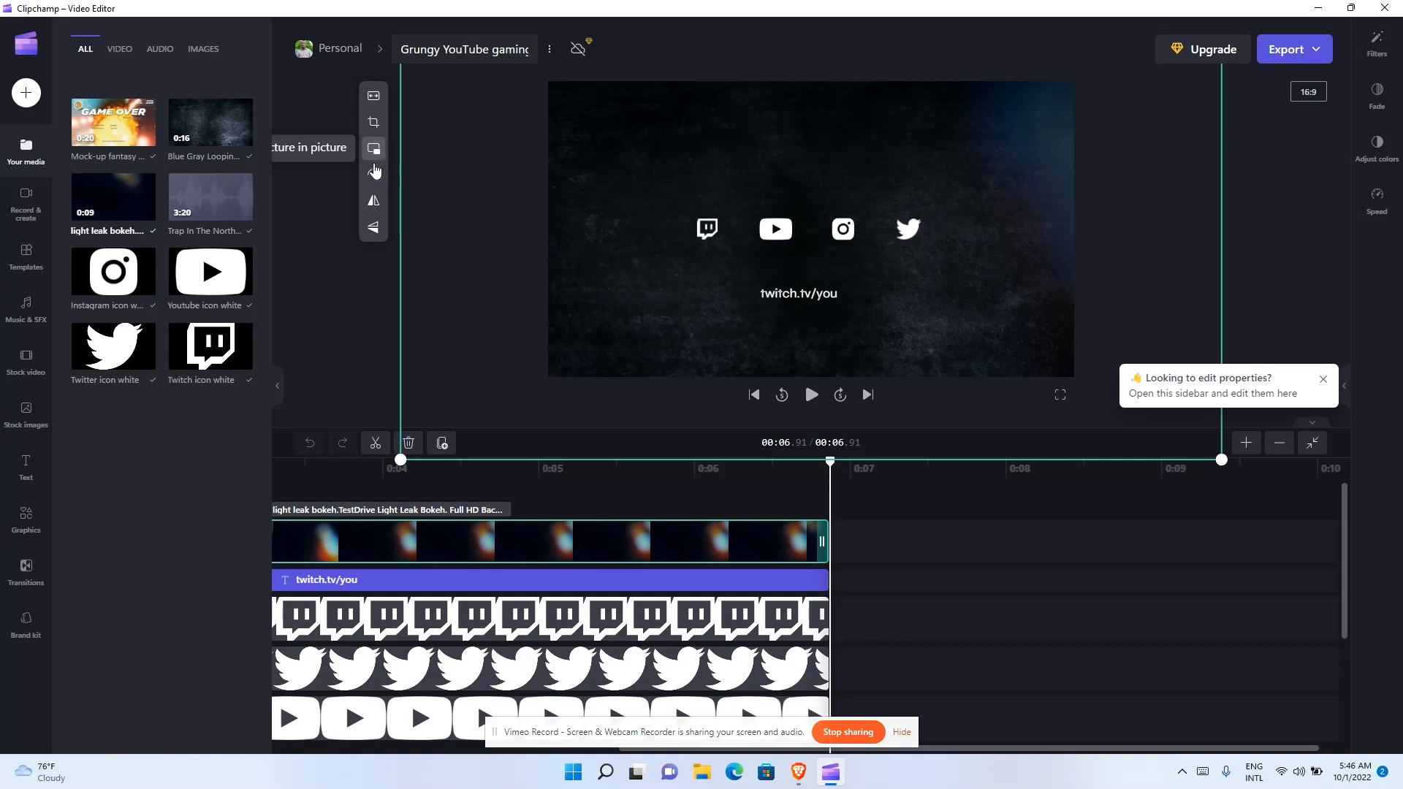
mouse_move(373, 200)
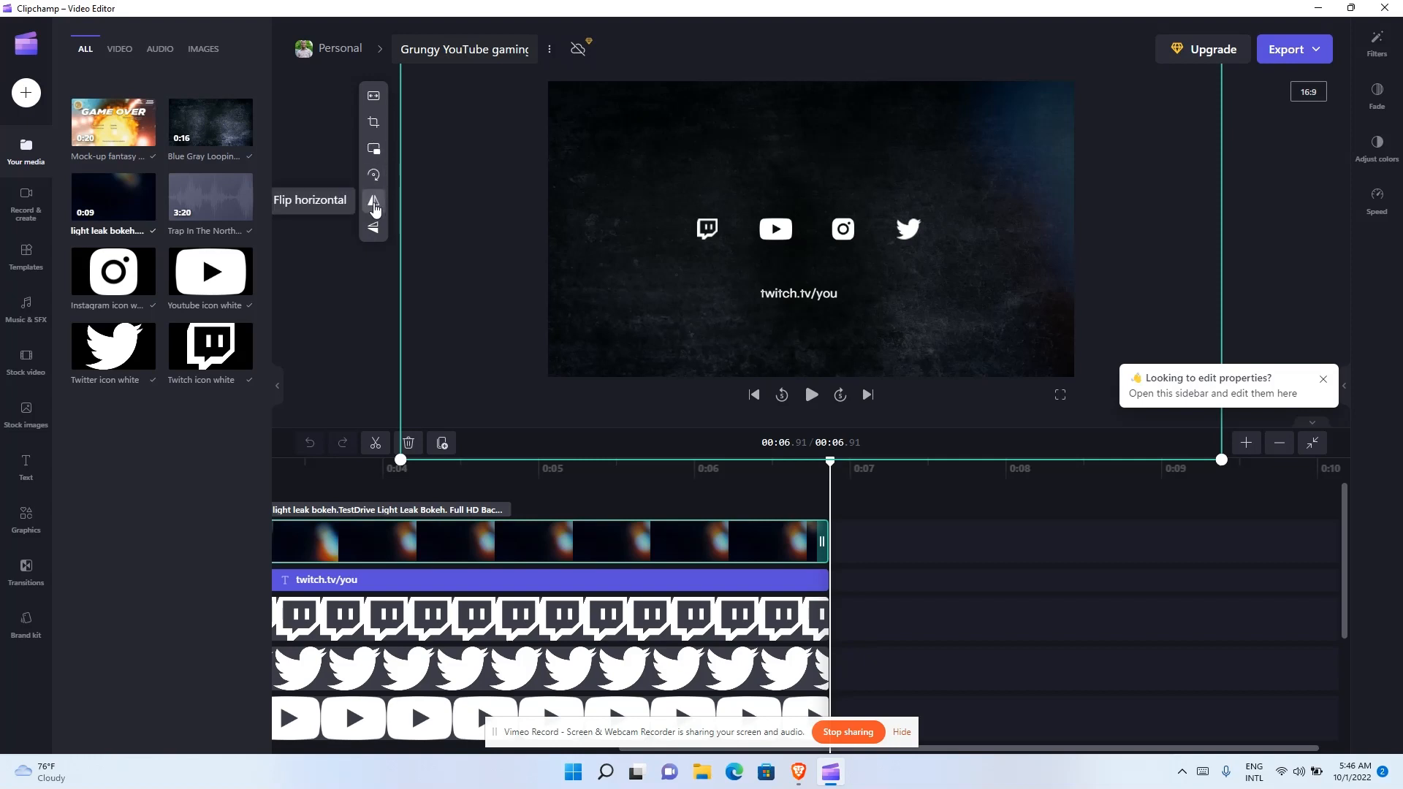
mouse_move(374, 228)
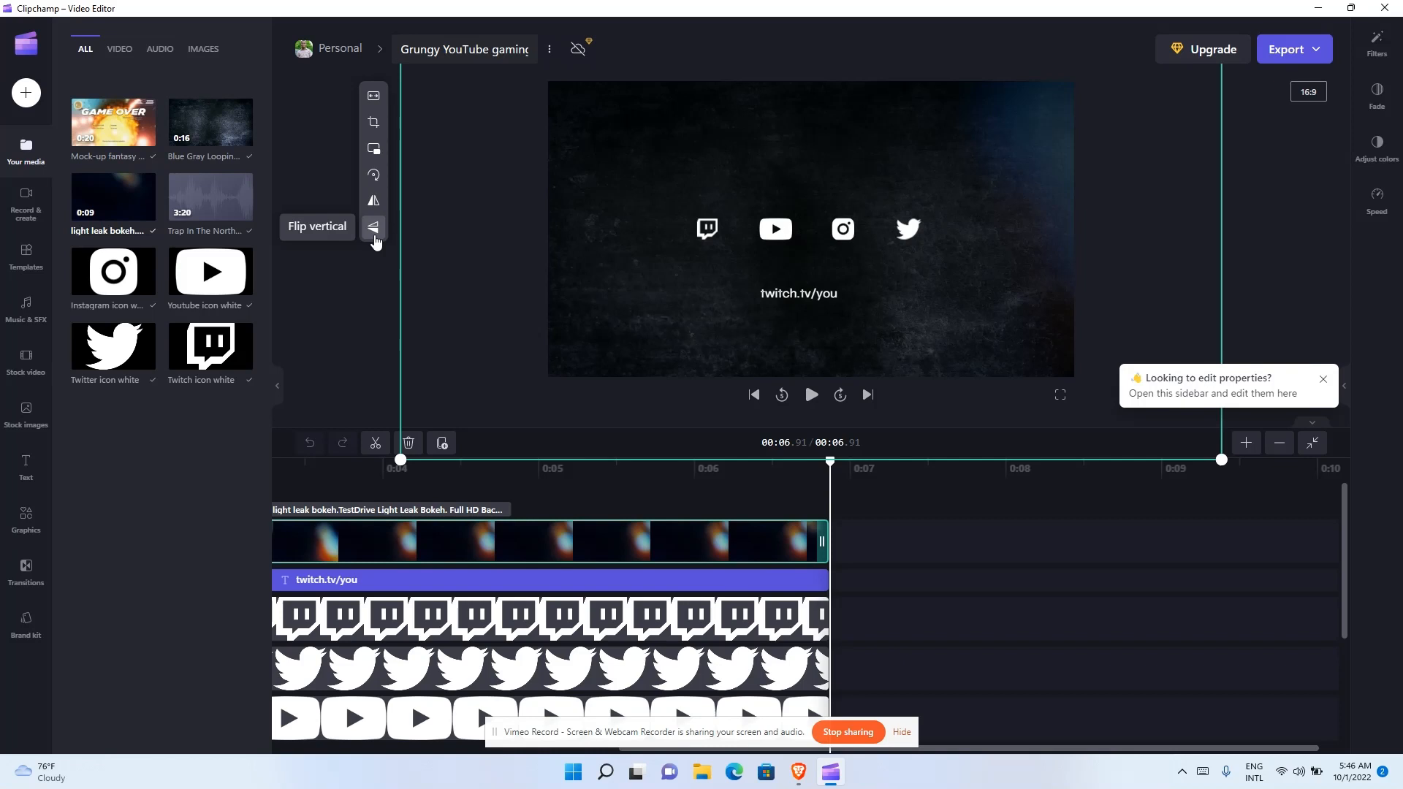
left_click(548, 50)
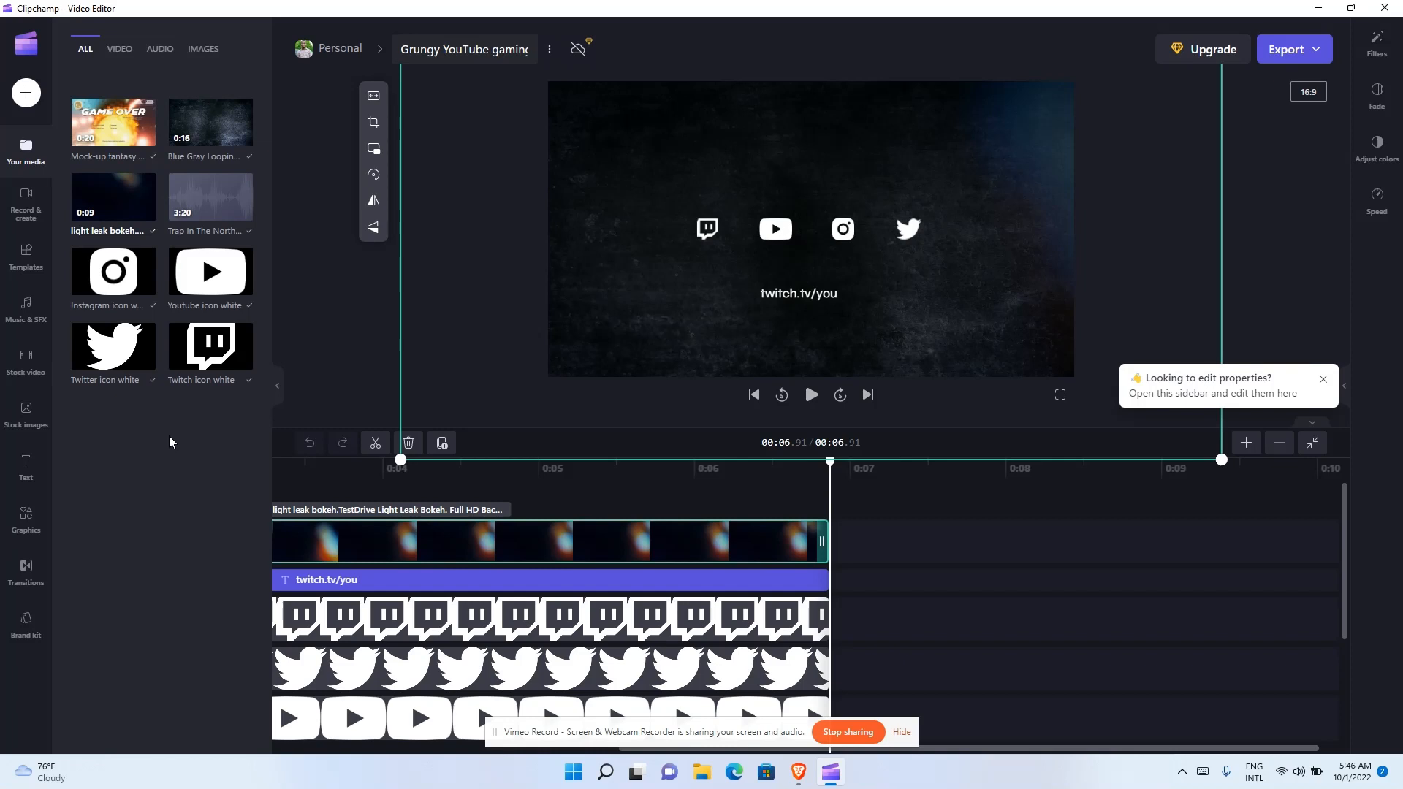
mouse_move(70, 83)
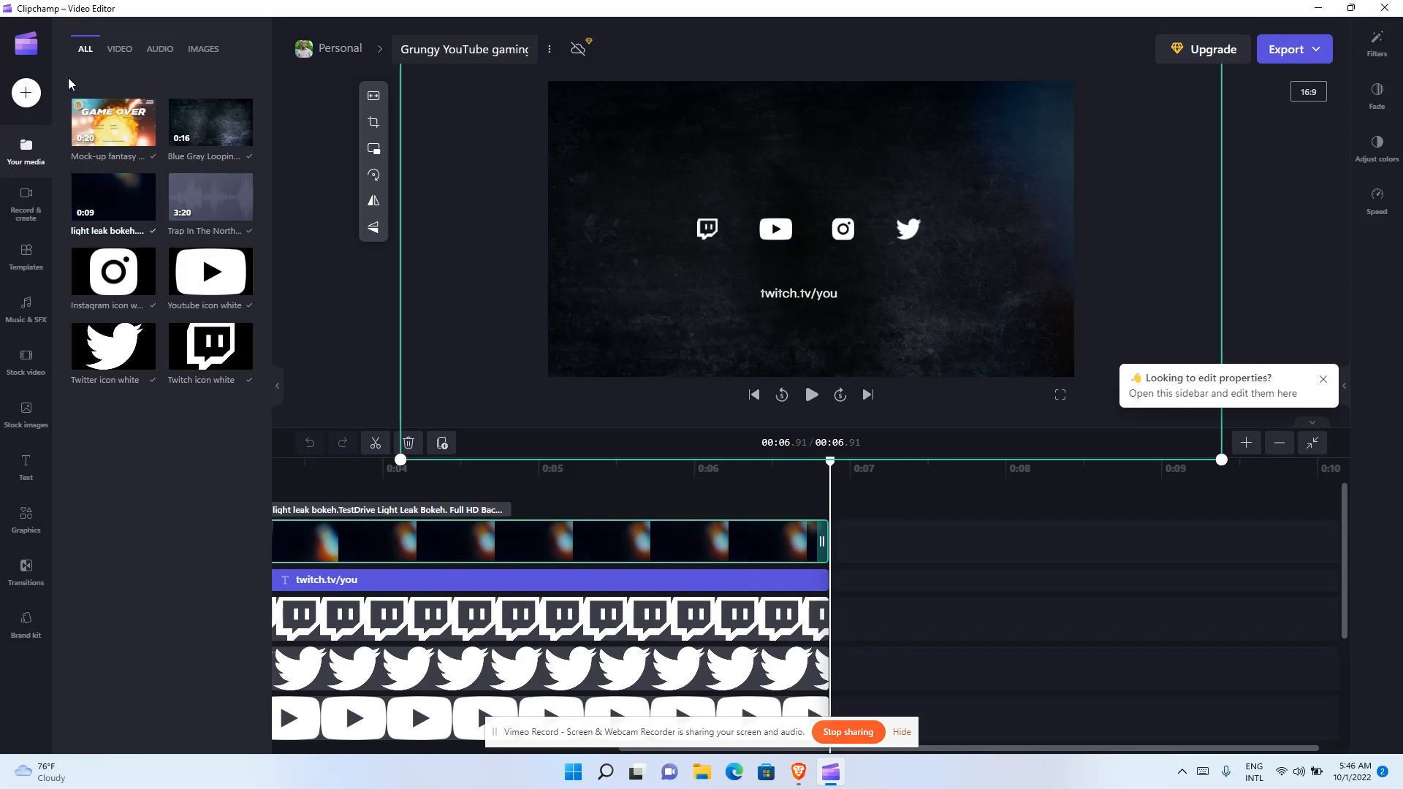
- Return from the editor to the Clipchamp home page via the logo menu
left_click(25, 43)
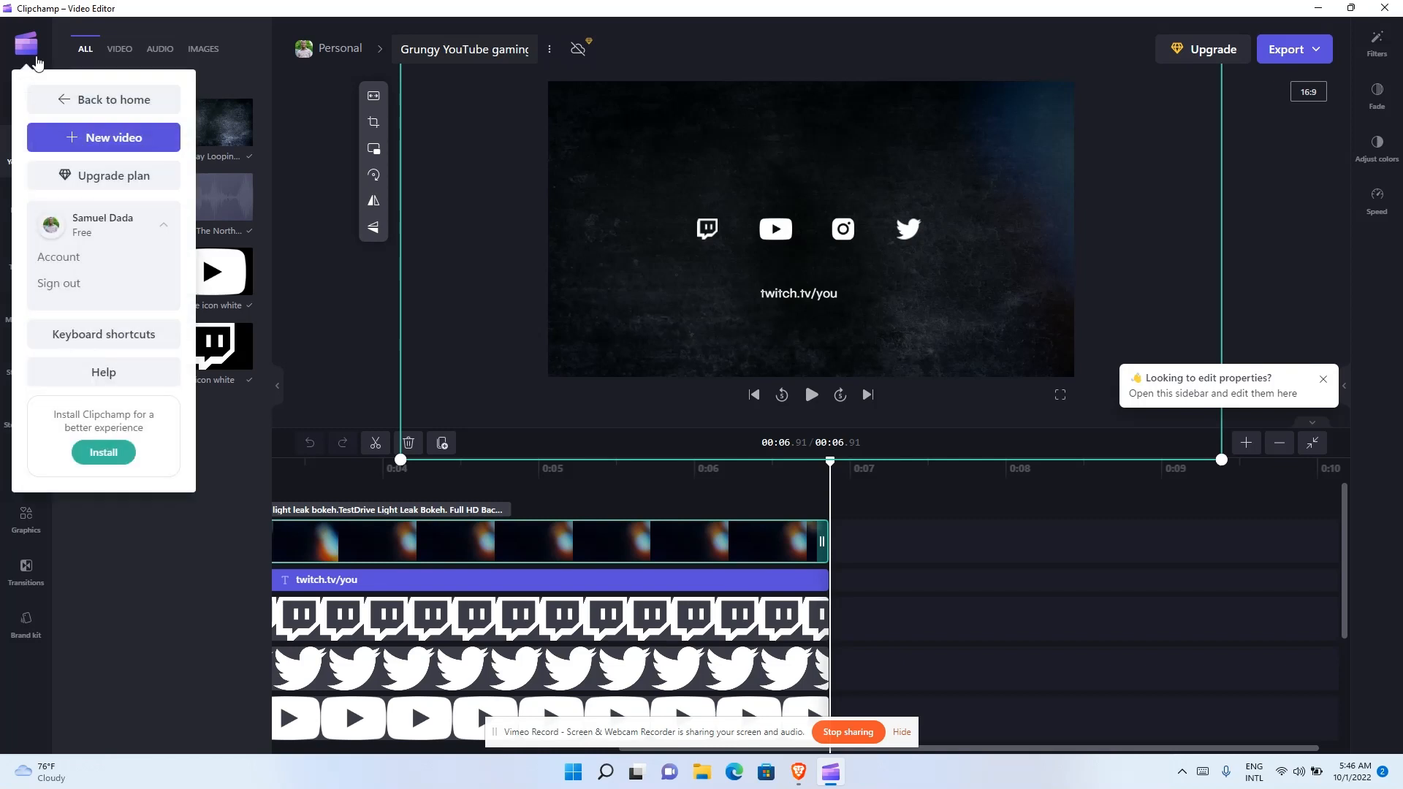
mouse_move(103, 100)
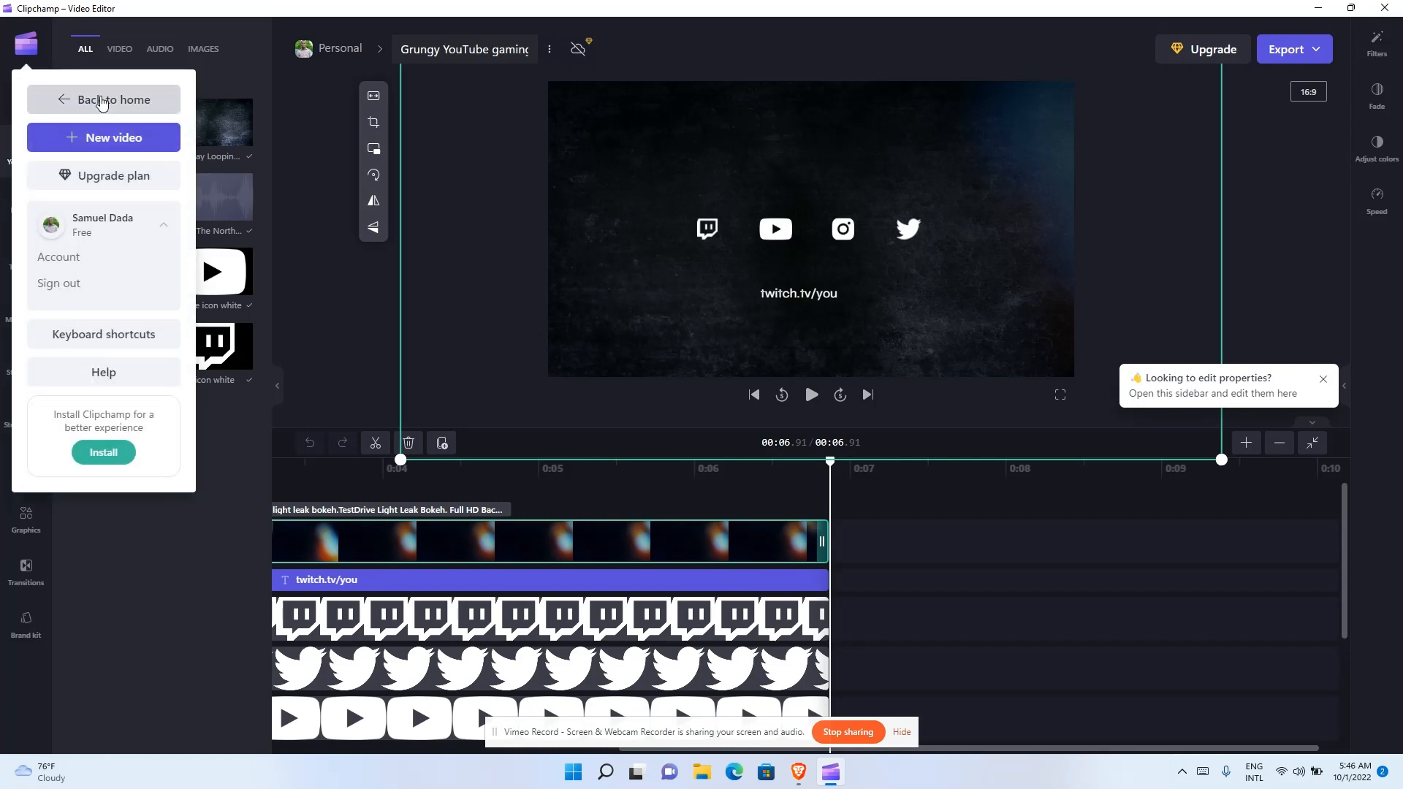
left_click(112, 99)
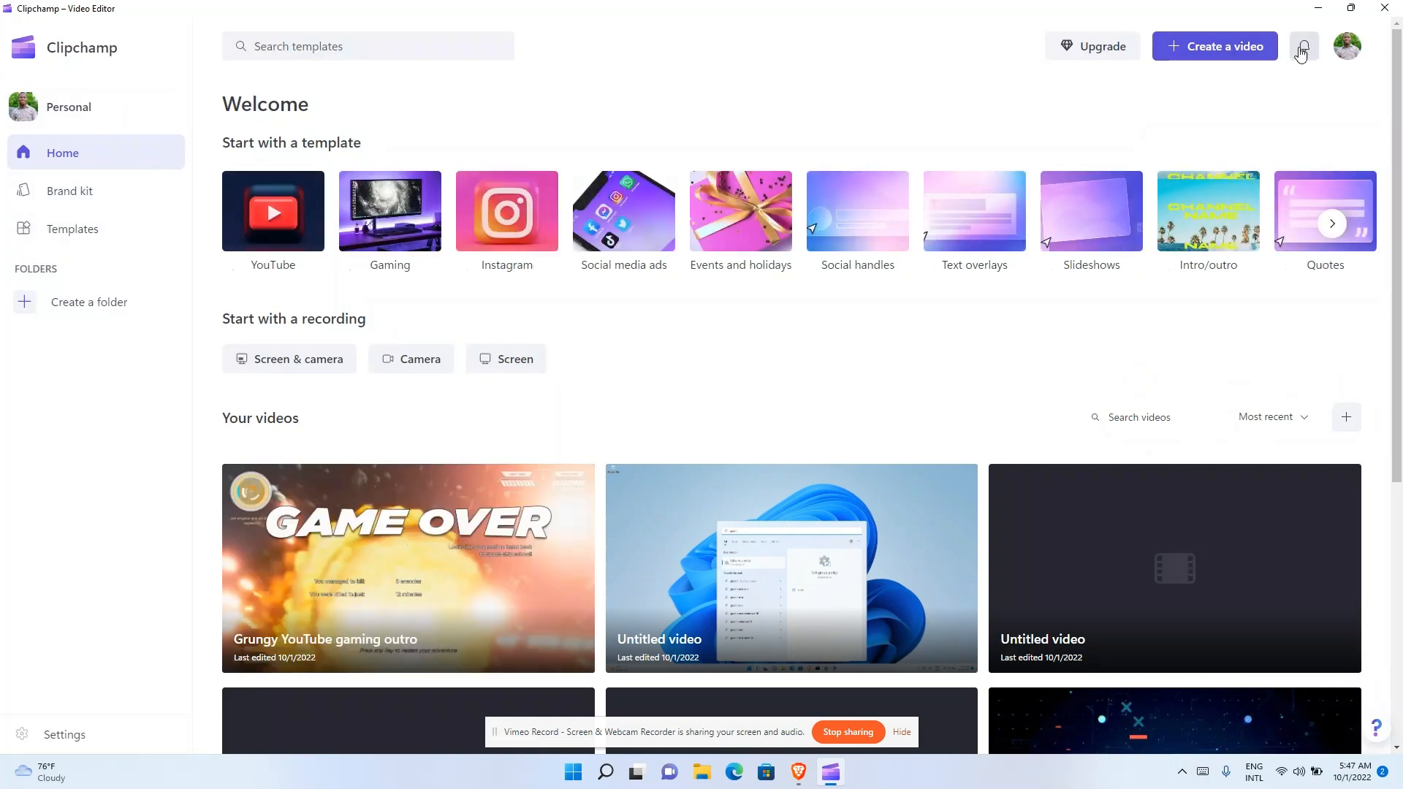
mouse_move(420, 189)
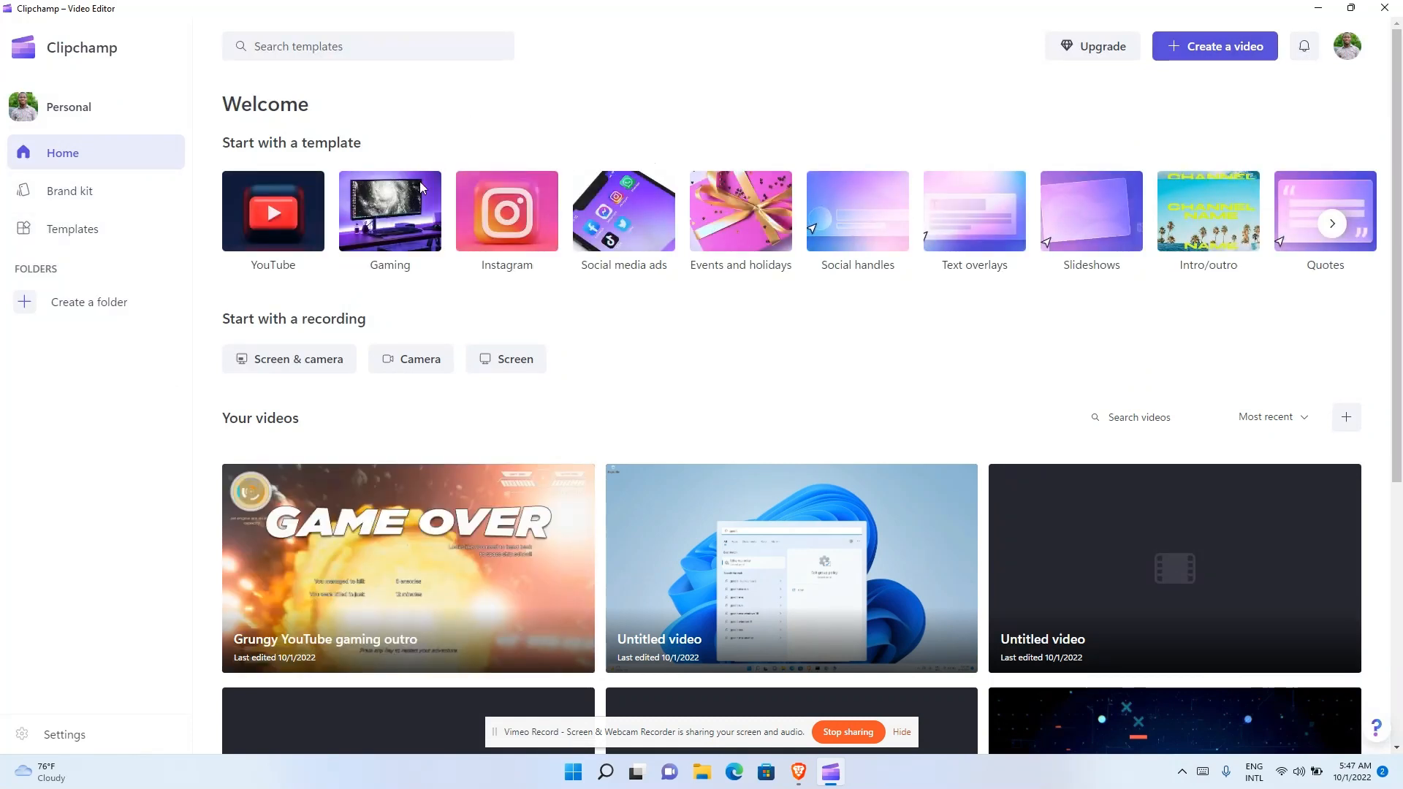
mouse_move(408, 580)
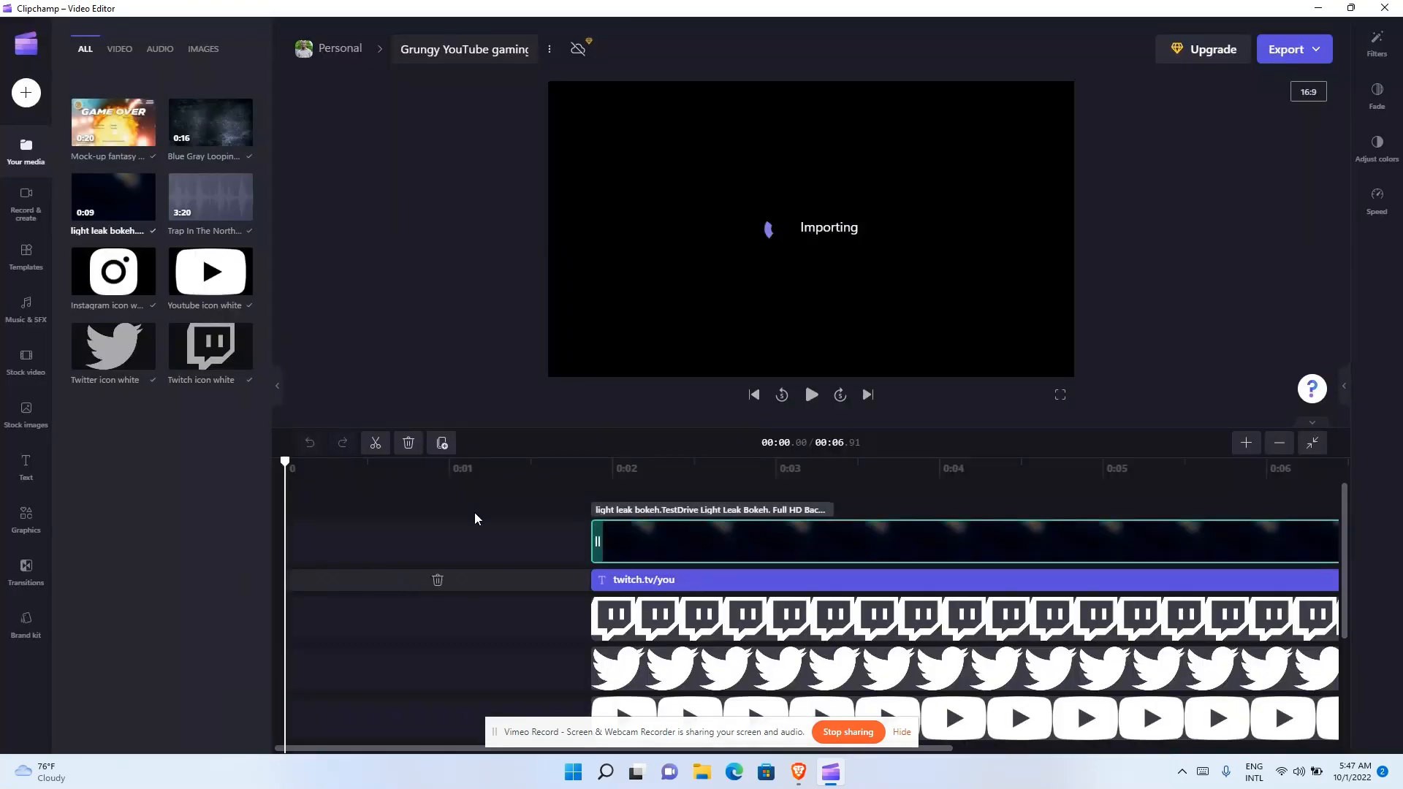
- Show the export quality choices (480p, 720p, 1080p, GIF) for the outro
left_click(1292, 50)
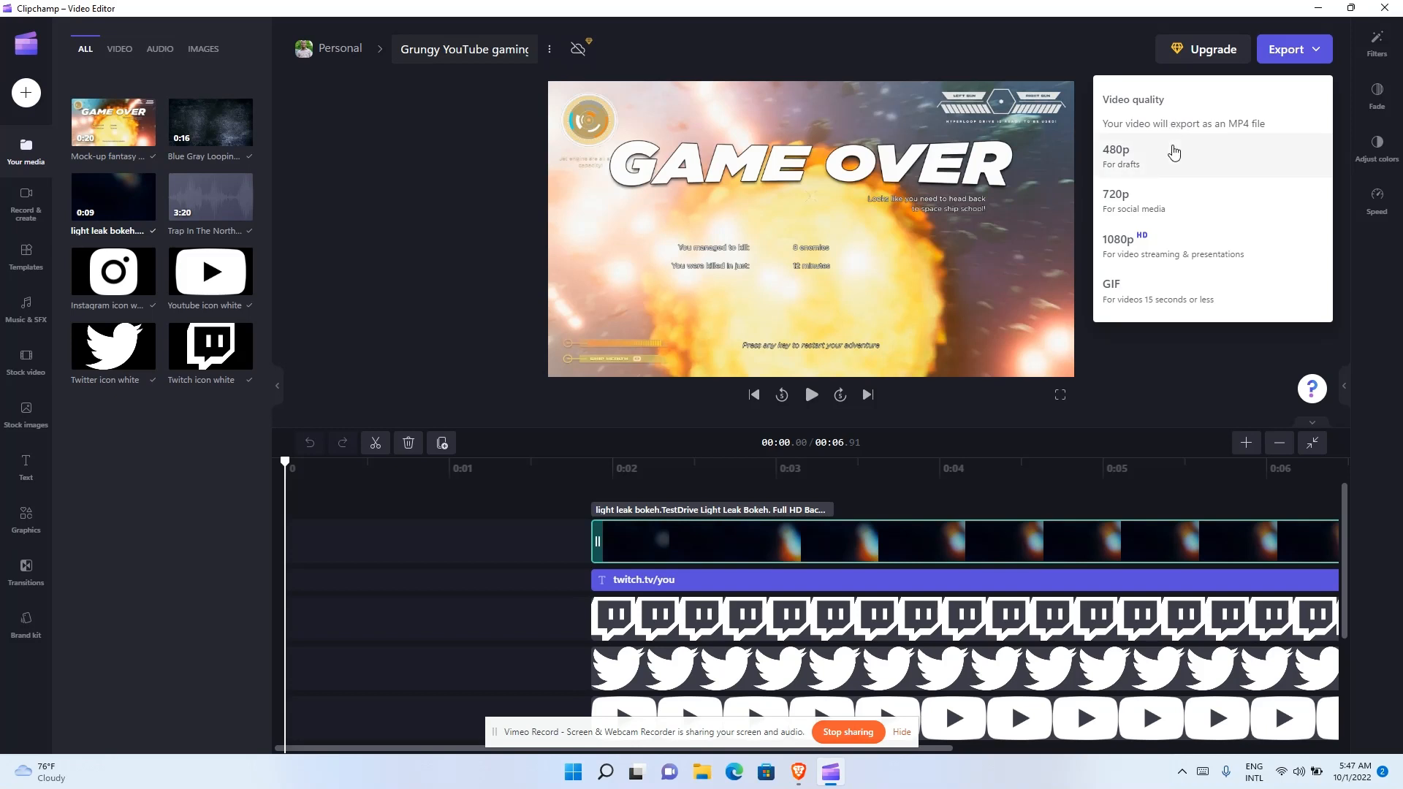
mouse_move(1222, 142)
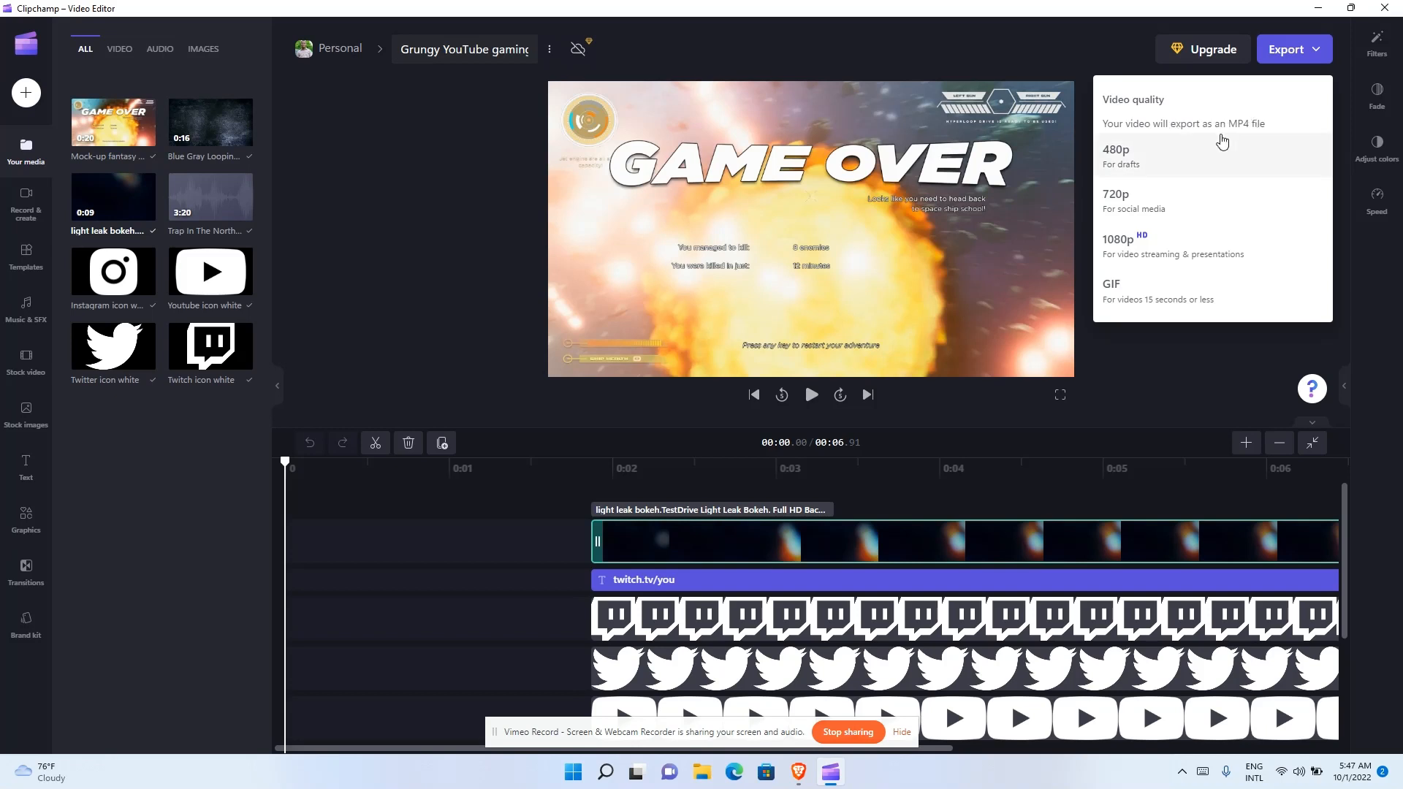
mouse_move(1277, 134)
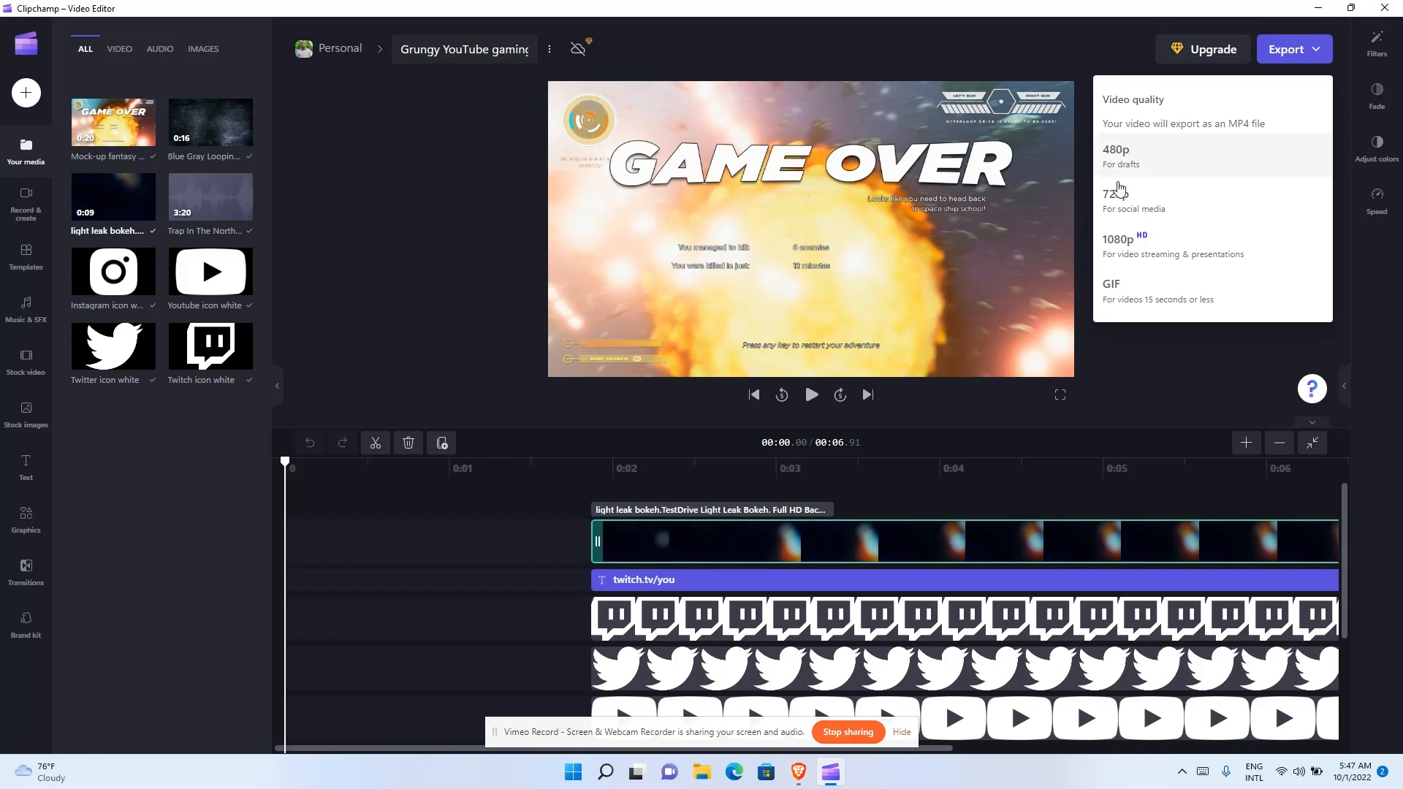
mouse_move(1156, 209)
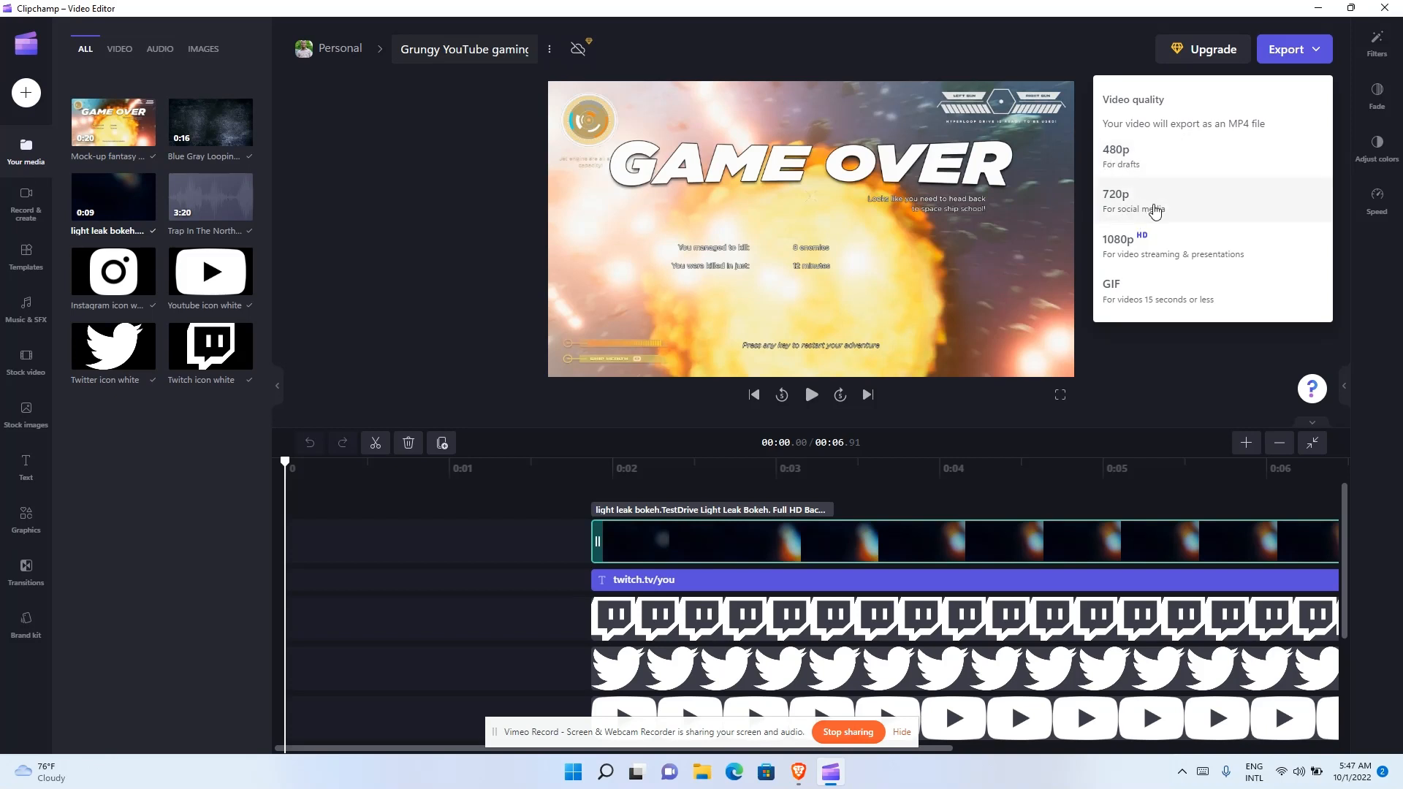
mouse_move(1135, 273)
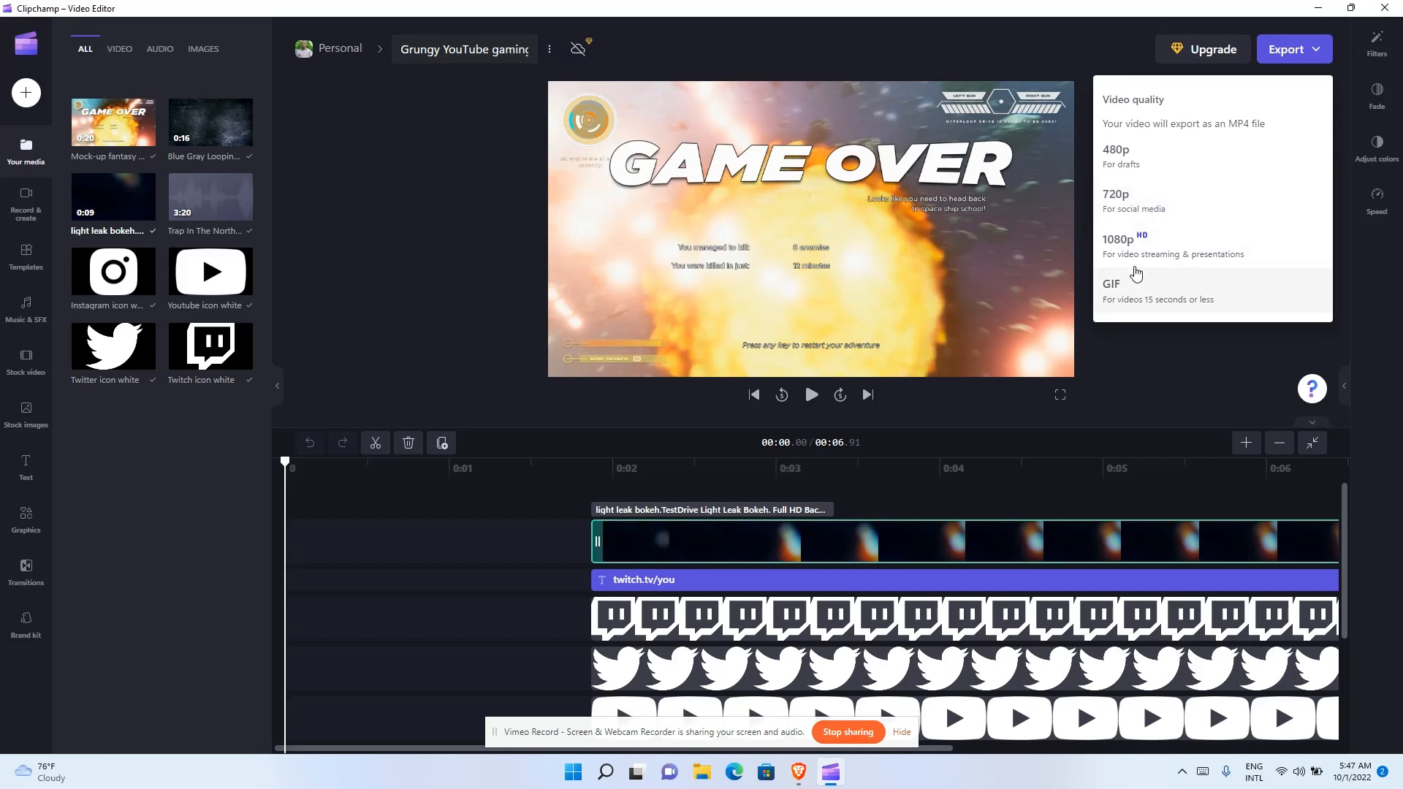
mouse_move(1163, 249)
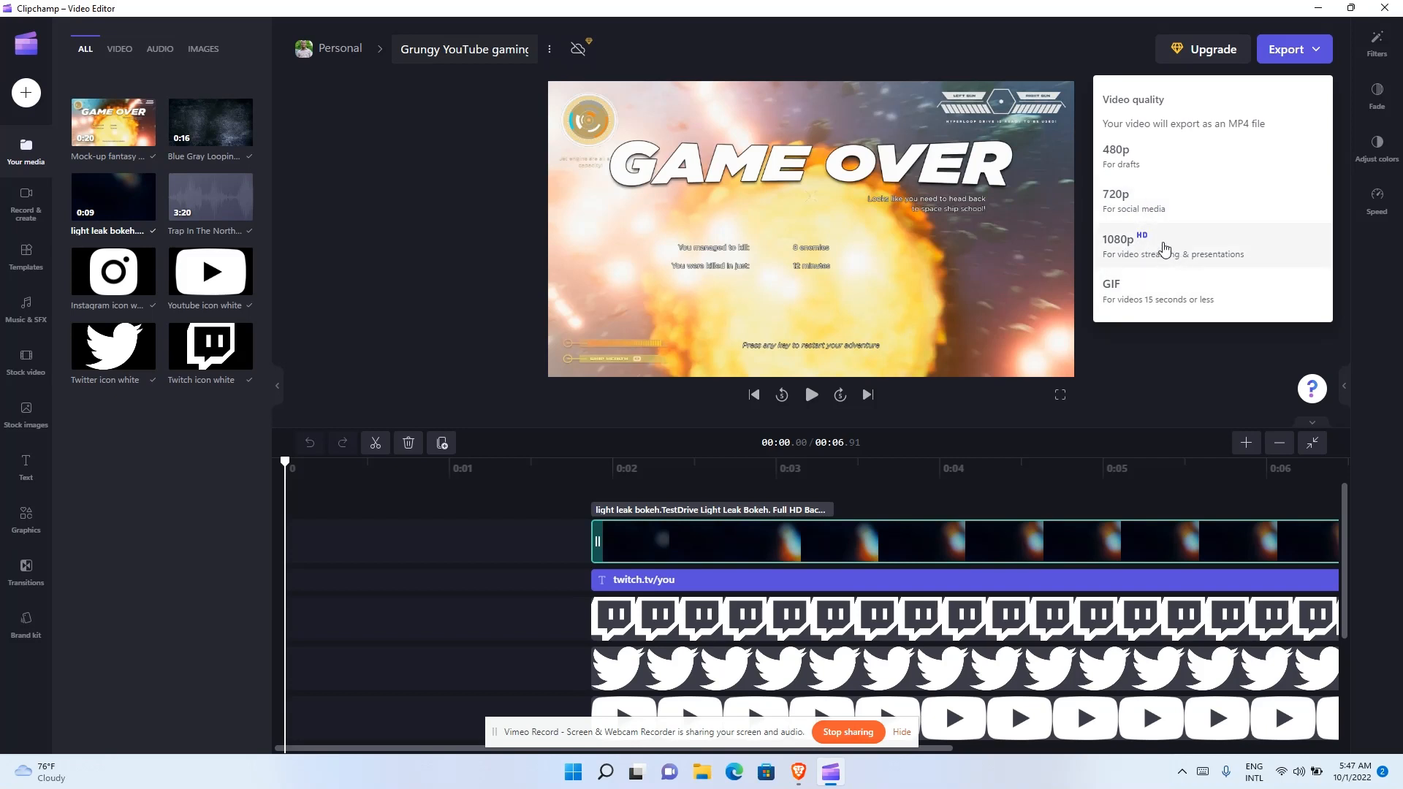
mouse_move(1138, 312)
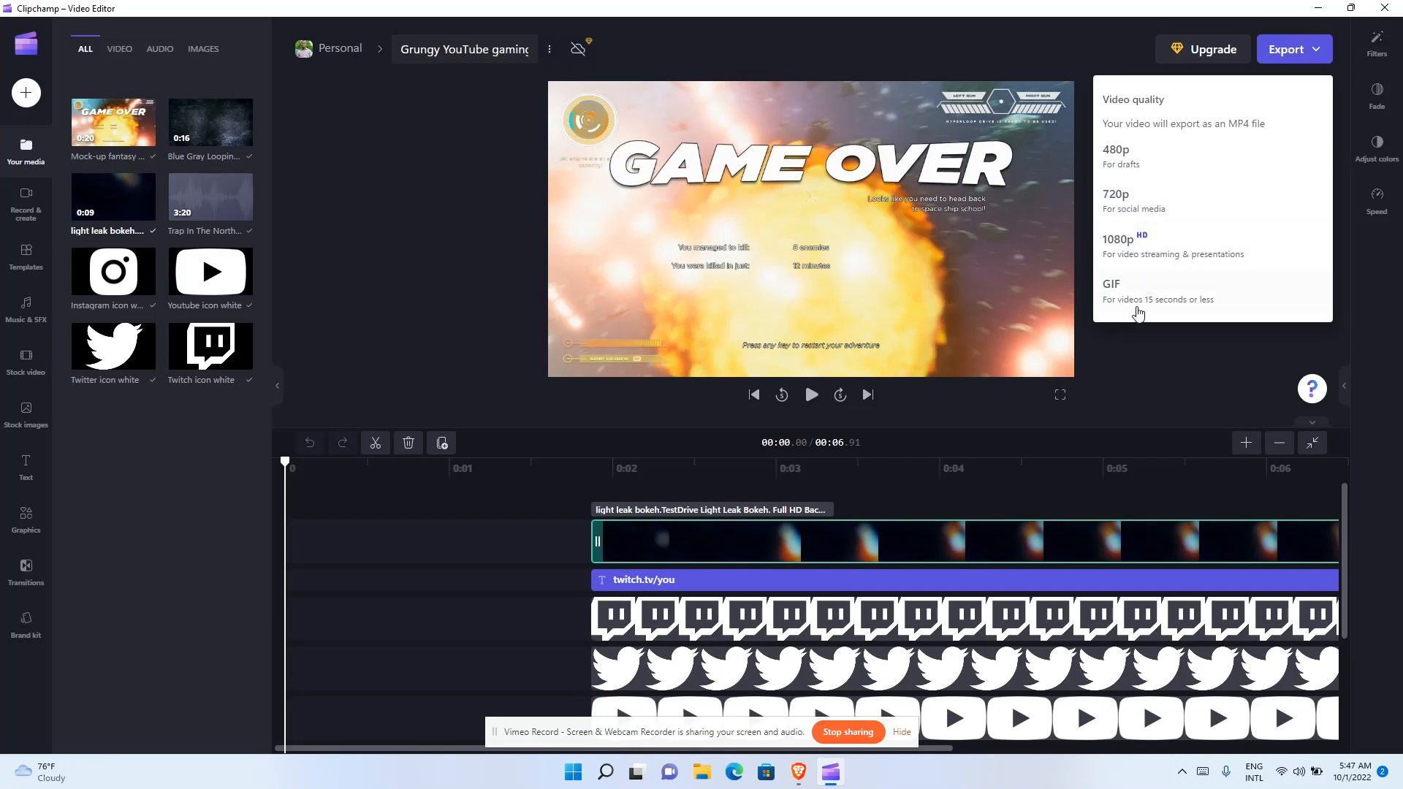
mouse_move(1125, 240)
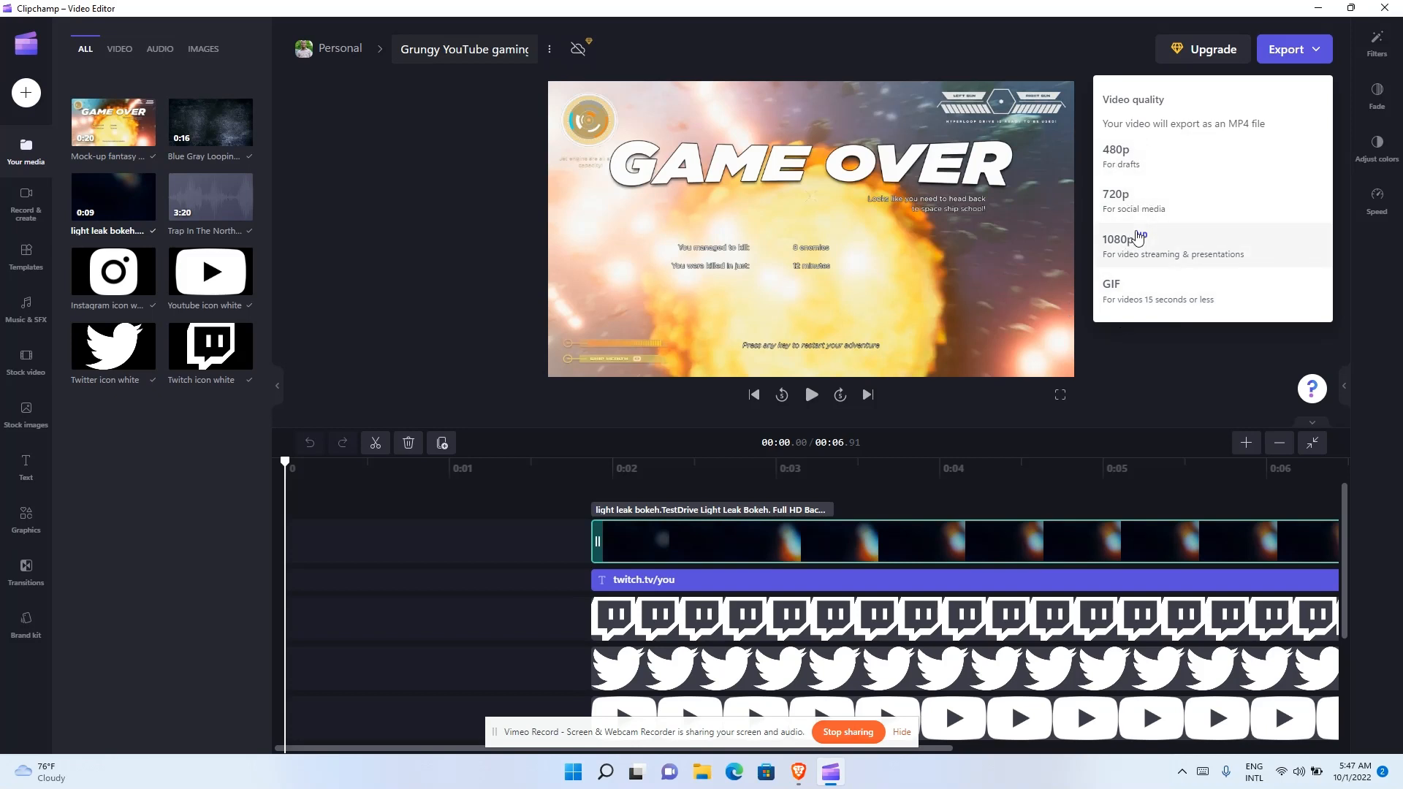
mouse_move(1126, 260)
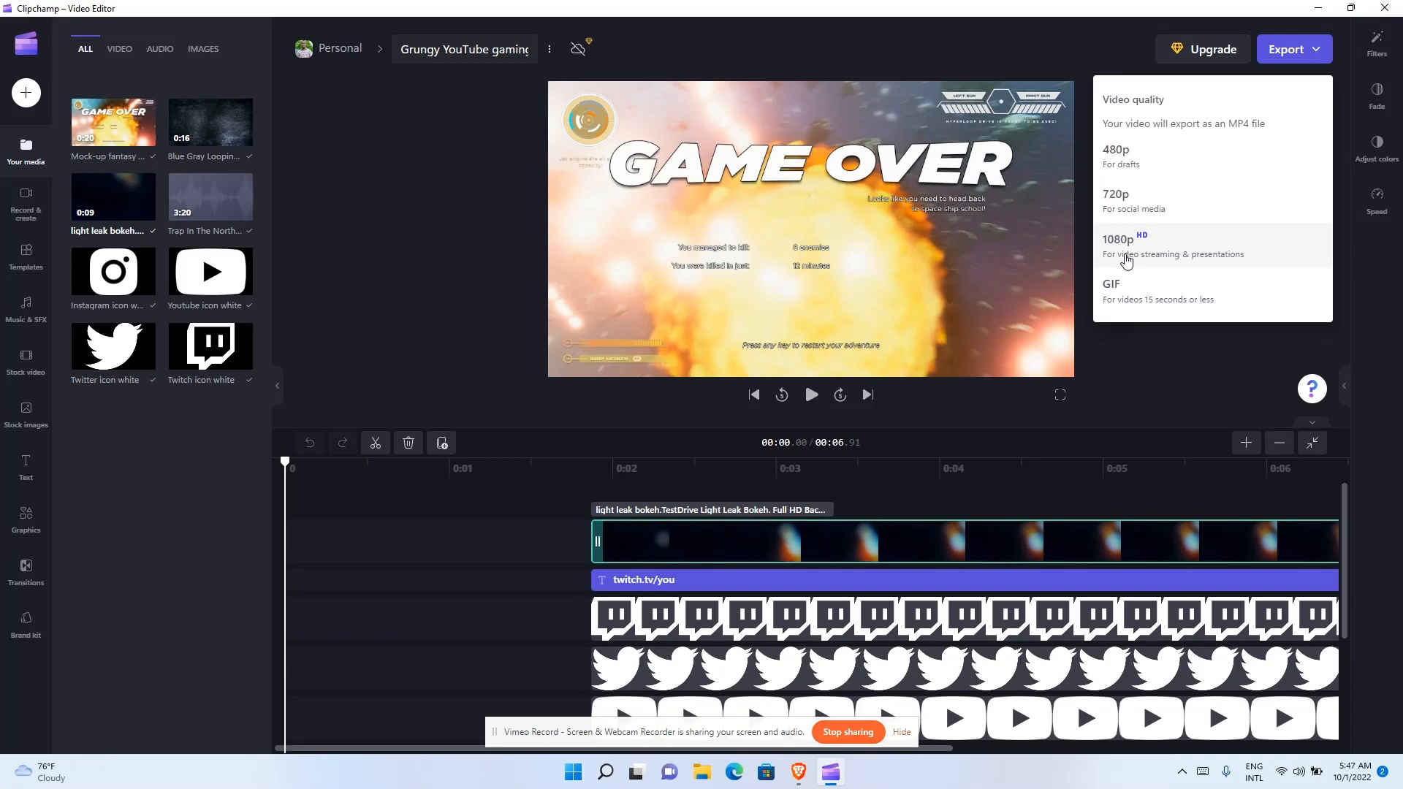
- Export the outro as a 1080p MP4 downloaded to the computer
left_click(1120, 240)
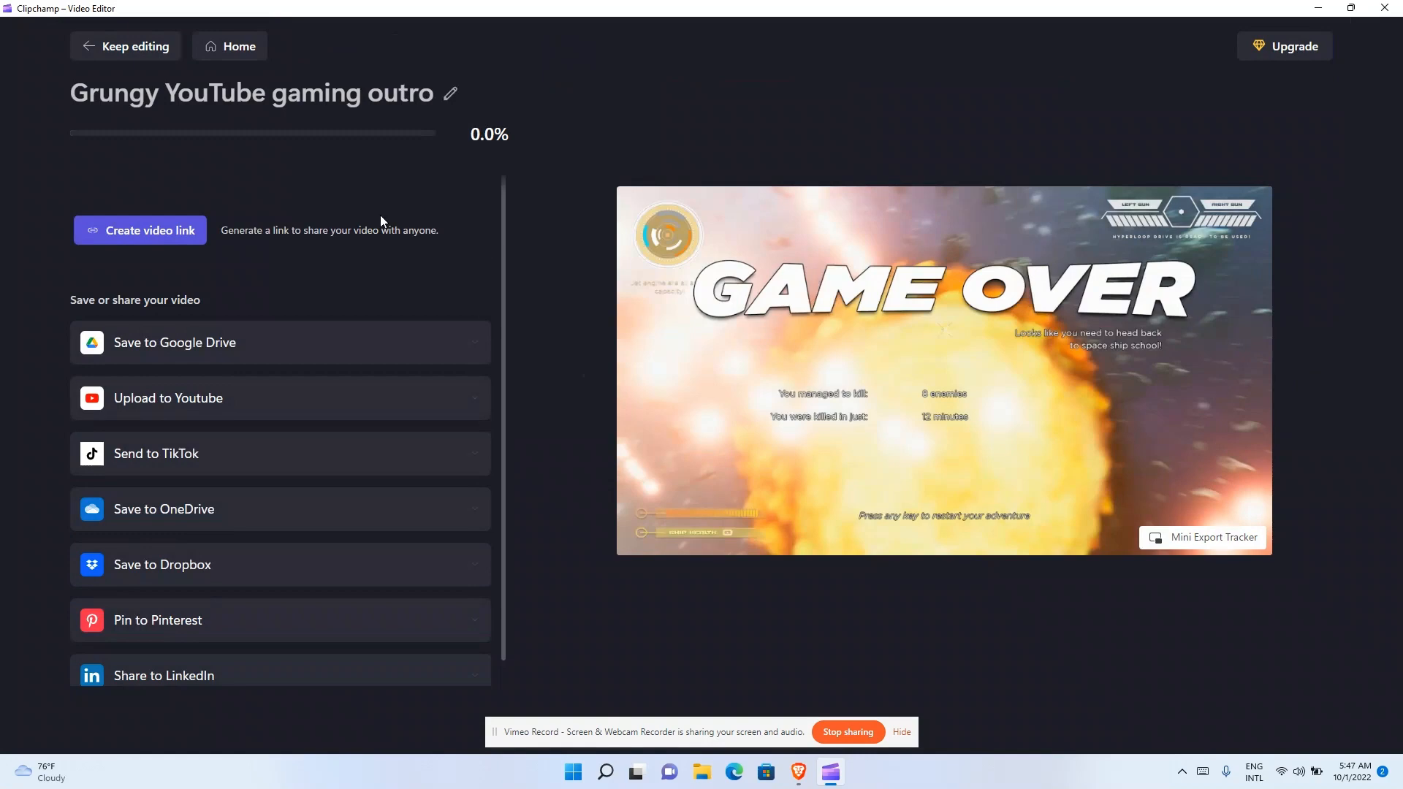
mouse_move(282, 173)
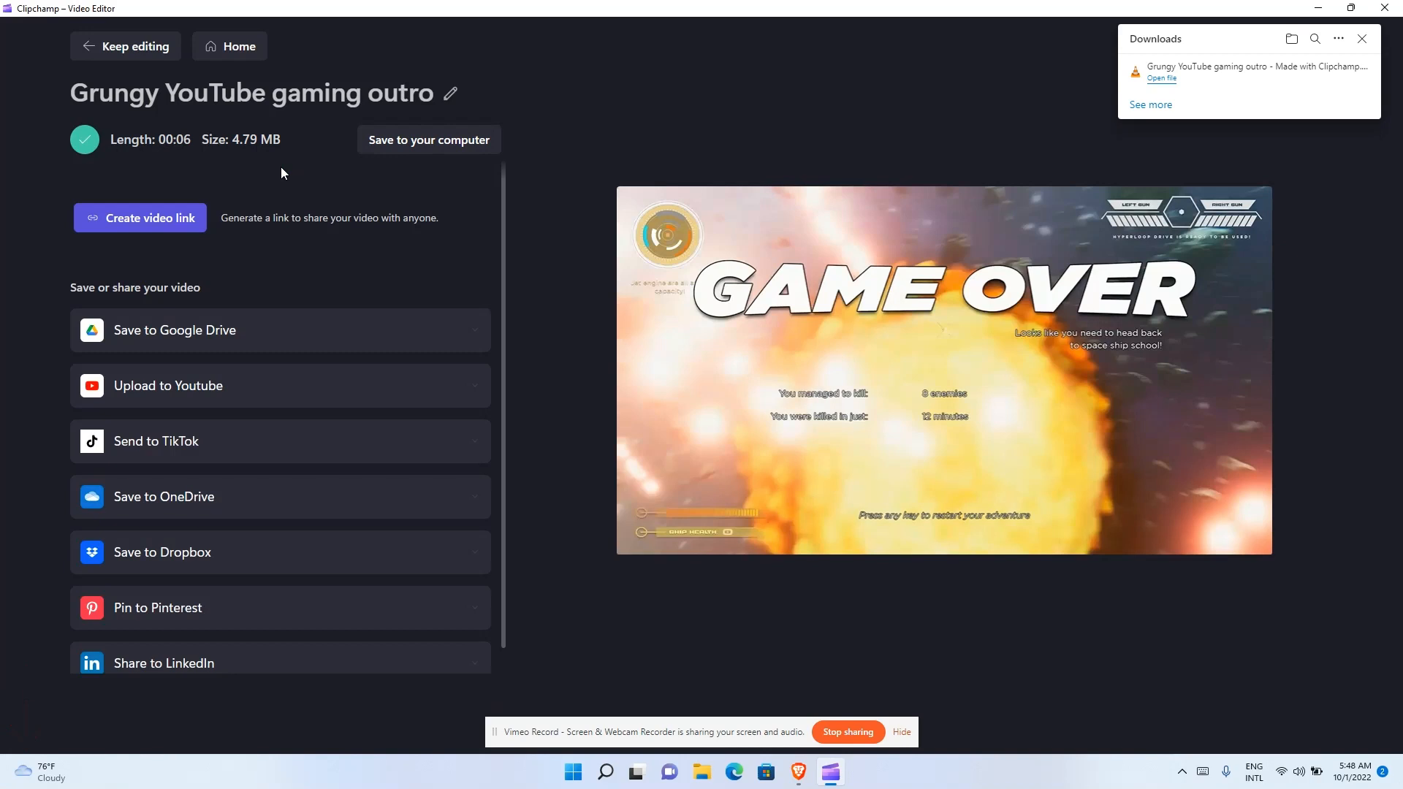
mouse_move(1210, 56)
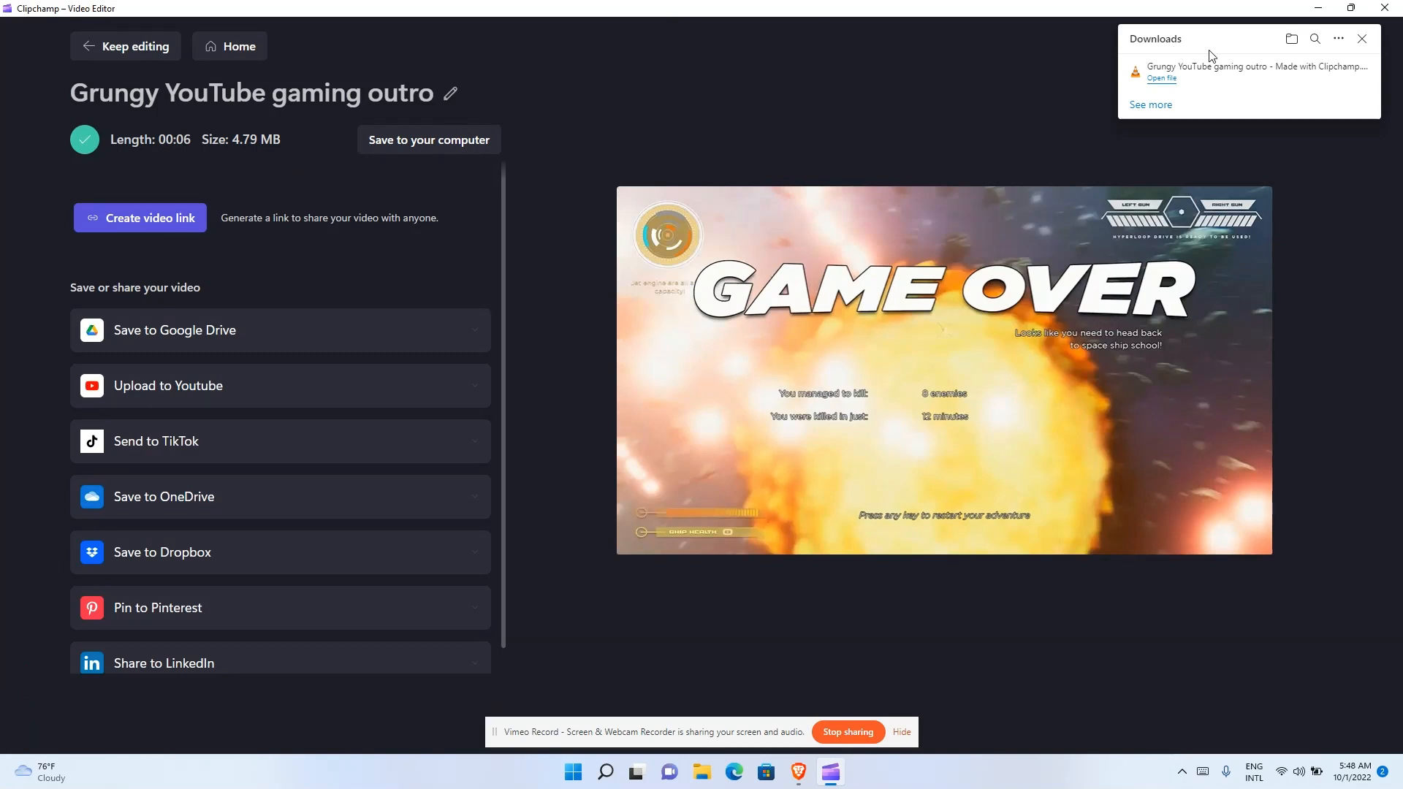
mouse_move(1150, 105)
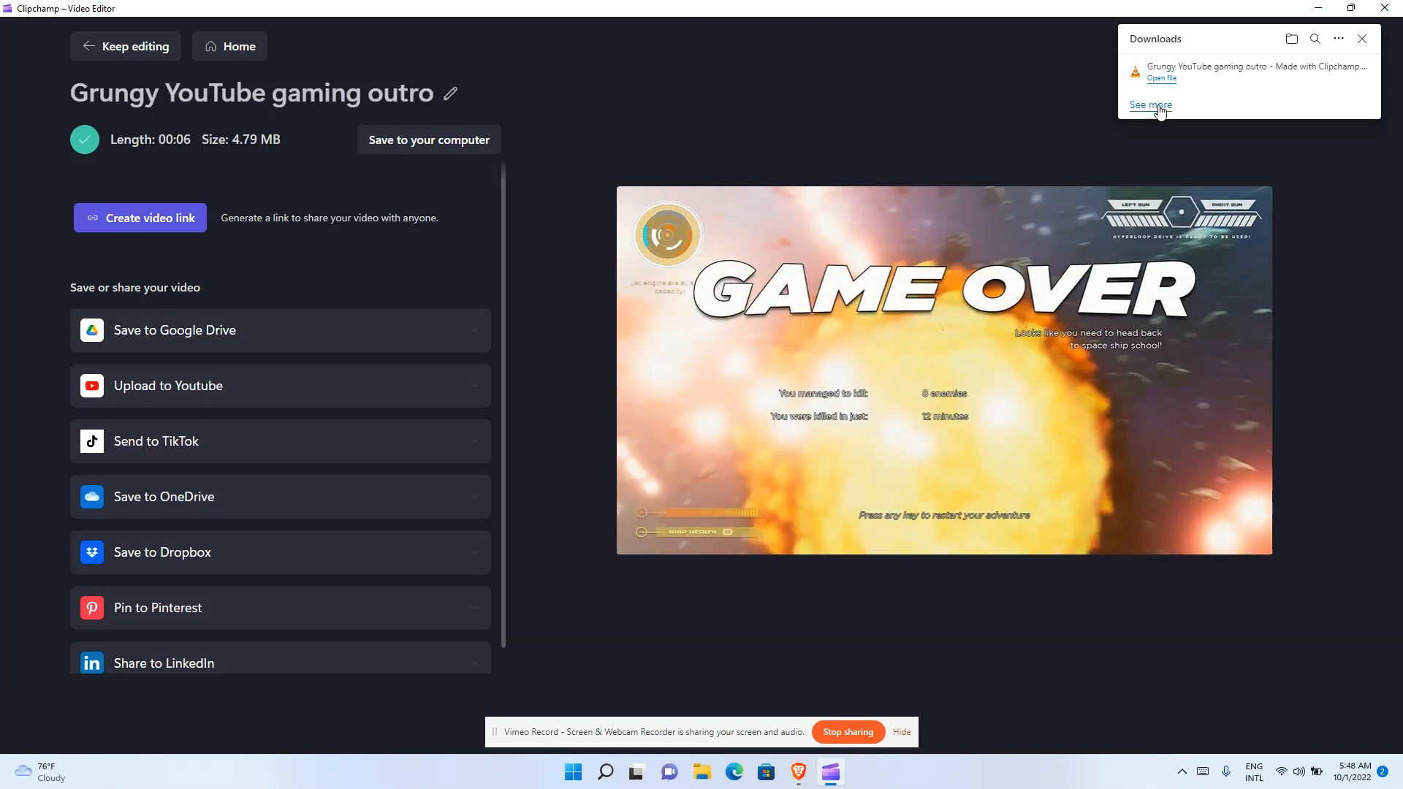
mouse_move(628, 133)
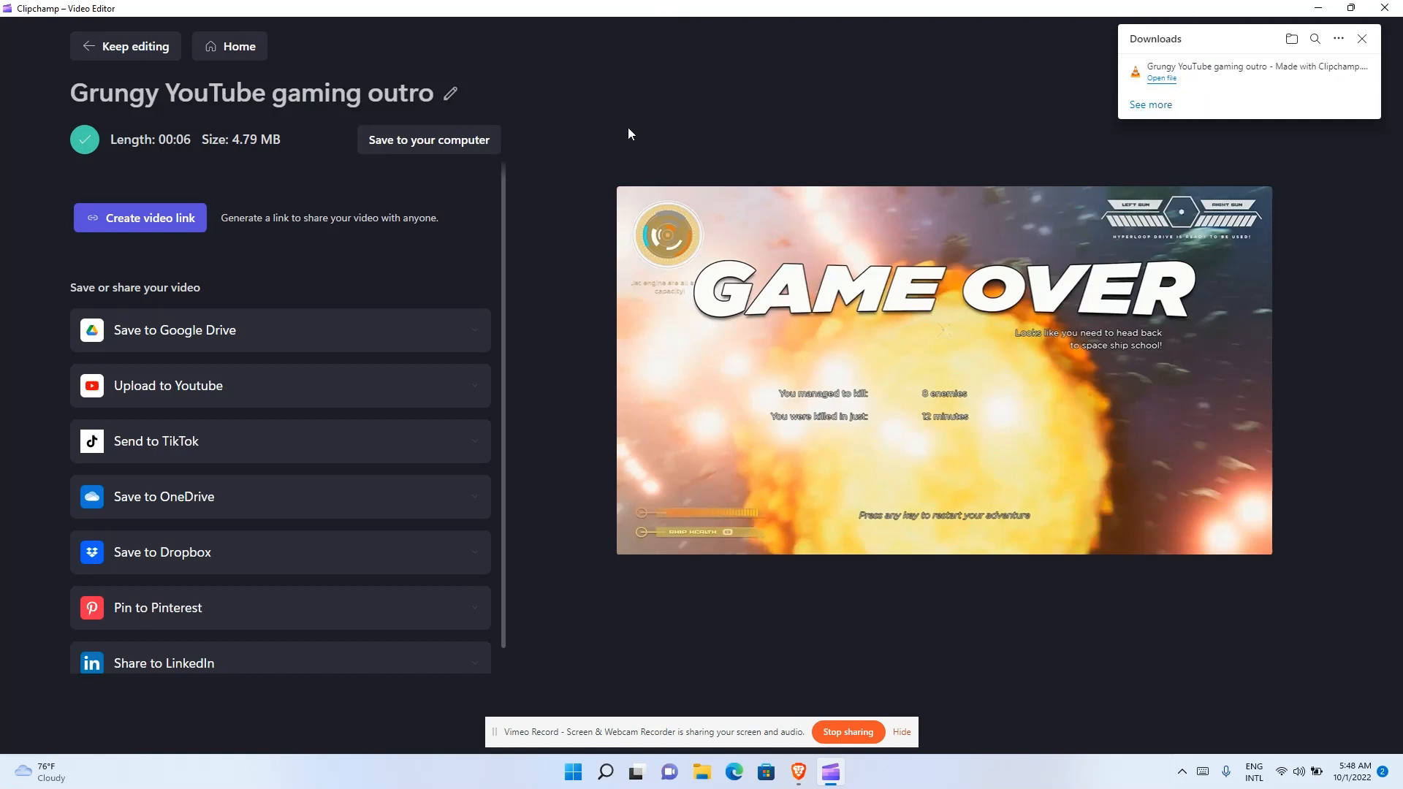
mouse_move(136, 45)
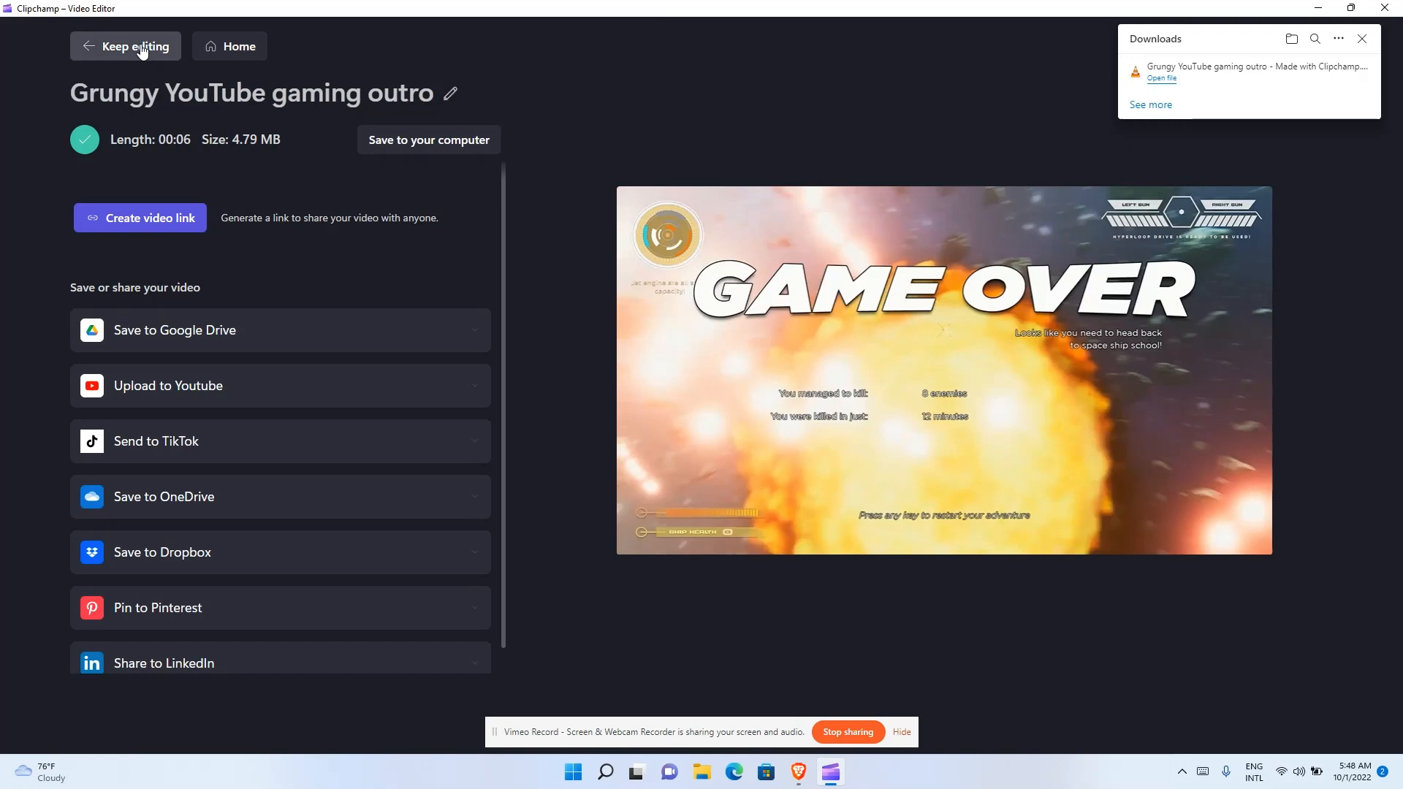
- Keep editing, then go back to the home page and browse the Your videos list
left_click(124, 45)
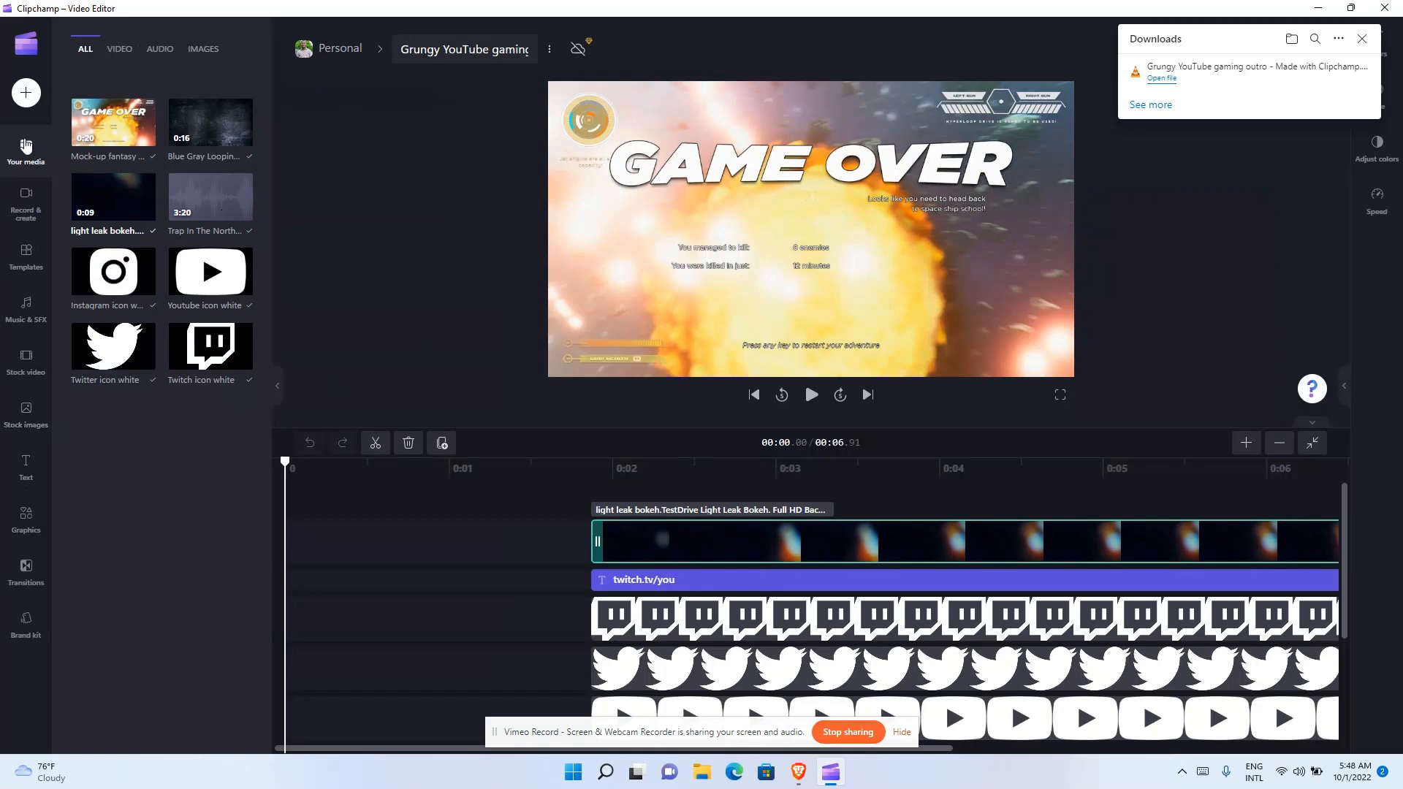
left_click(26, 43)
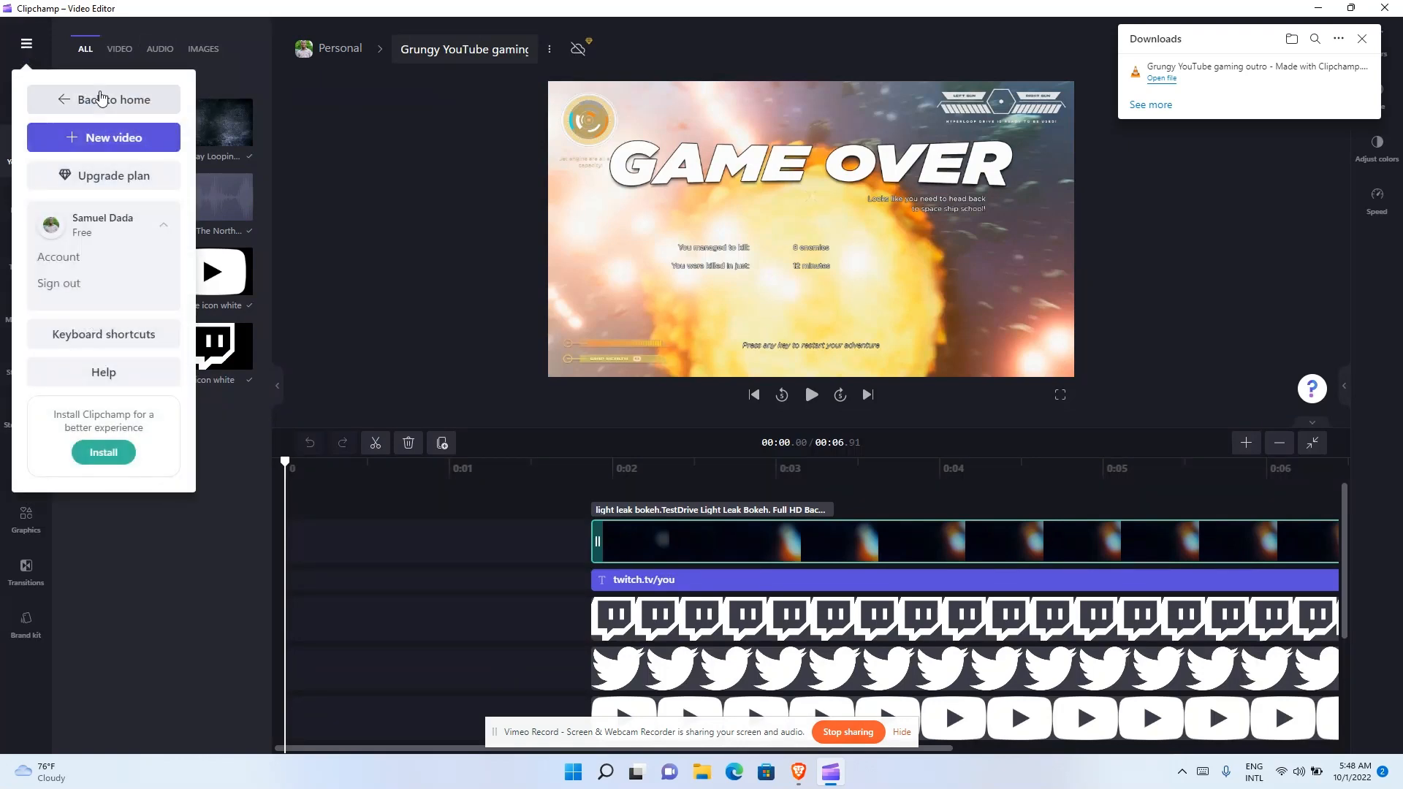
left_click(103, 99)
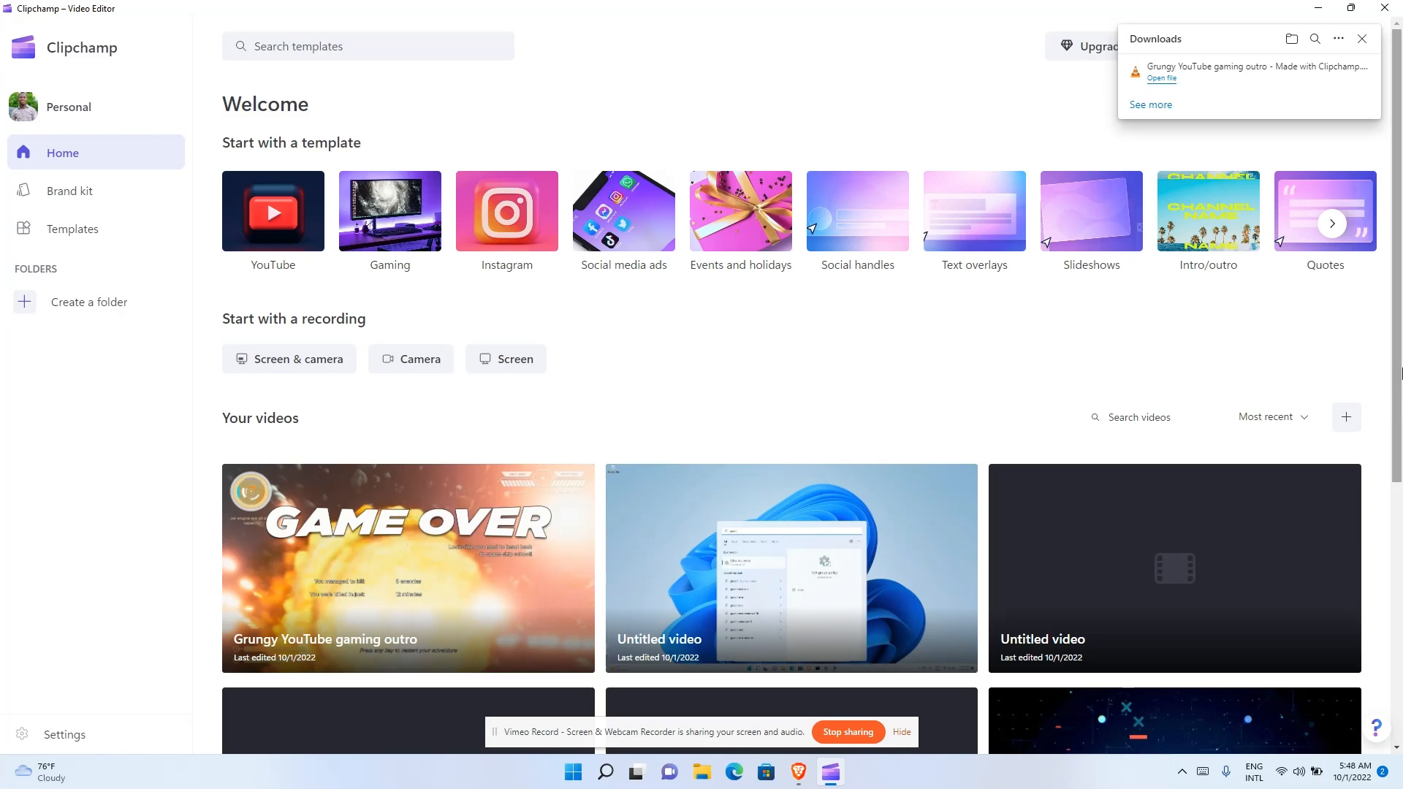
scroll("down", 3)
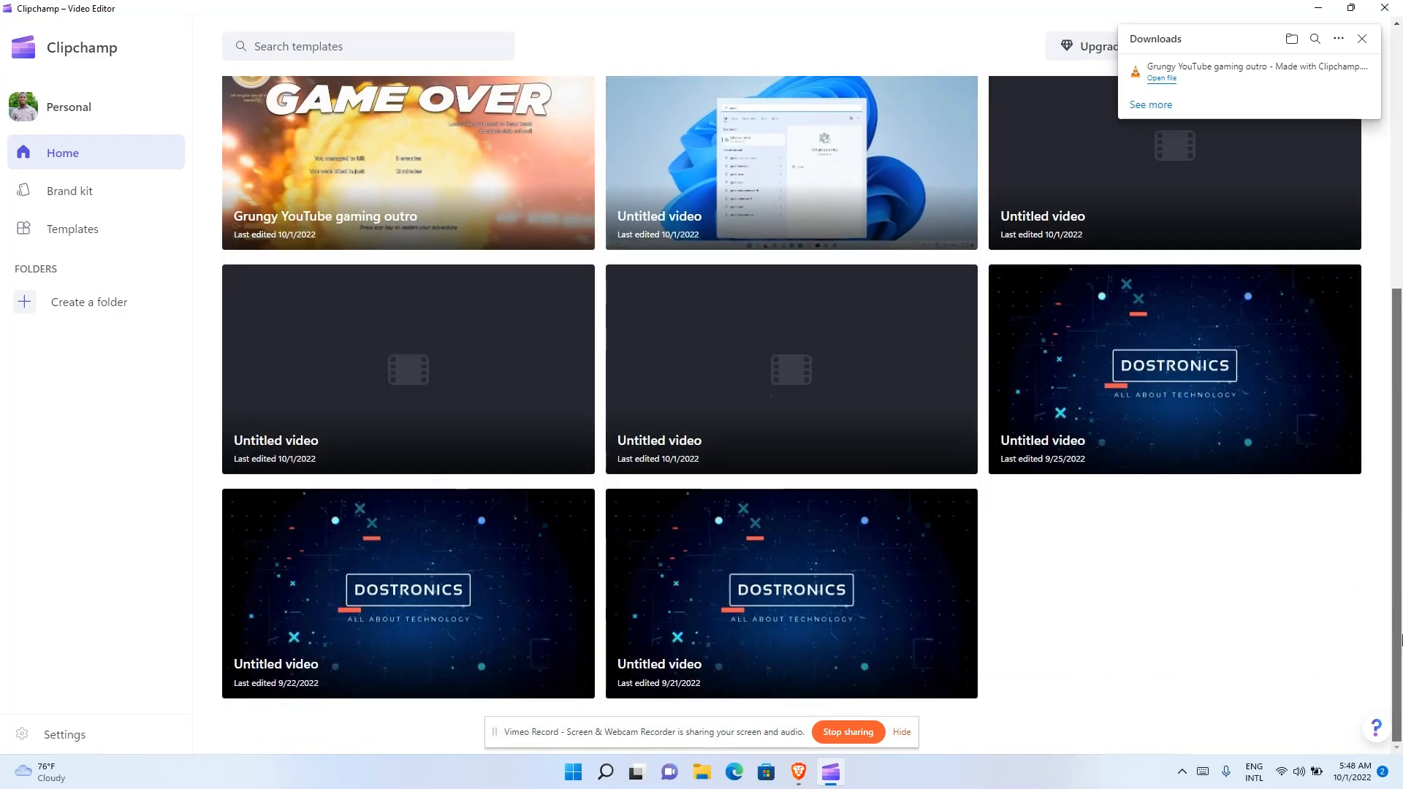